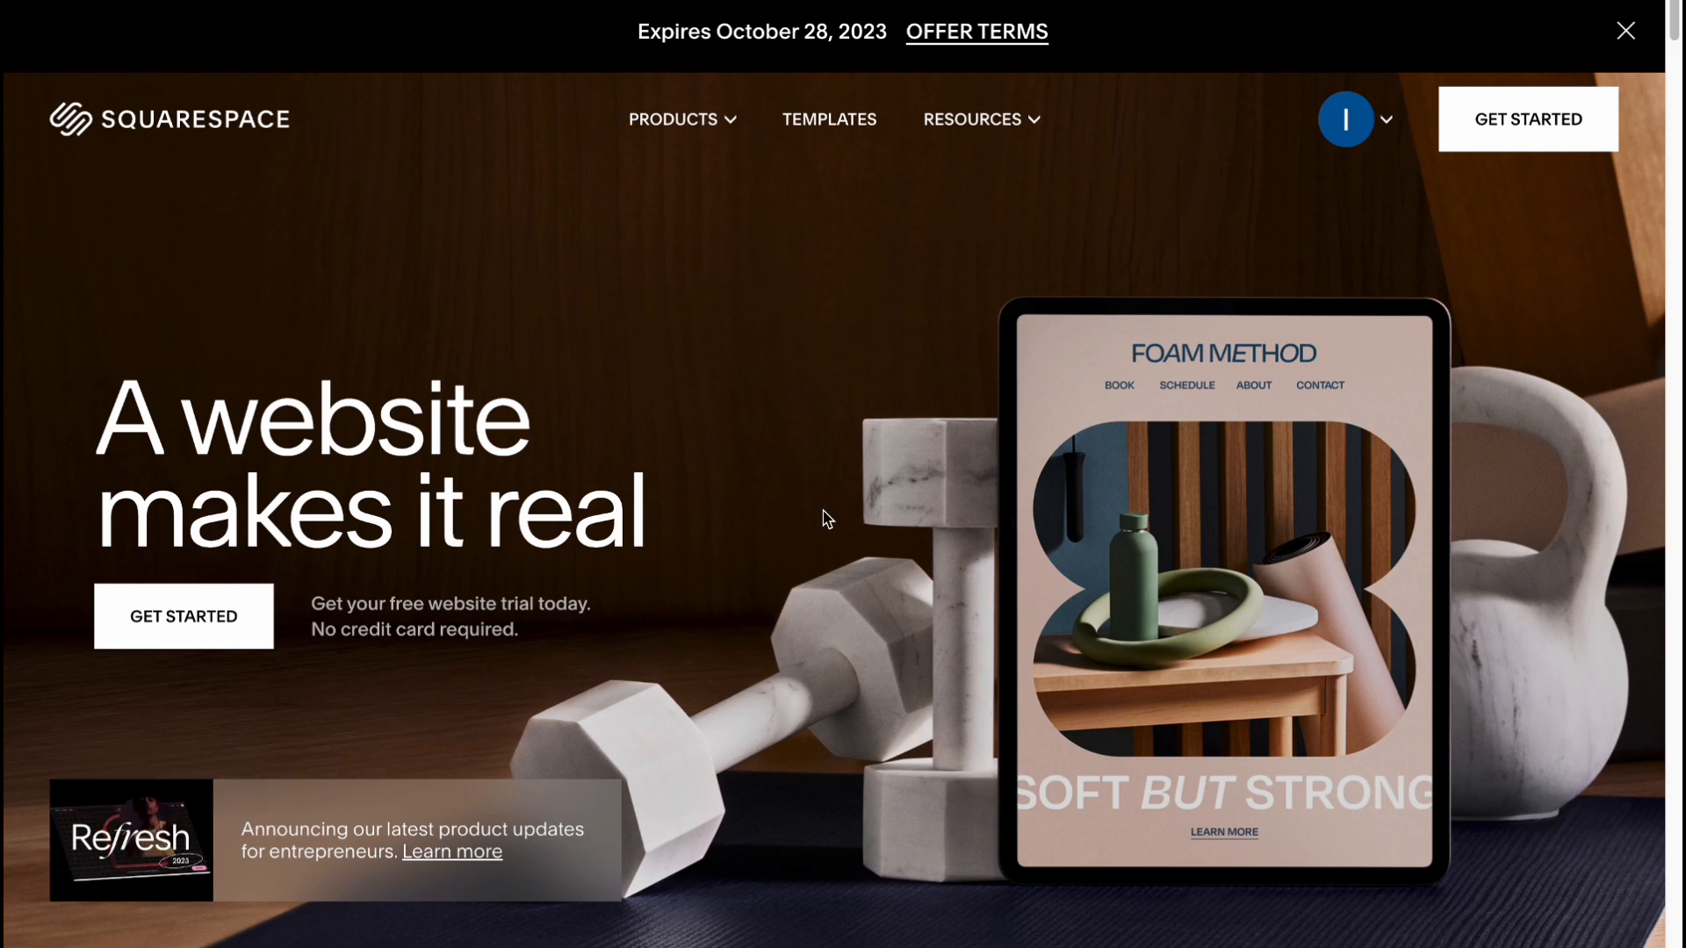
- Start a new site and browse the Popular Designs template gallery from top to bottom and back
scroll(down, 3)
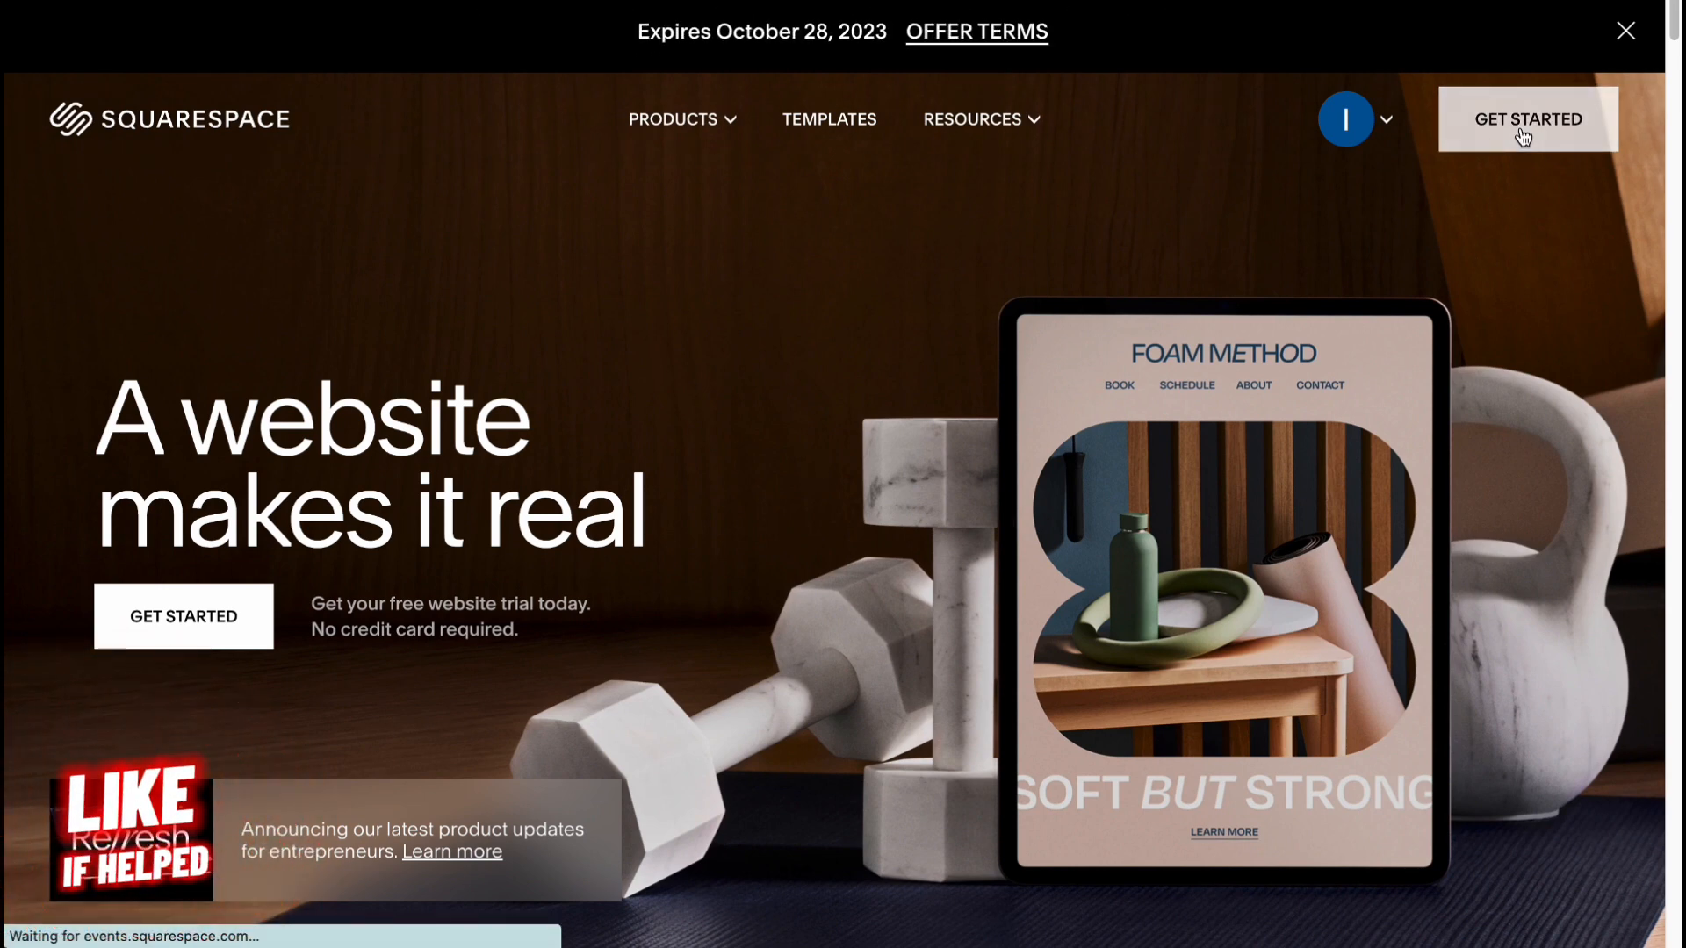
click(829, 119)
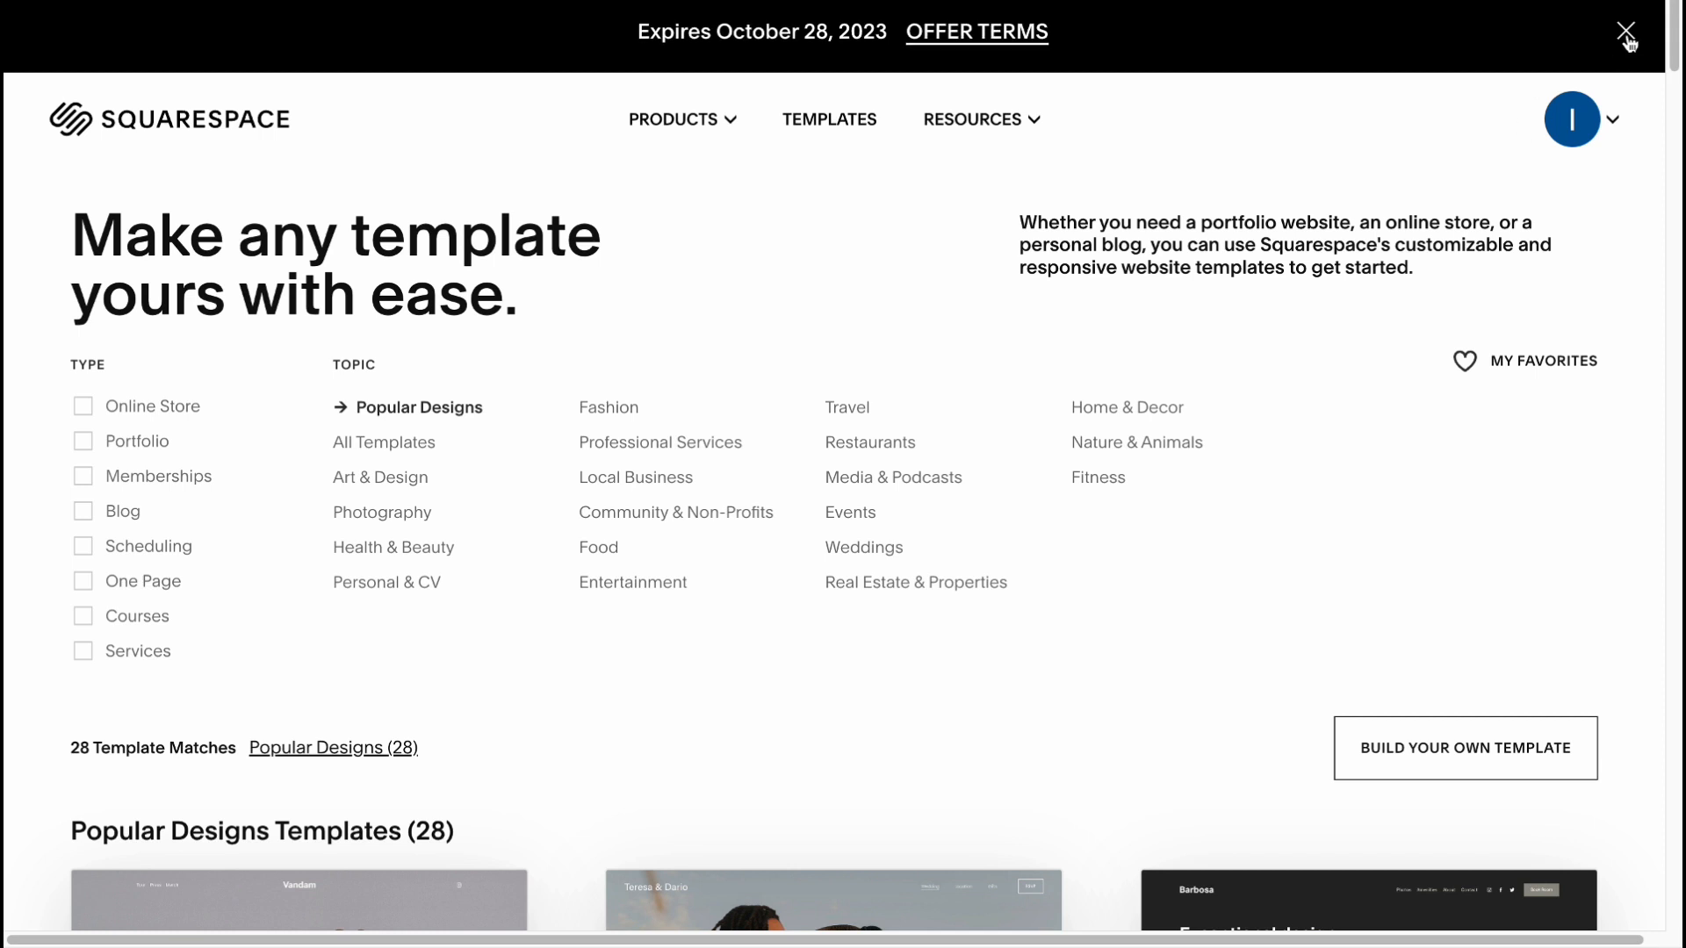
mouse_move(1249, 311)
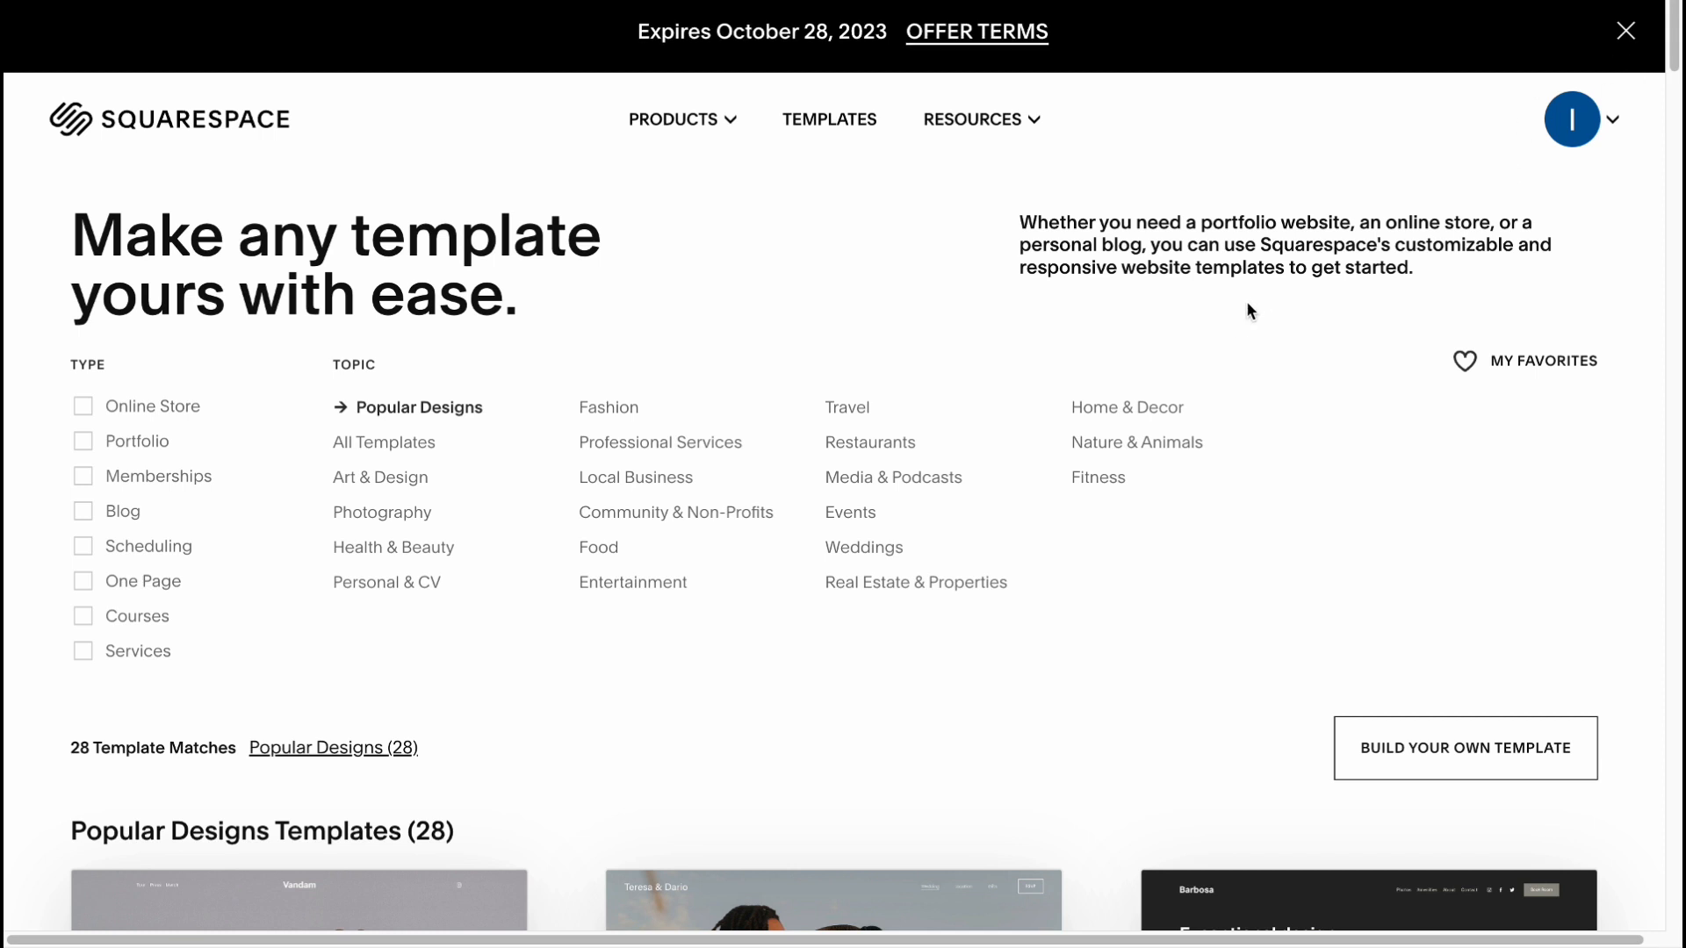
scroll(down, 3)
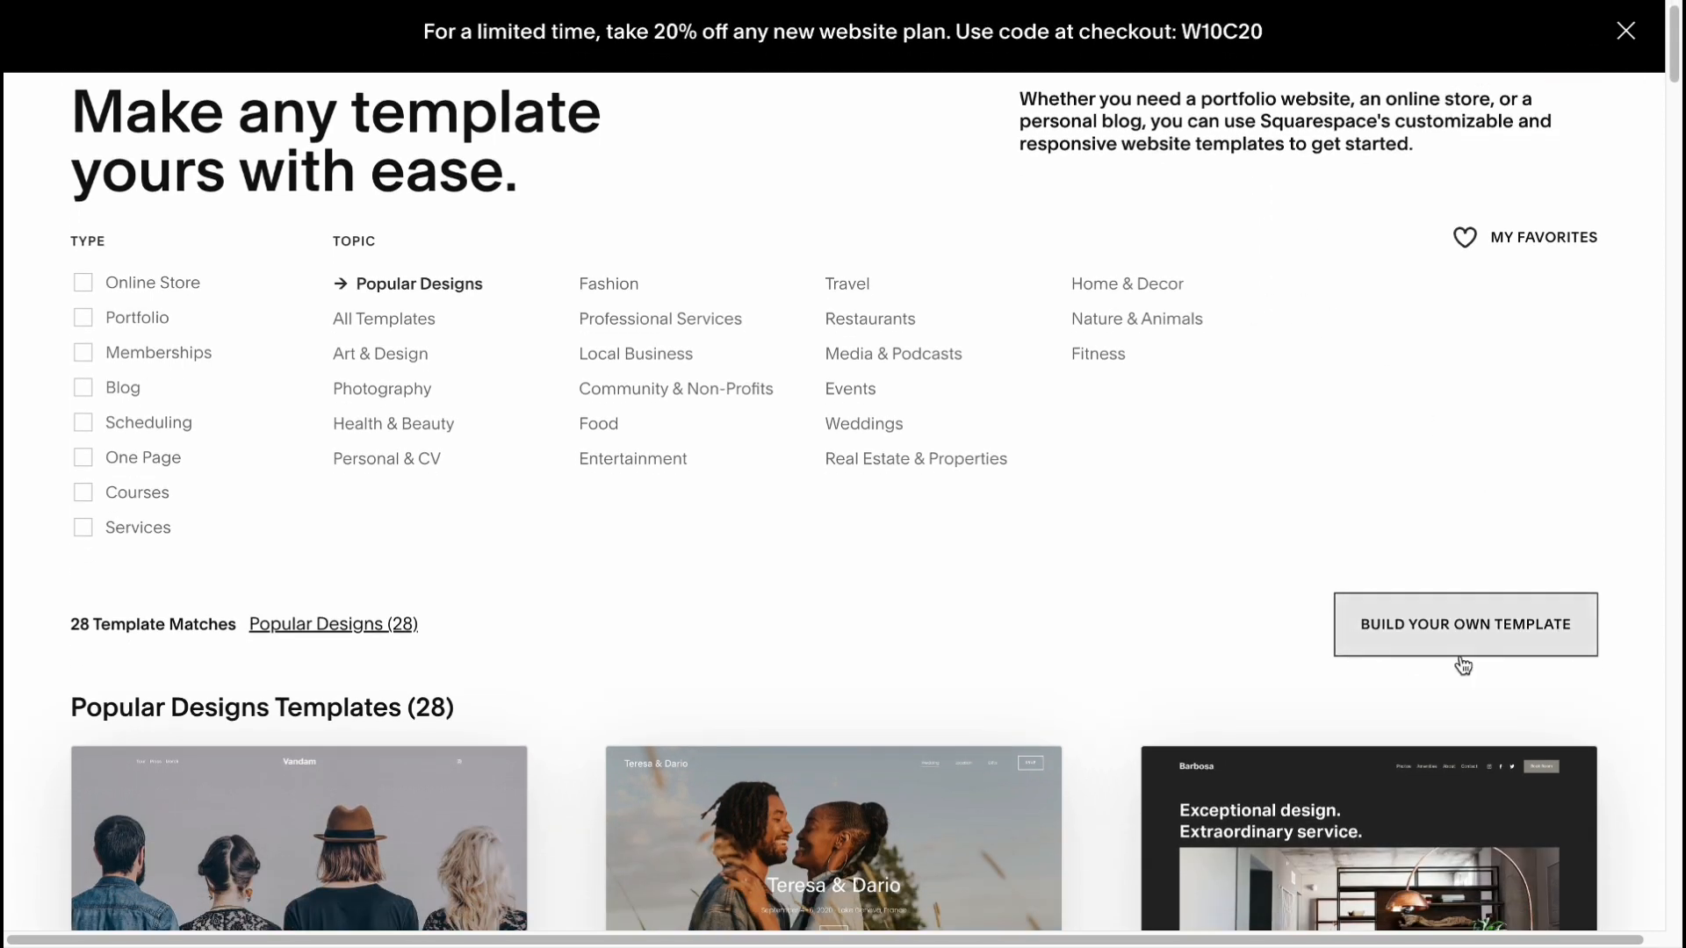
scroll(down, 3)
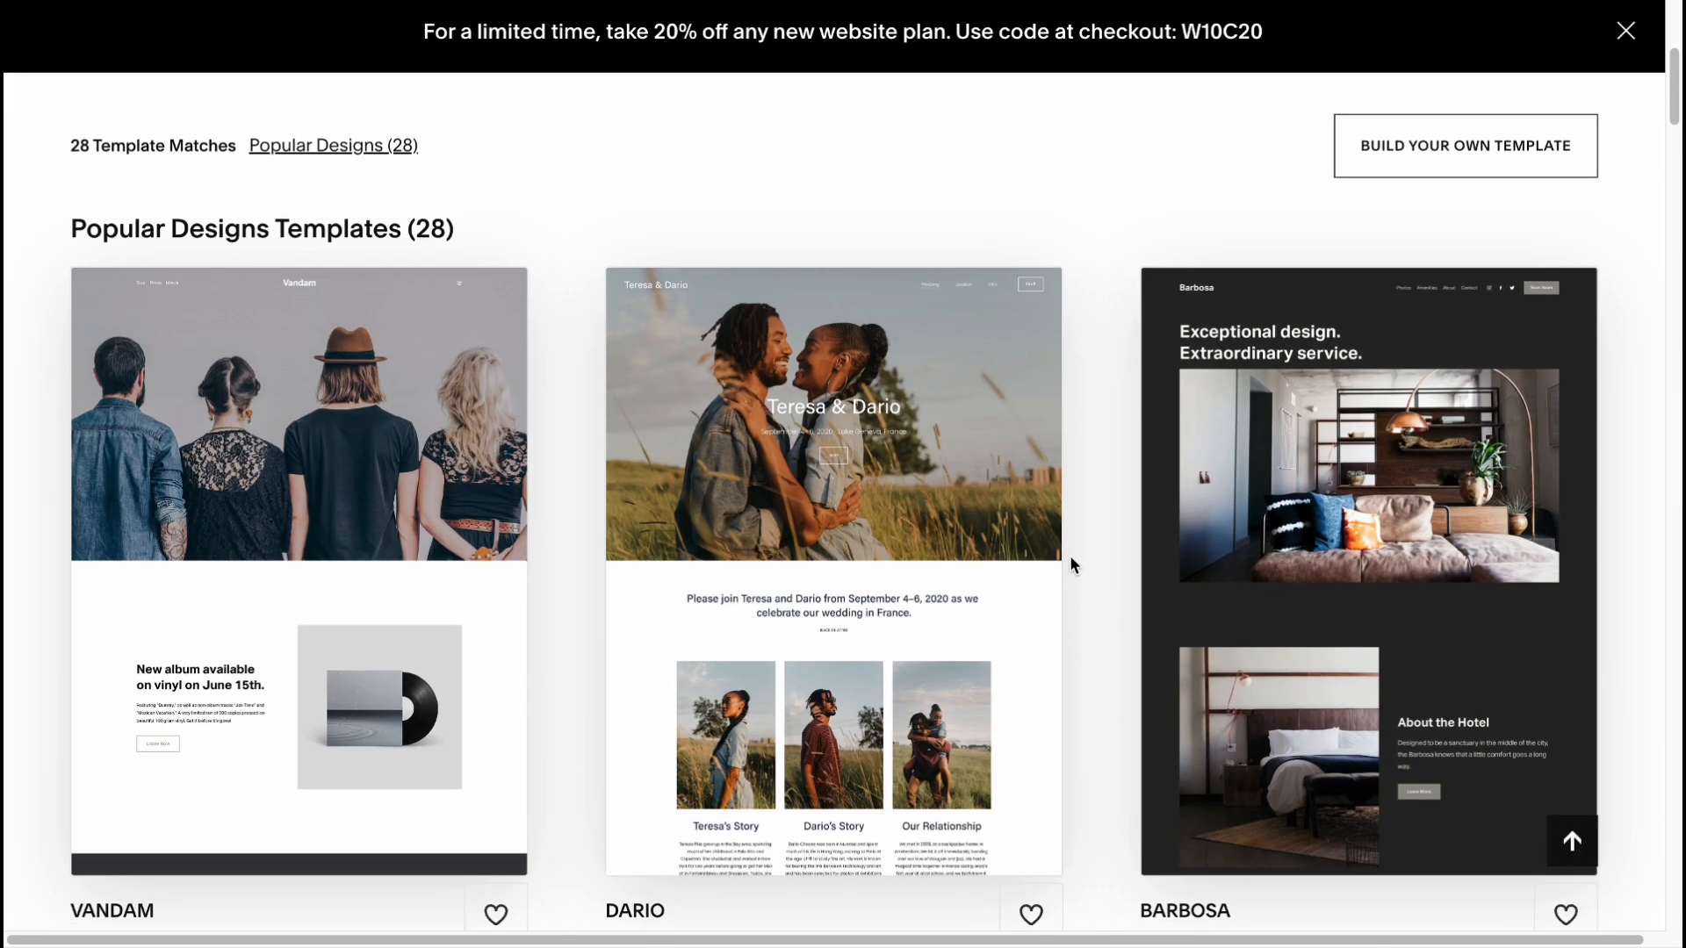
scroll(down, 3)
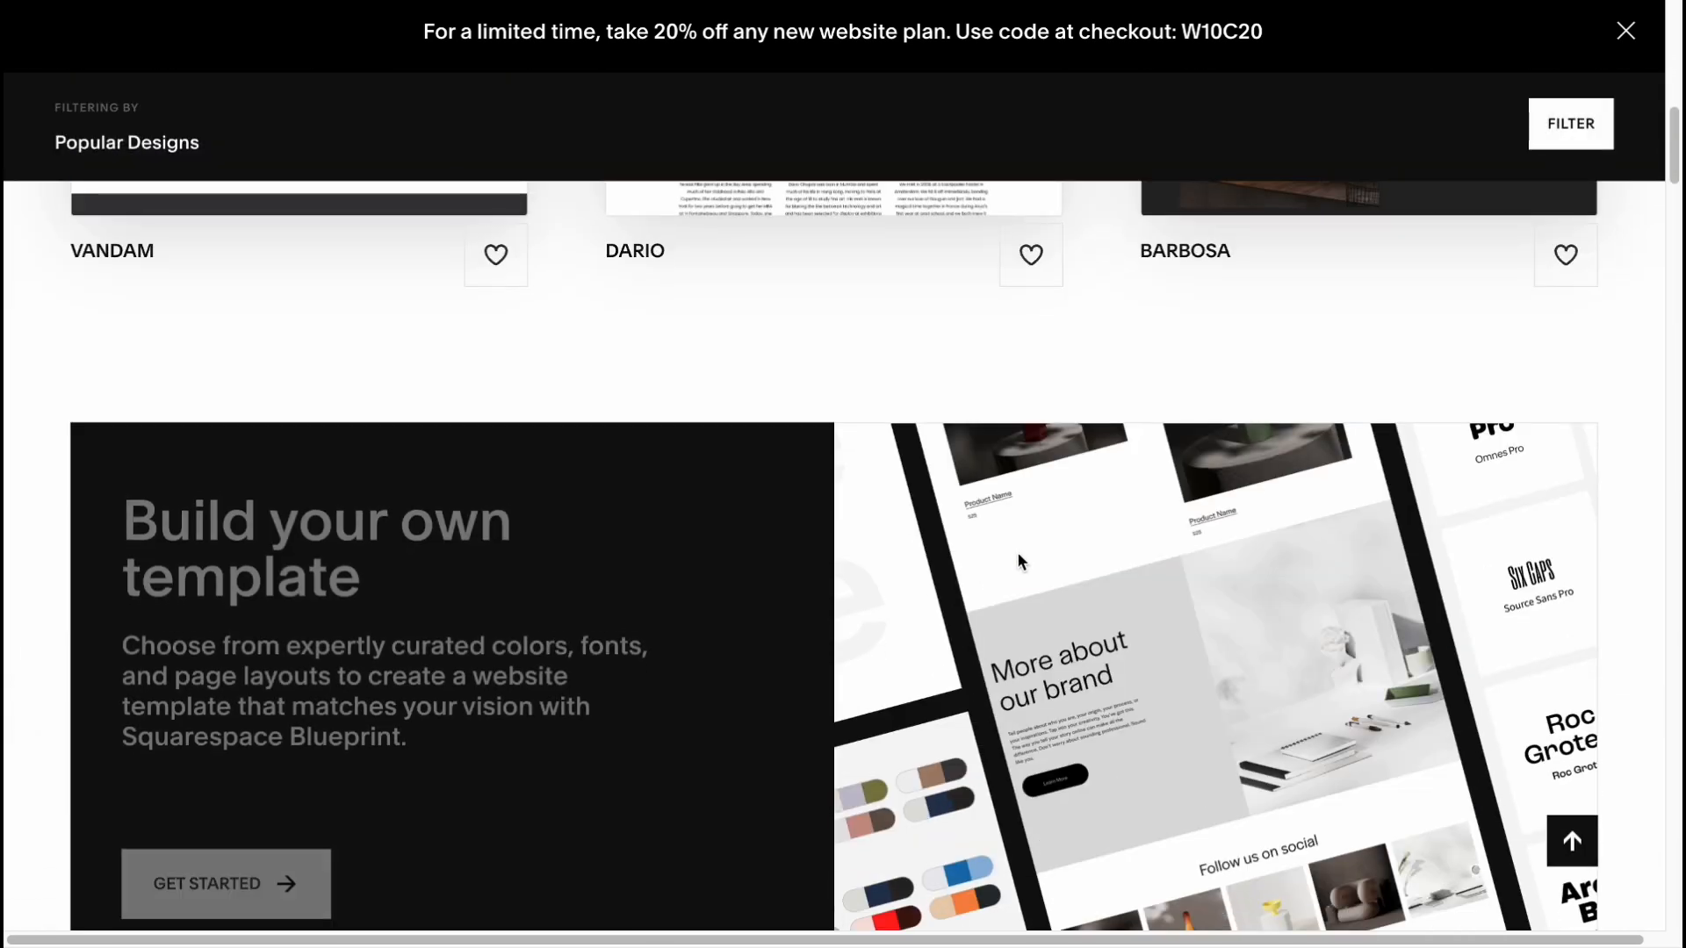
scroll(down, 3)
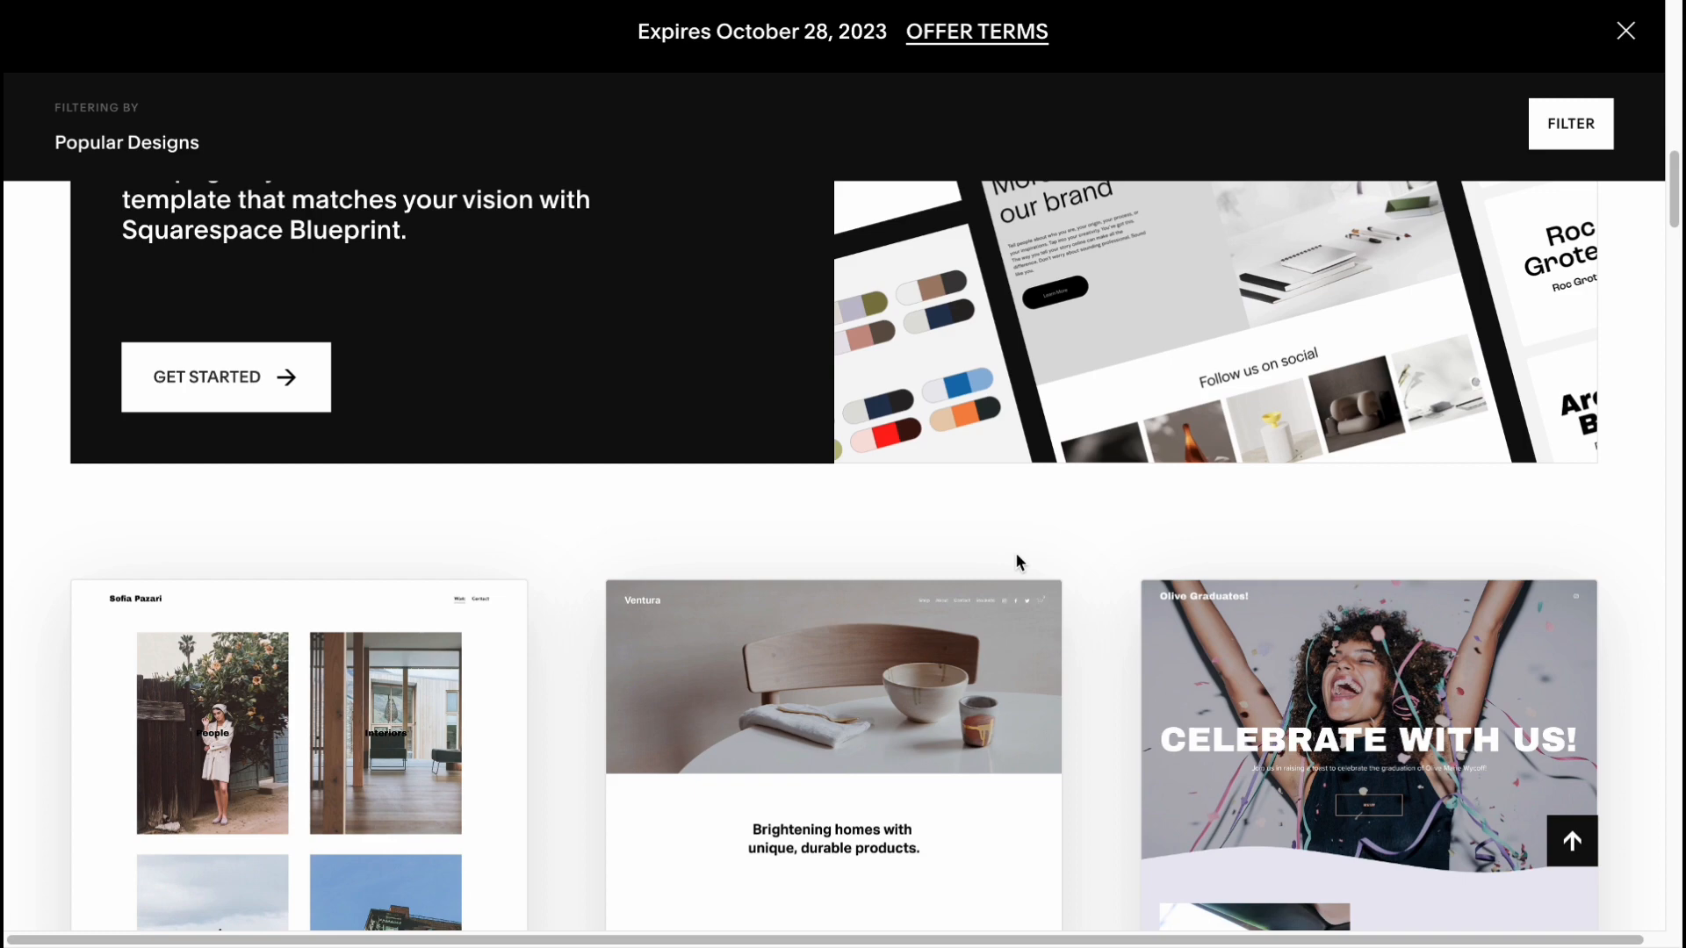
scroll(down, 3)
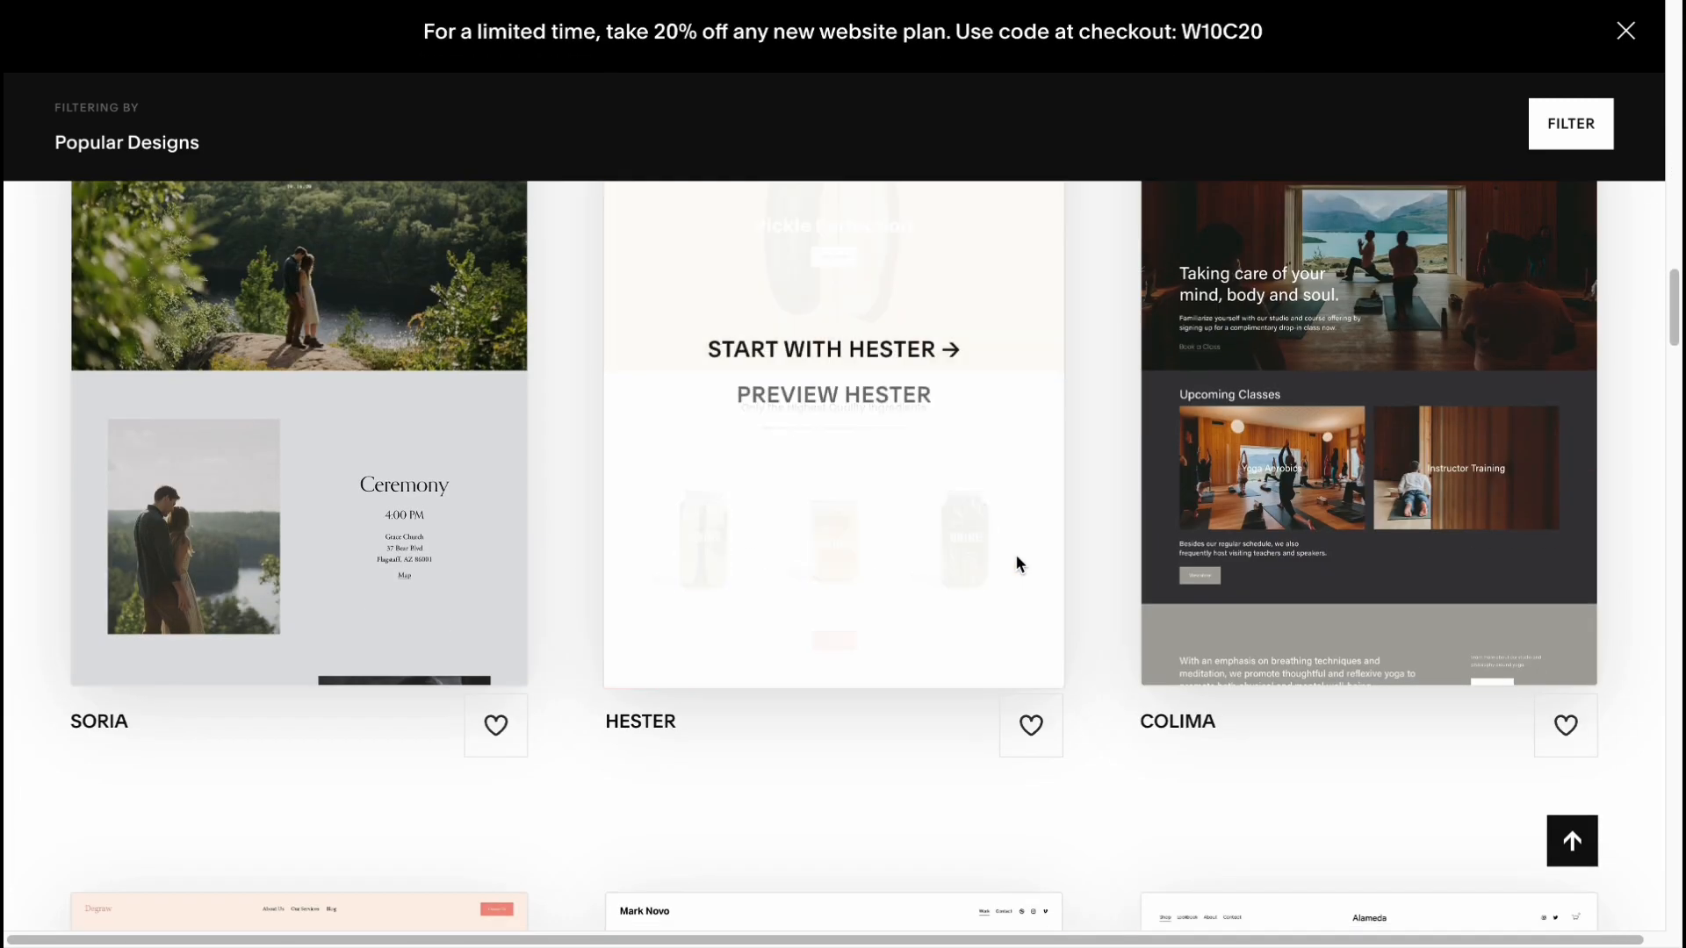
scroll(up, 3)
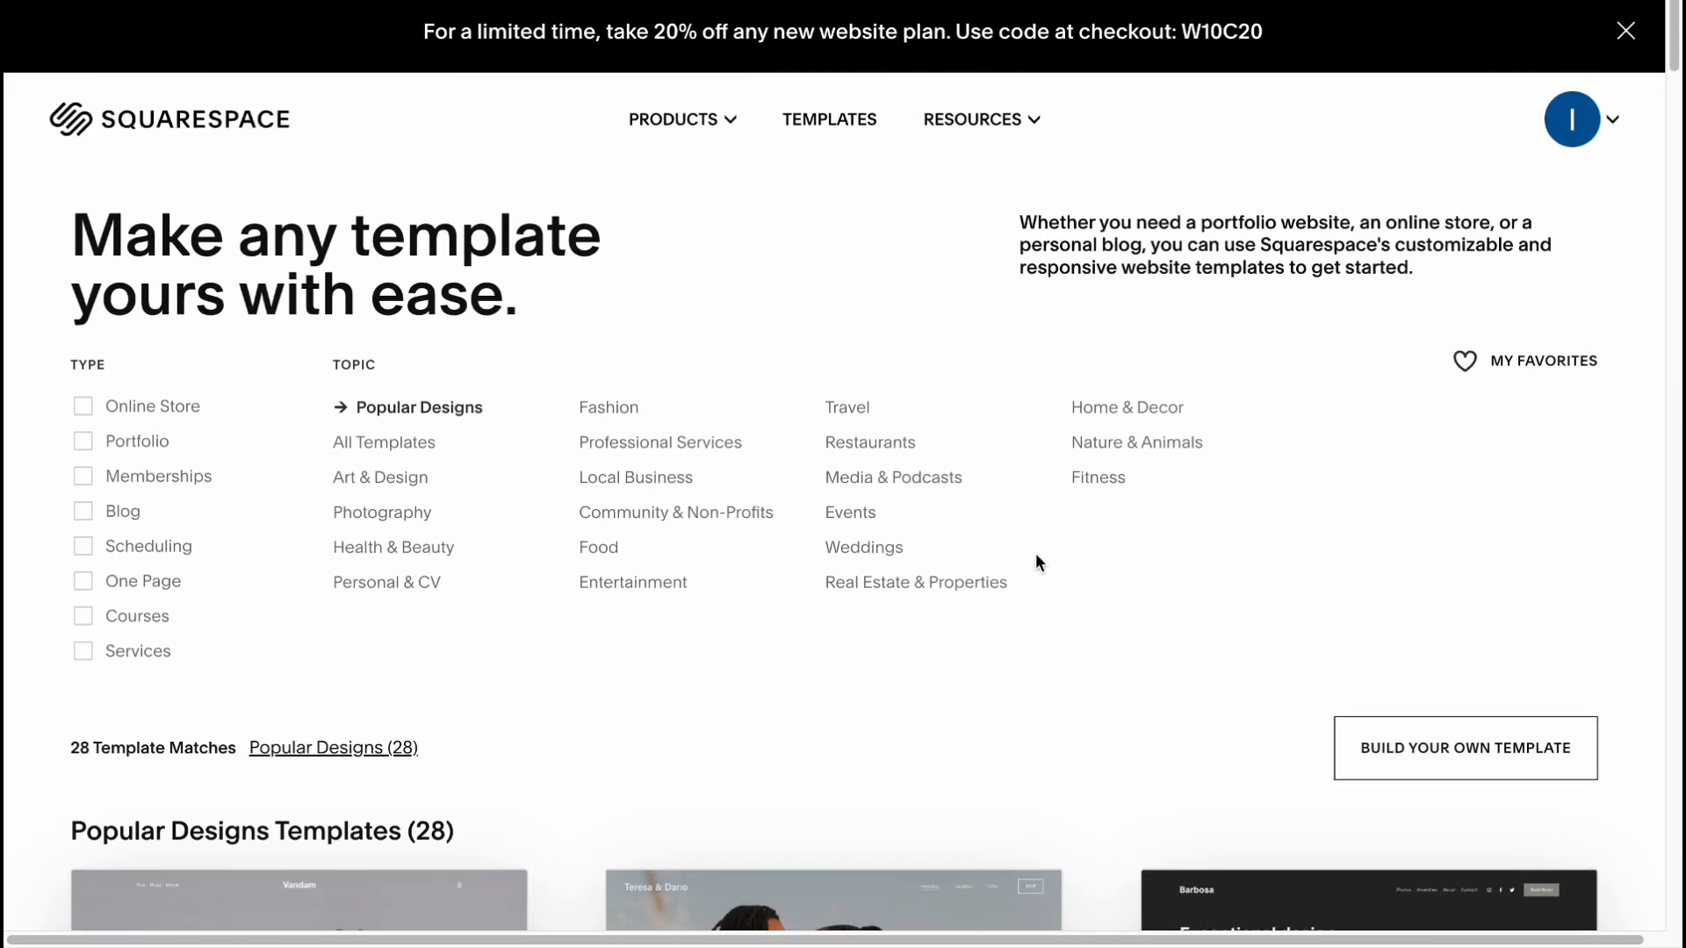
mouse_move(1464, 748)
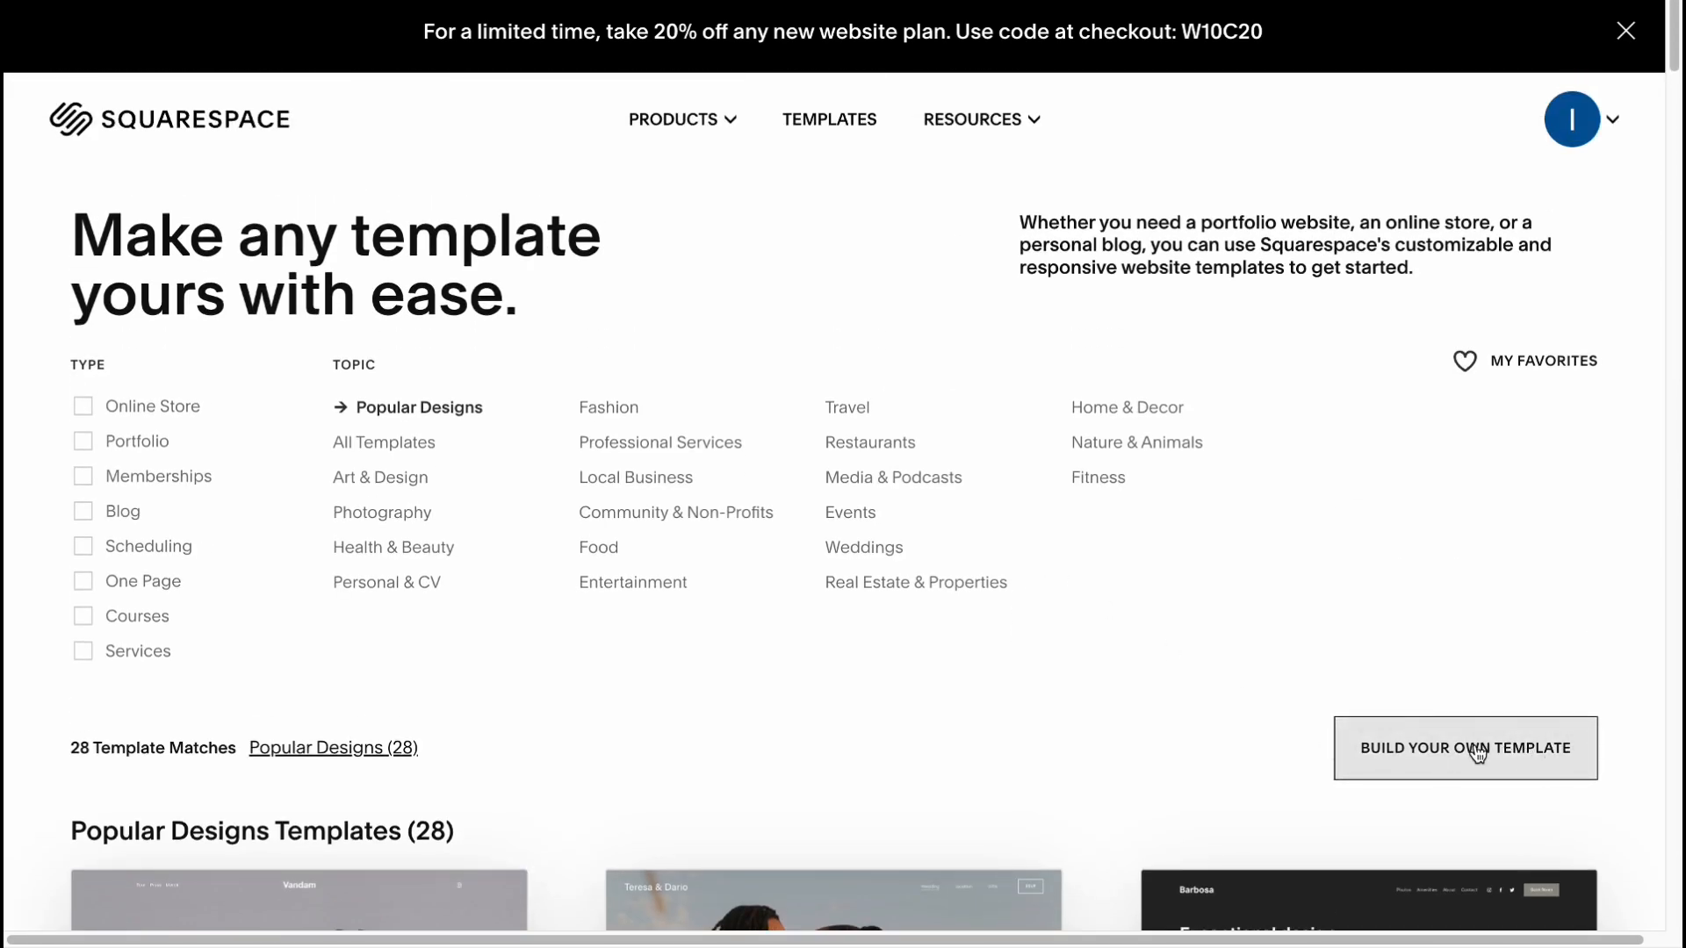
- Choose Build Your Own Template to reach the Blueprint introduction screen
click(1464, 748)
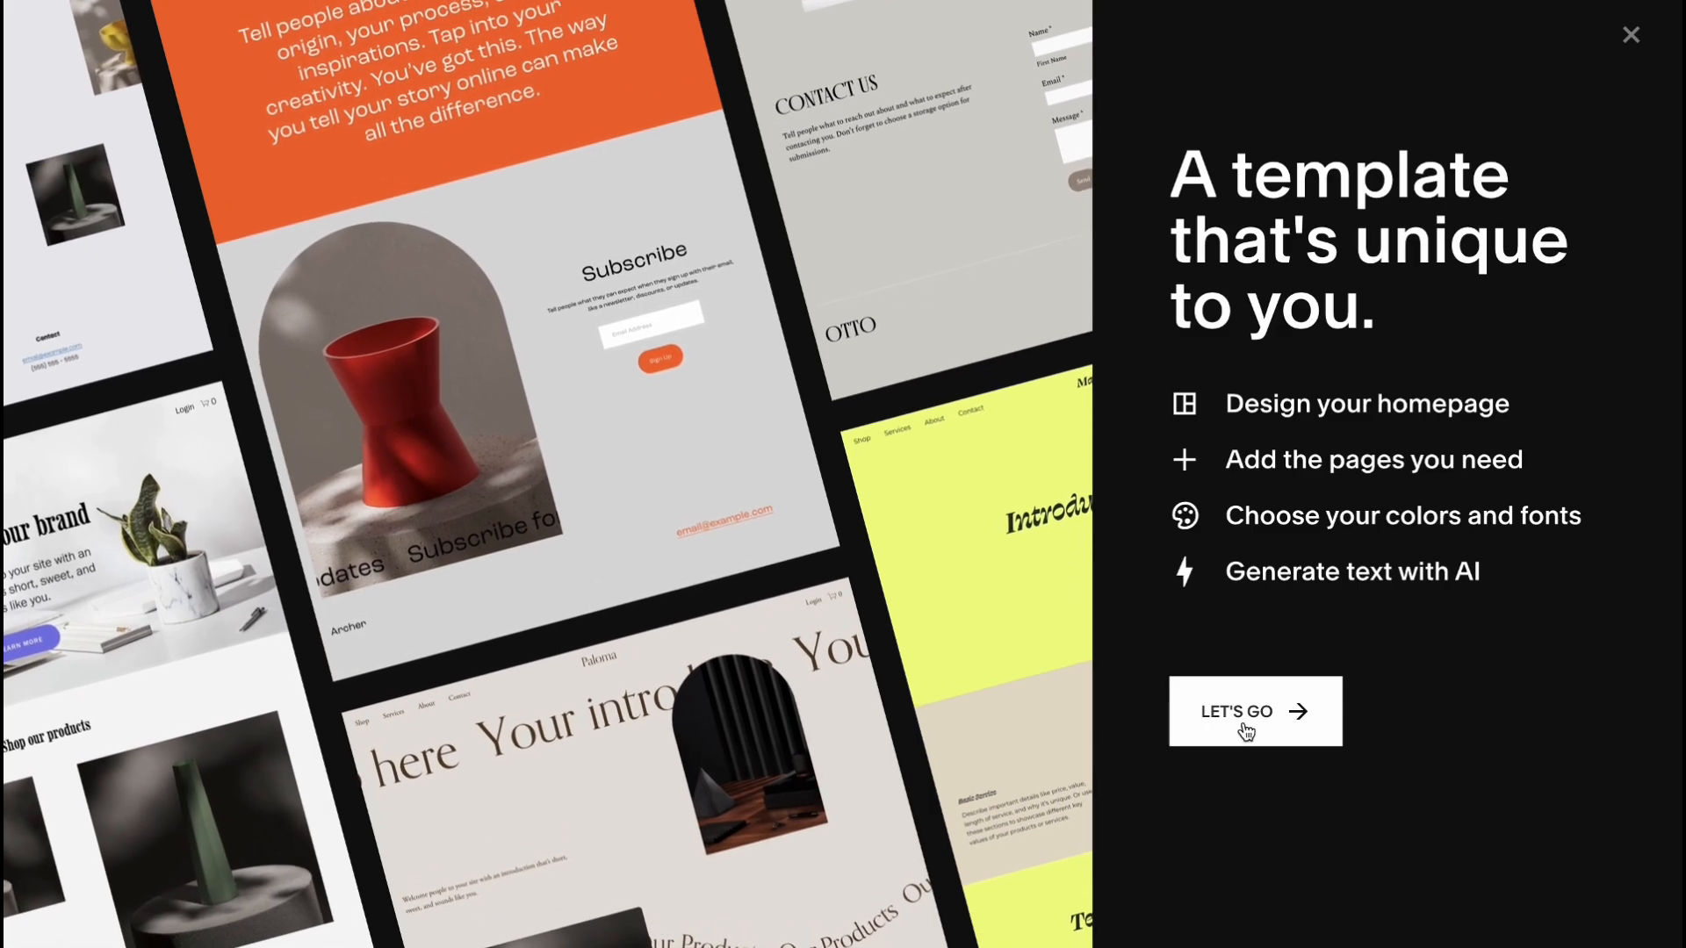
- Begin setup and enter the site title 'Website From Scratch', then continue
click(1253, 711)
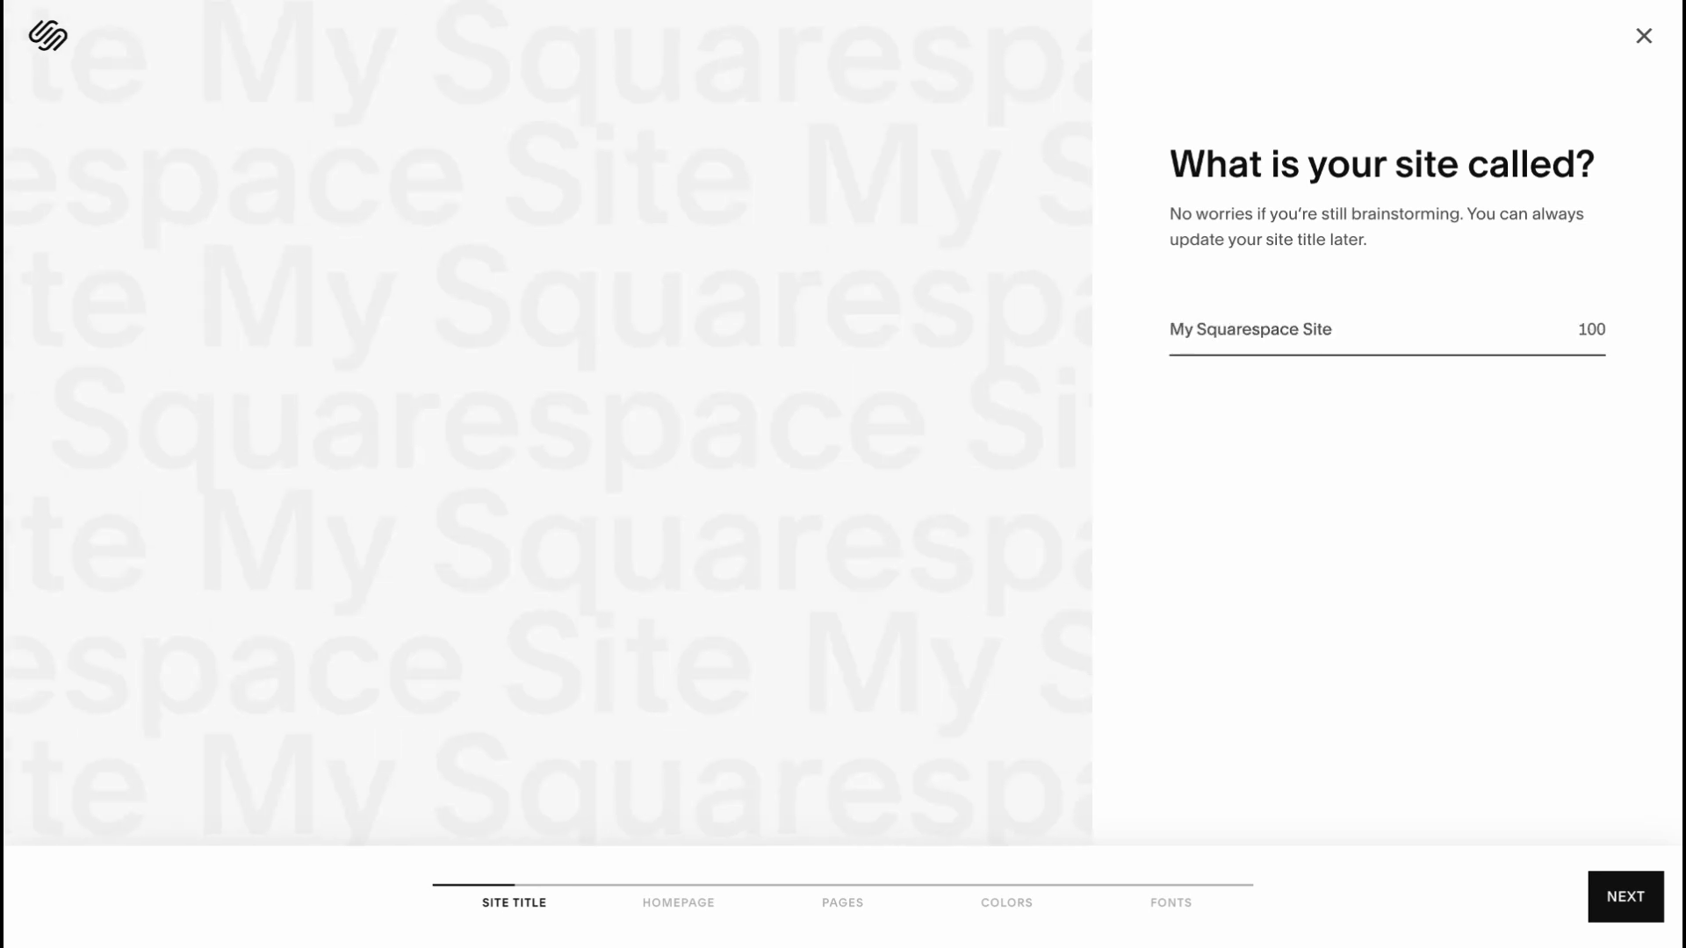
text(Website Fro)
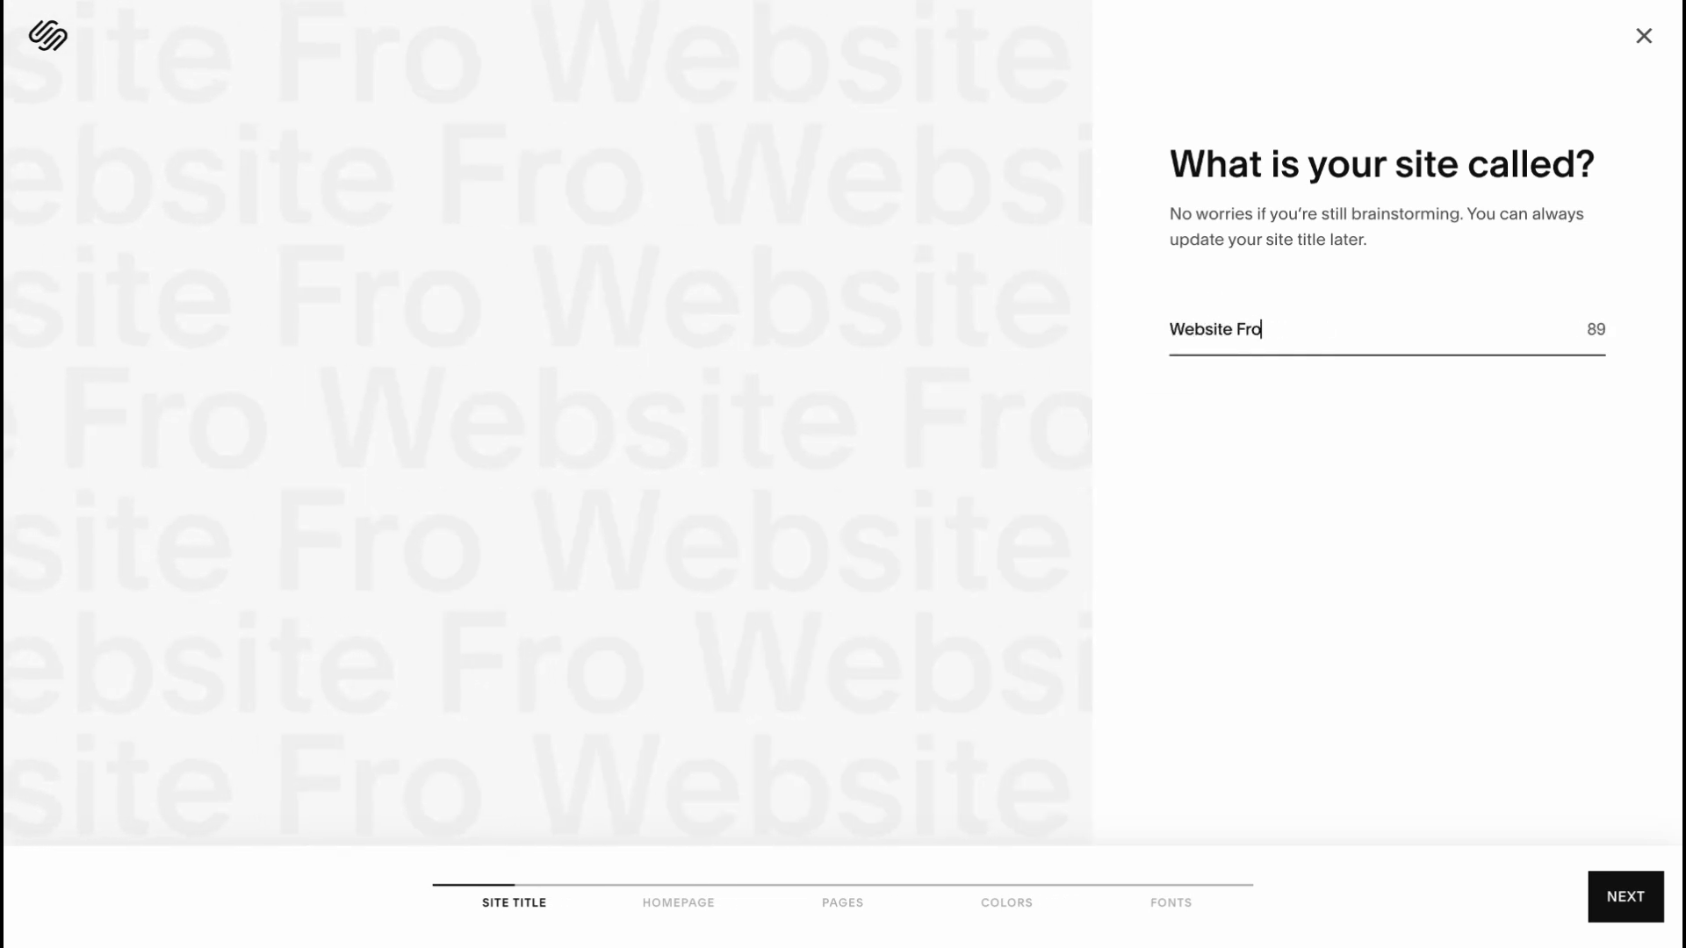
text(m Scrat)
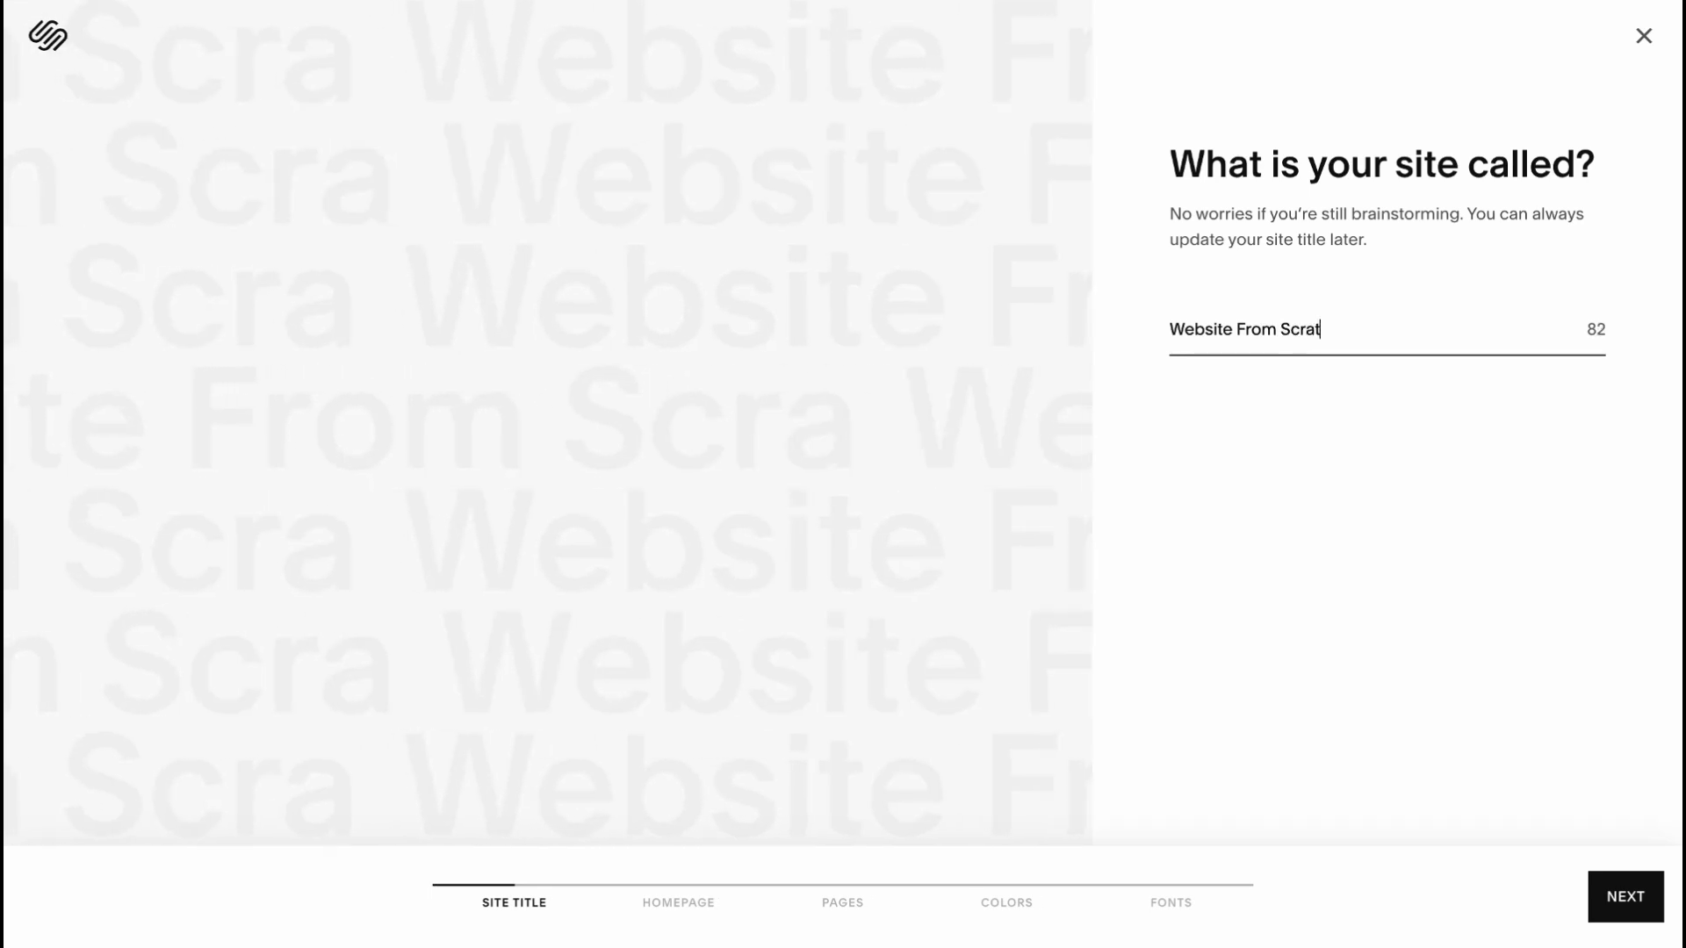
click(1622, 896)
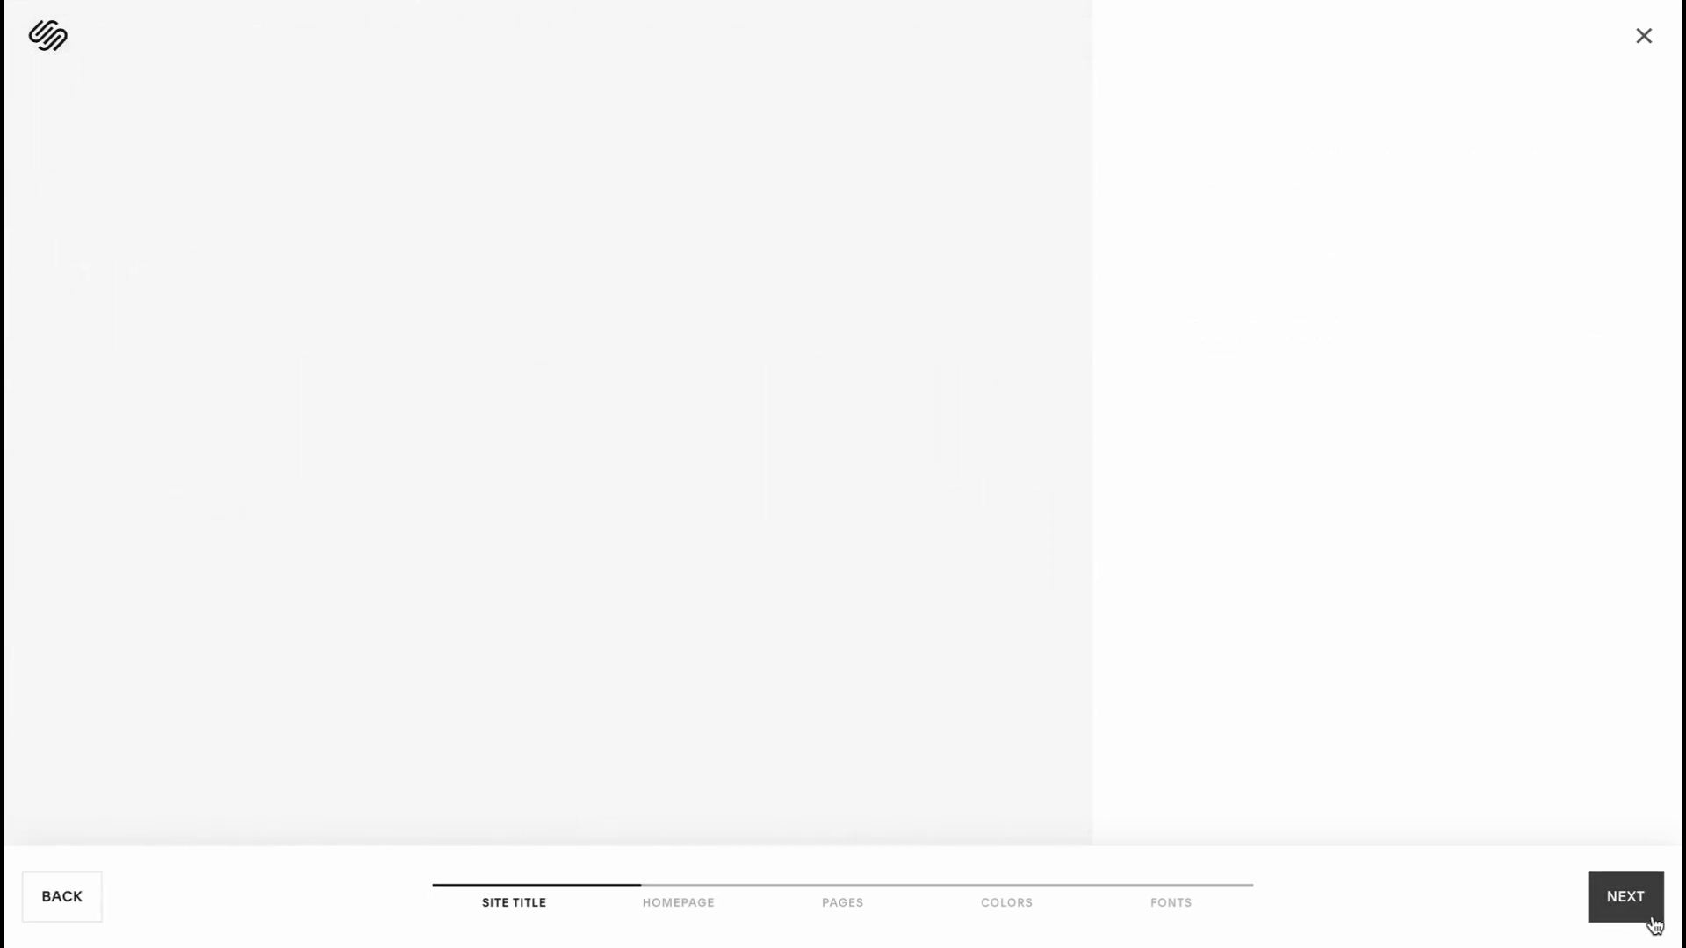
- Toggle the dark 'Introduce your brand' intro off and on, and try a products section layout then remove it
click(1626, 896)
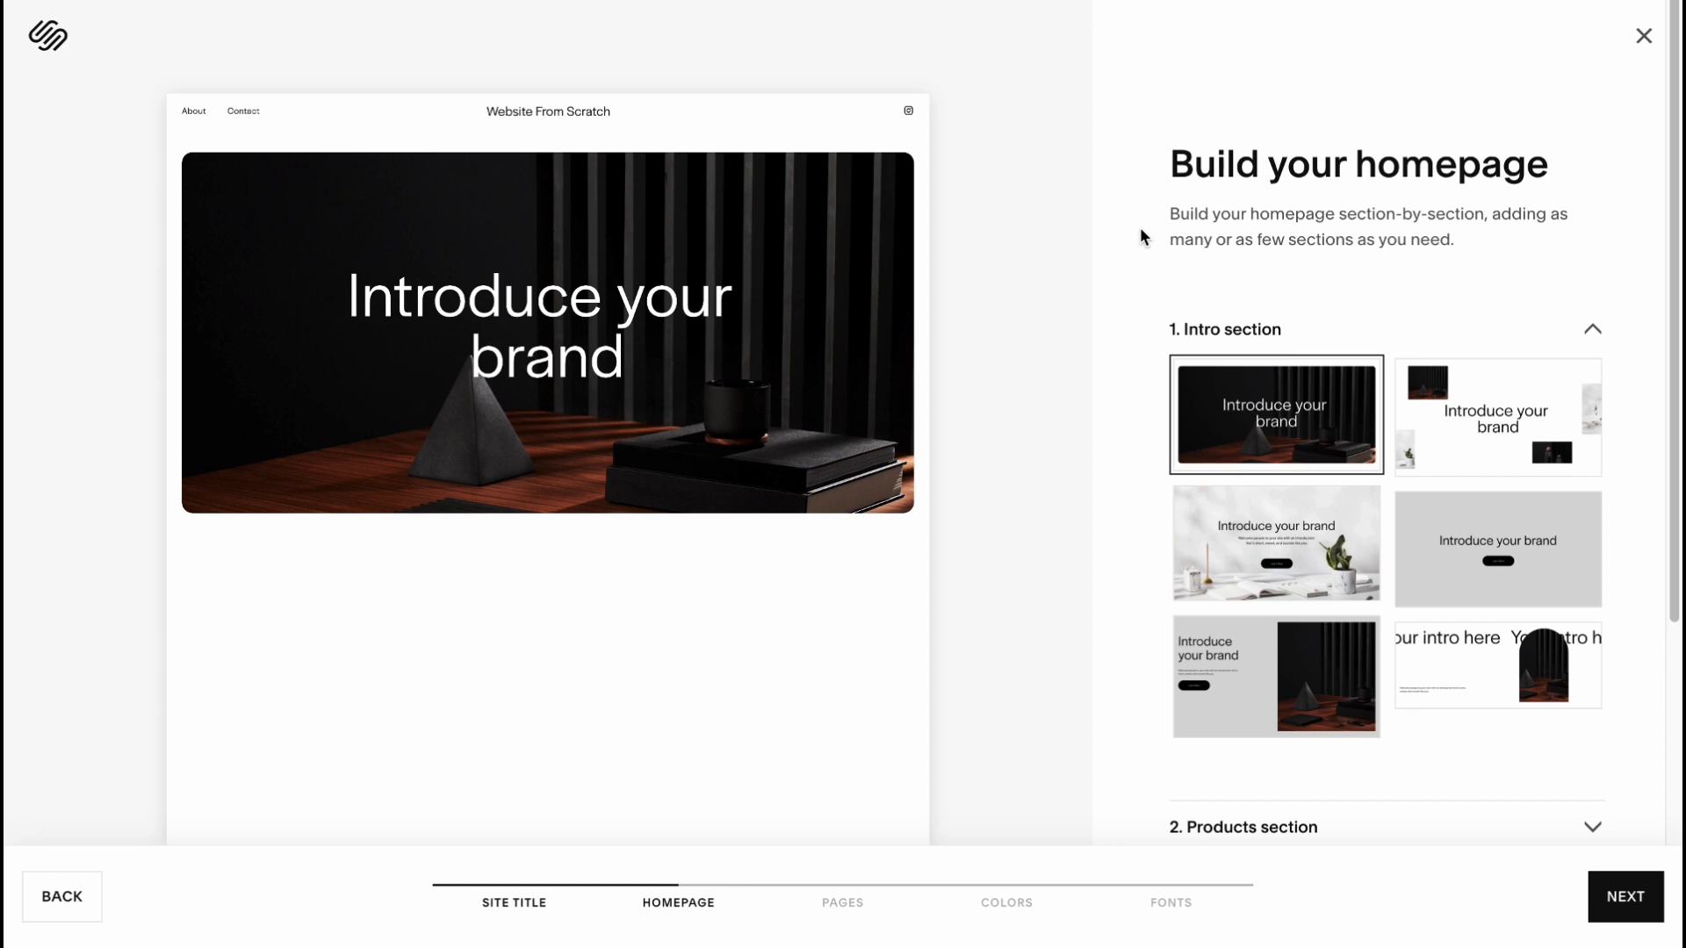
scroll(down, 3)
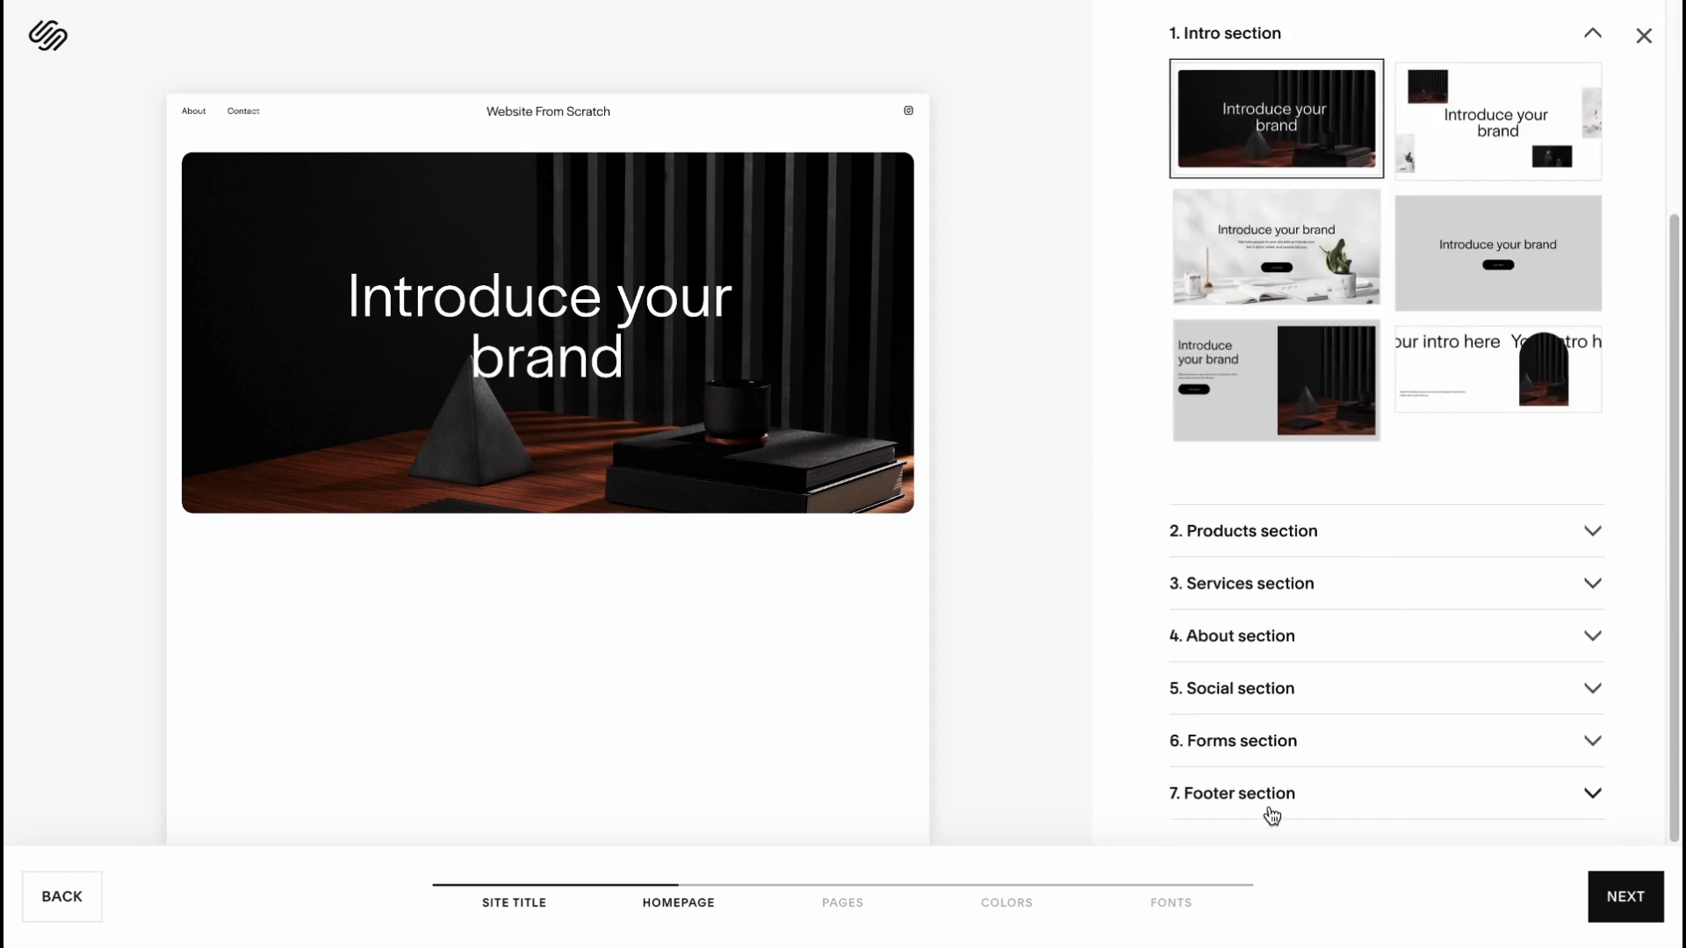
scroll(up, 3)
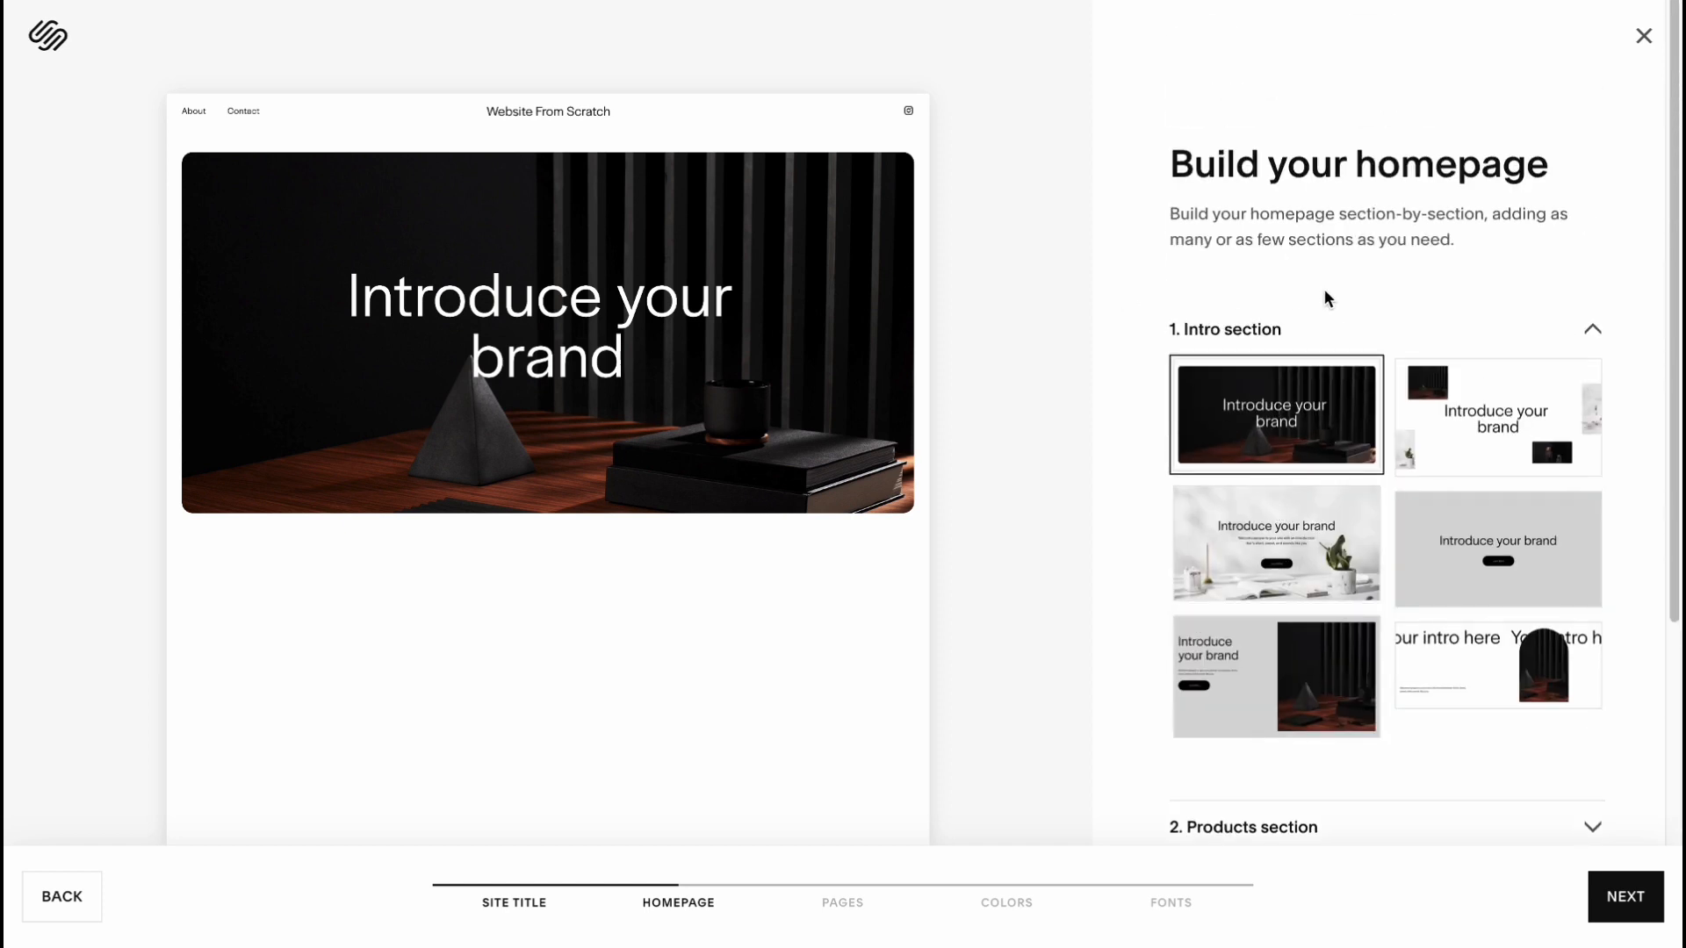
mouse_move(1389, 527)
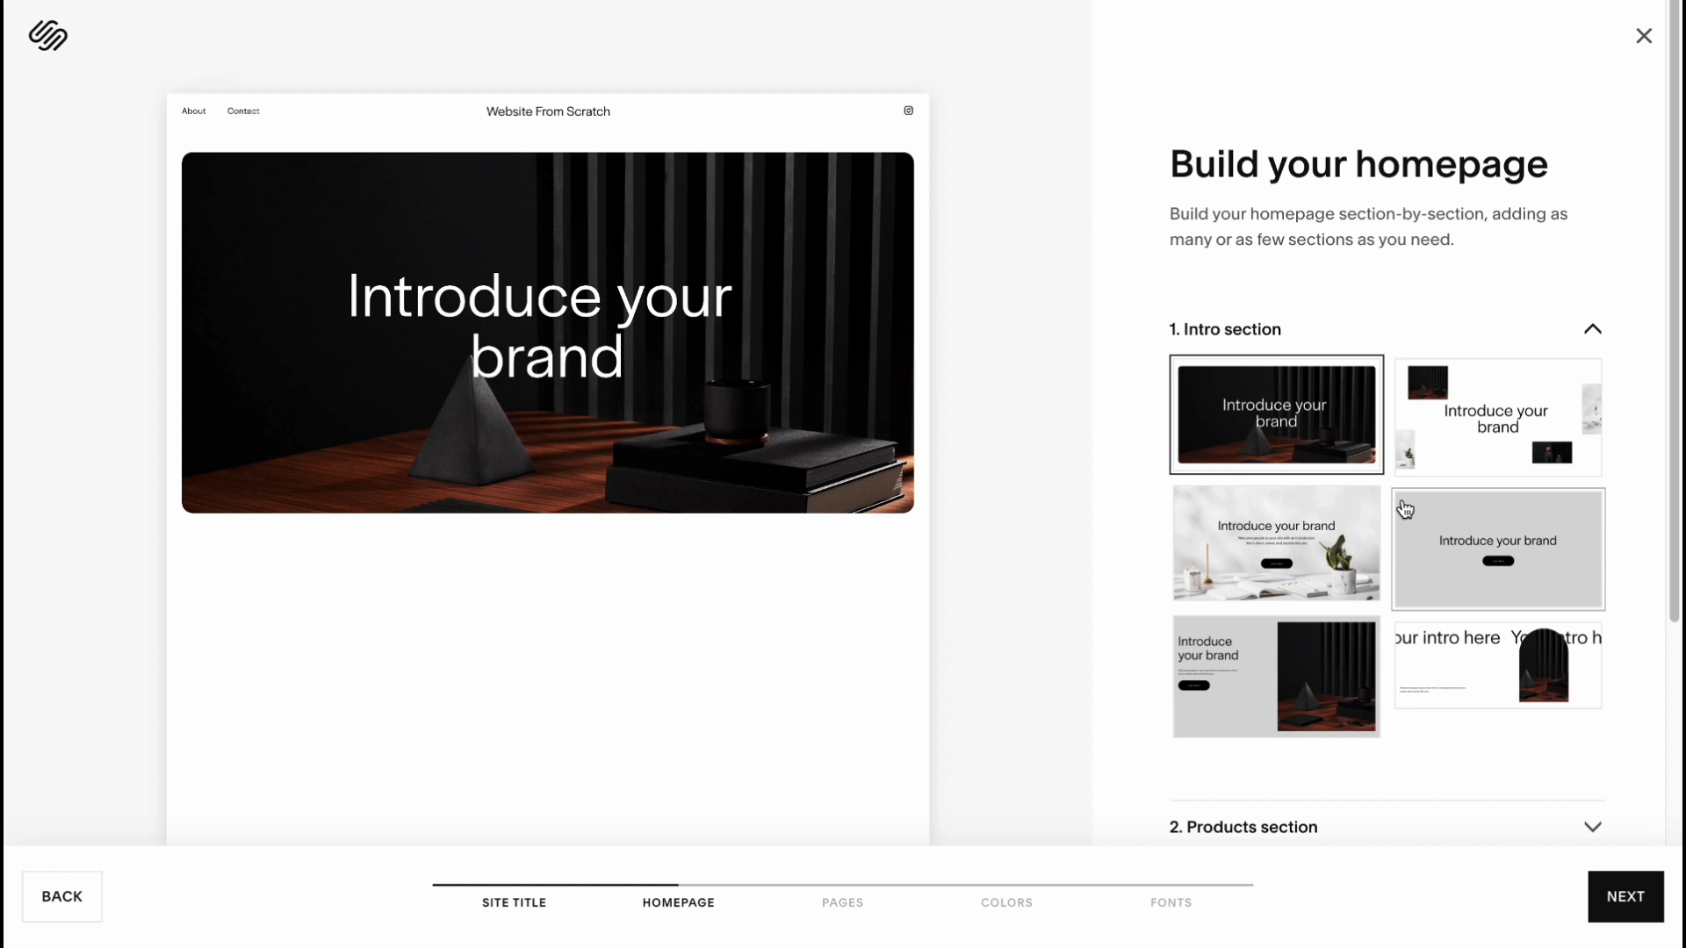
click(1275, 415)
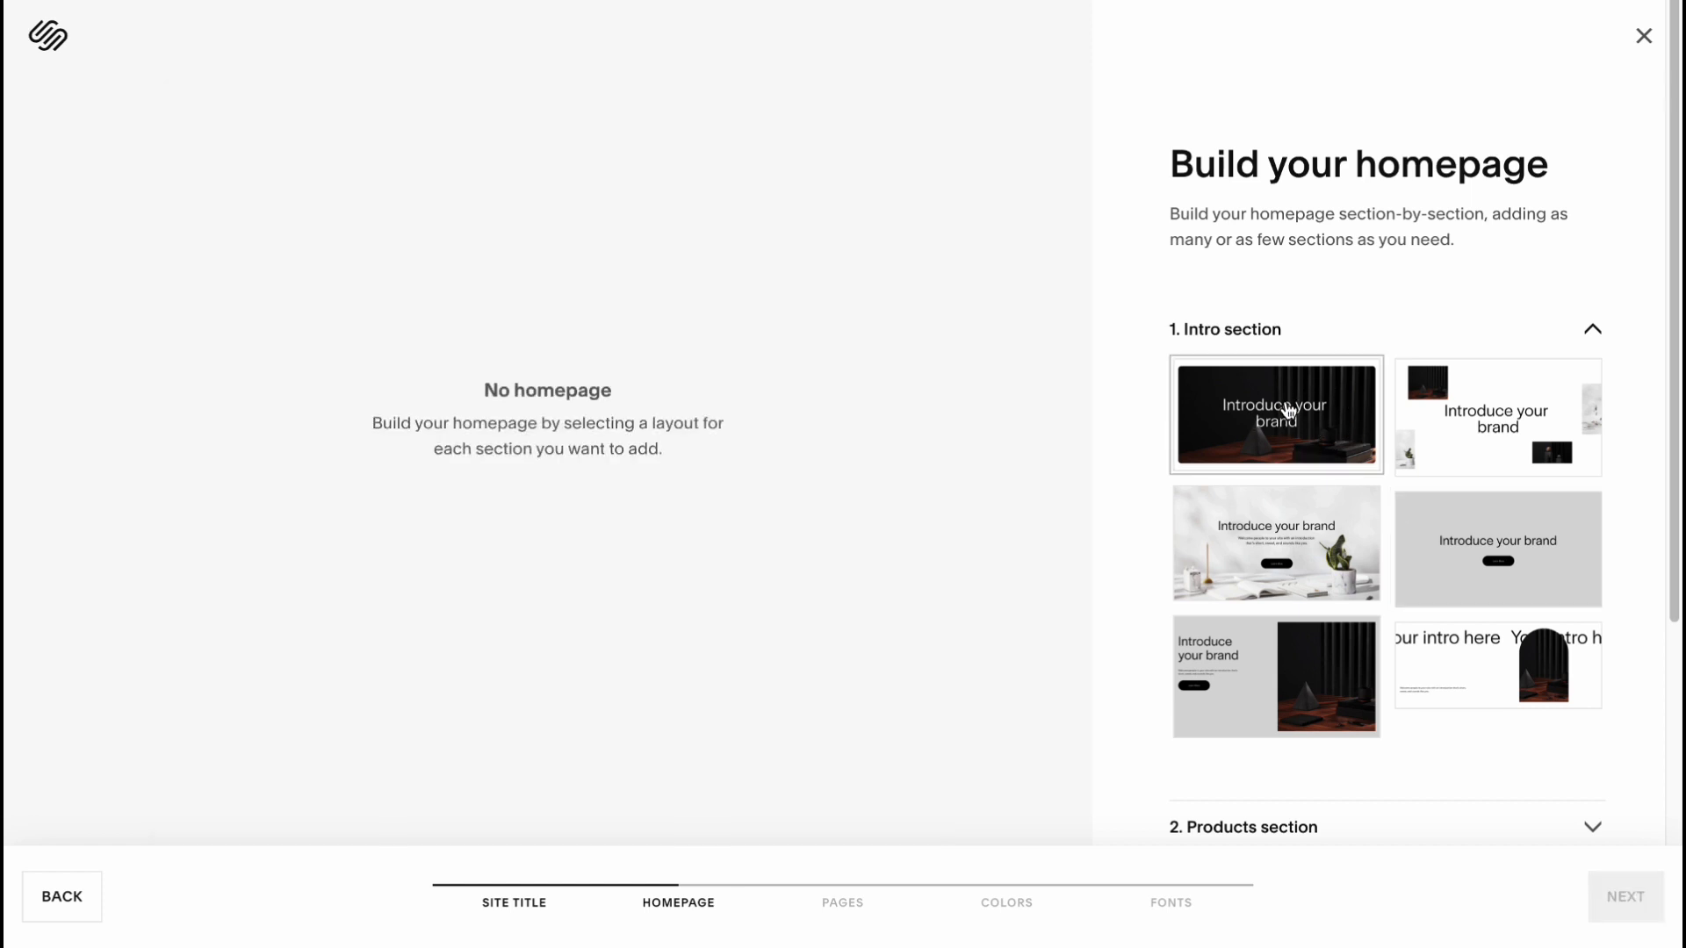
click(1275, 415)
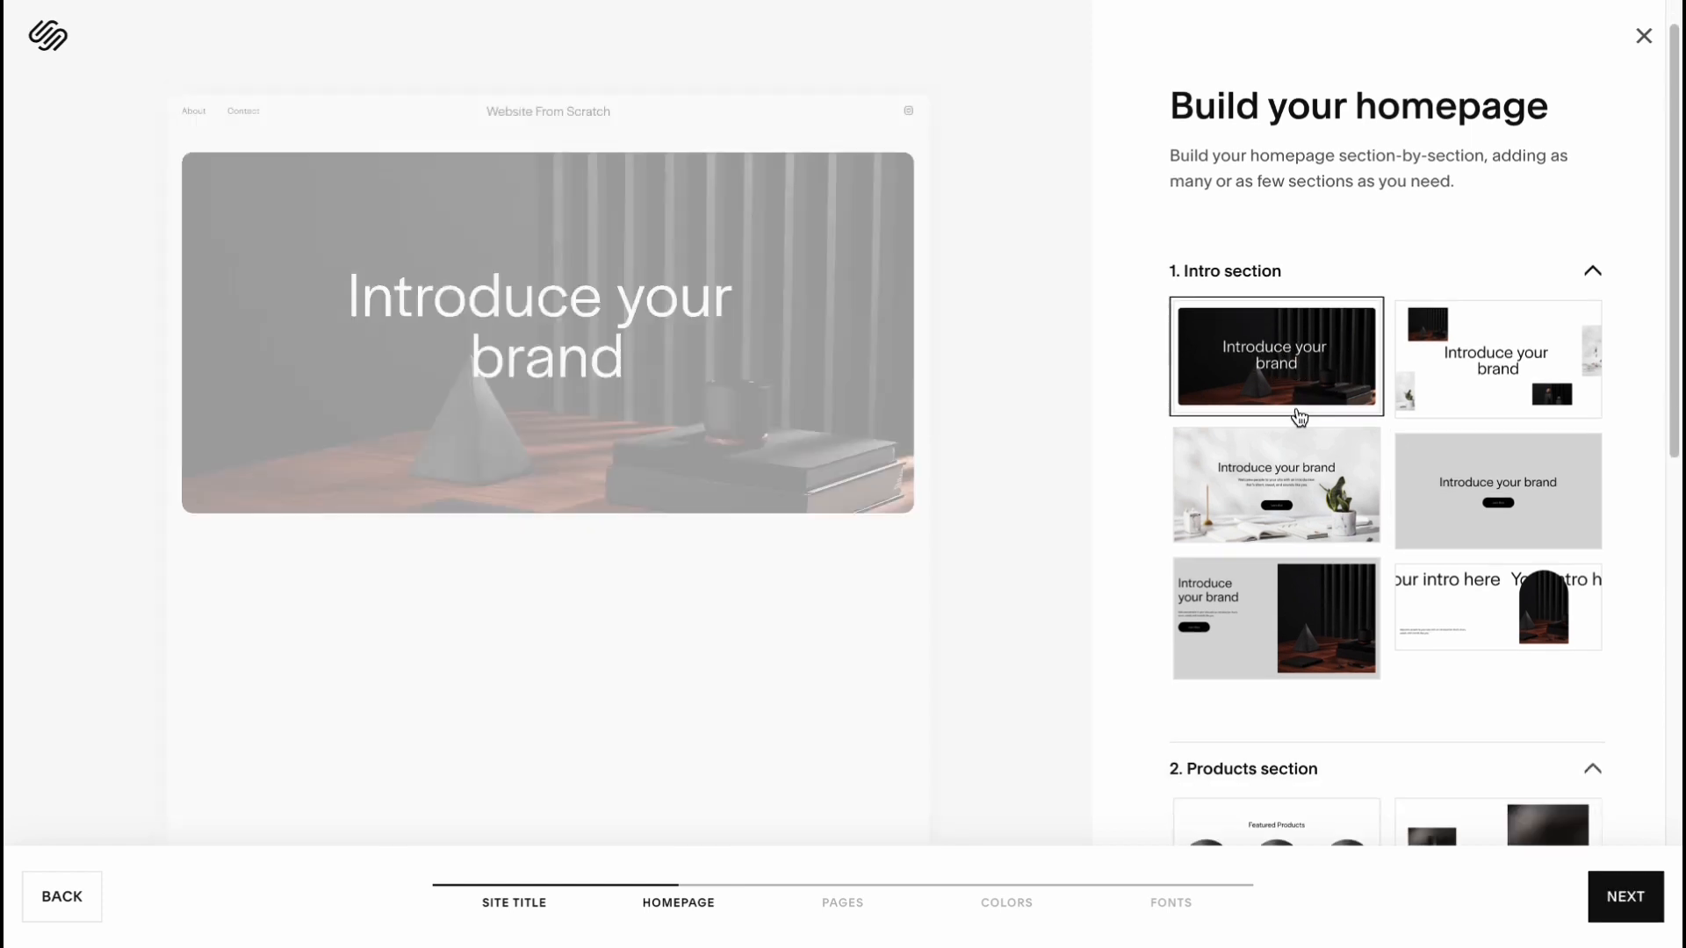
scroll(down, 3)
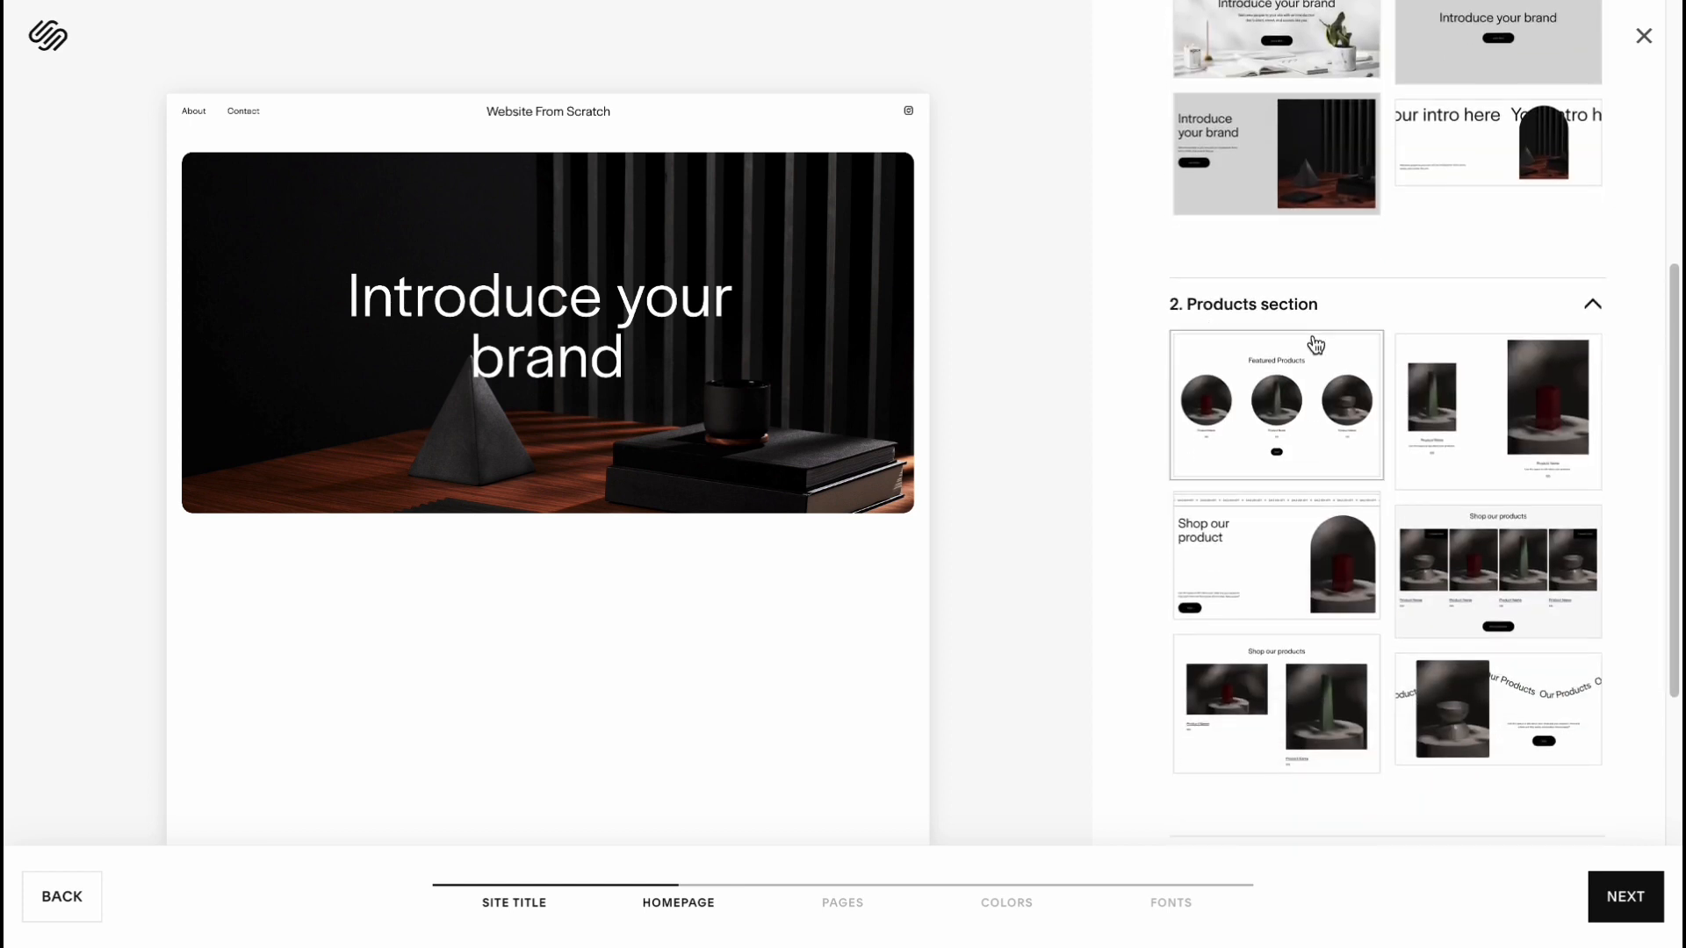
mouse_move(1267, 346)
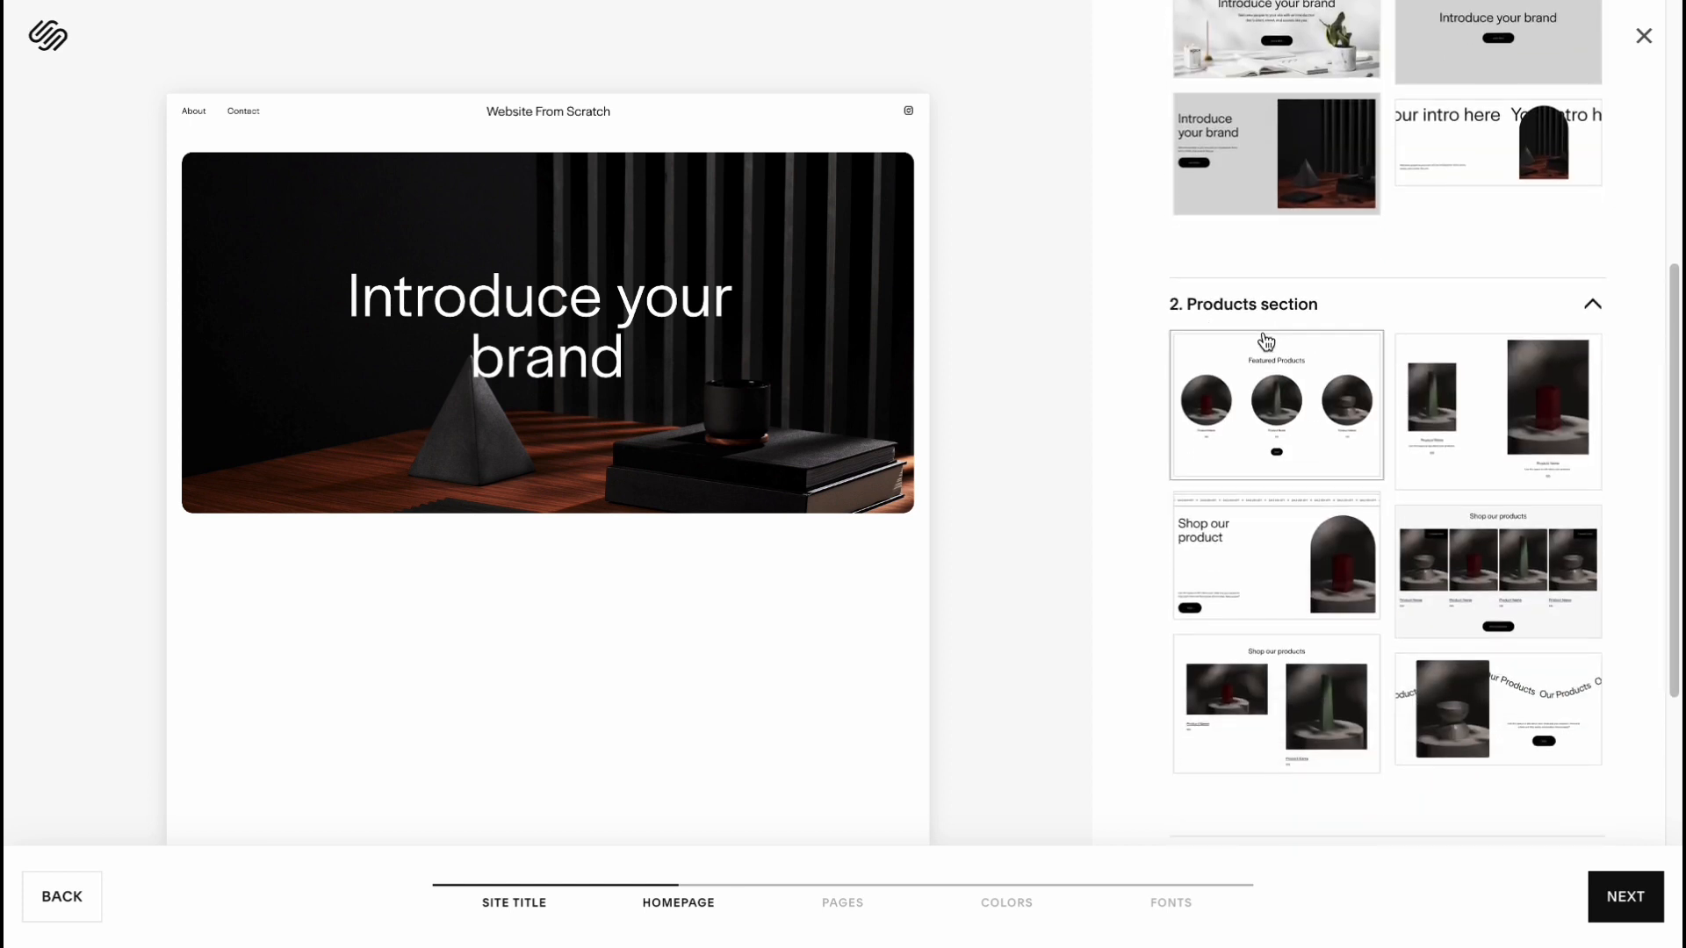
click(1496, 409)
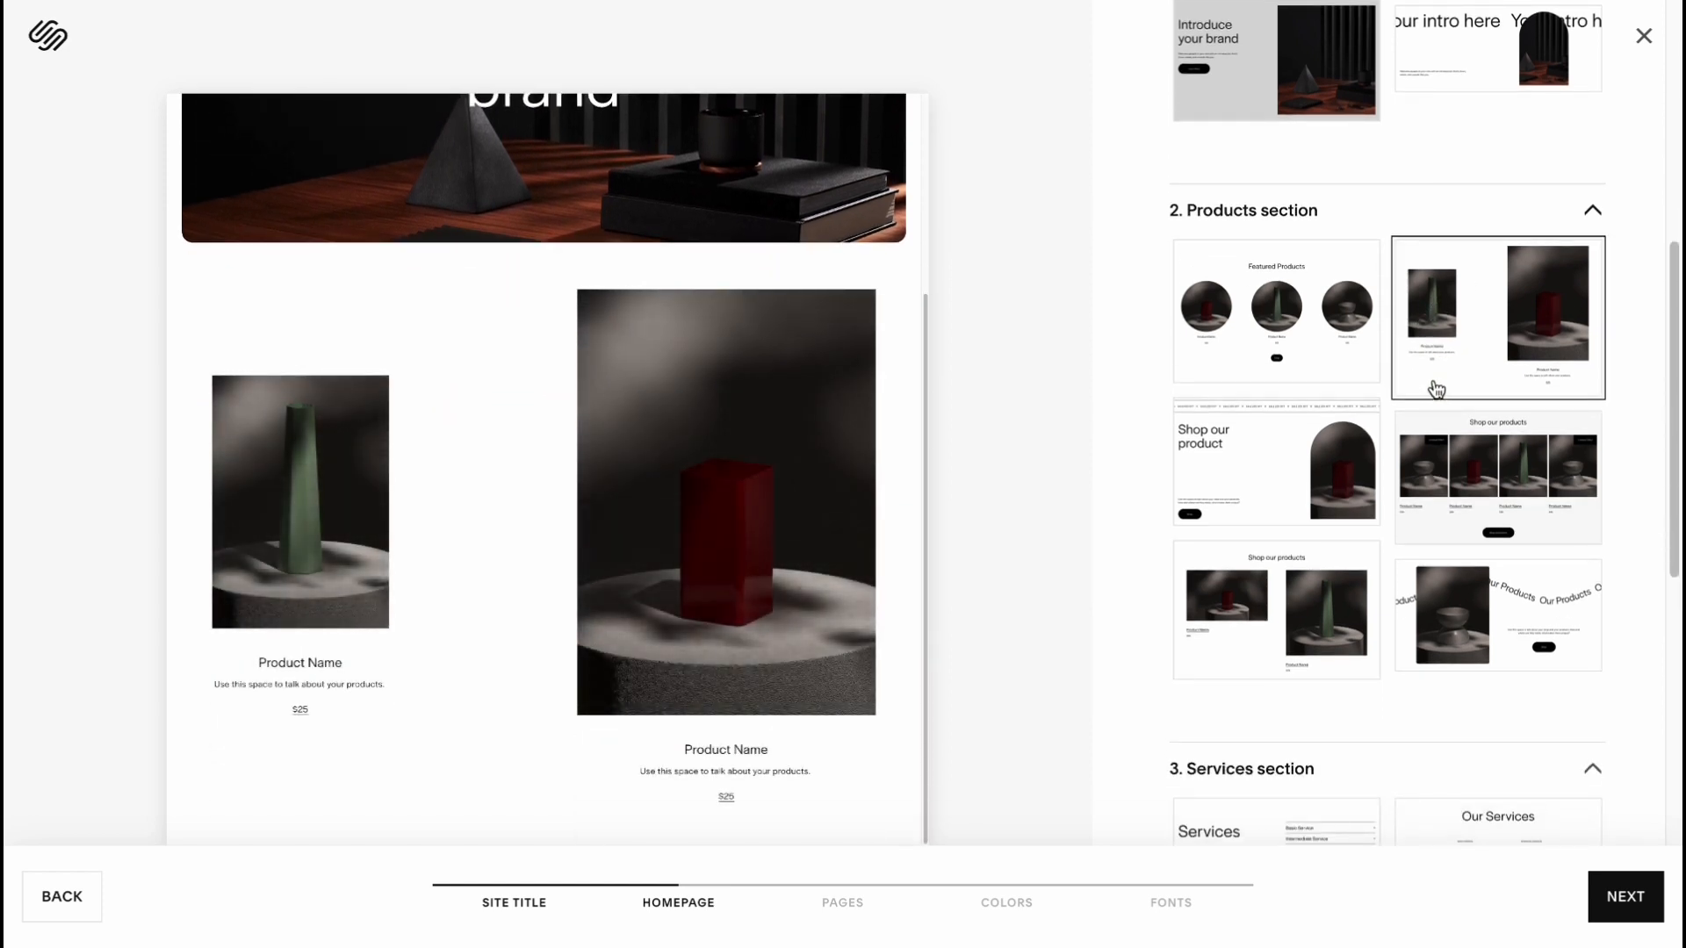
click(1277, 312)
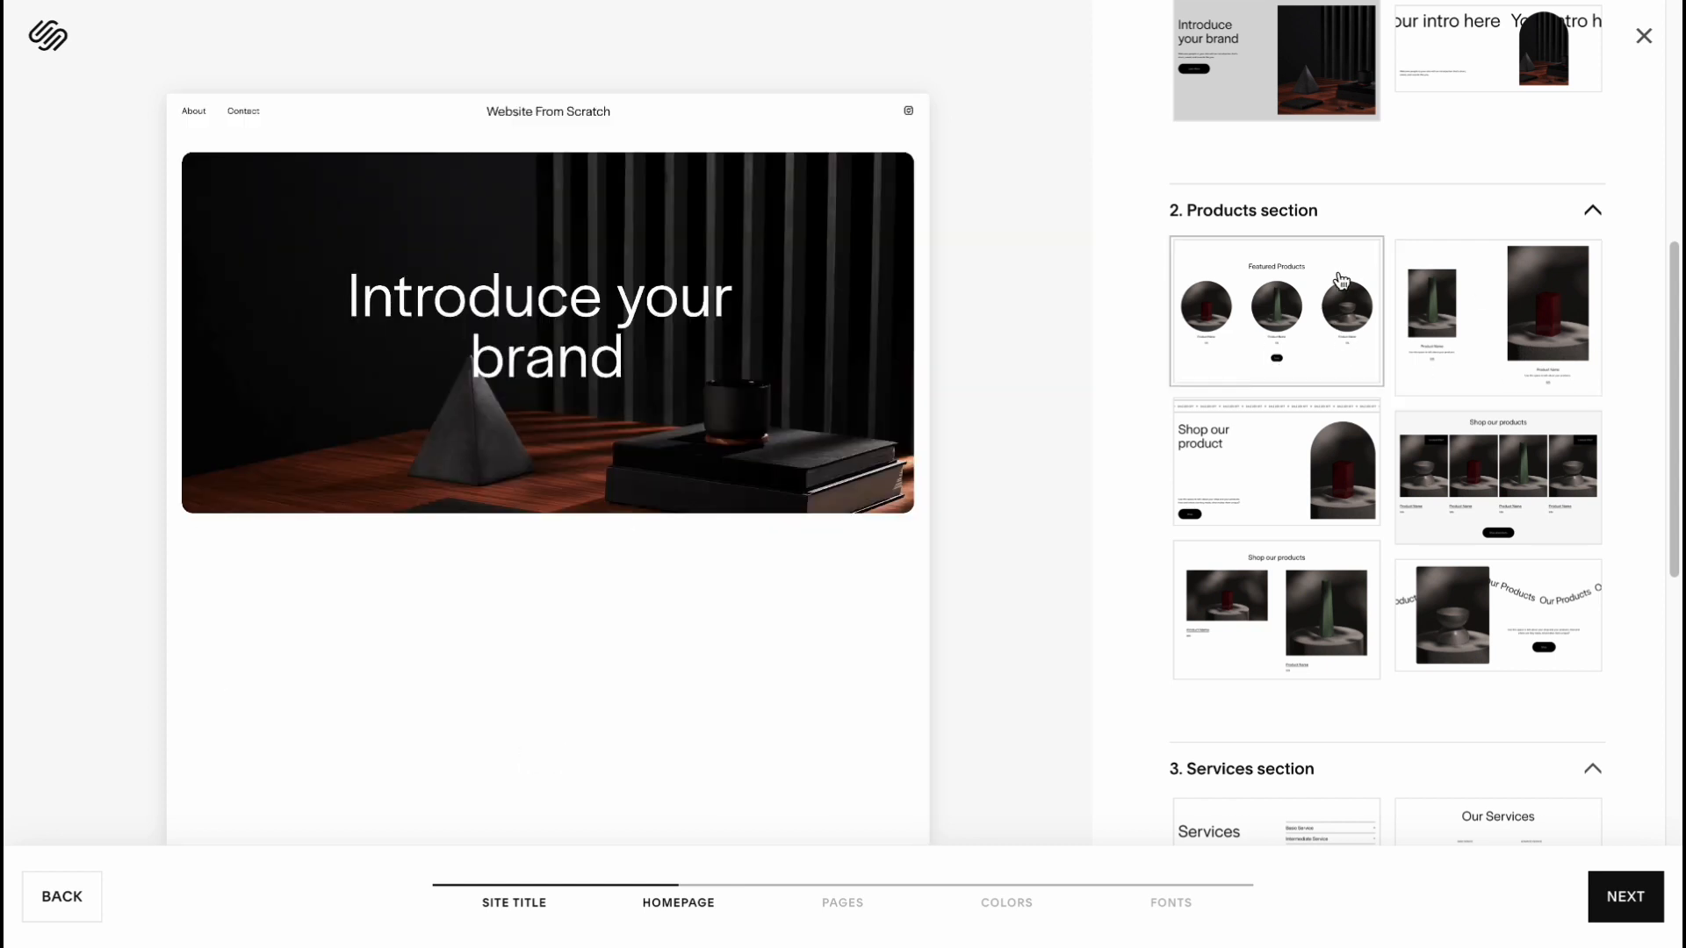
- Add the three-tier pricing services layout, the centered follow-us social layout and the red-vase subscribe form
scroll(down, 3)
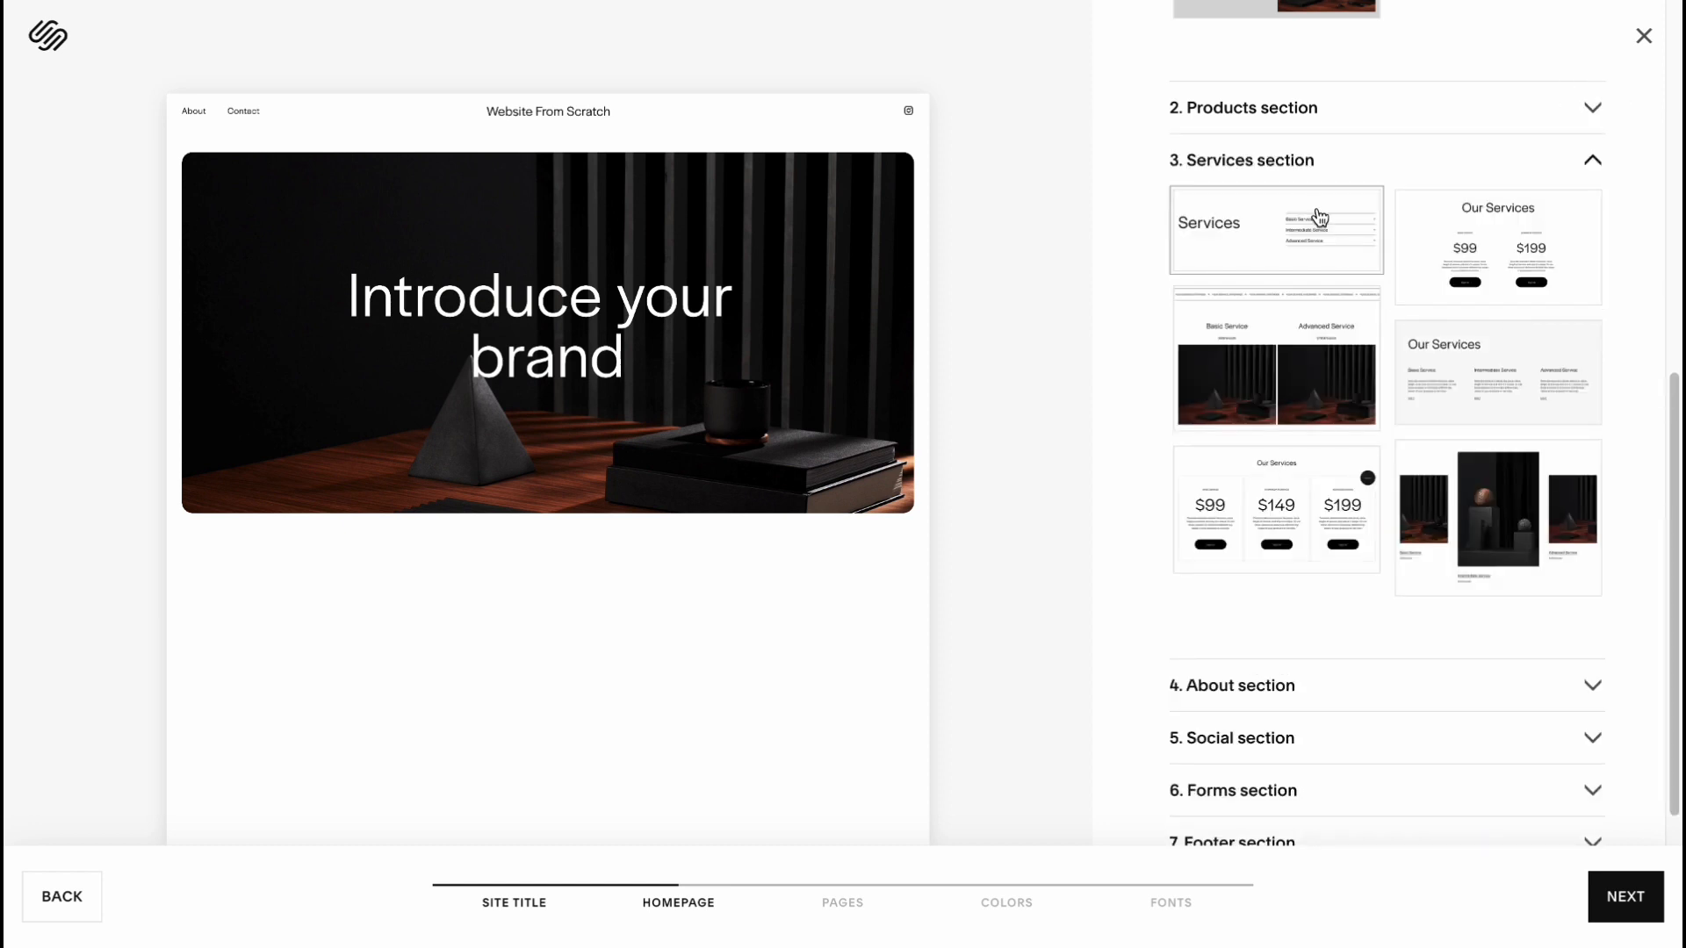
mouse_move(1338, 248)
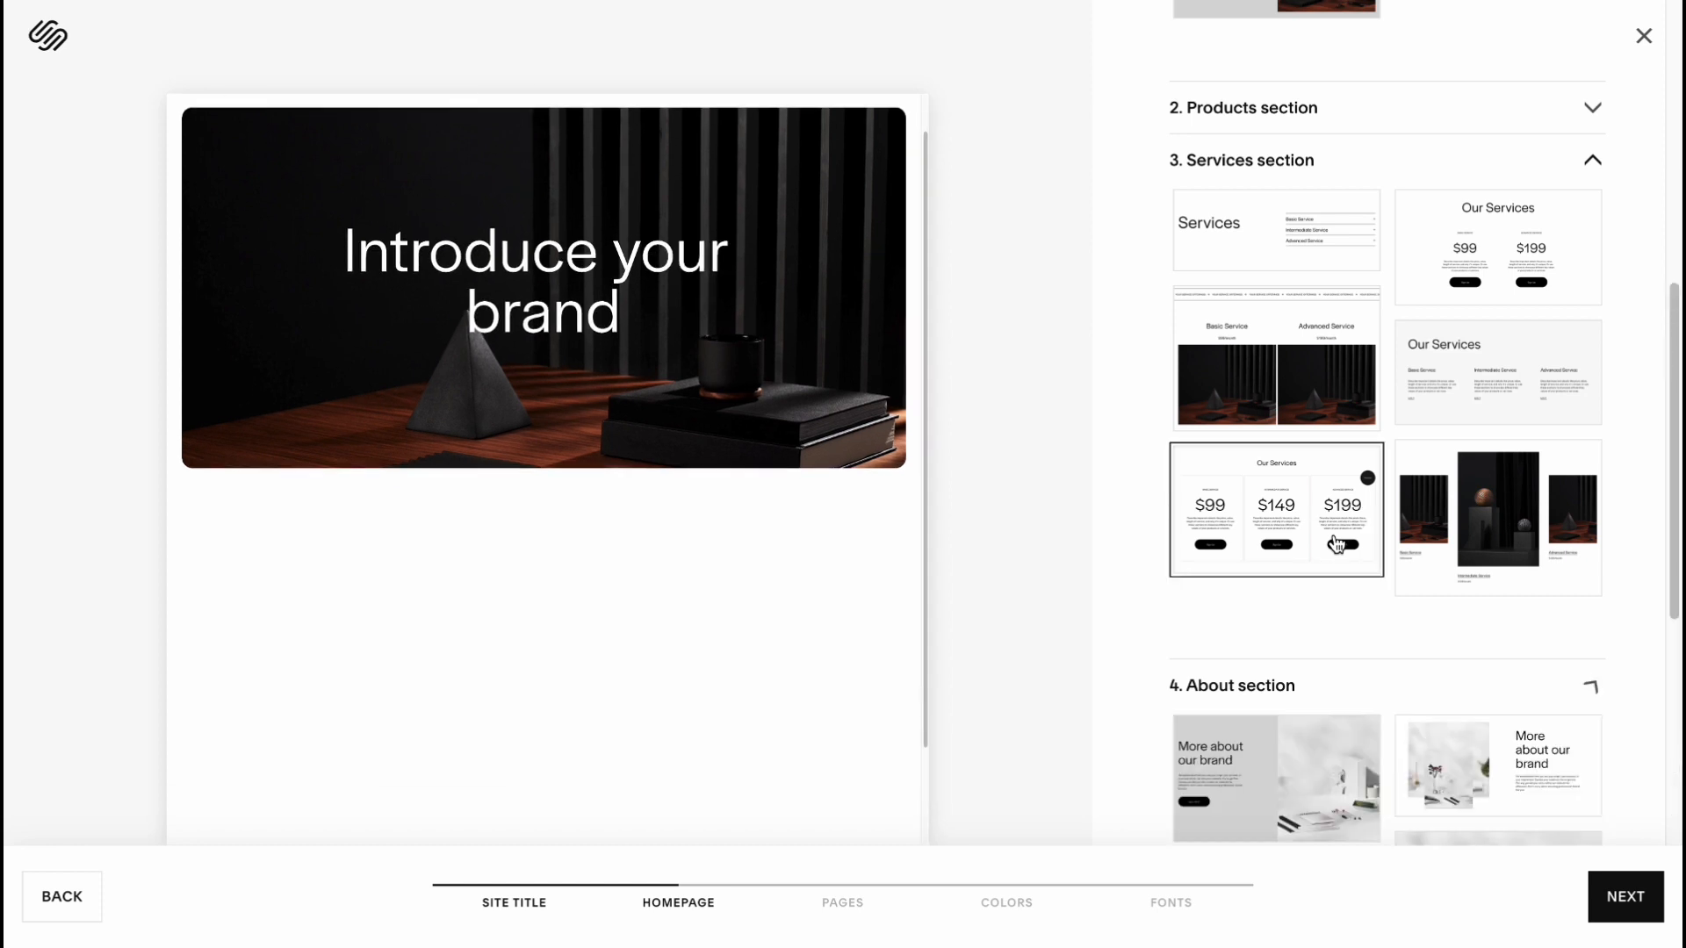
click(1276, 511)
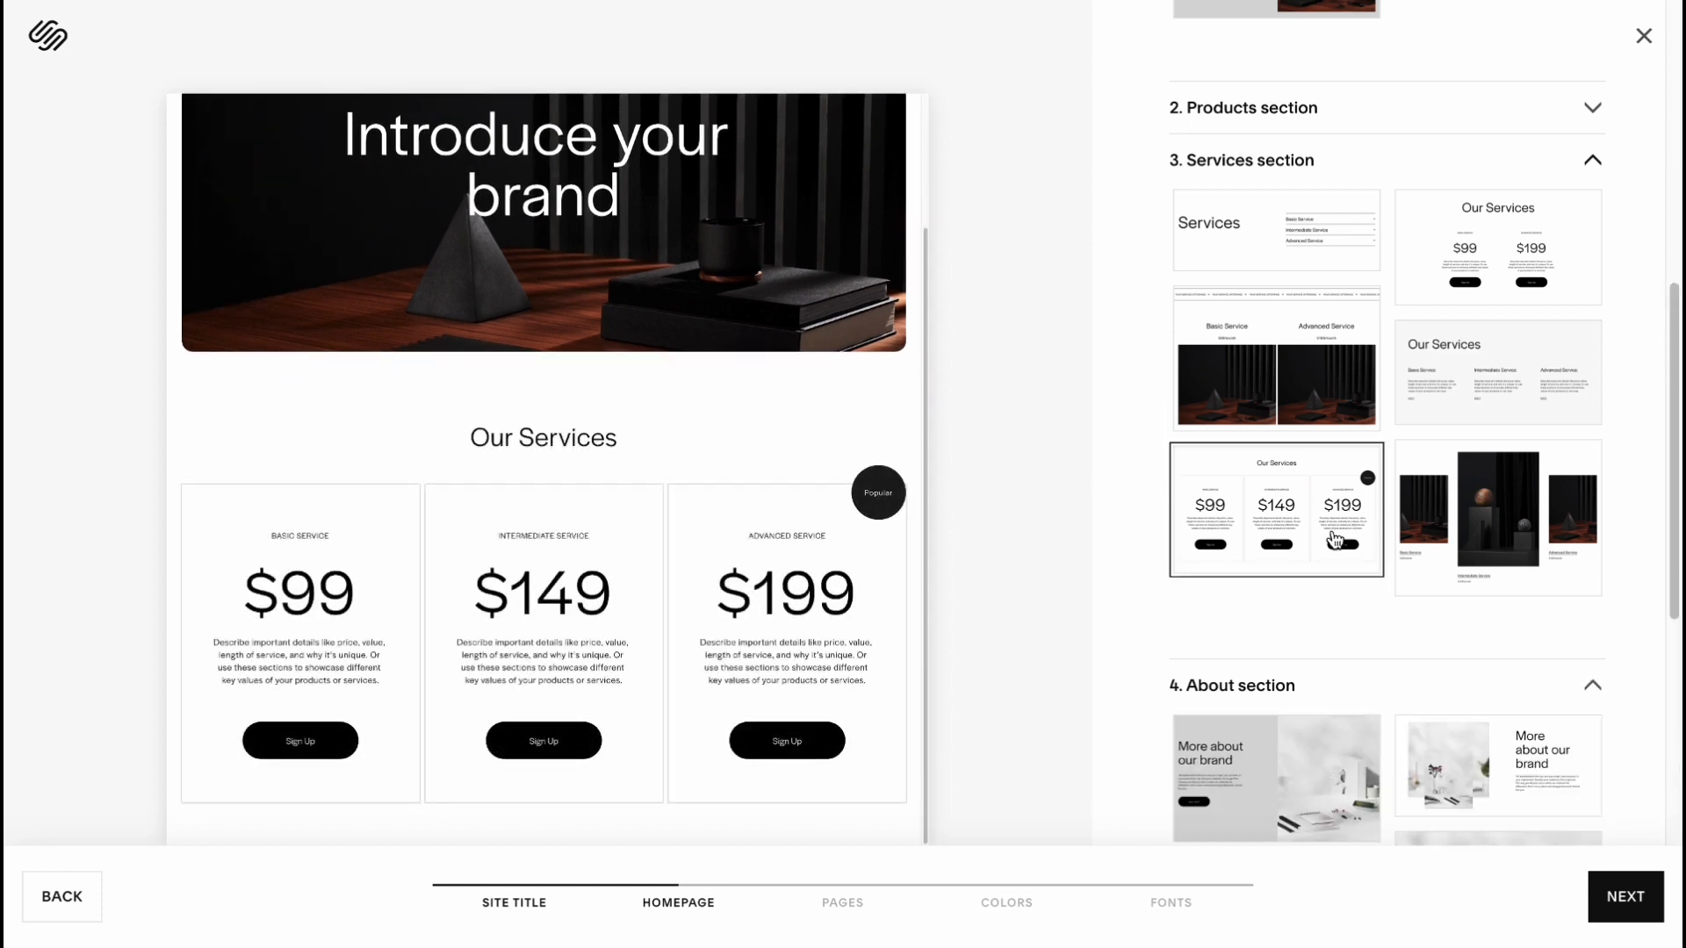
mouse_move(1586, 181)
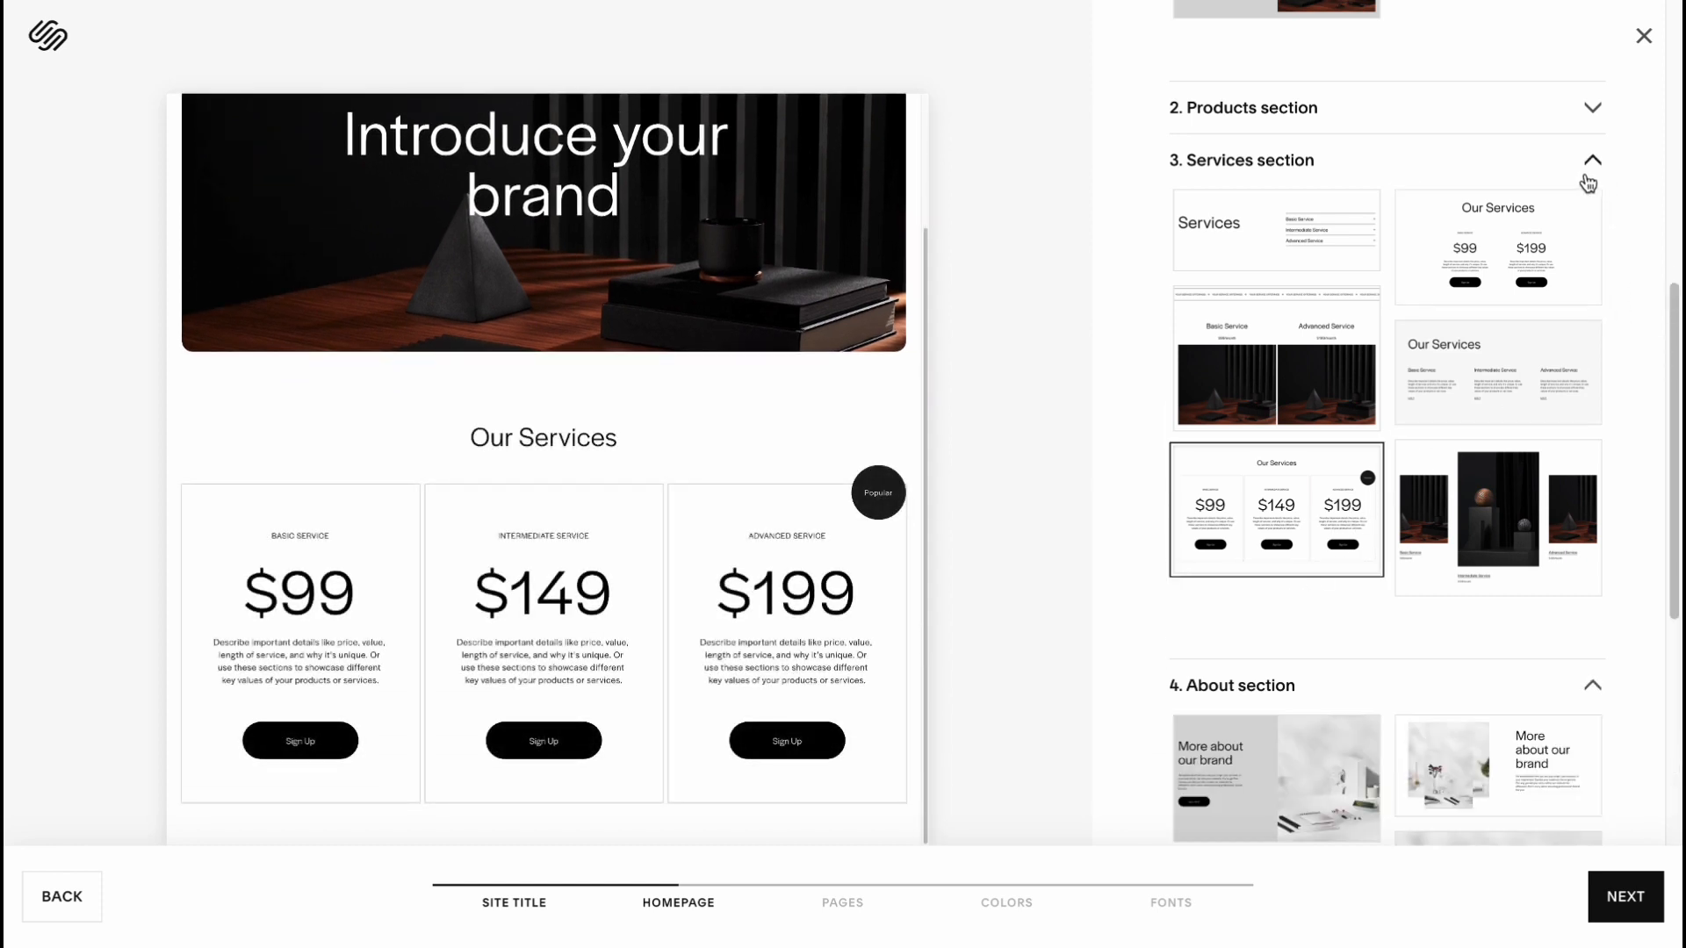
scroll(down, 3)
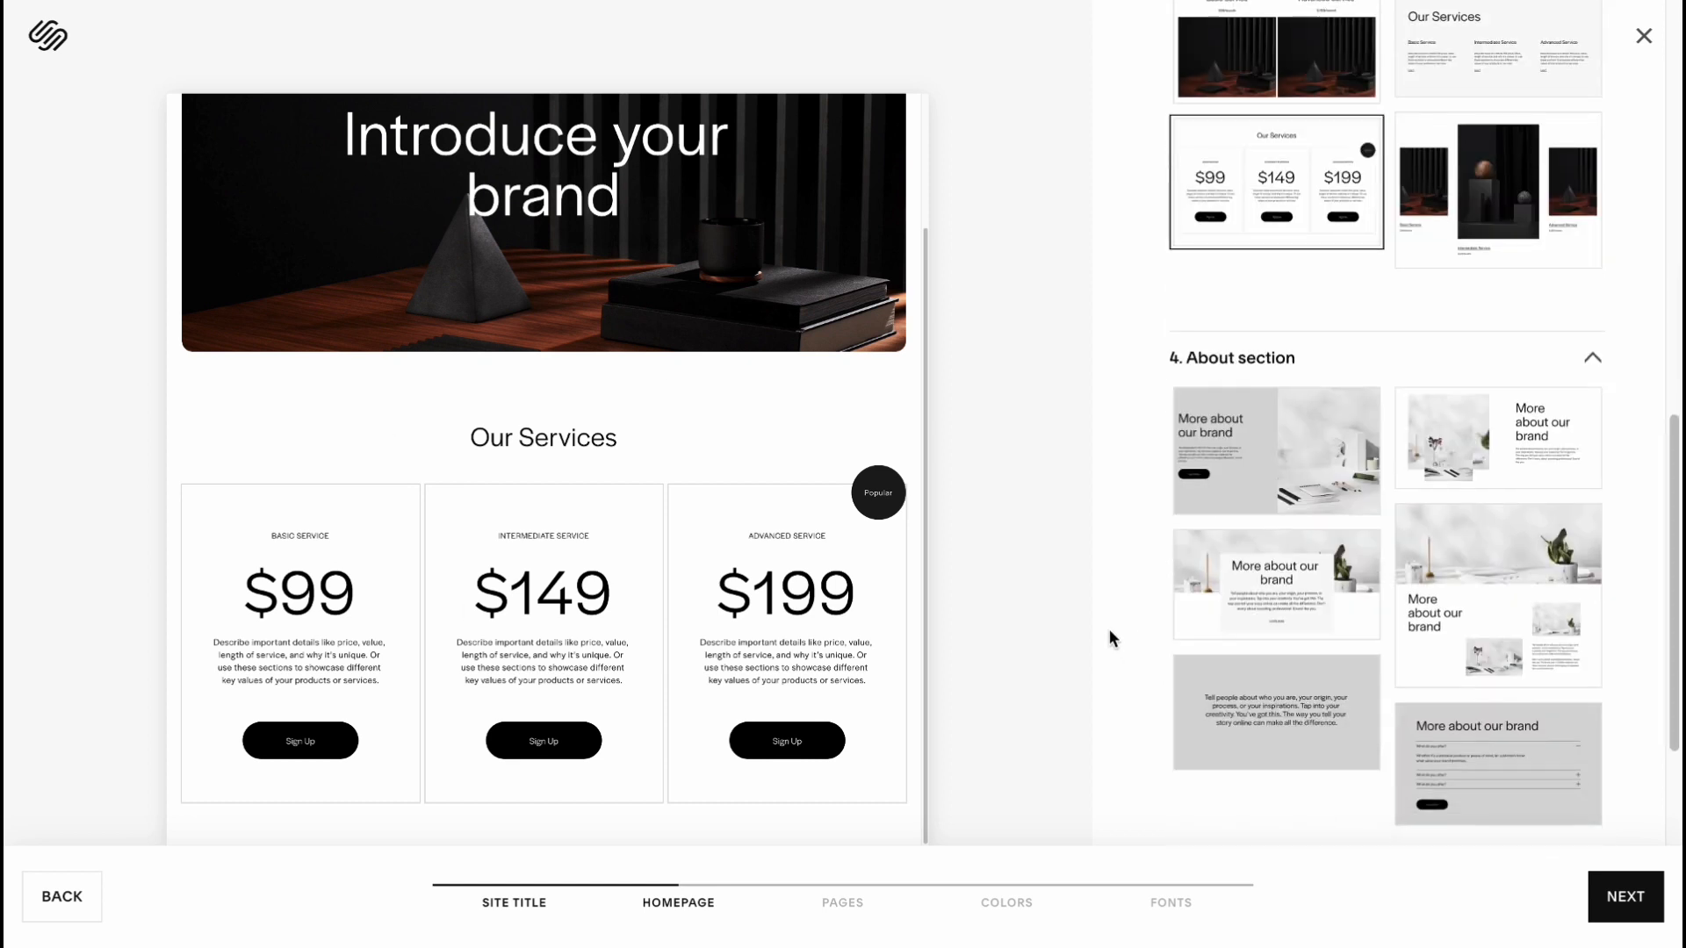
mouse_move(1340, 462)
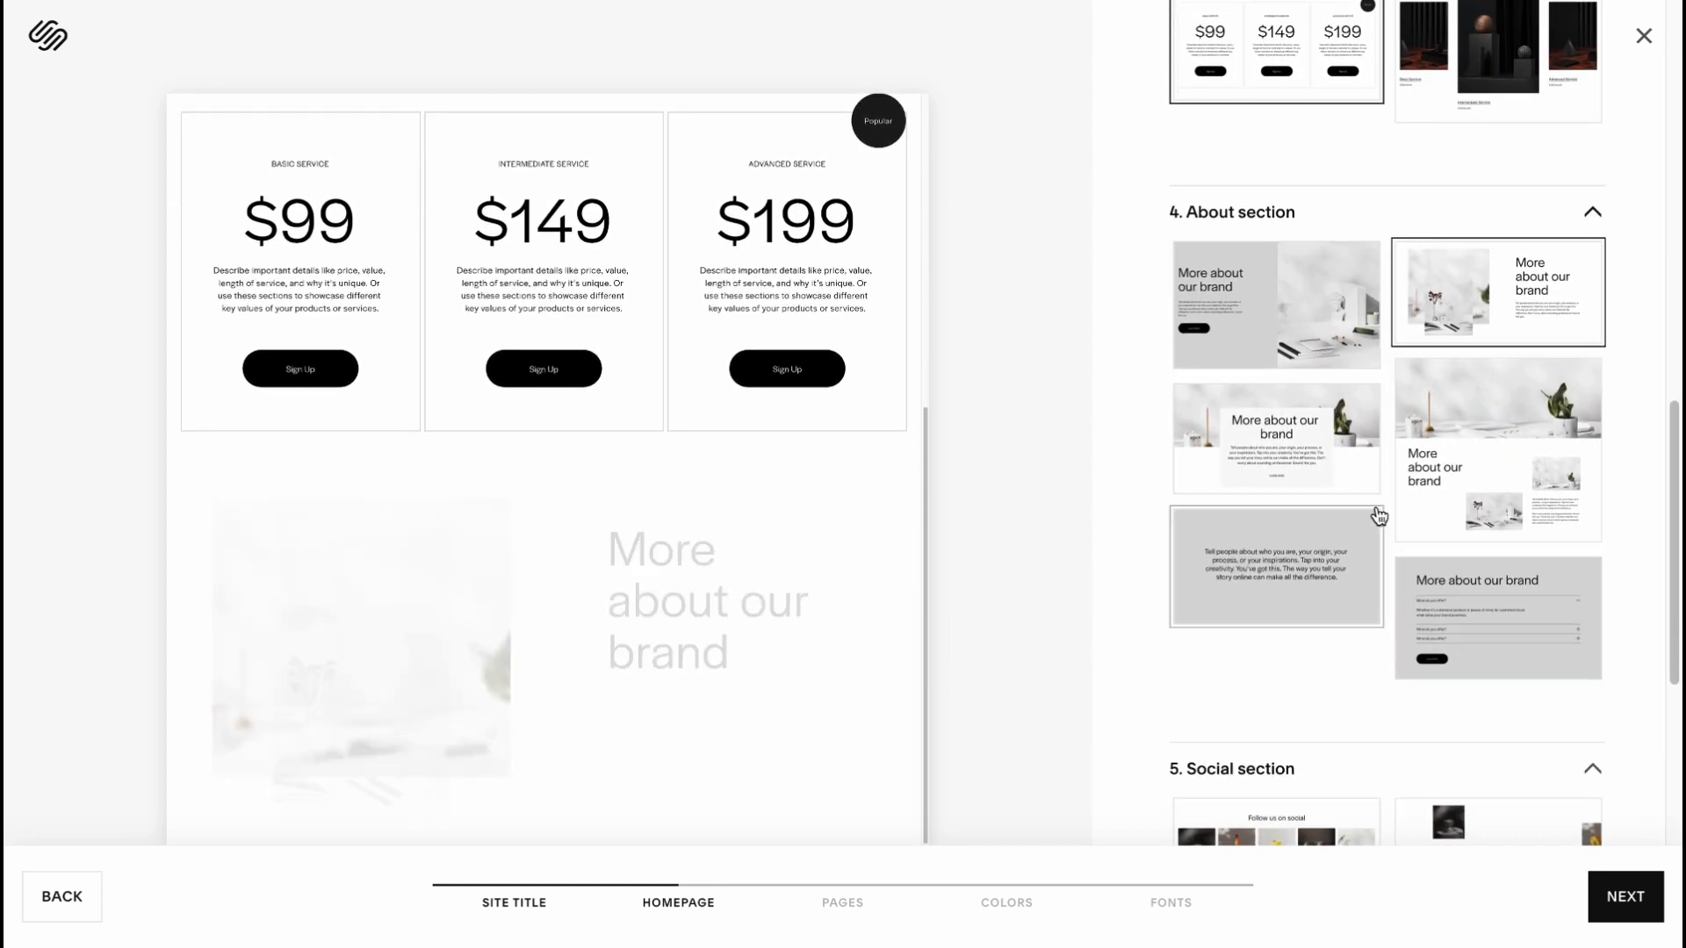
scroll(down, 3)
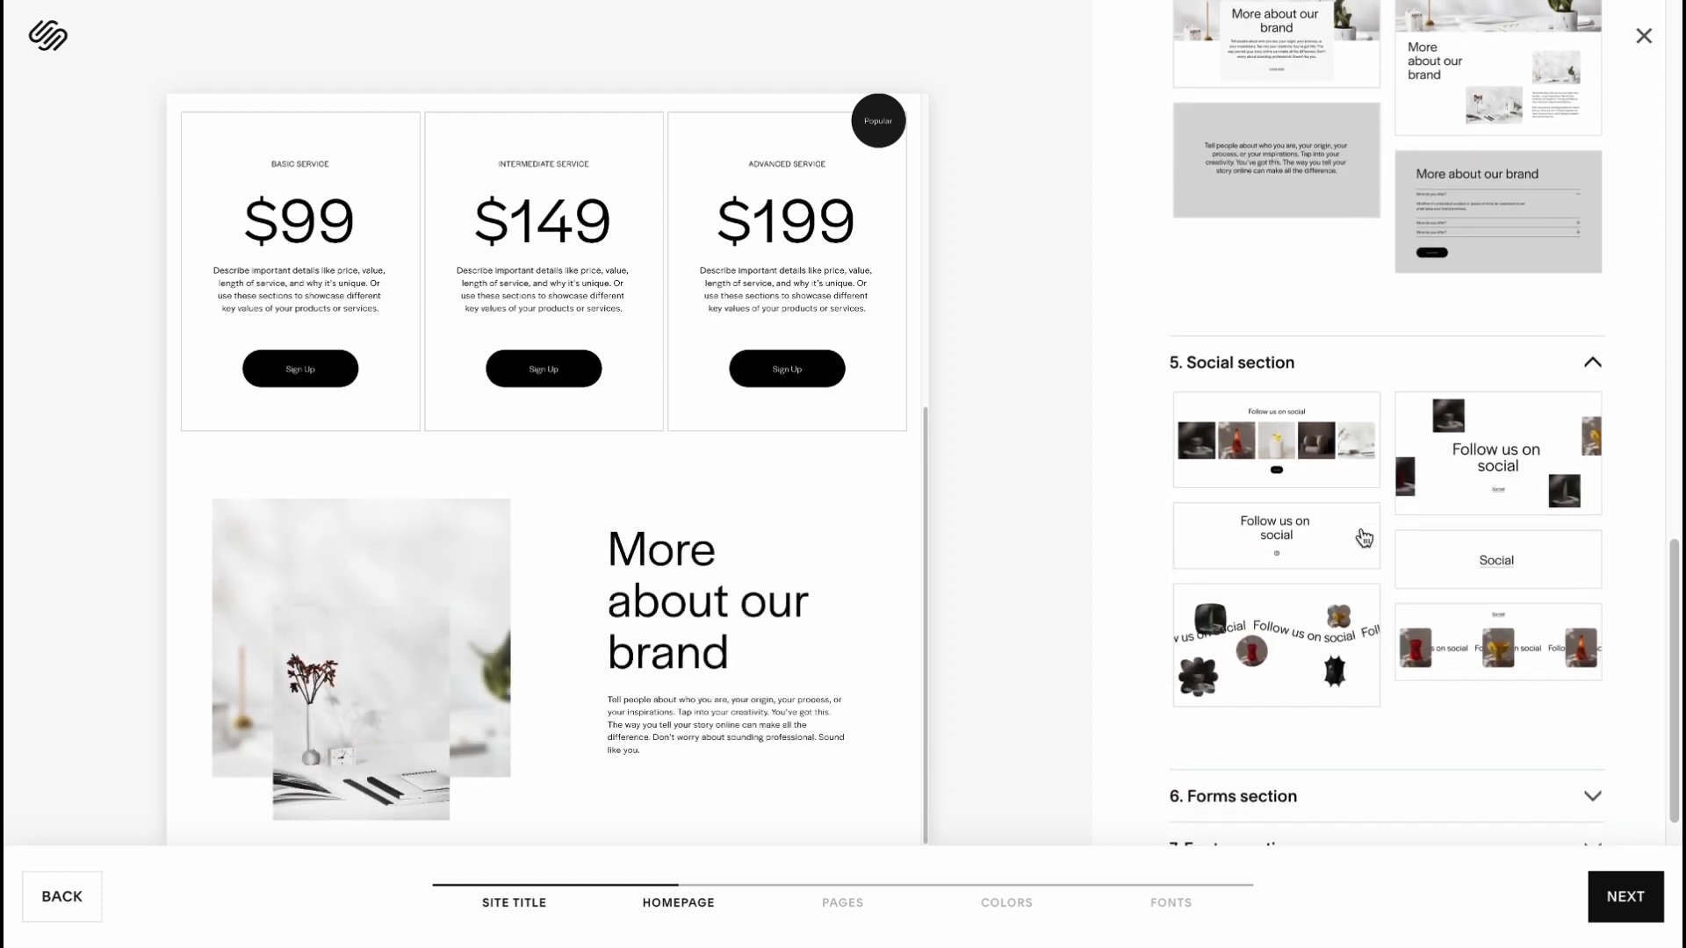
scroll(down, 3)
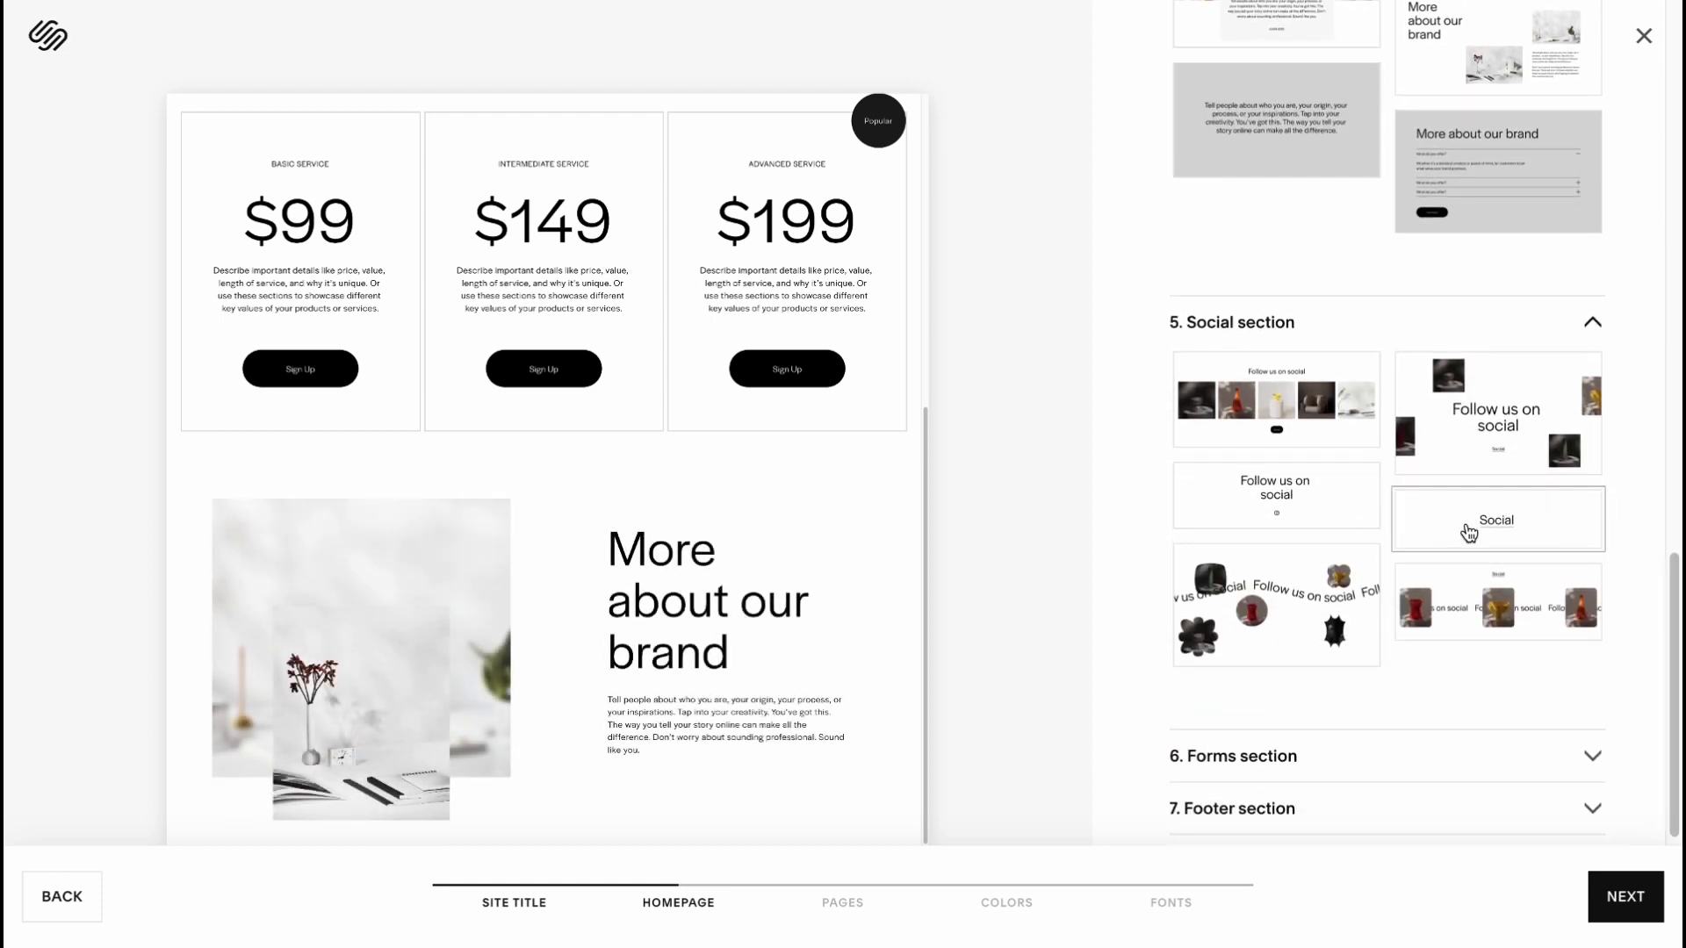
click(1275, 495)
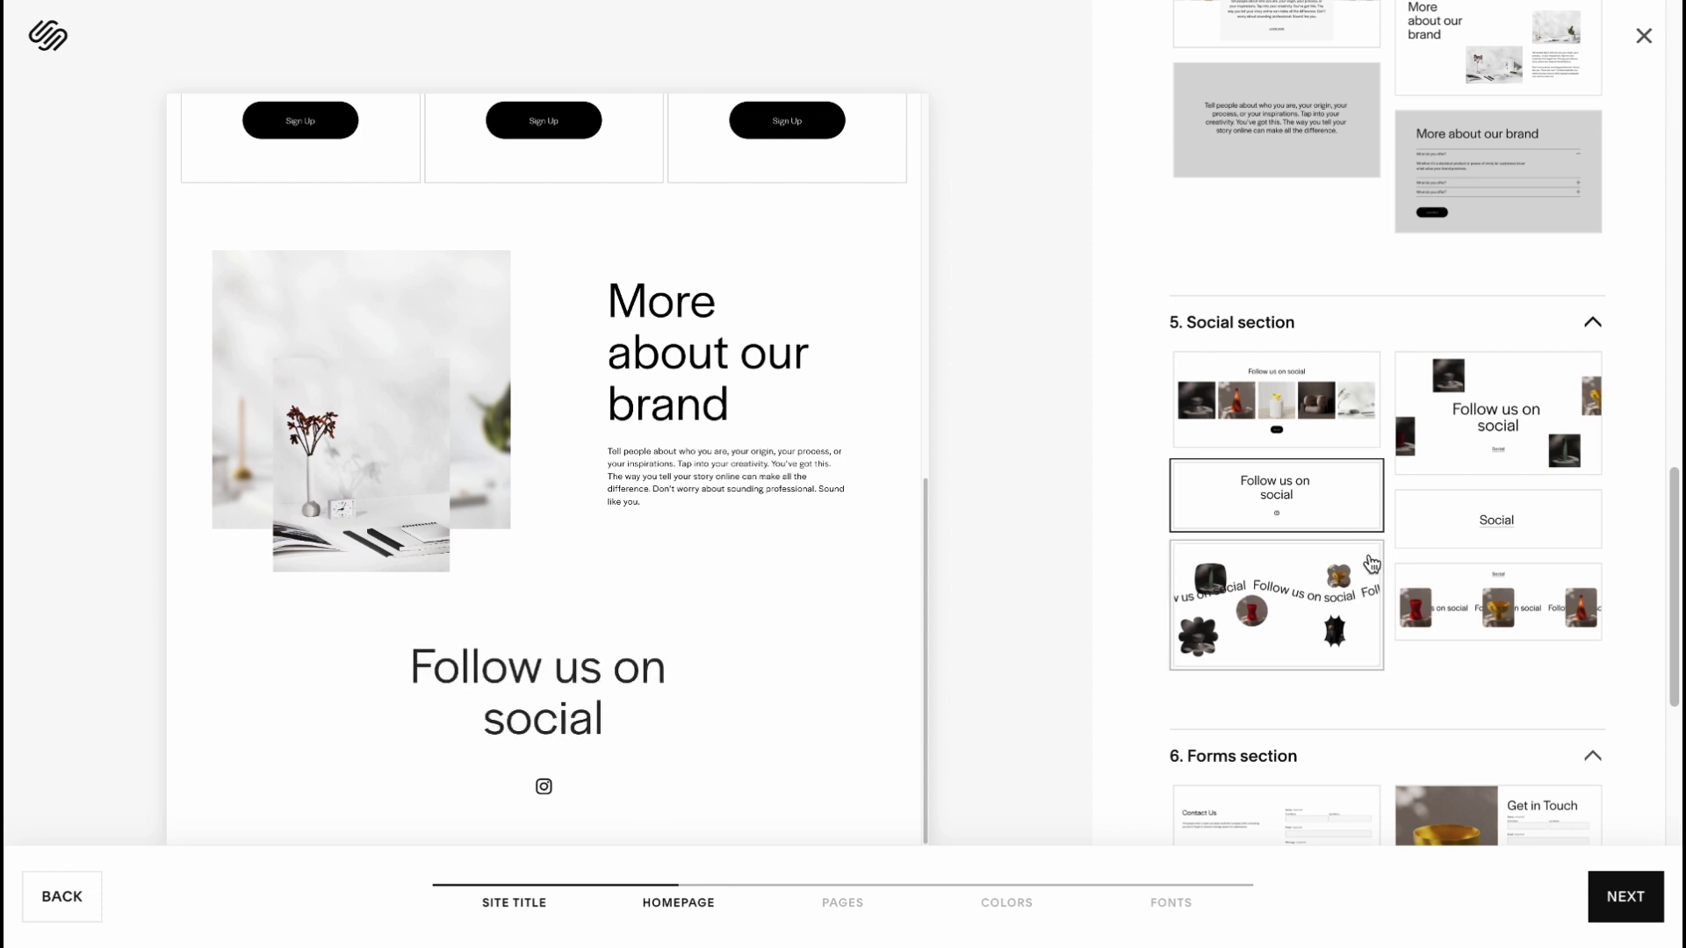
scroll(down, 3)
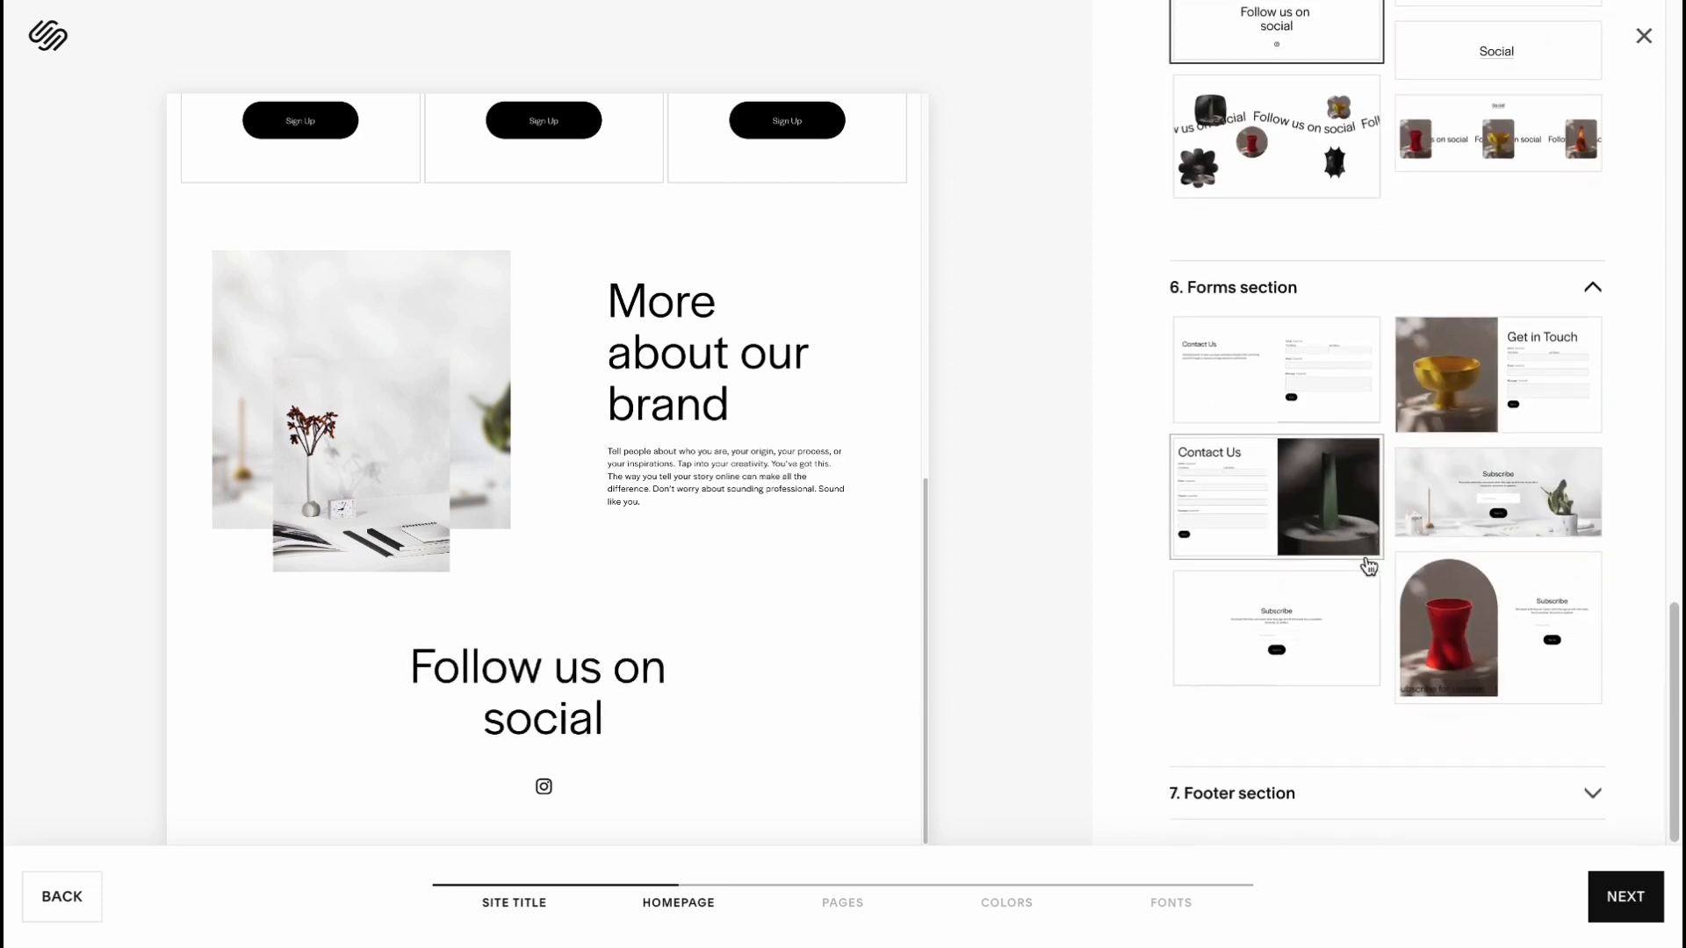
mouse_move(1263, 348)
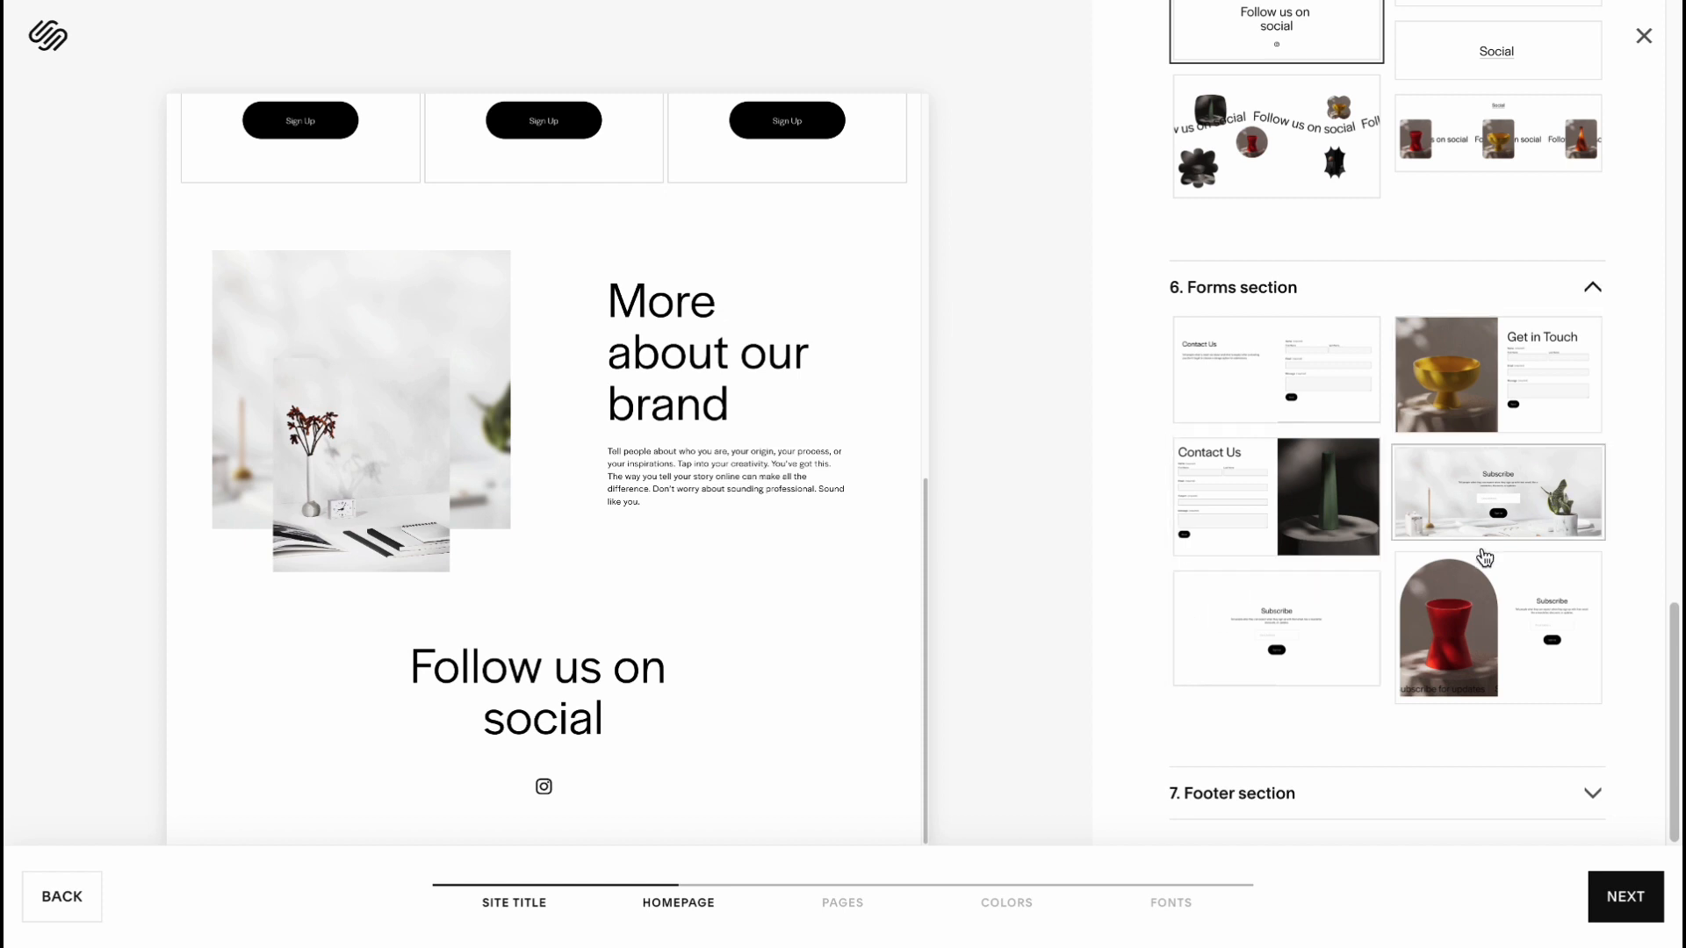
click(1592, 793)
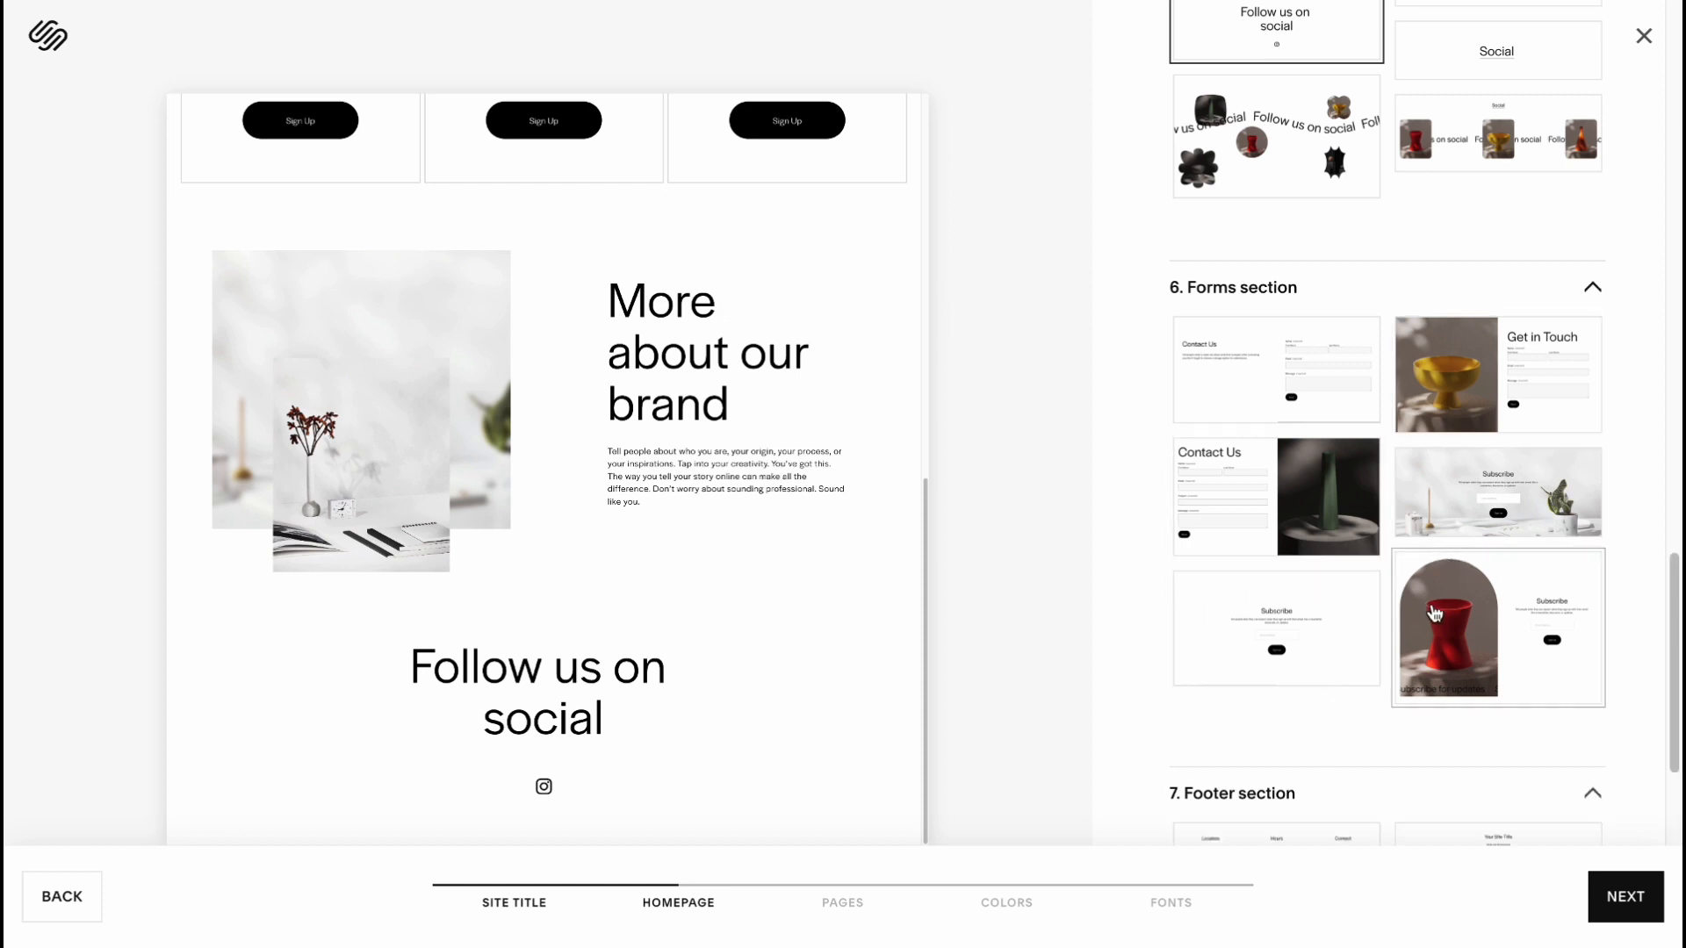
scroll(down, 3)
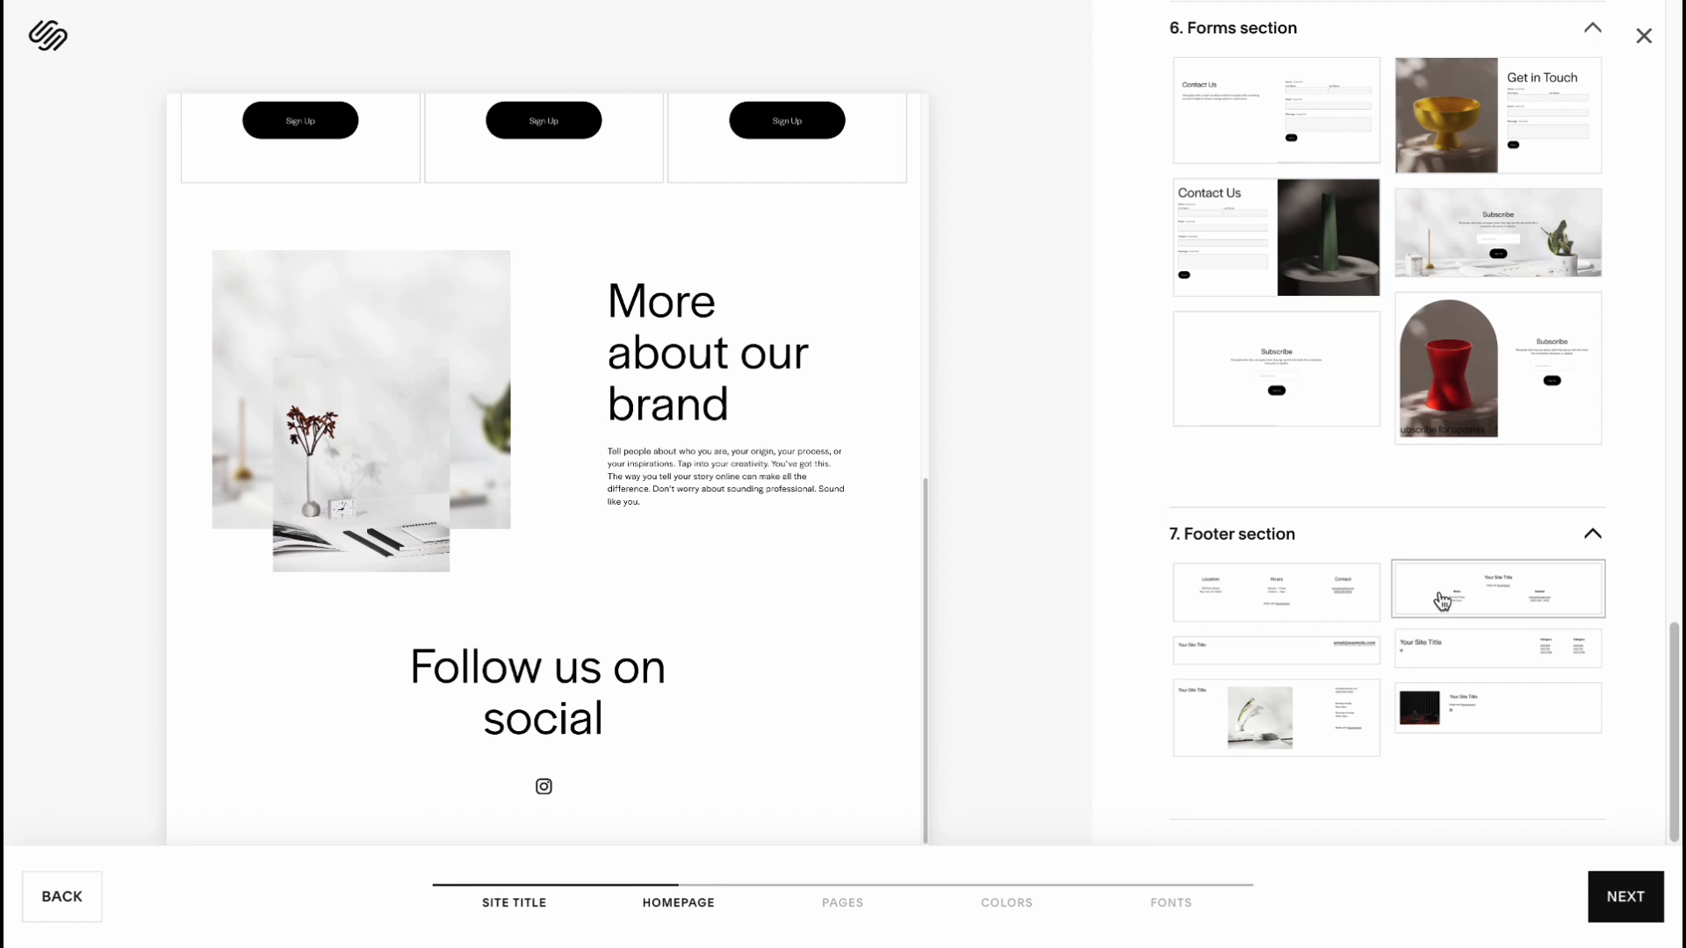
mouse_move(1262, 669)
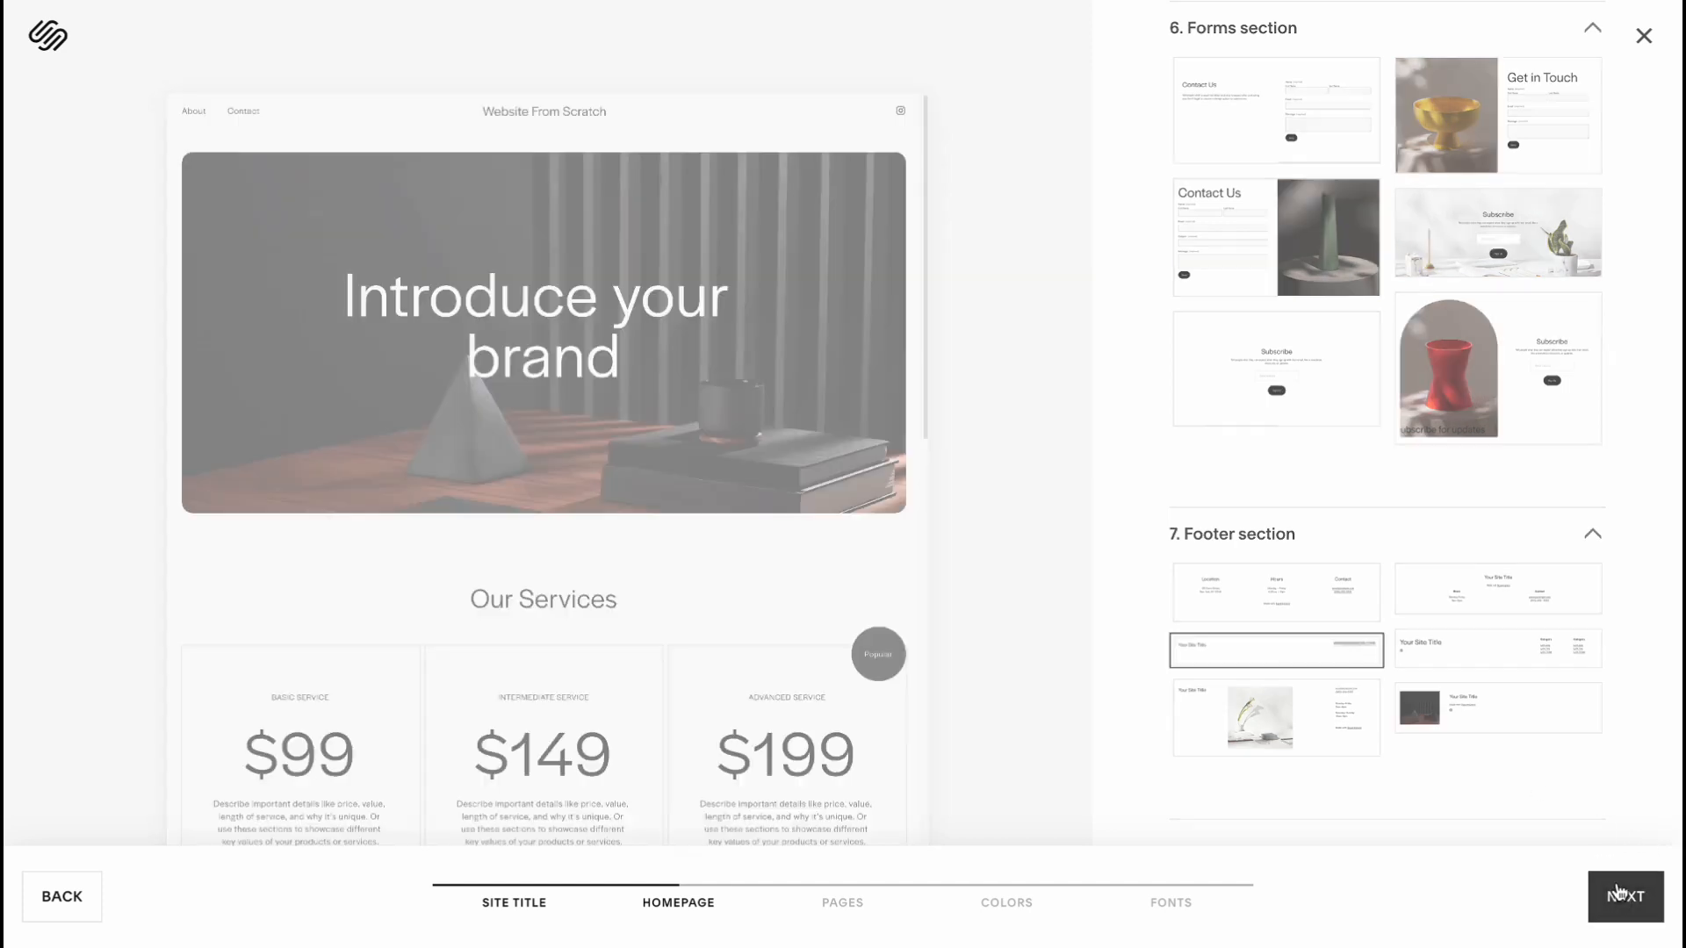
- Keep the About and Contact pages checked and continue to the color palette step
click(1625, 896)
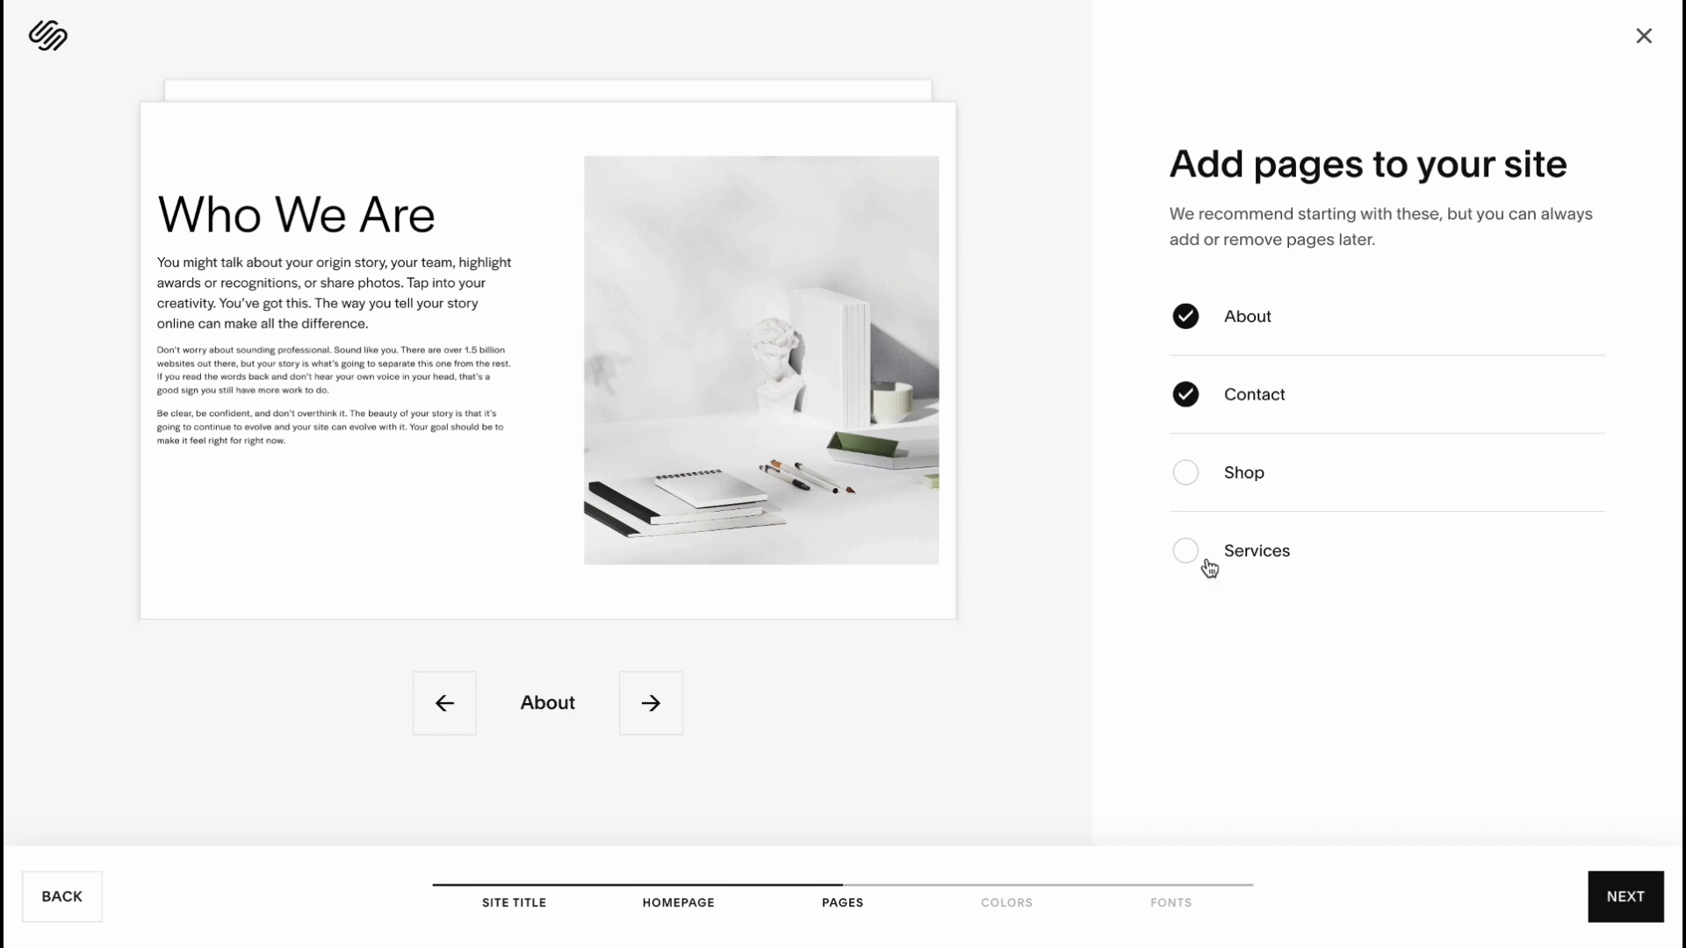
mouse_move(1129, 476)
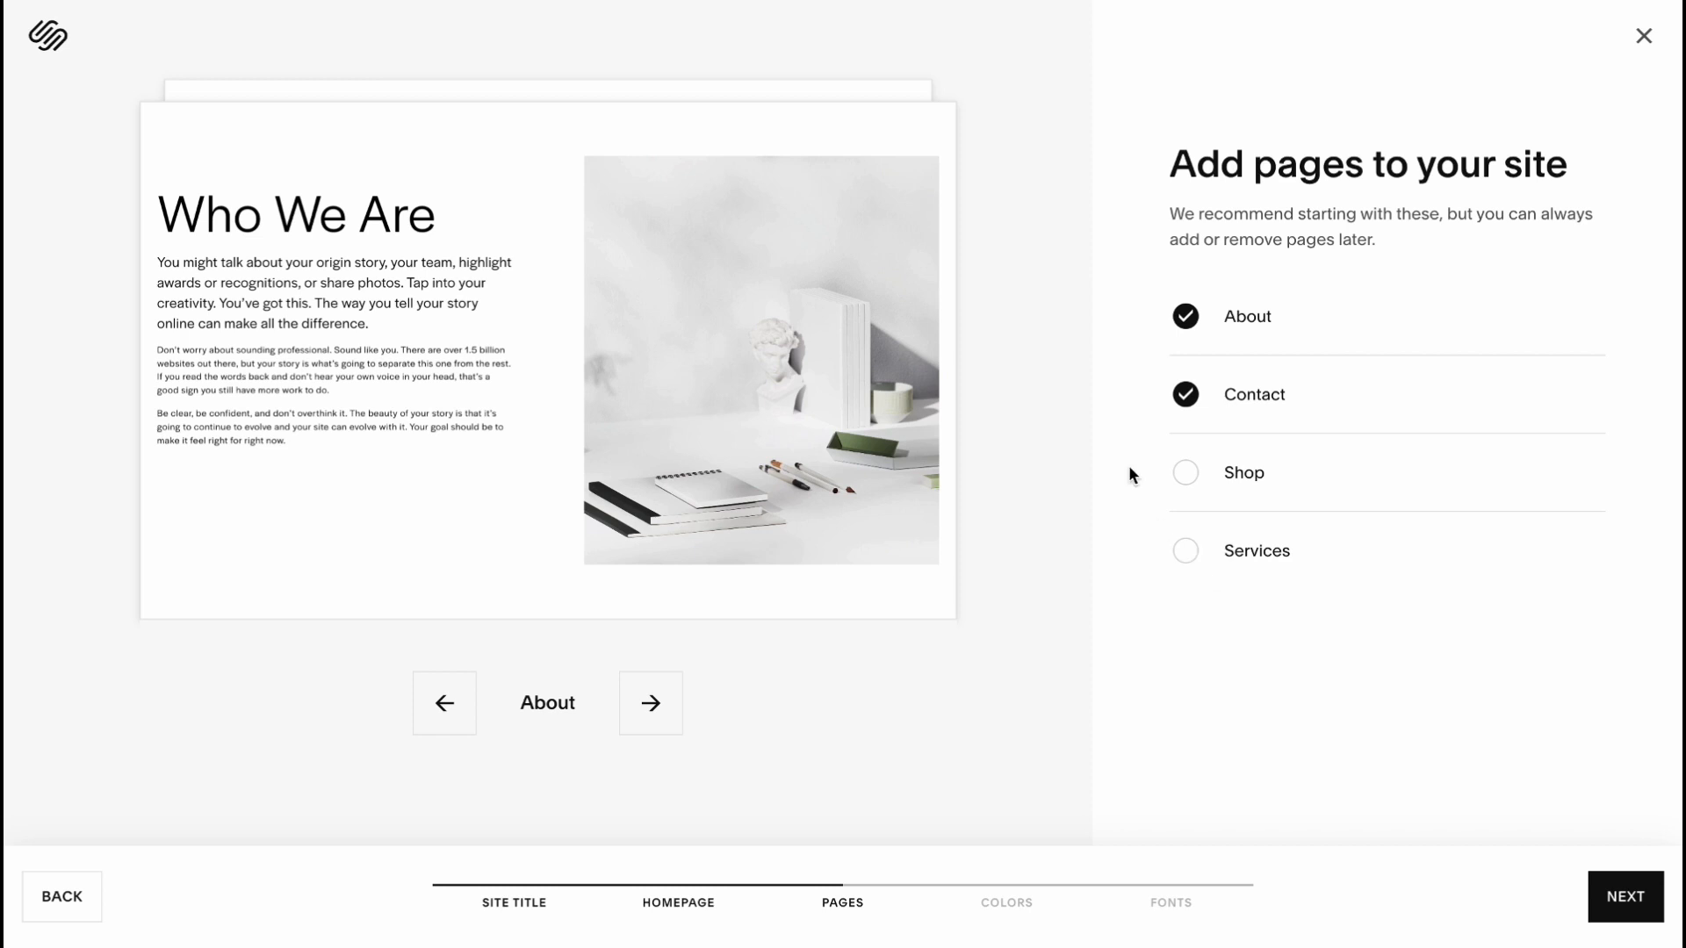
mouse_move(1166, 437)
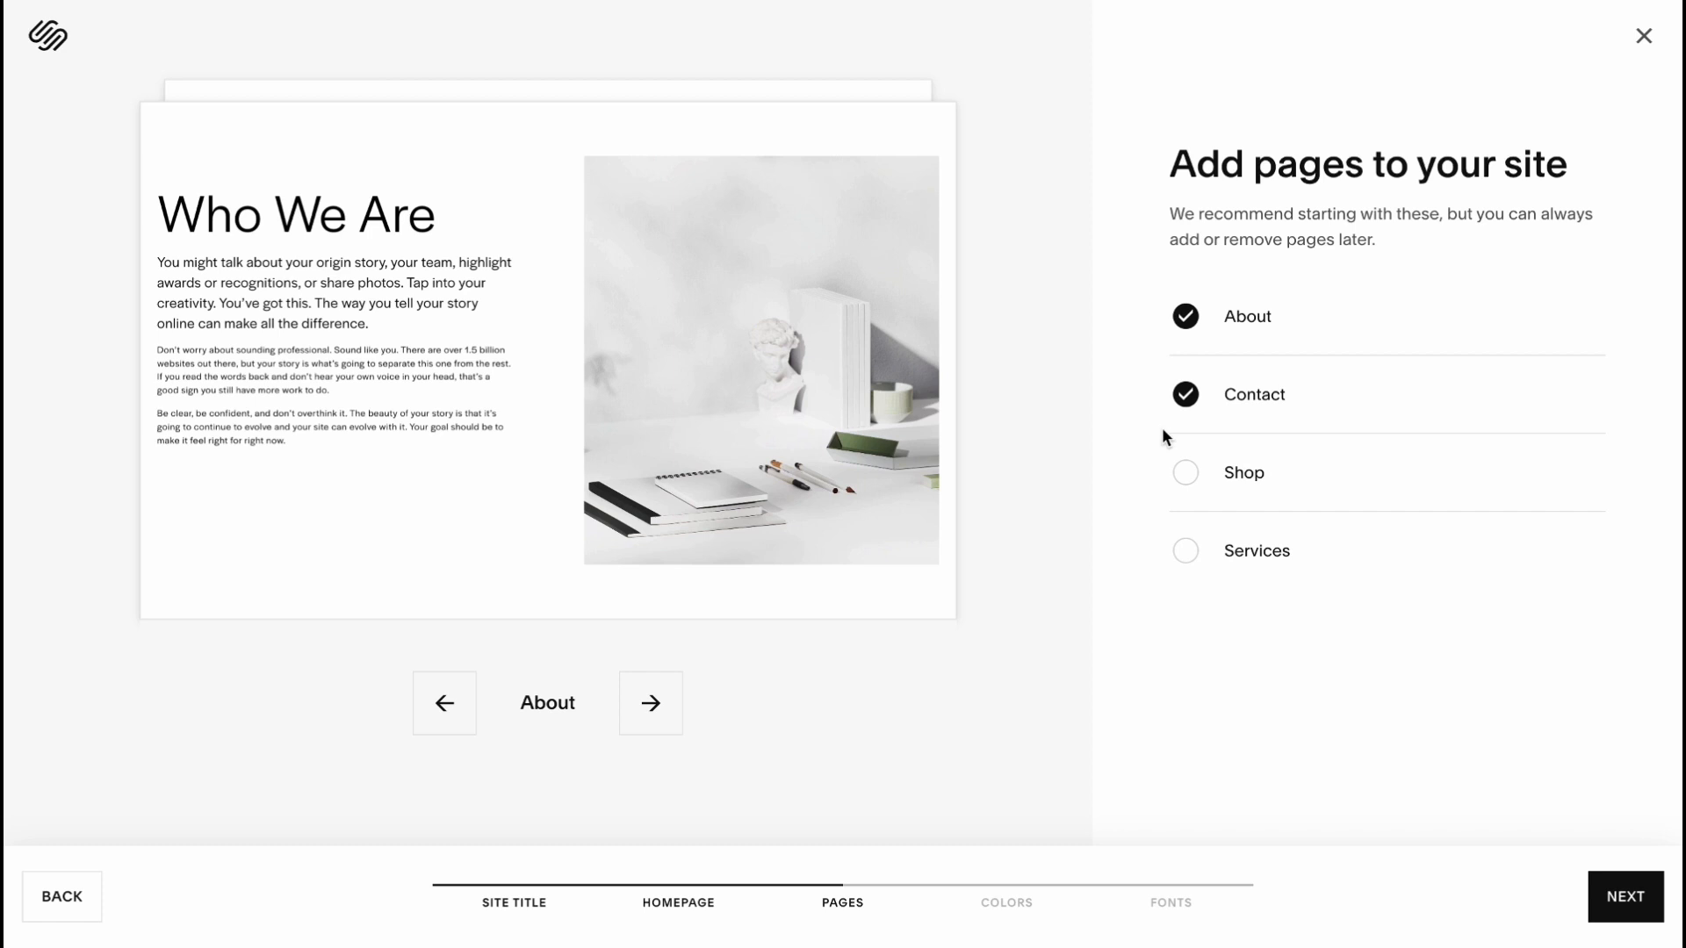
mouse_move(1191, 423)
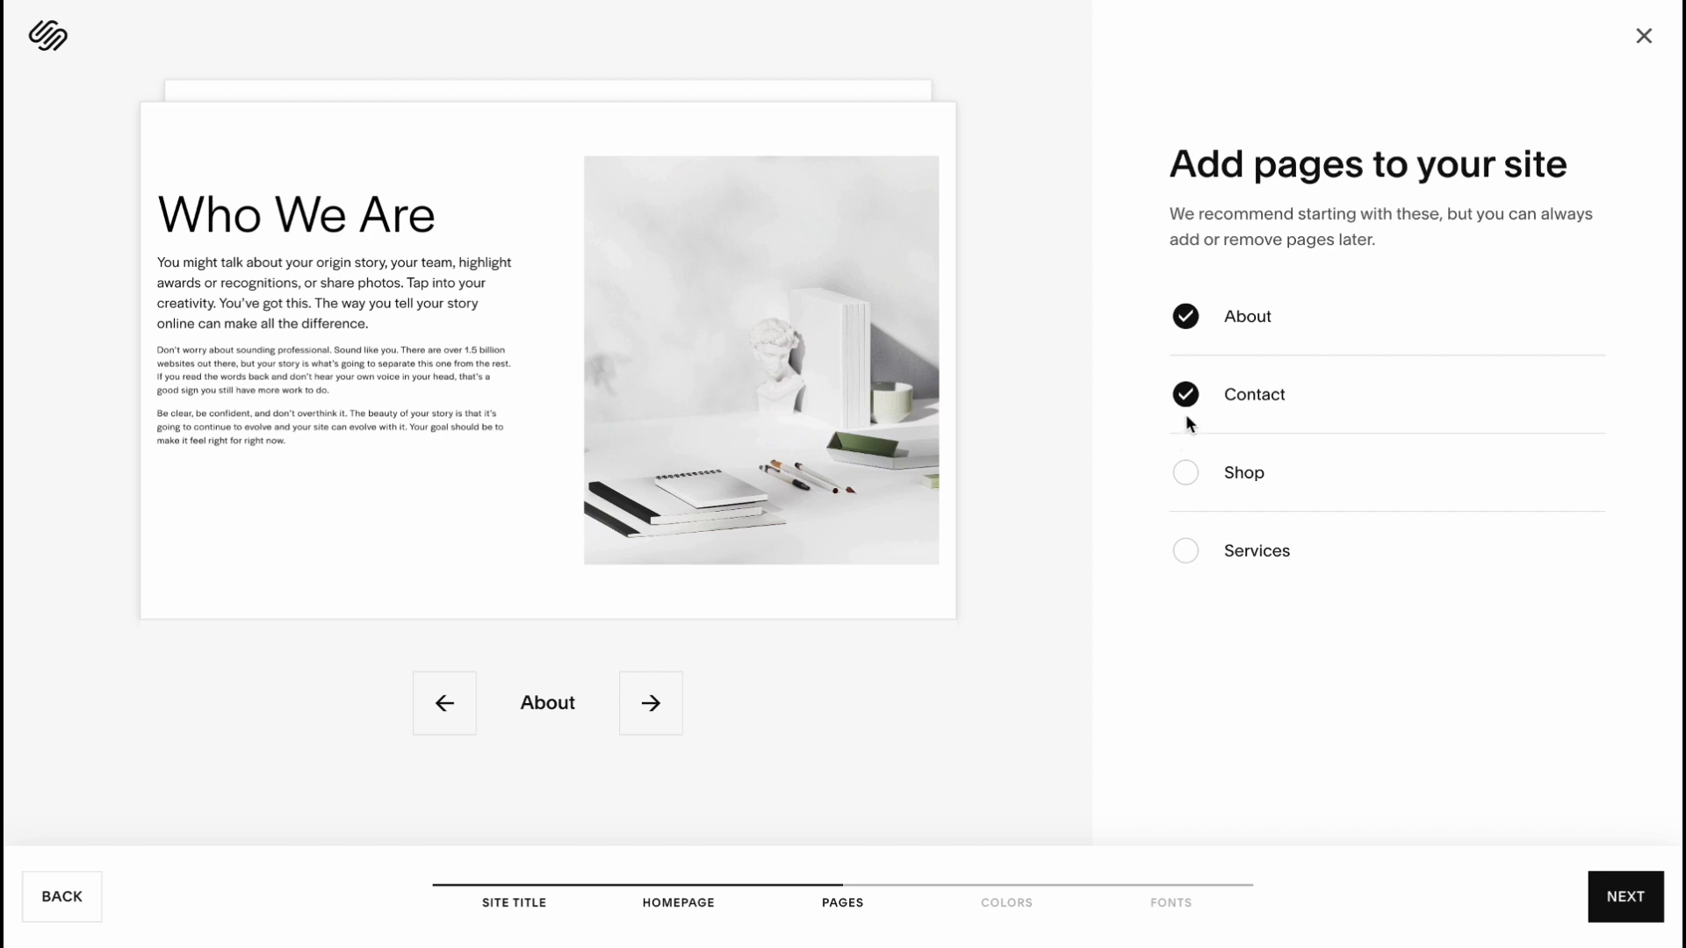
mouse_move(1226, 382)
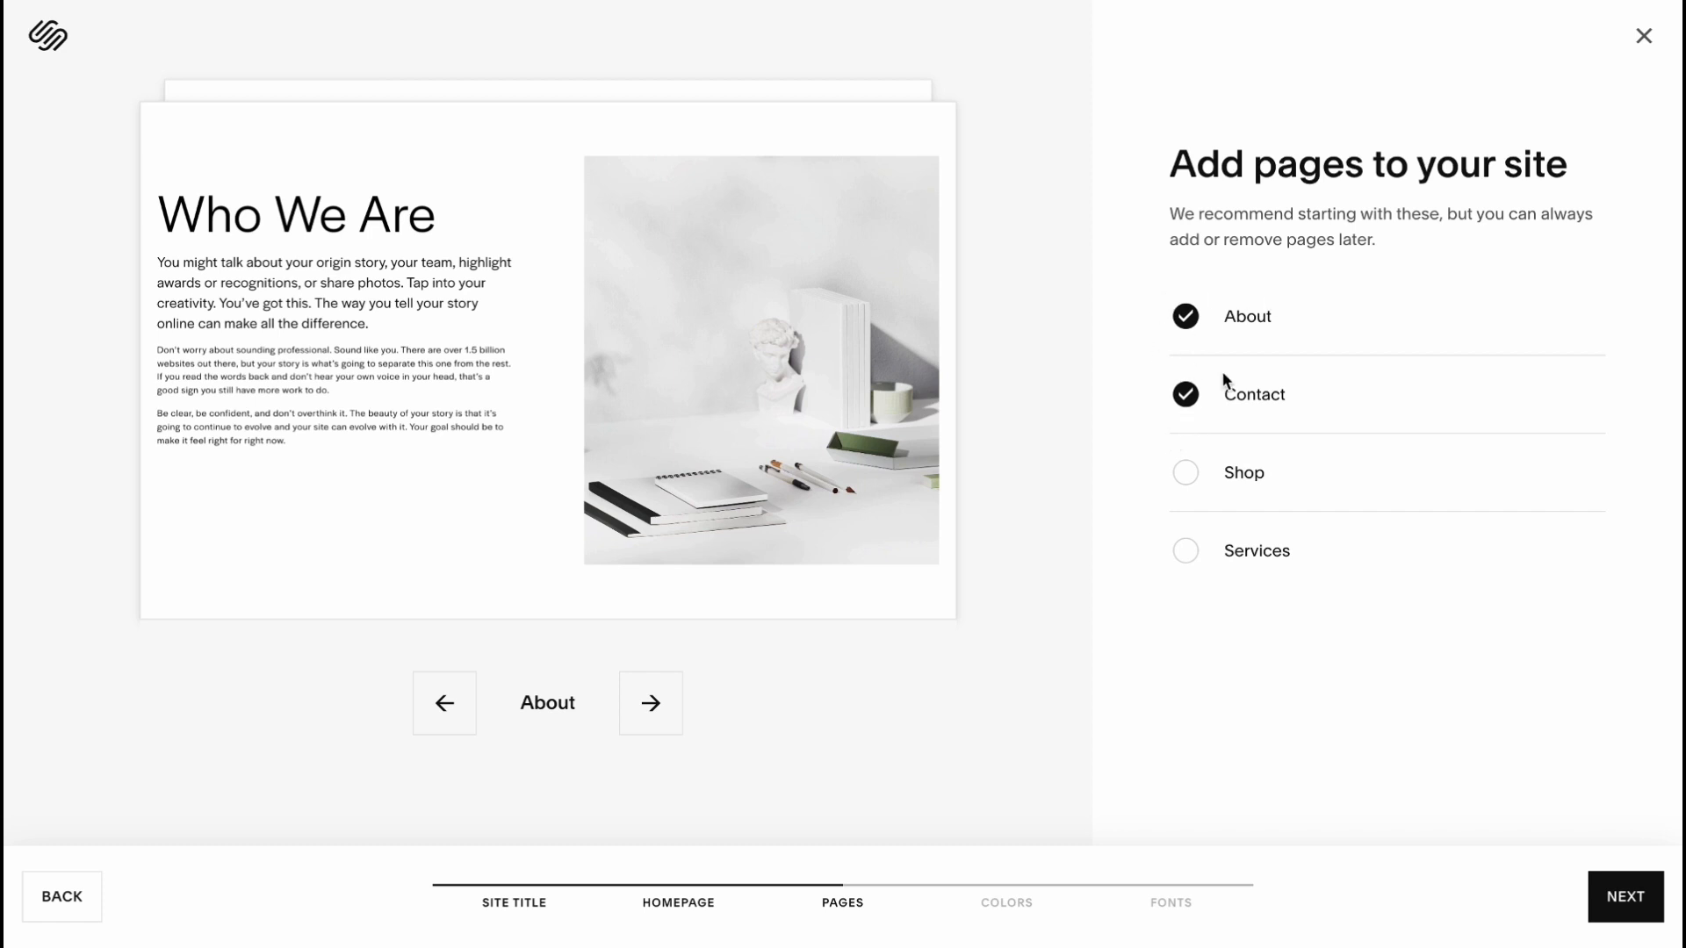
click(1624, 896)
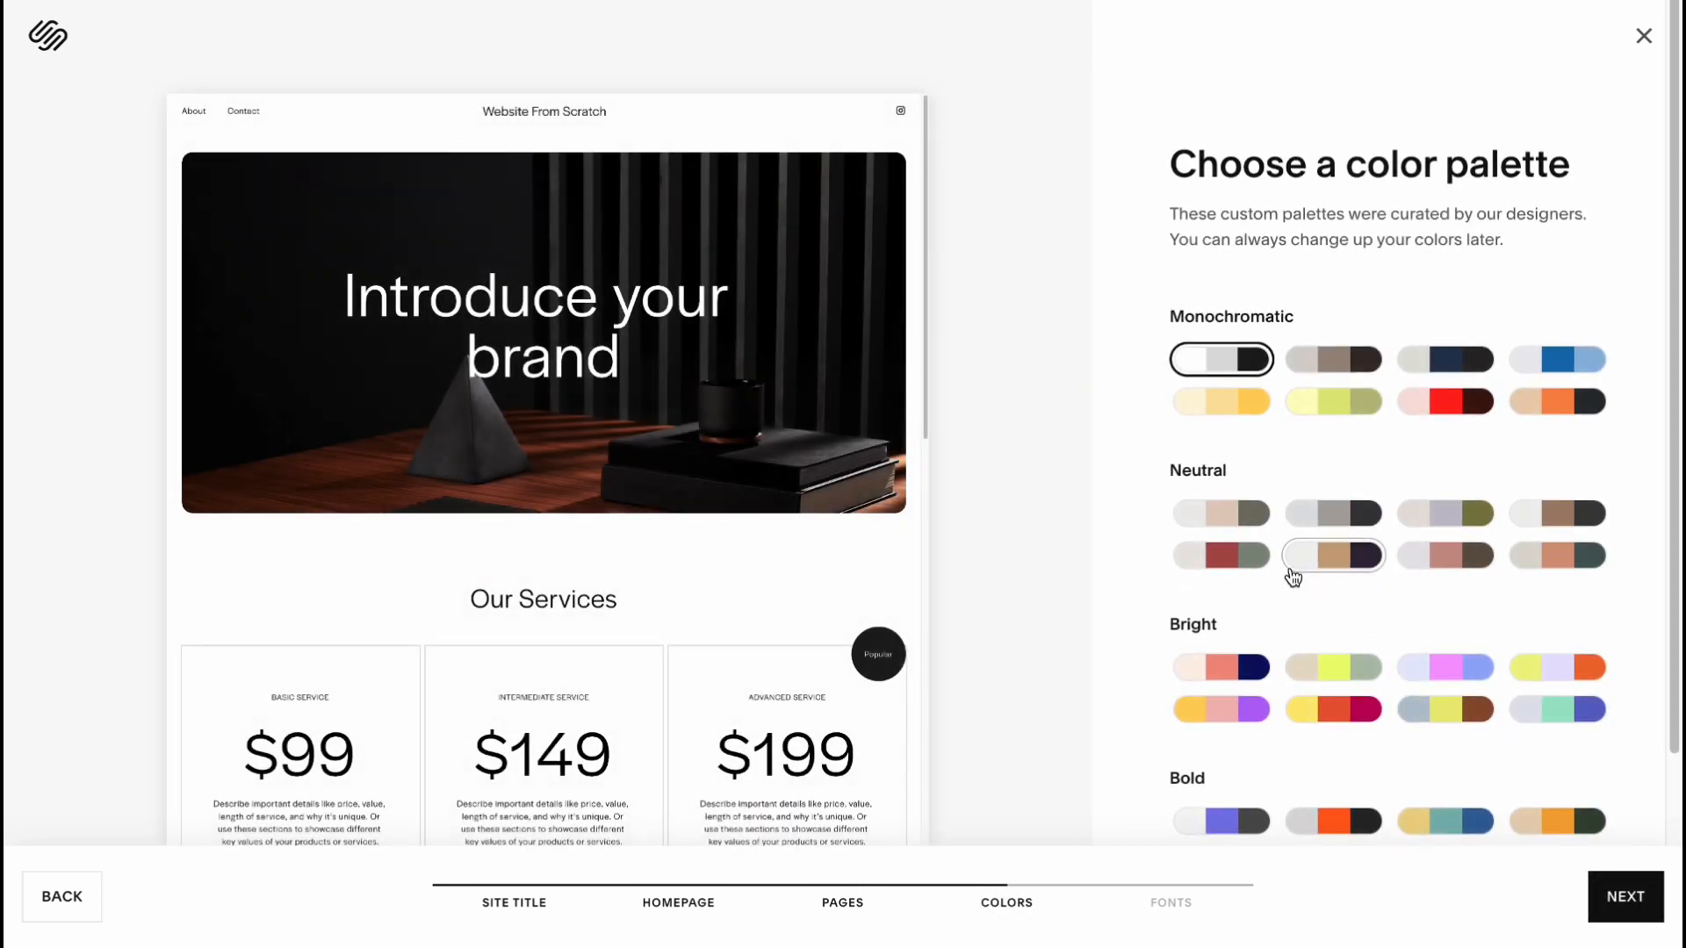
mouse_move(1296, 495)
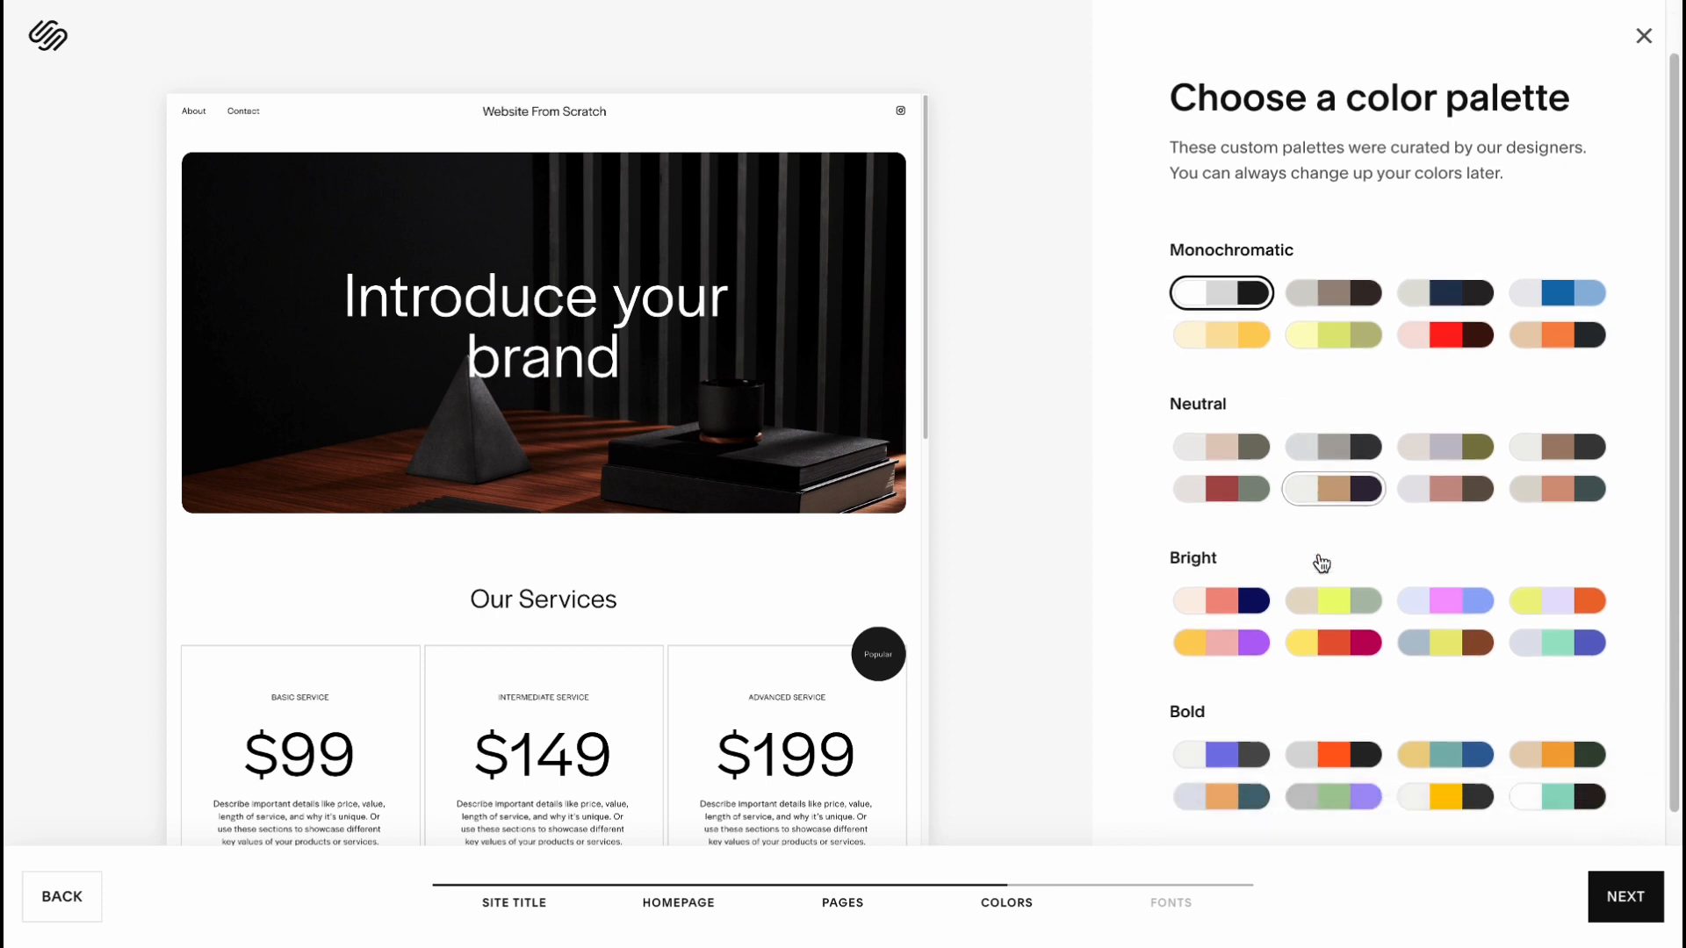
- Try several palettes, settle on the white, grey and black monochromatic one and continue to fonts
click(1333, 609)
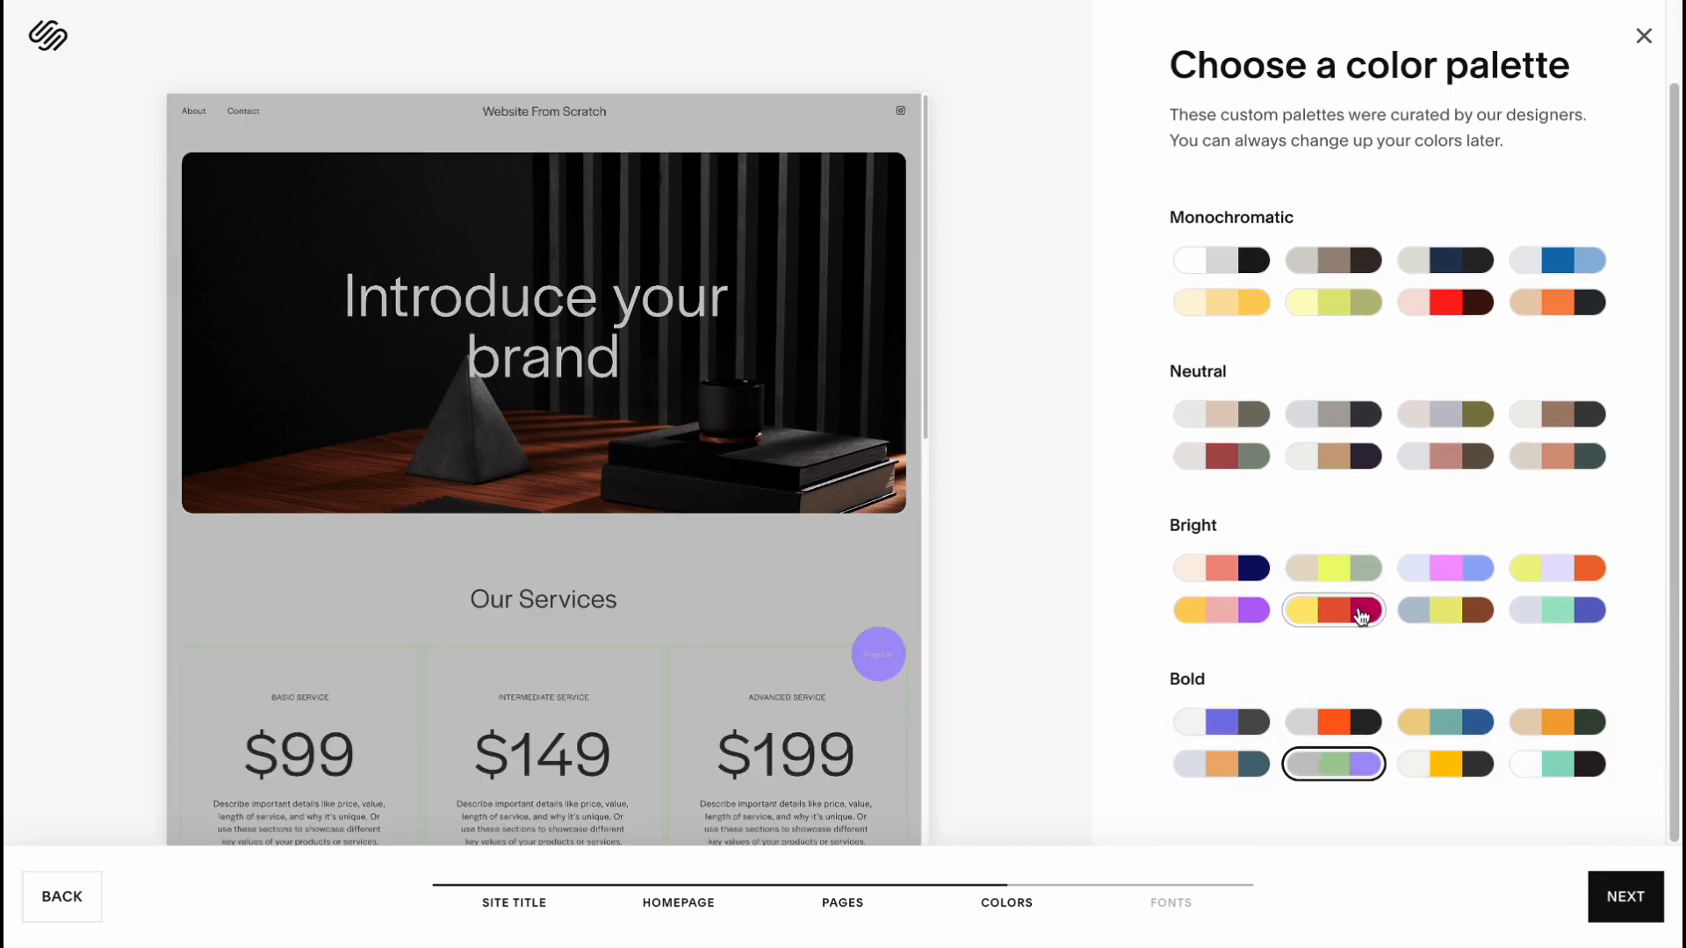
click(1444, 567)
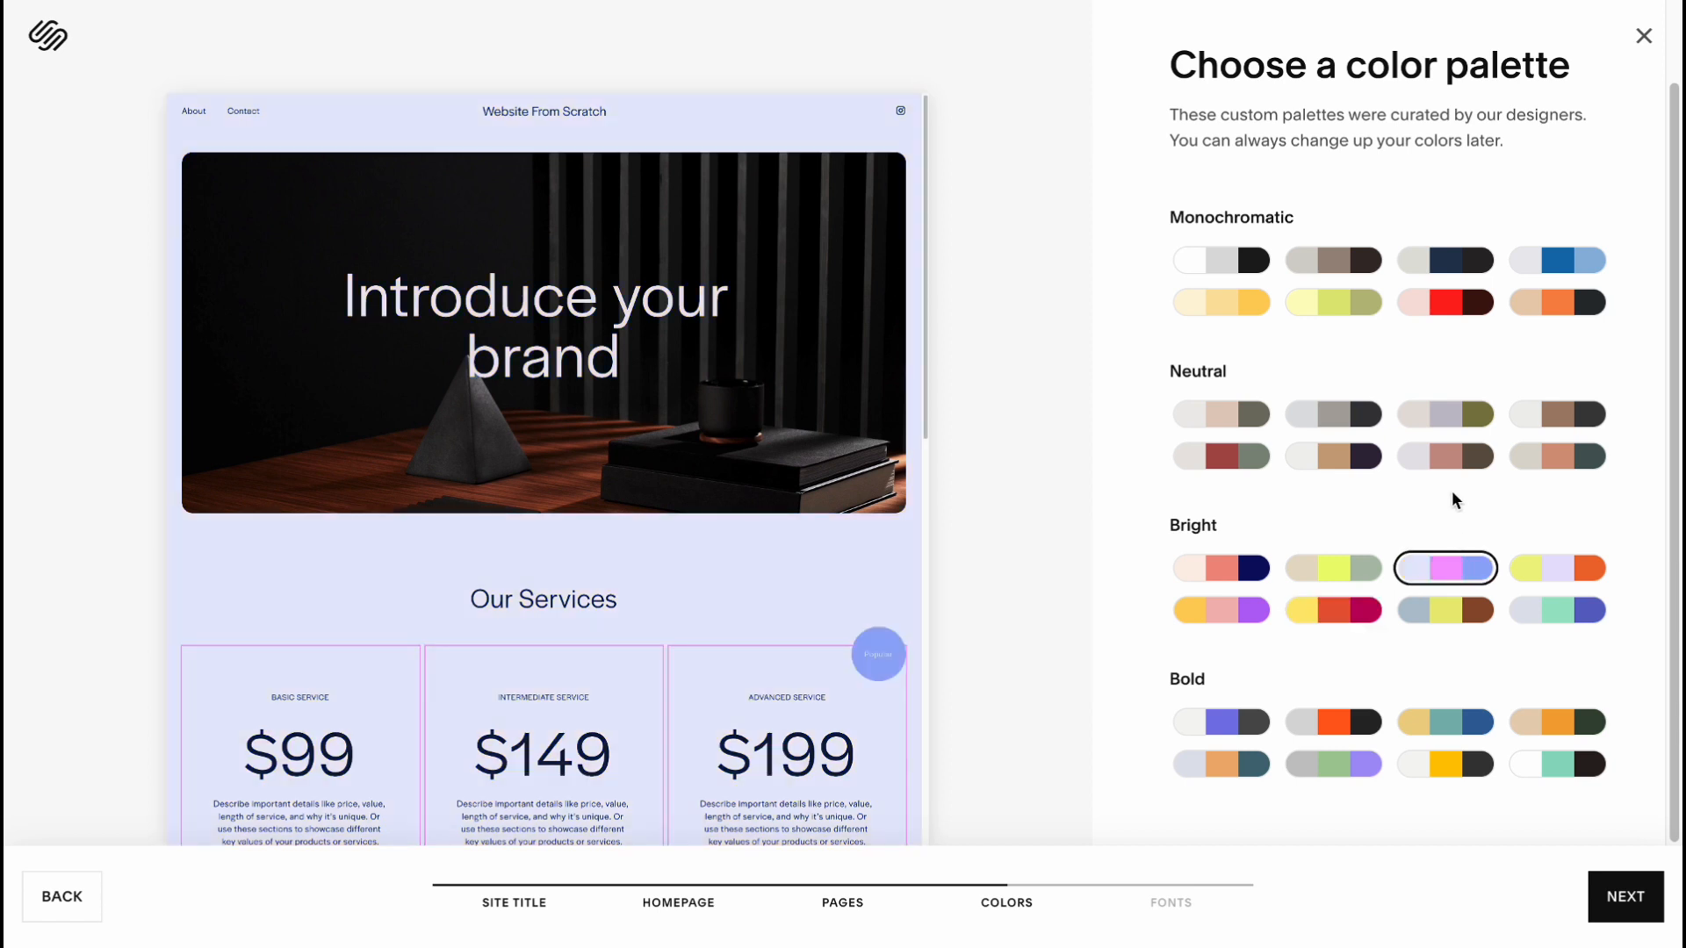
click(1444, 455)
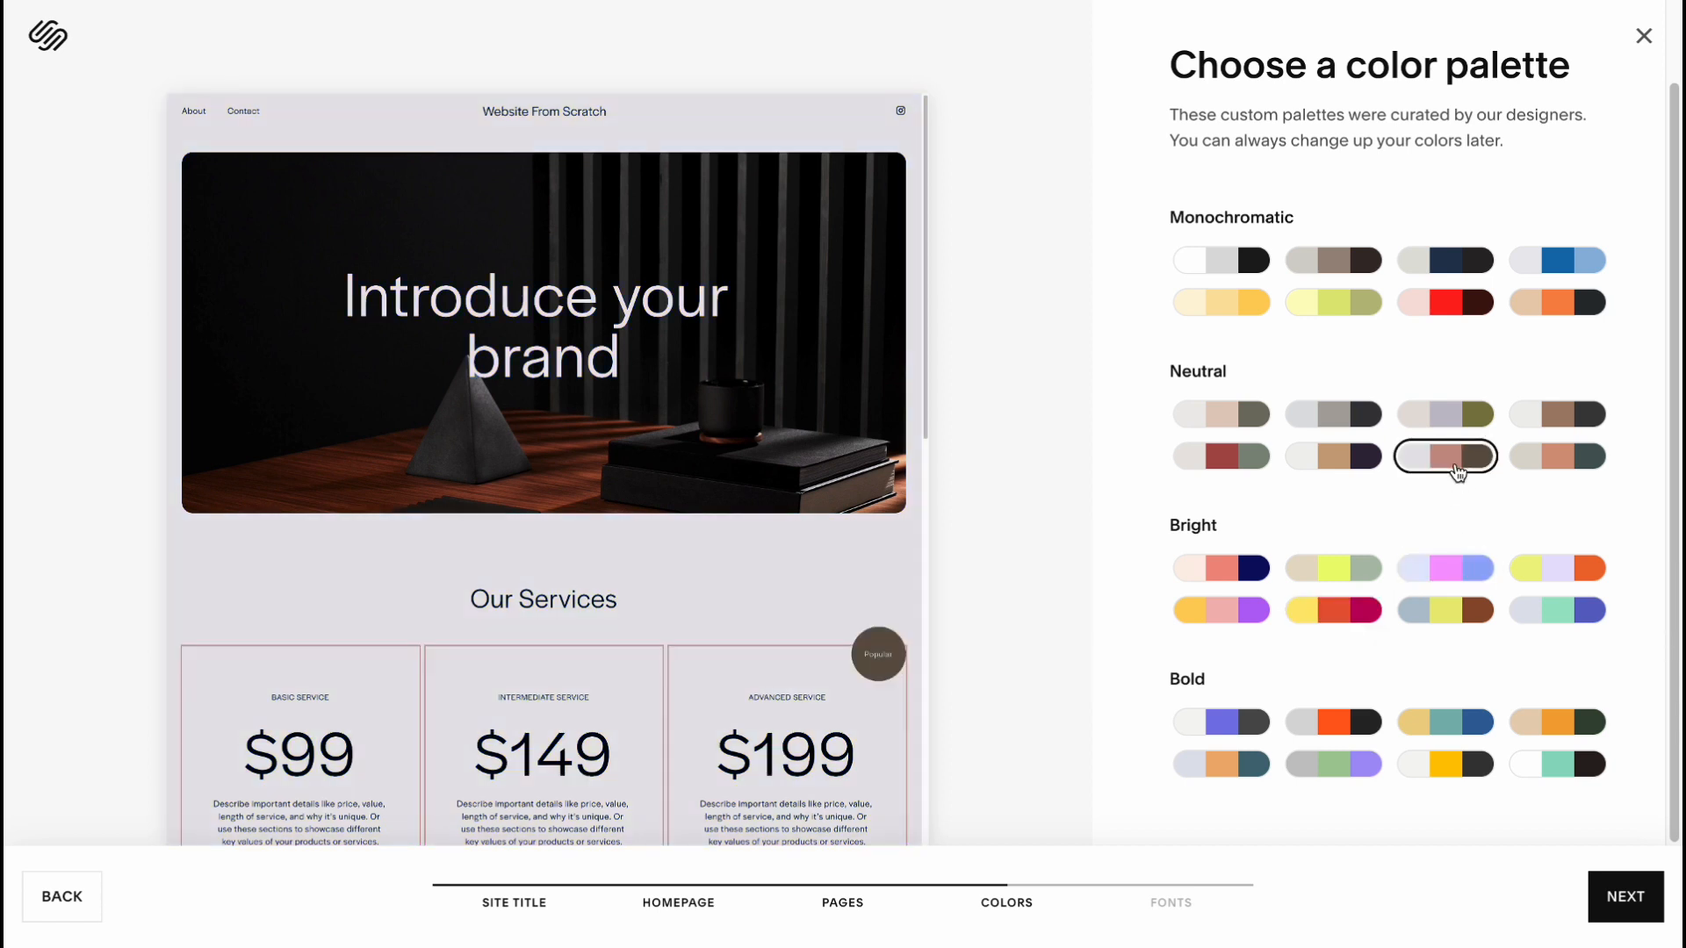
mouse_move(1470, 103)
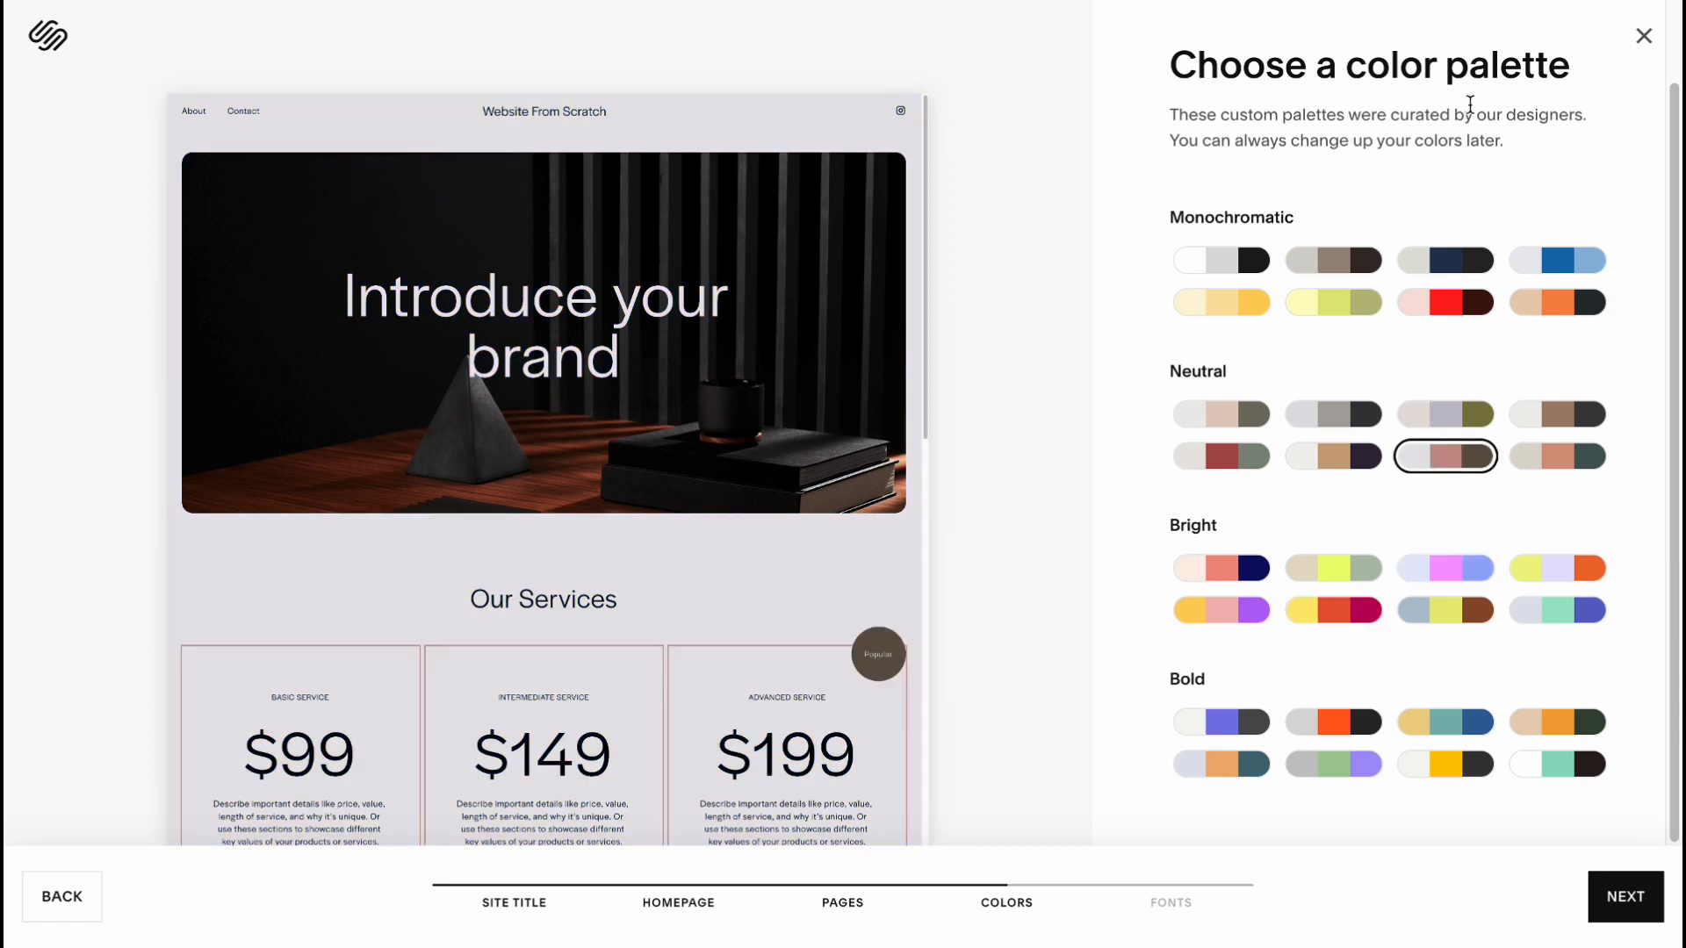
mouse_move(1418, 195)
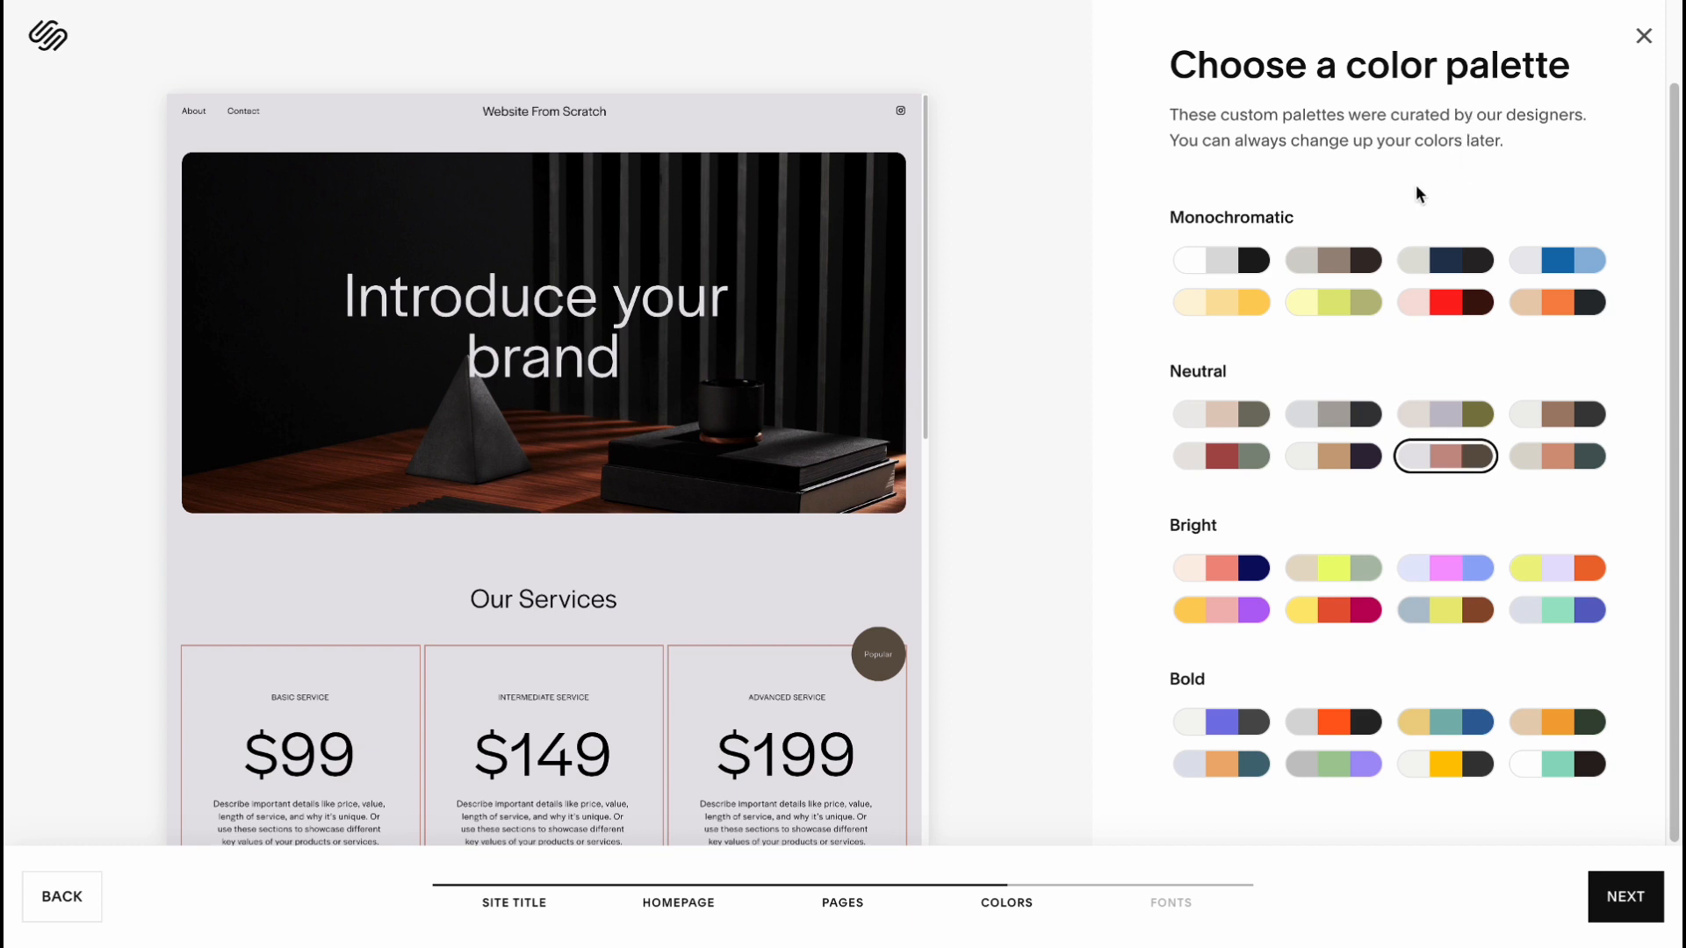
mouse_move(1416, 212)
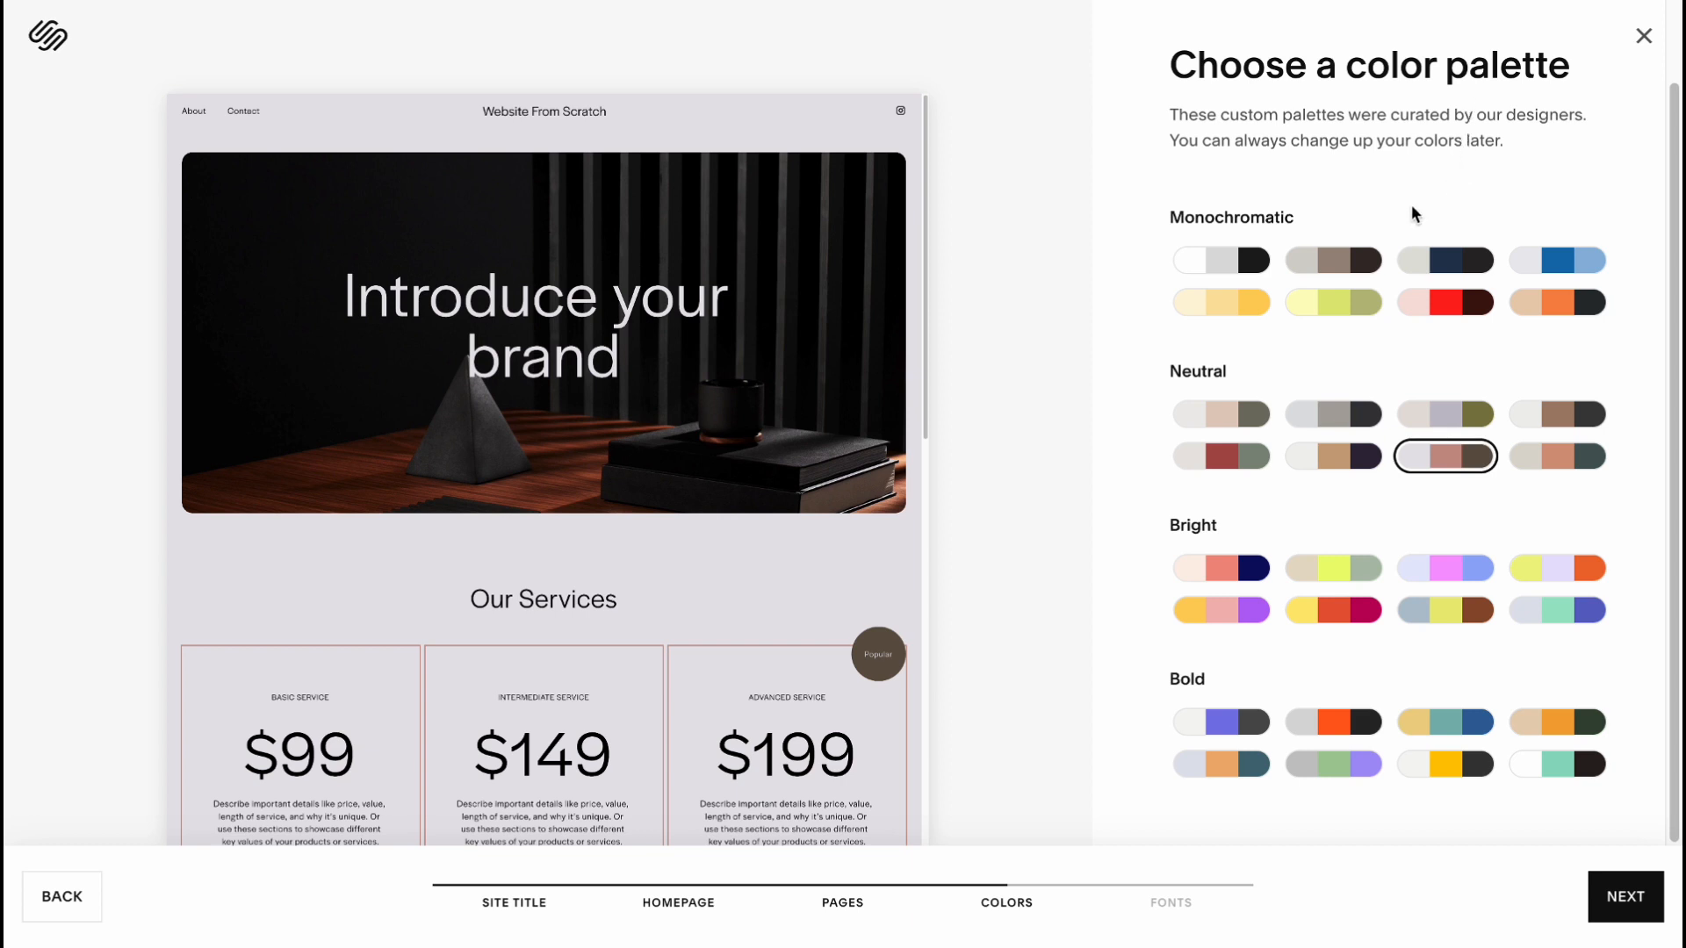
mouse_move(1313, 209)
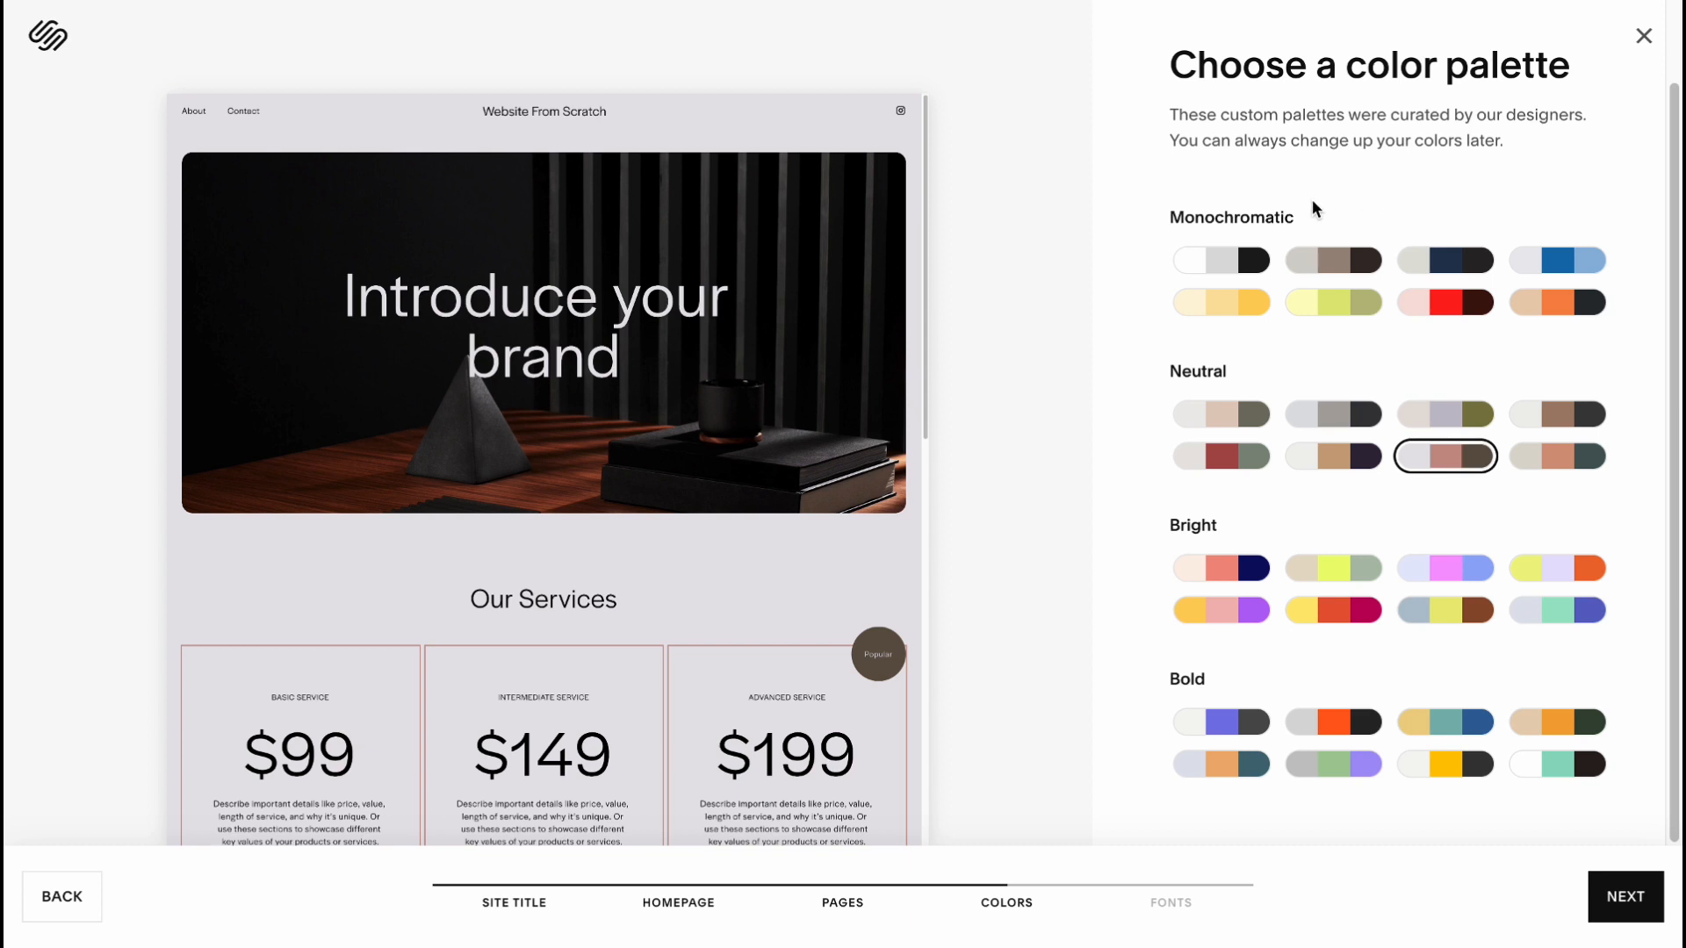
mouse_move(1392, 243)
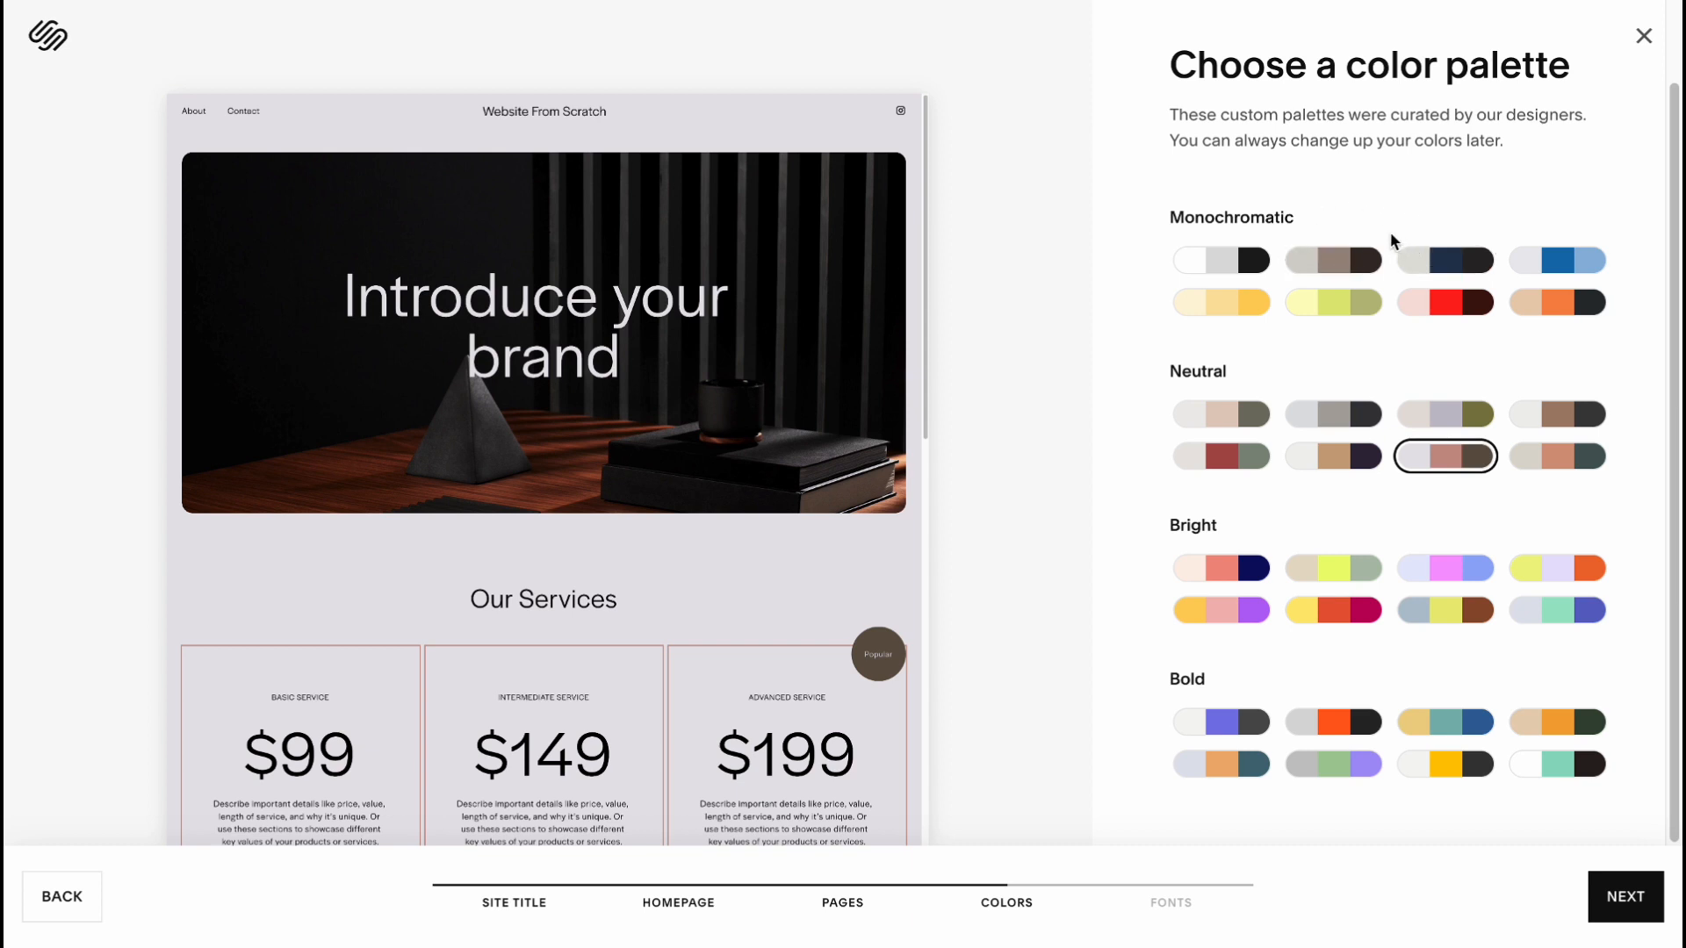
mouse_move(1333, 260)
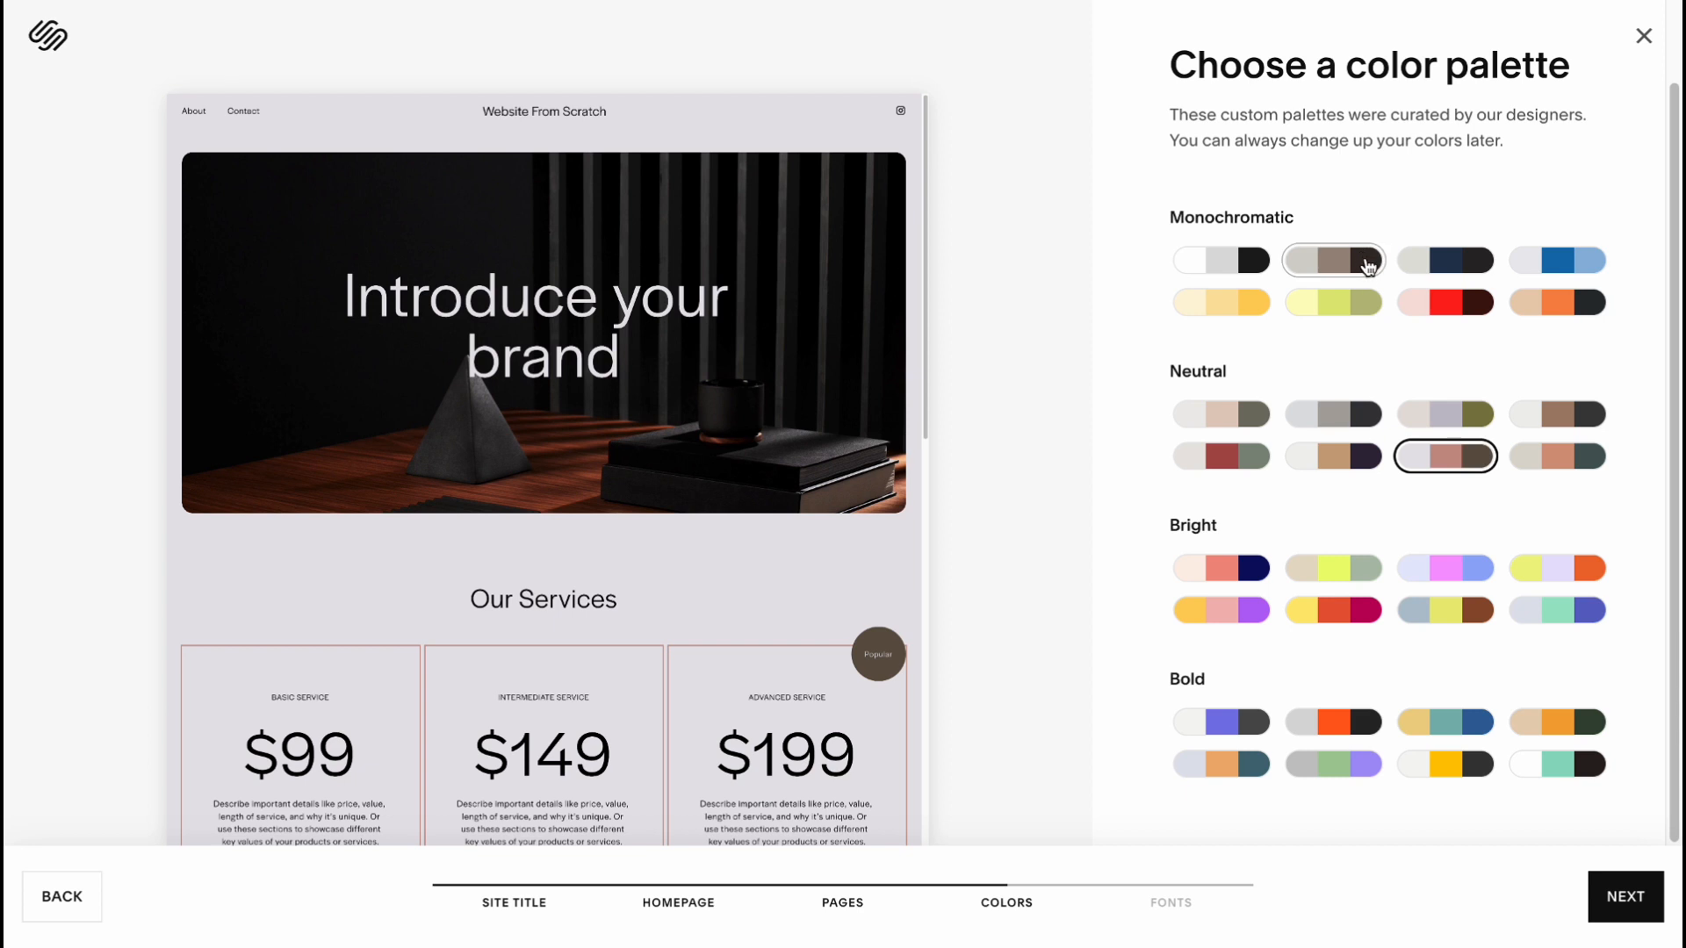
click(1221, 260)
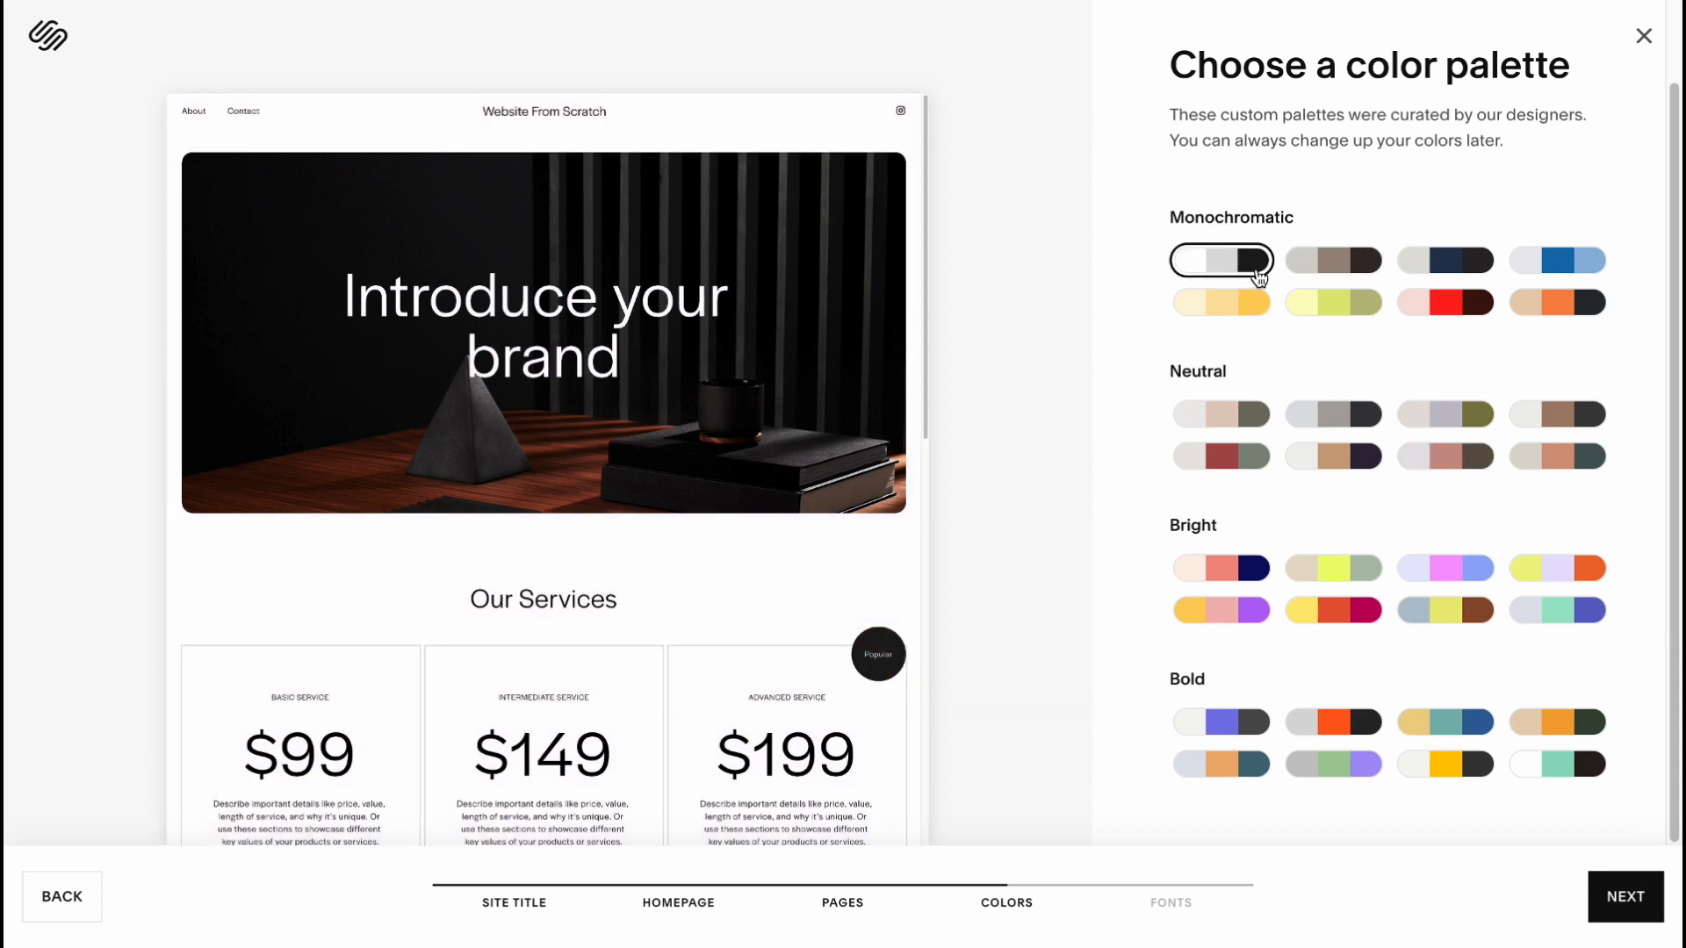
mouse_move(1444, 412)
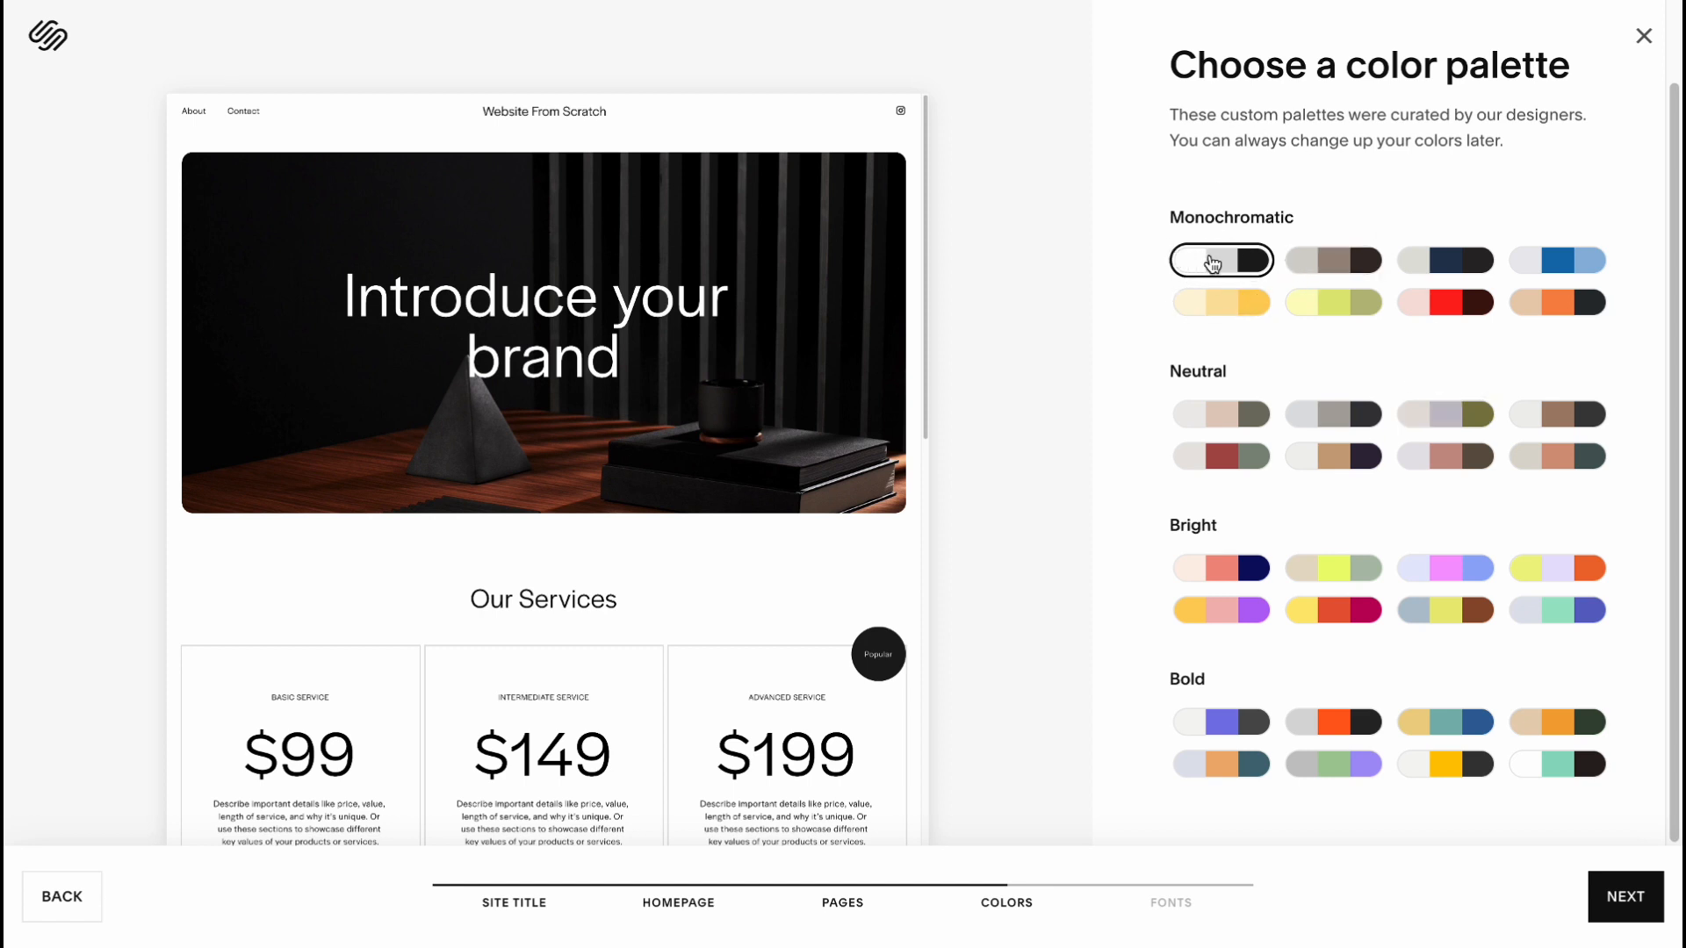
click(1623, 896)
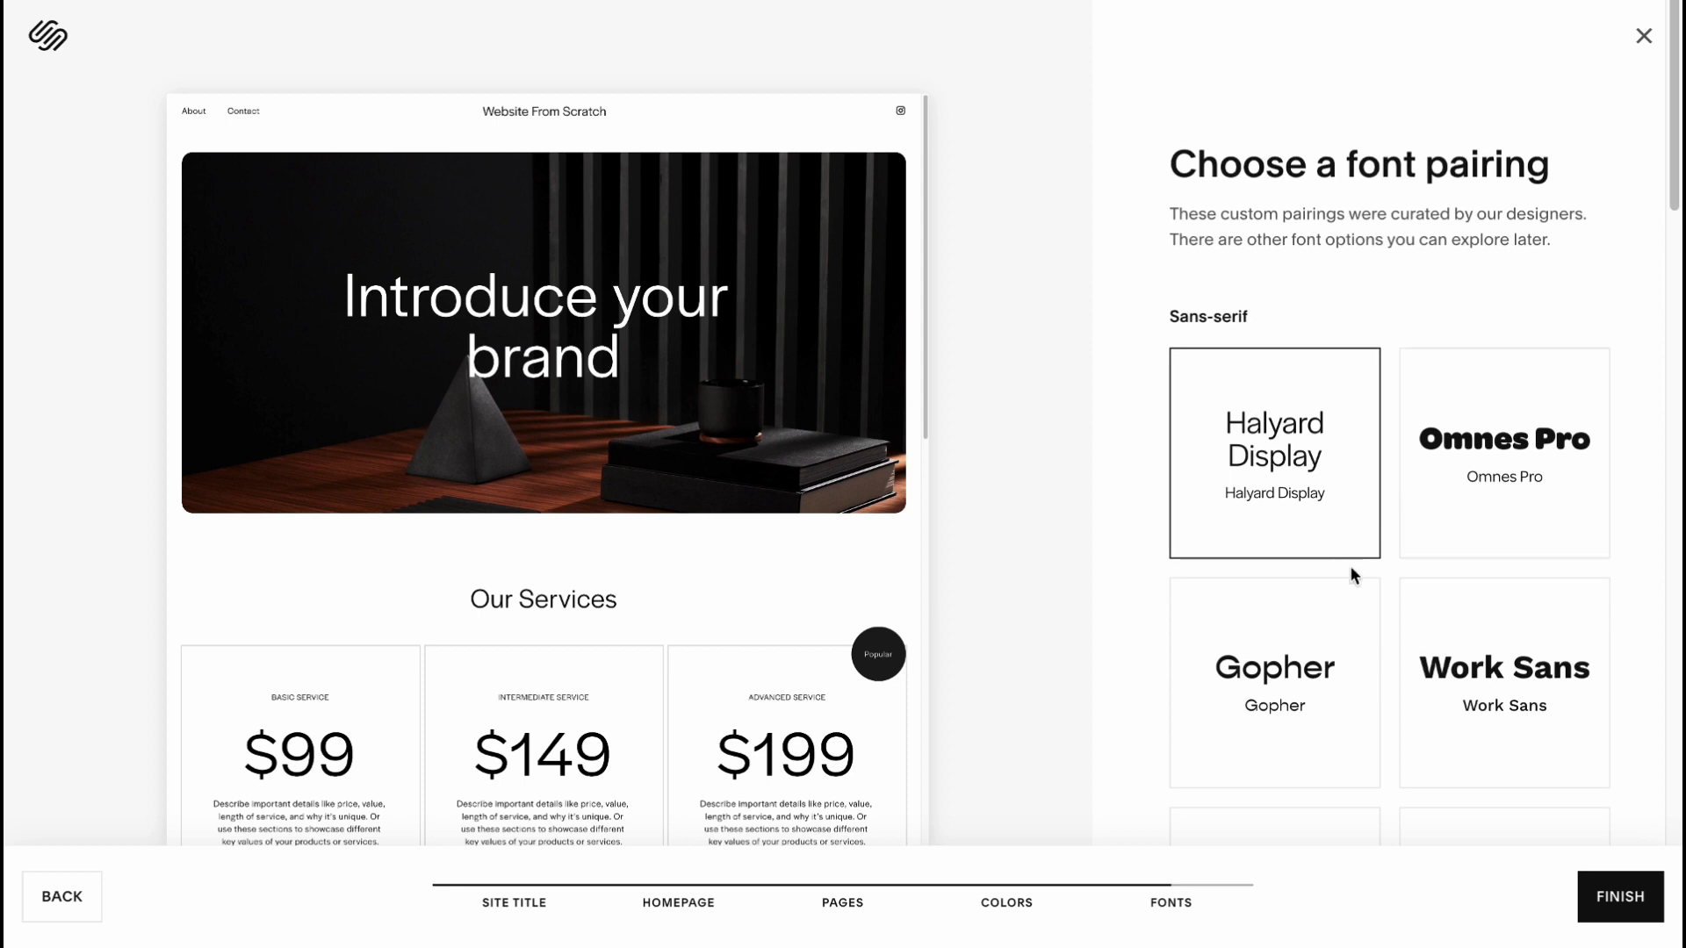
- Choose the Poppins font pairing and finish the site setup
scroll(down, 3)
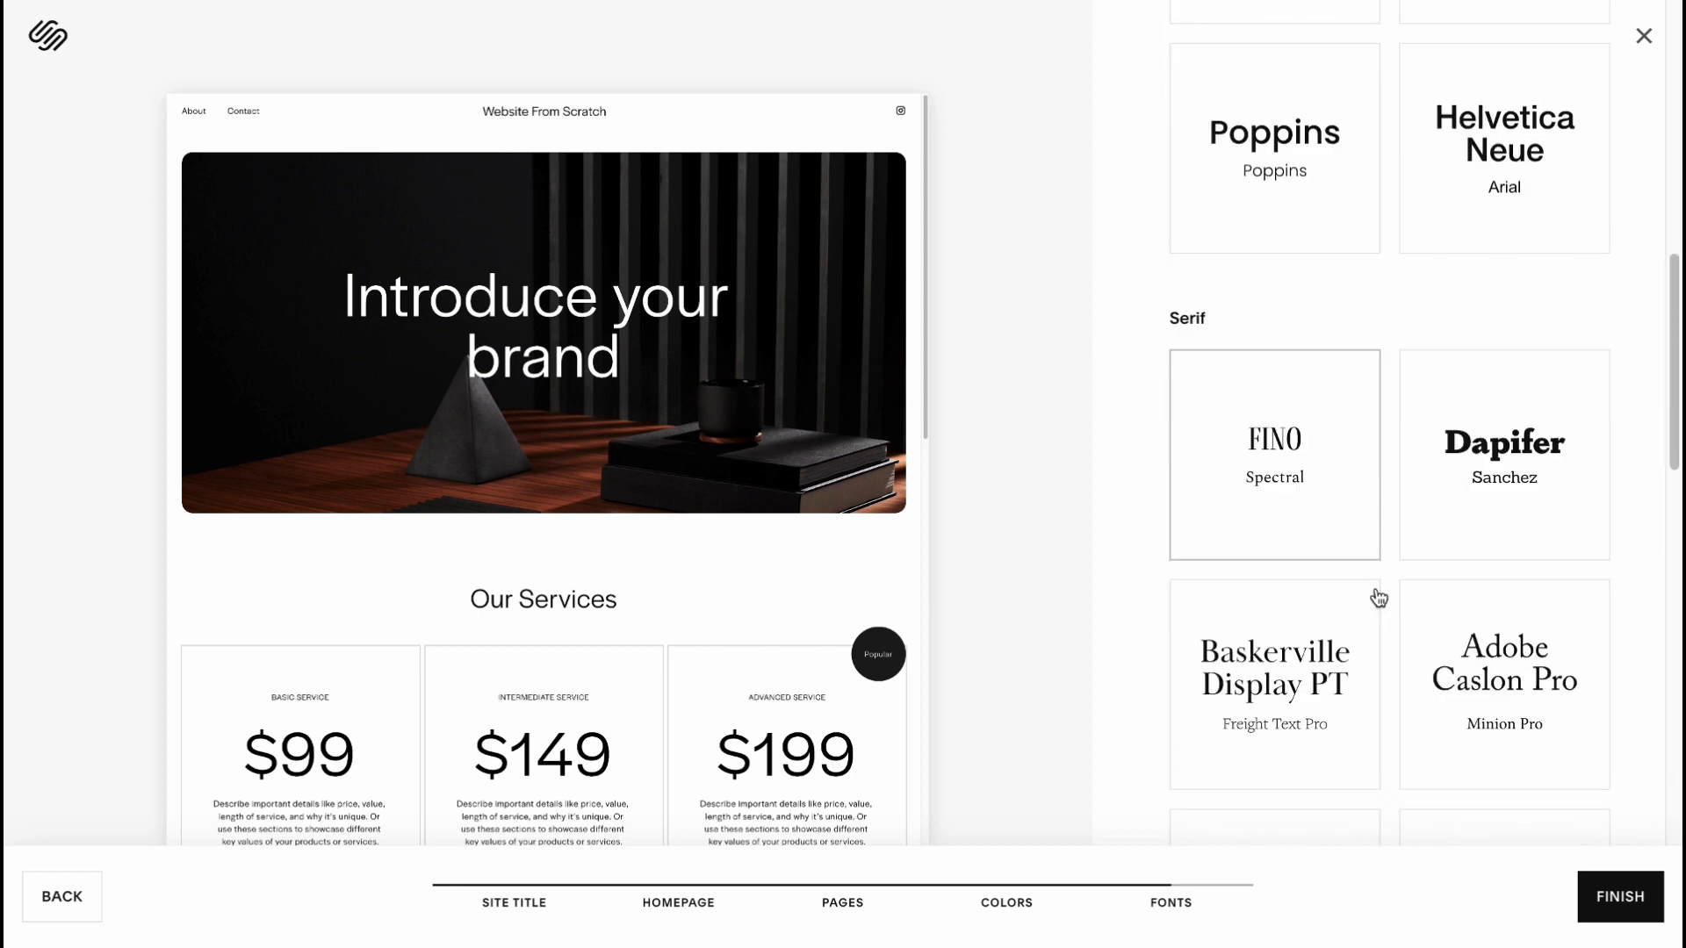
click(1275, 148)
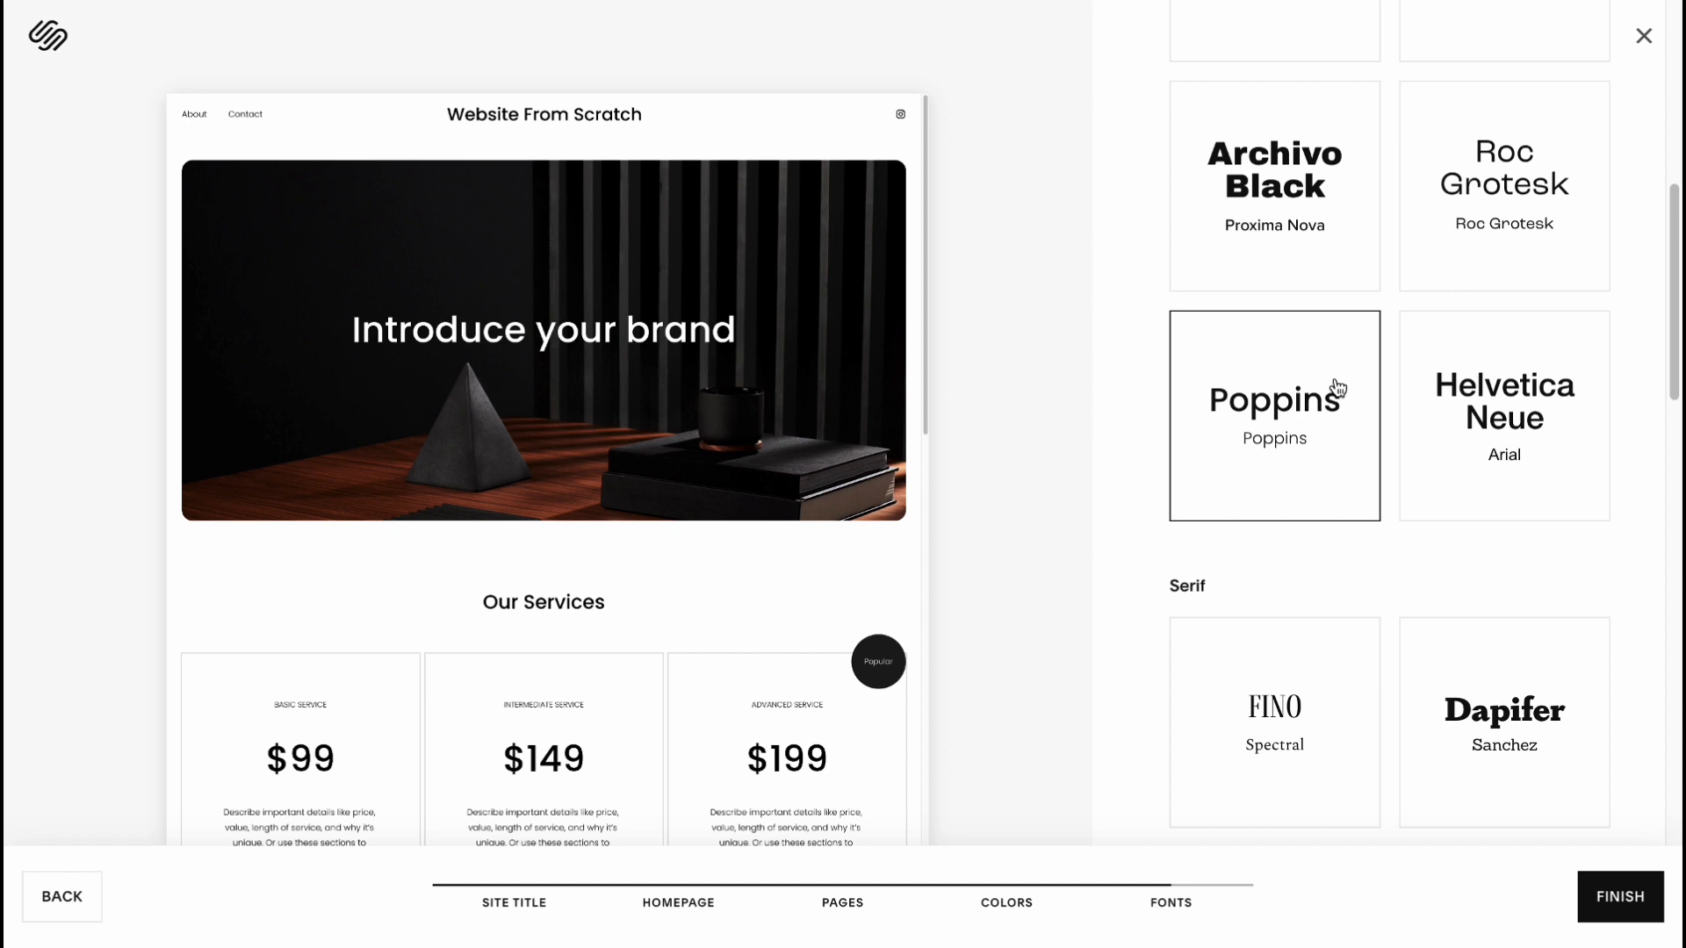
mouse_move(1339, 391)
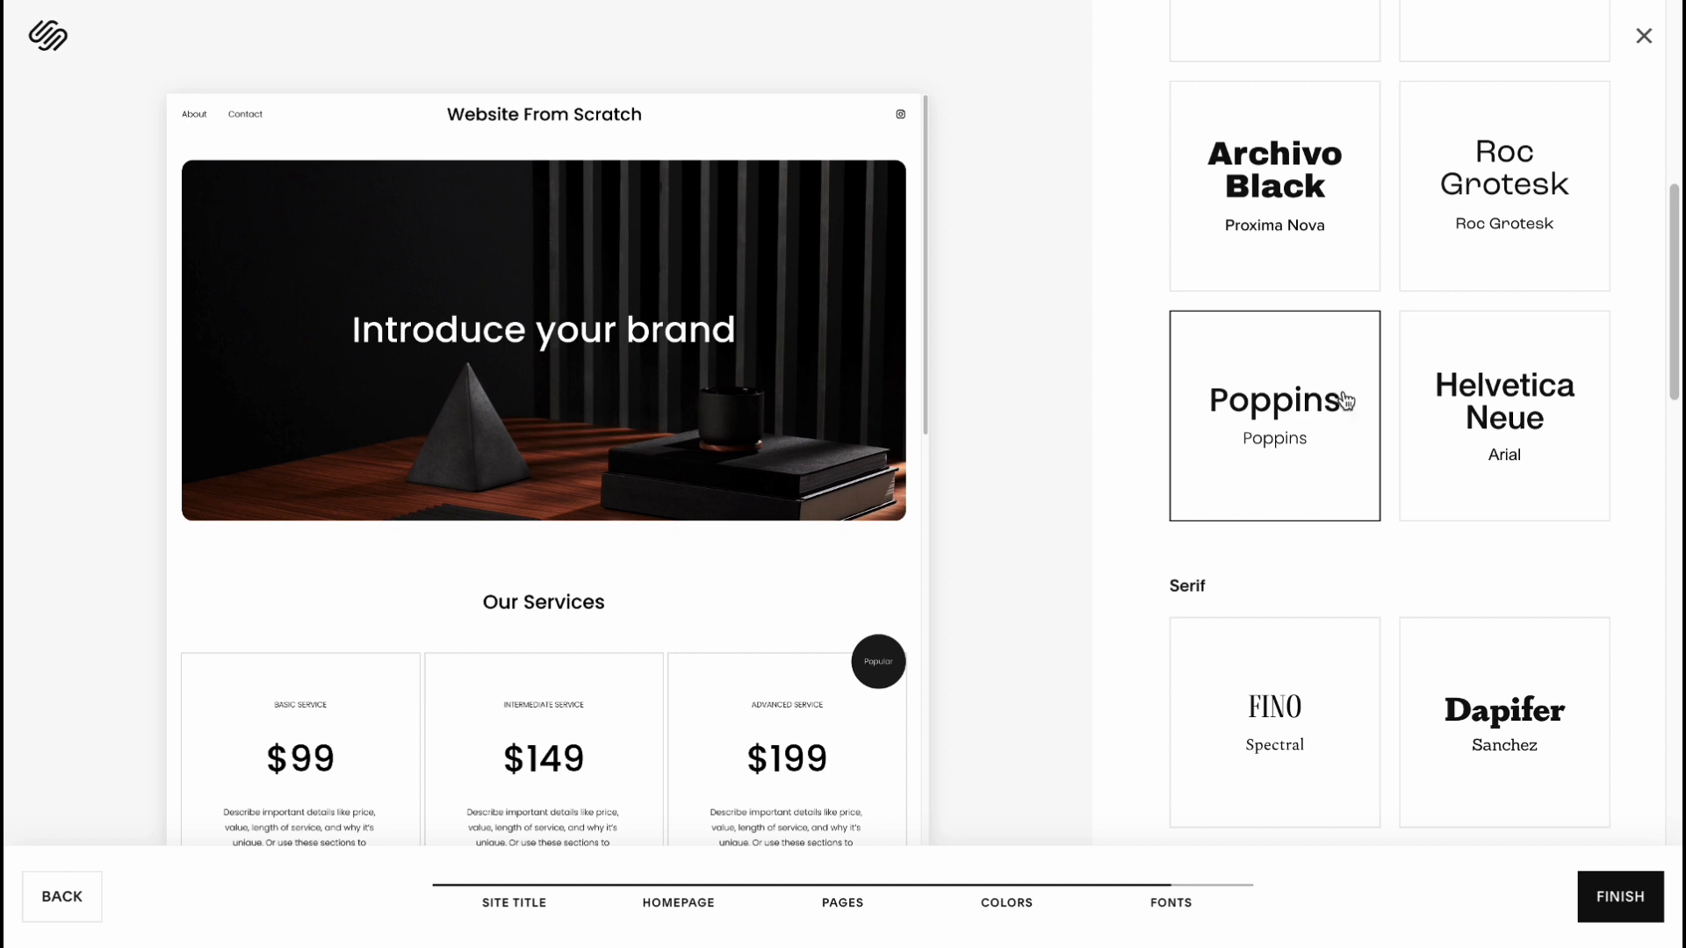
click(1619, 896)
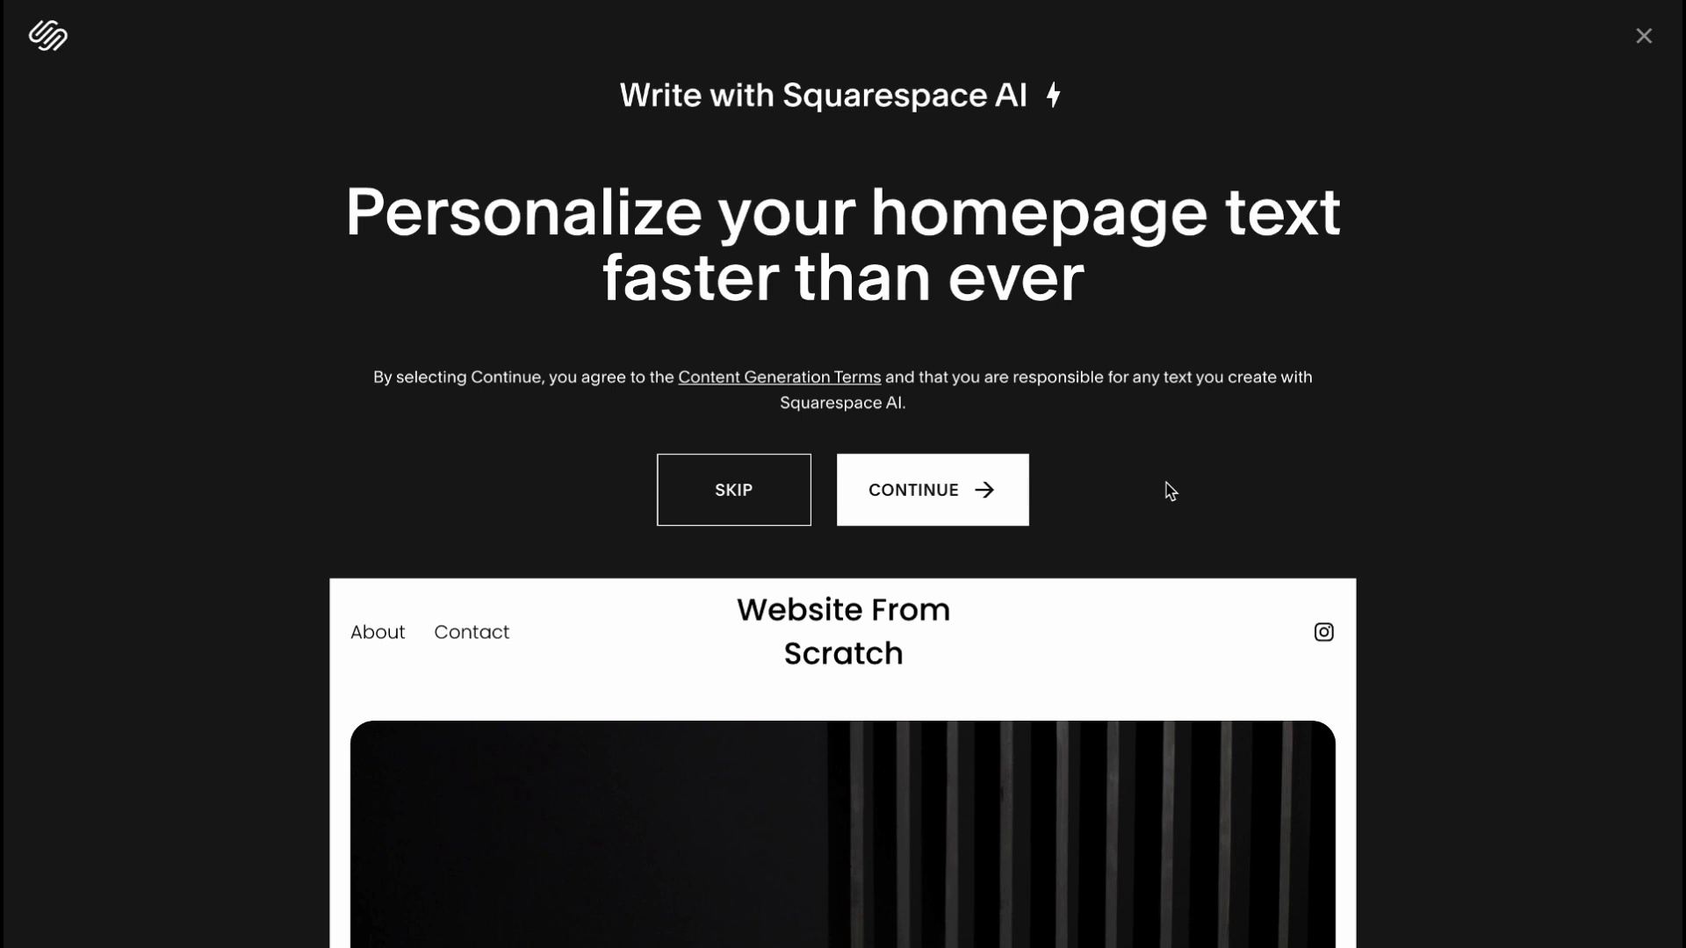
mouse_move(750, 506)
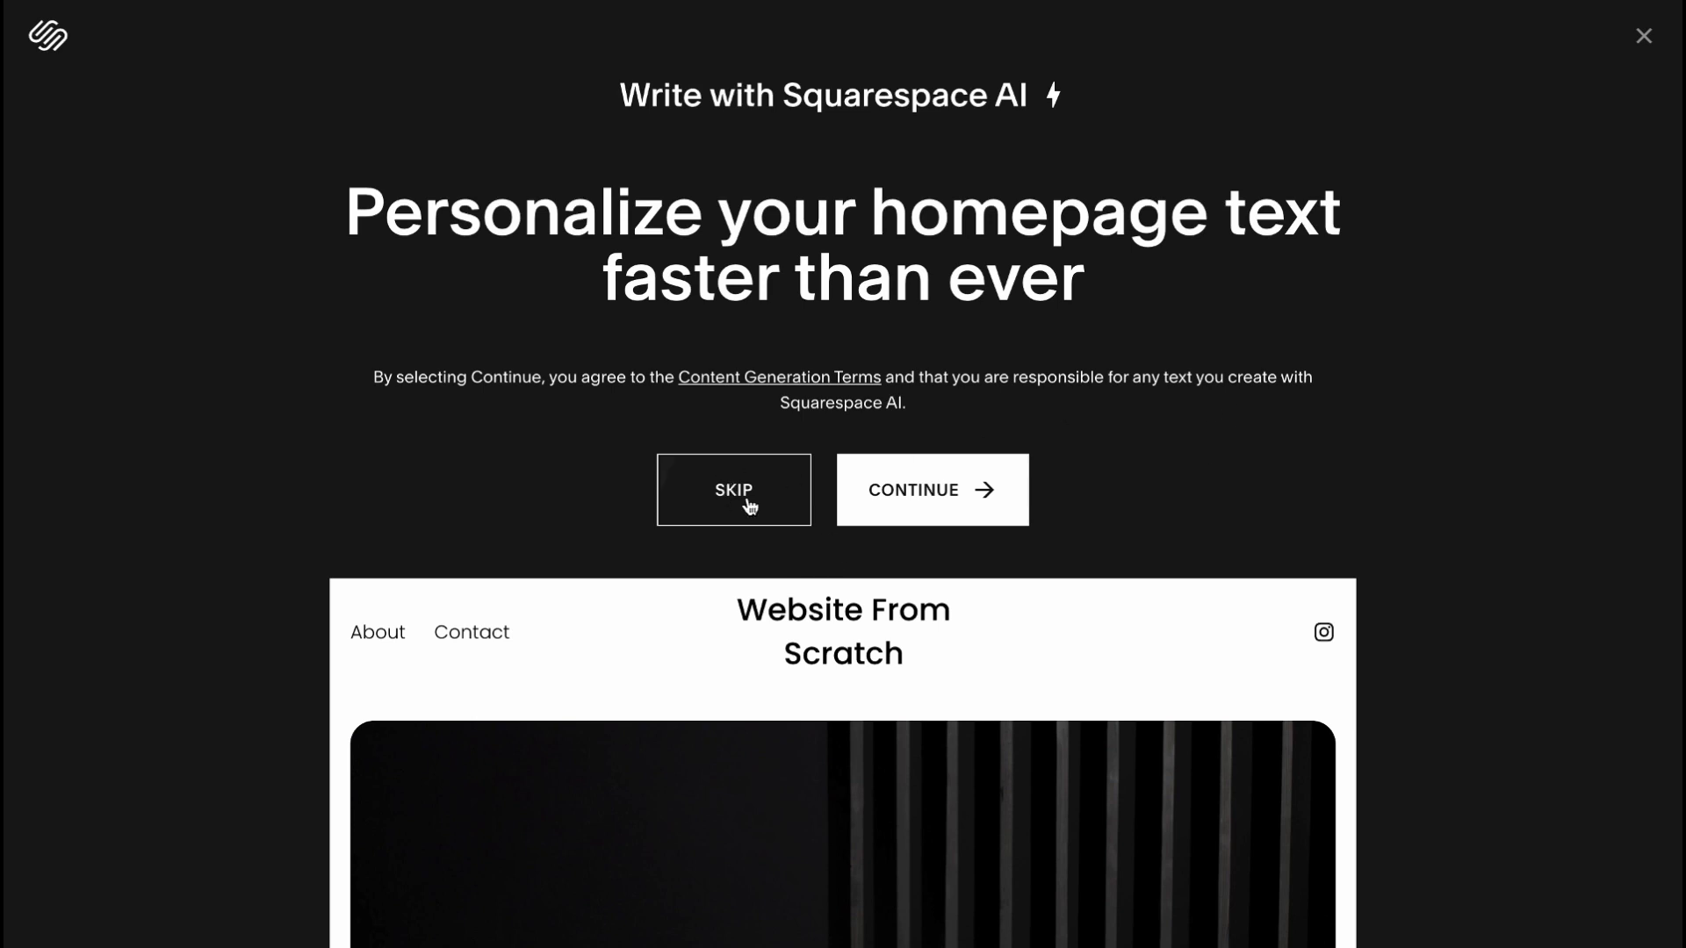
mouse_move(931, 568)
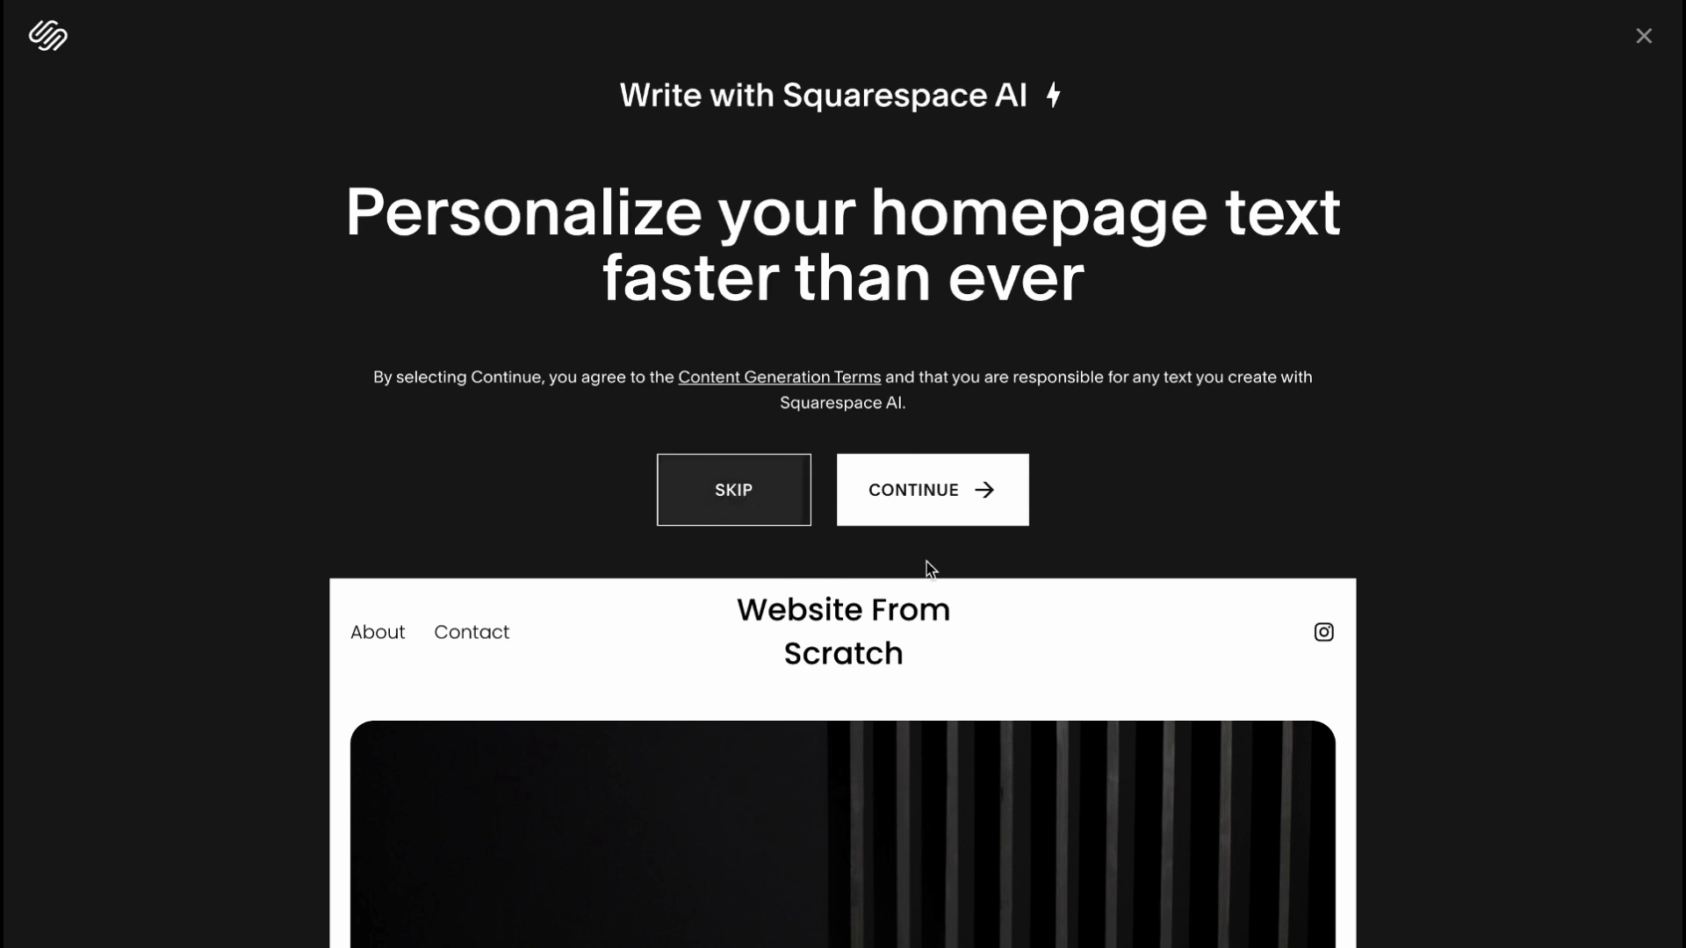
- Skip the Squarespace AI homepage text offer to reach the dashboard
click(734, 490)
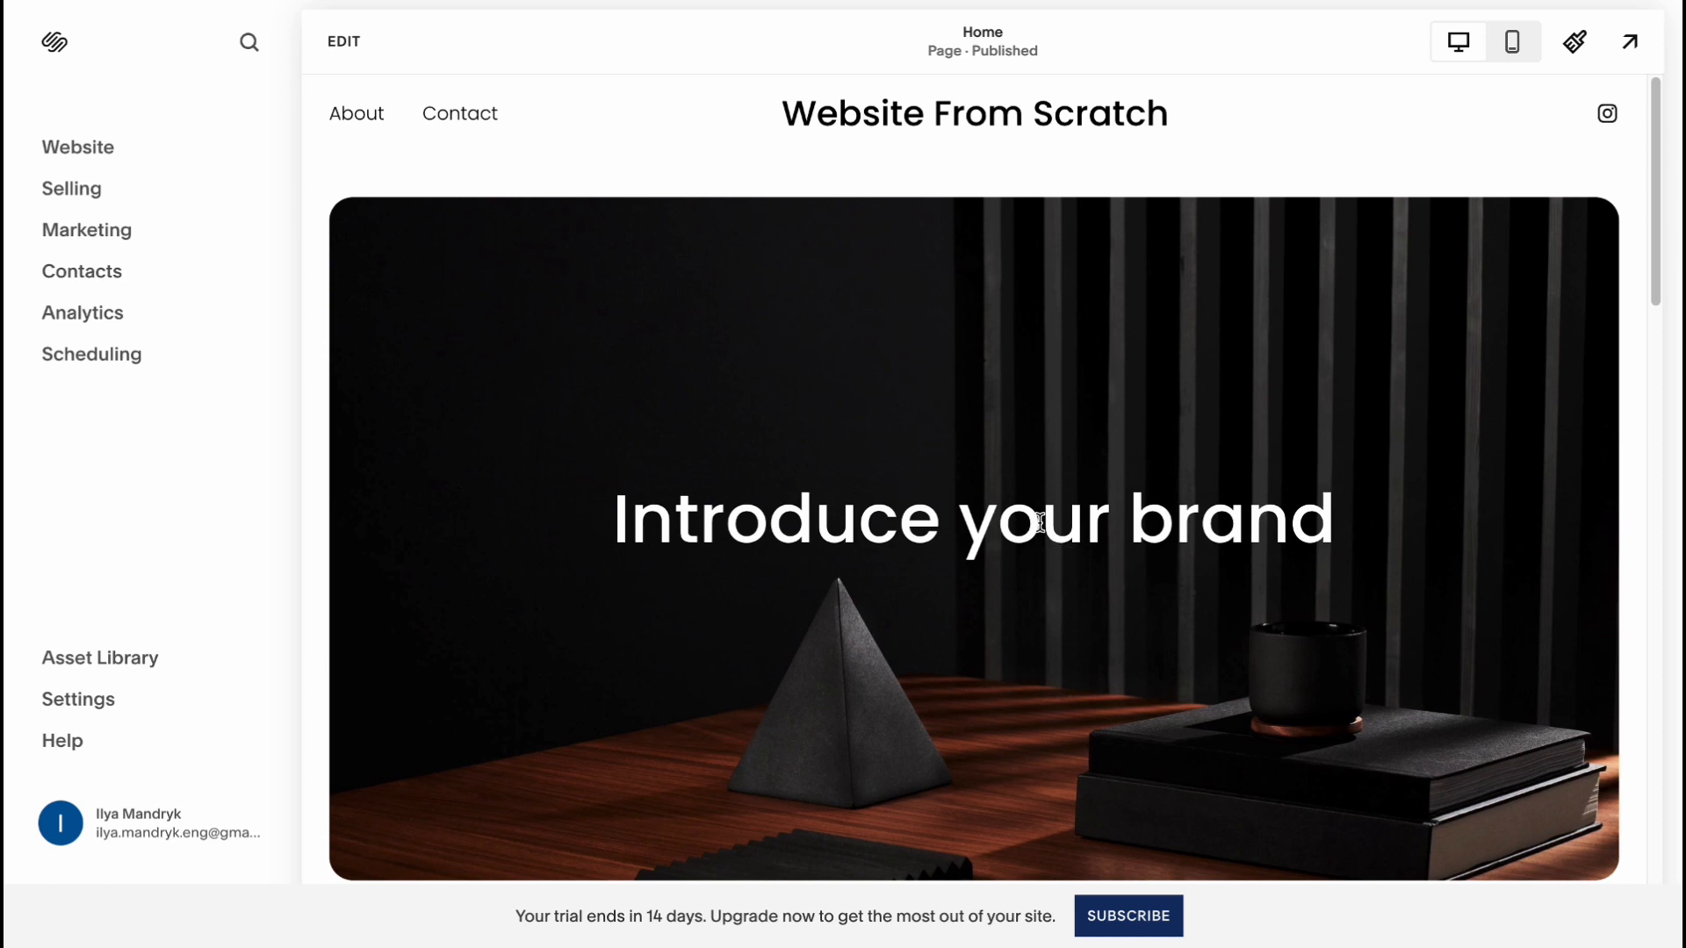
mouse_move(946, 524)
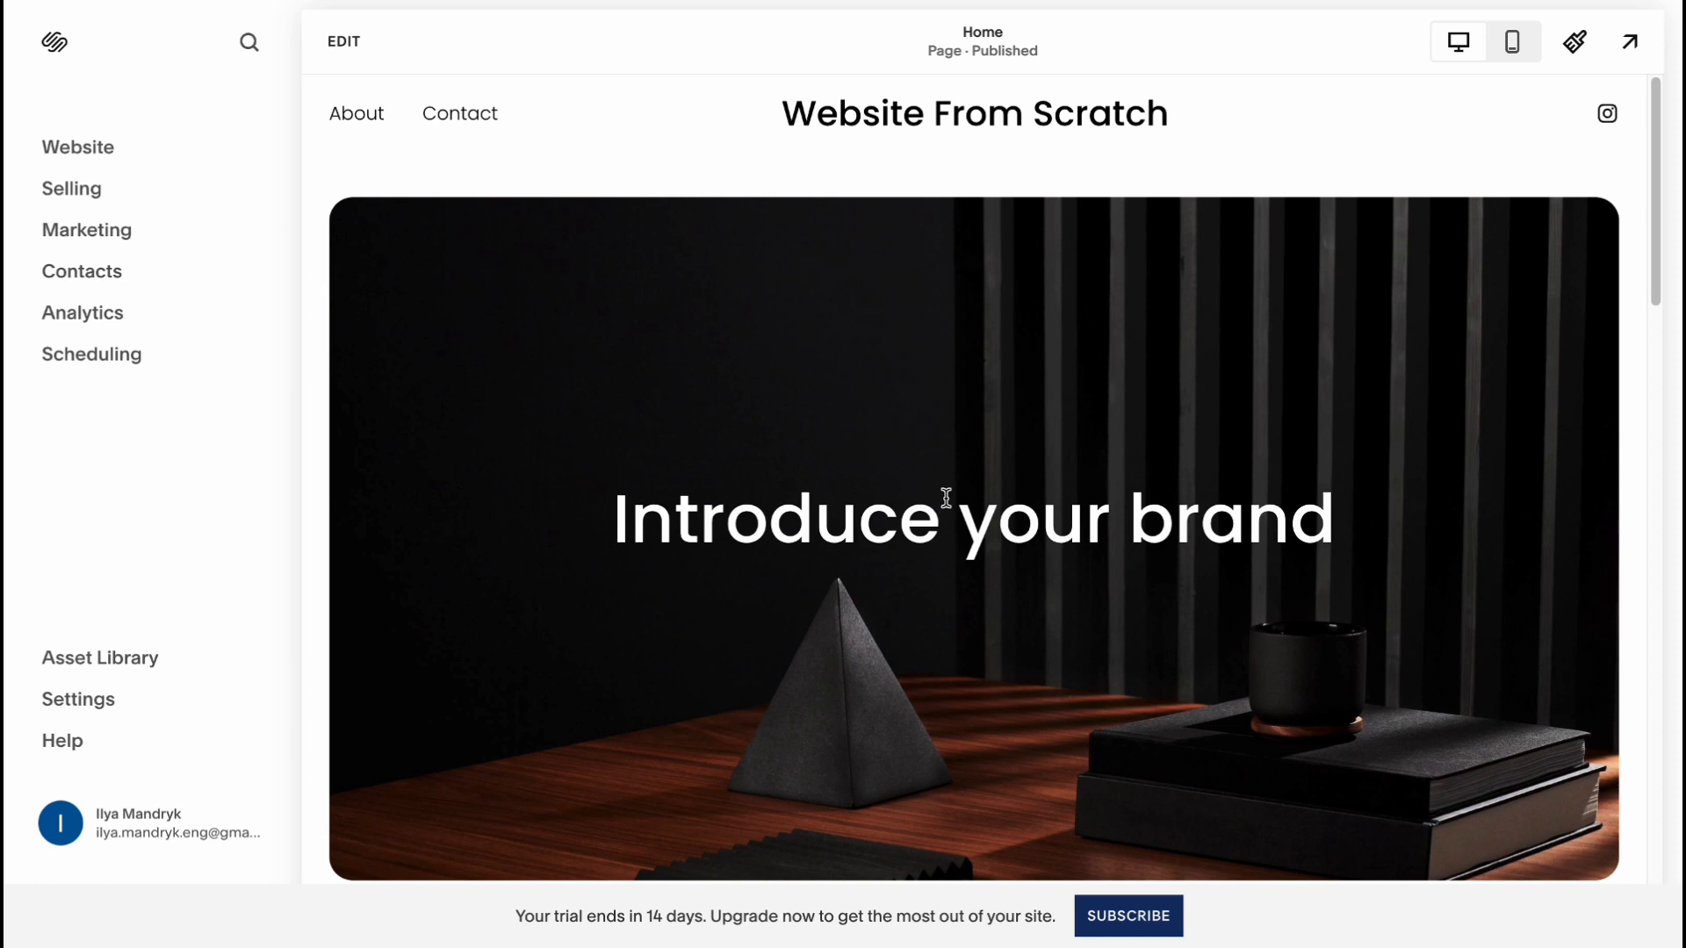
- Open the Pages panel listing About, Contact and the unlinked Home page
click(78, 148)
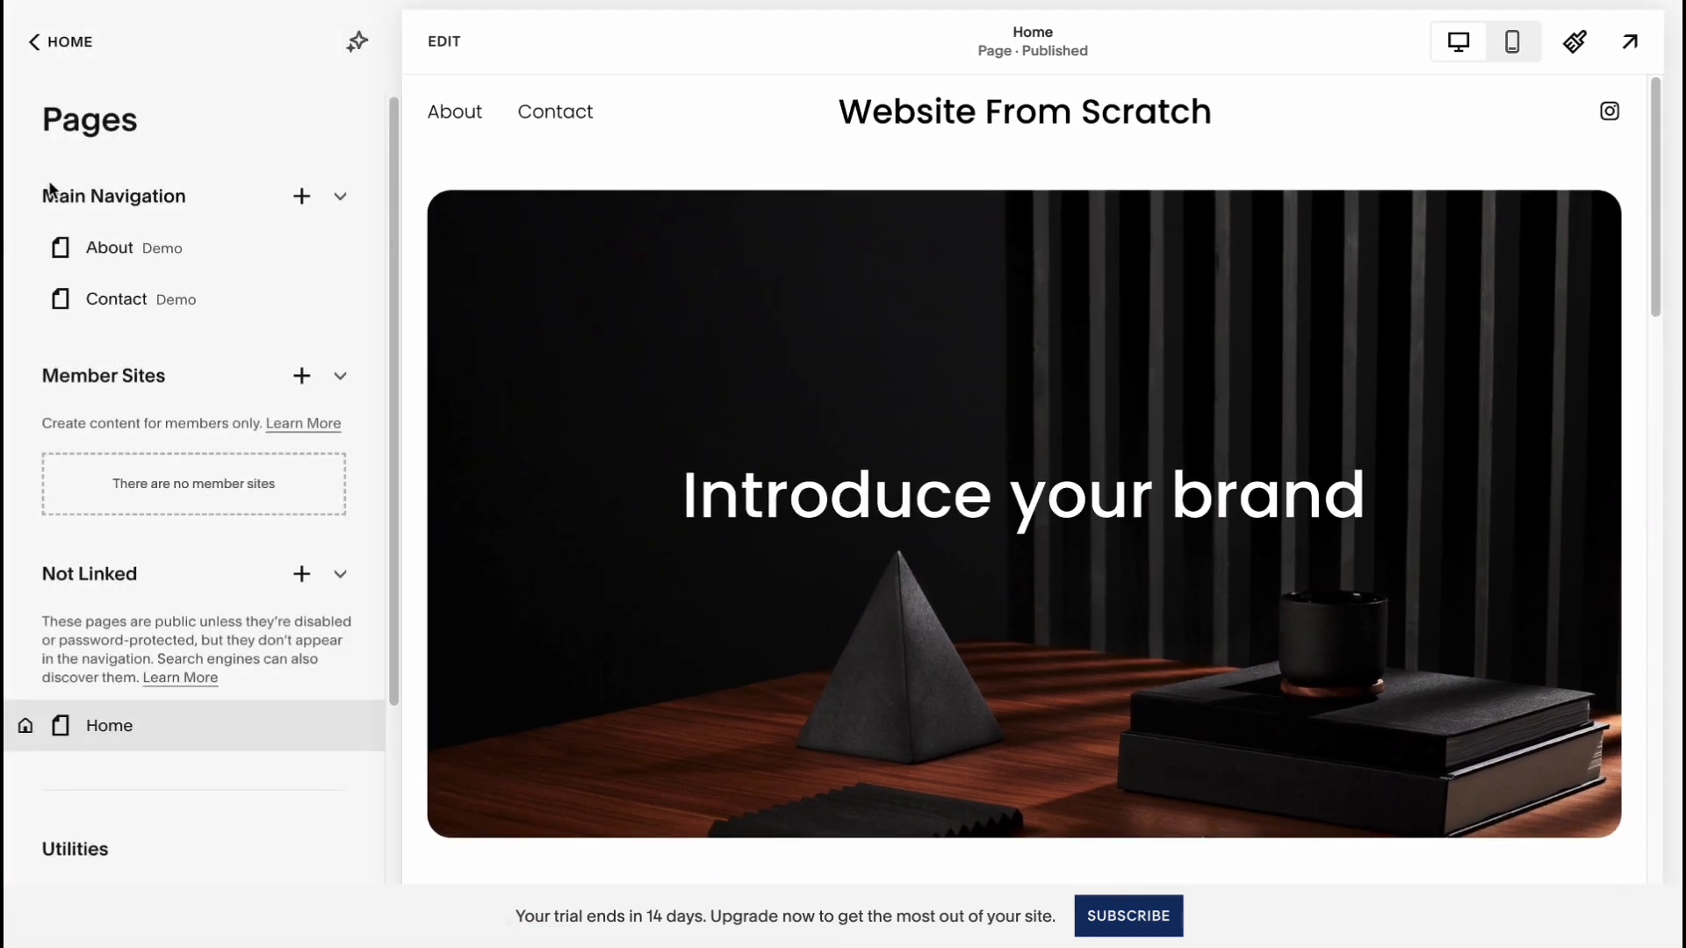
mouse_move(213, 198)
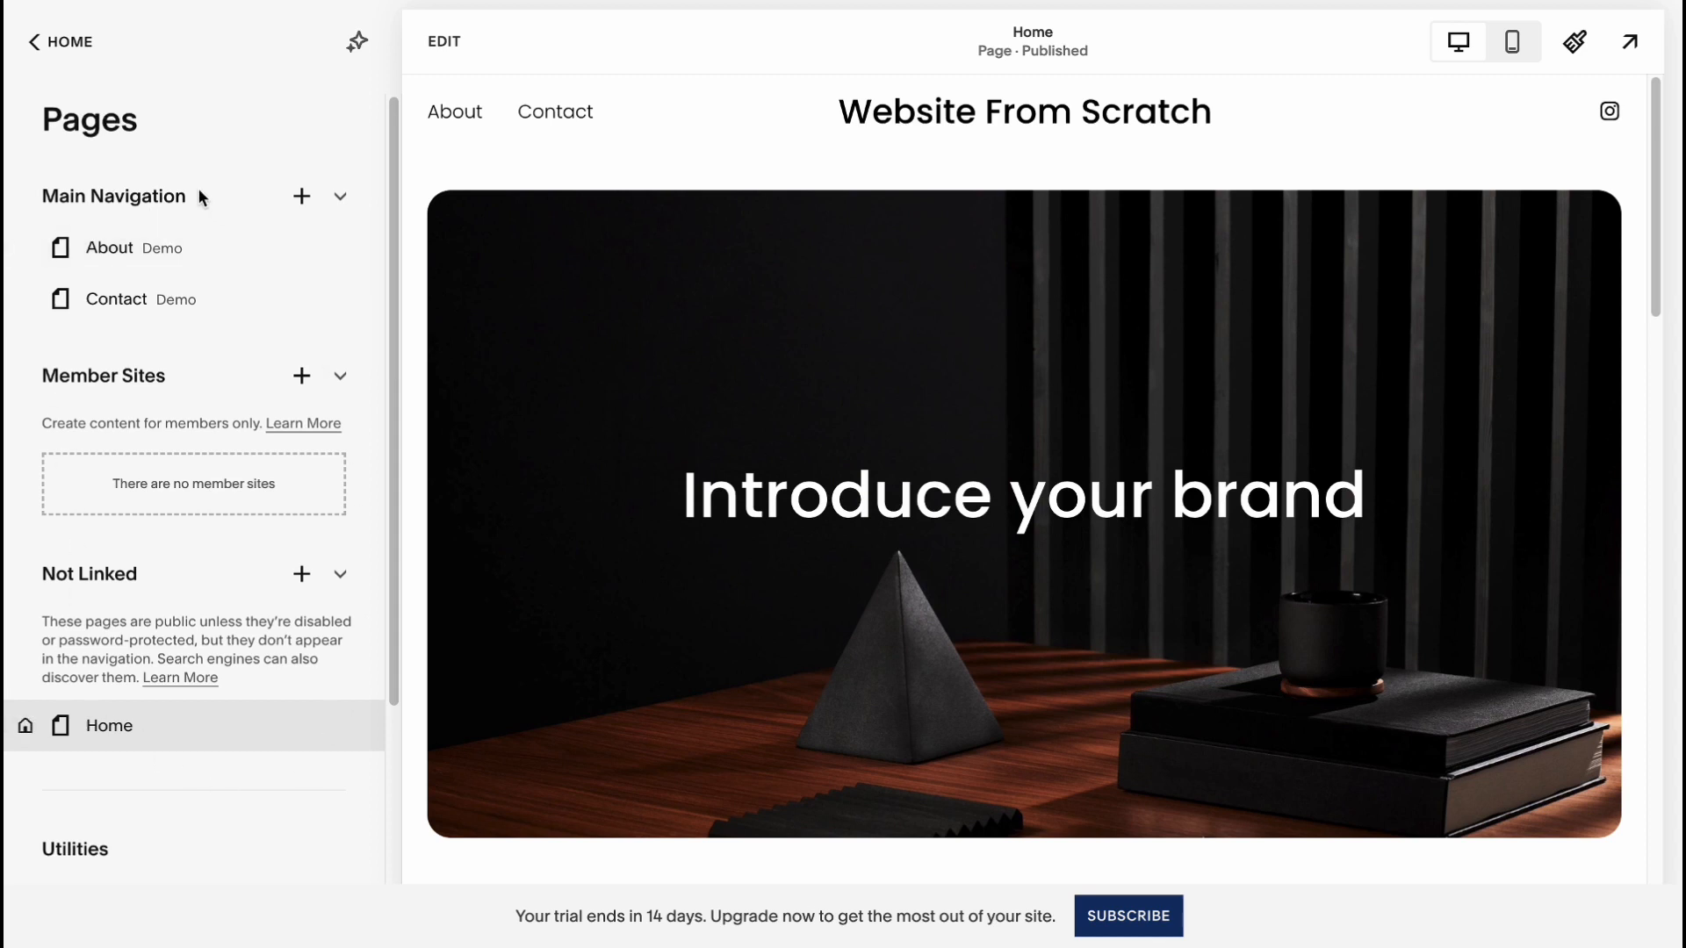
mouse_move(179, 167)
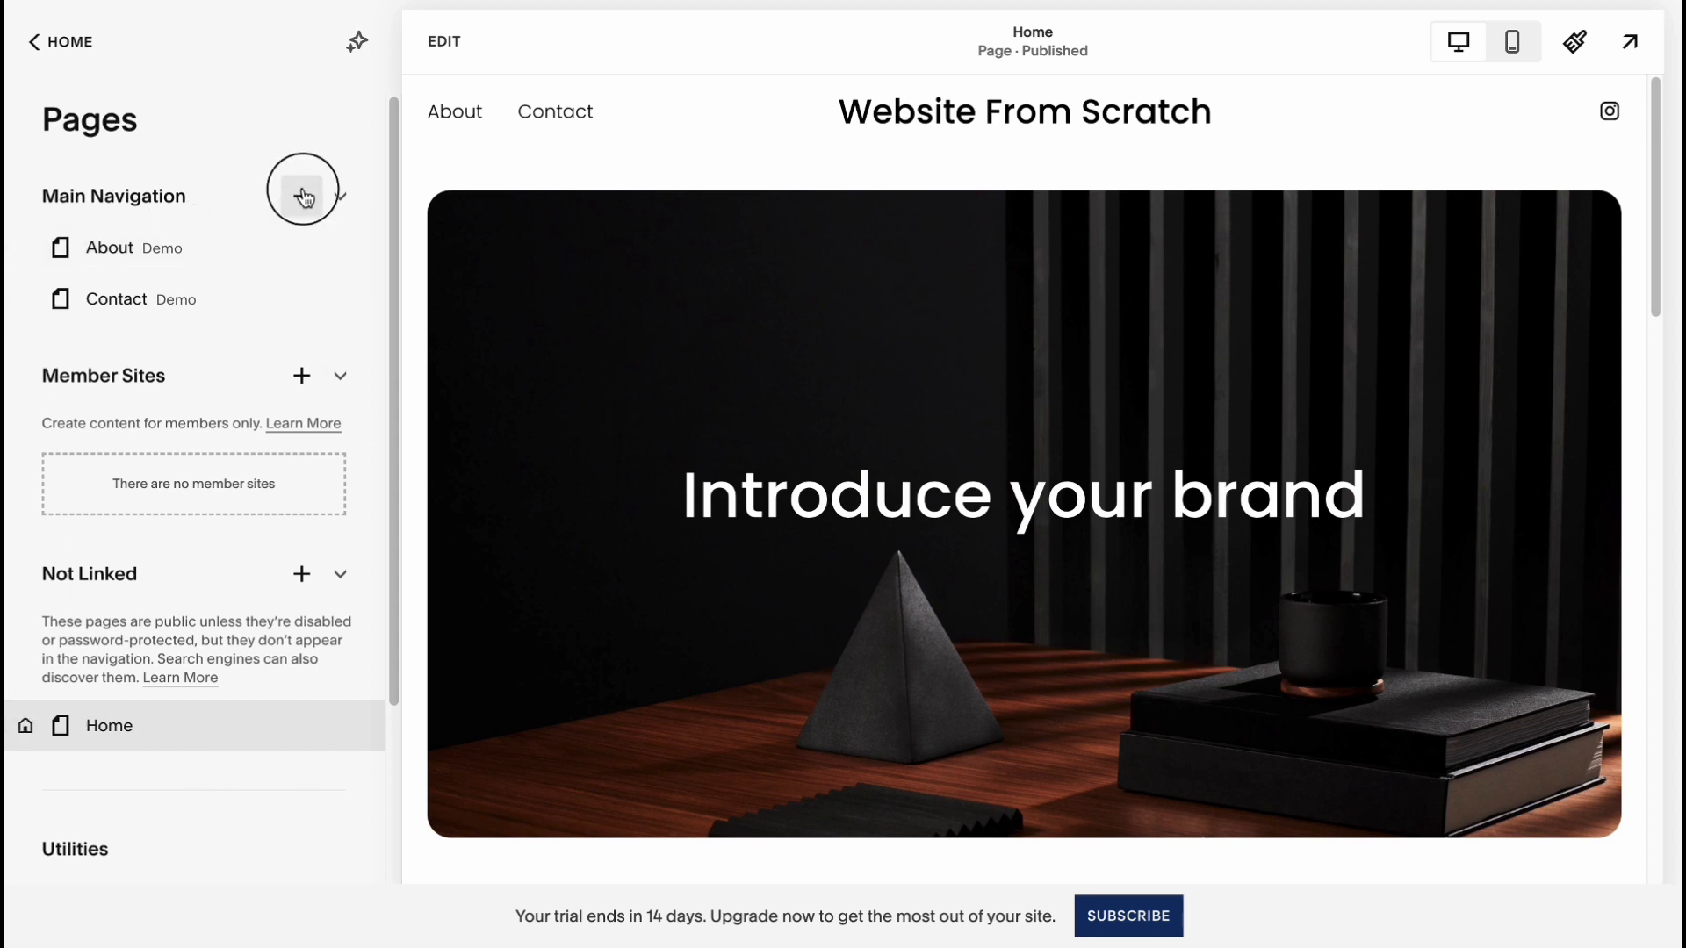
- Review the page types offered under Main Navigation, then return Home to the dashboard menu
click(304, 195)
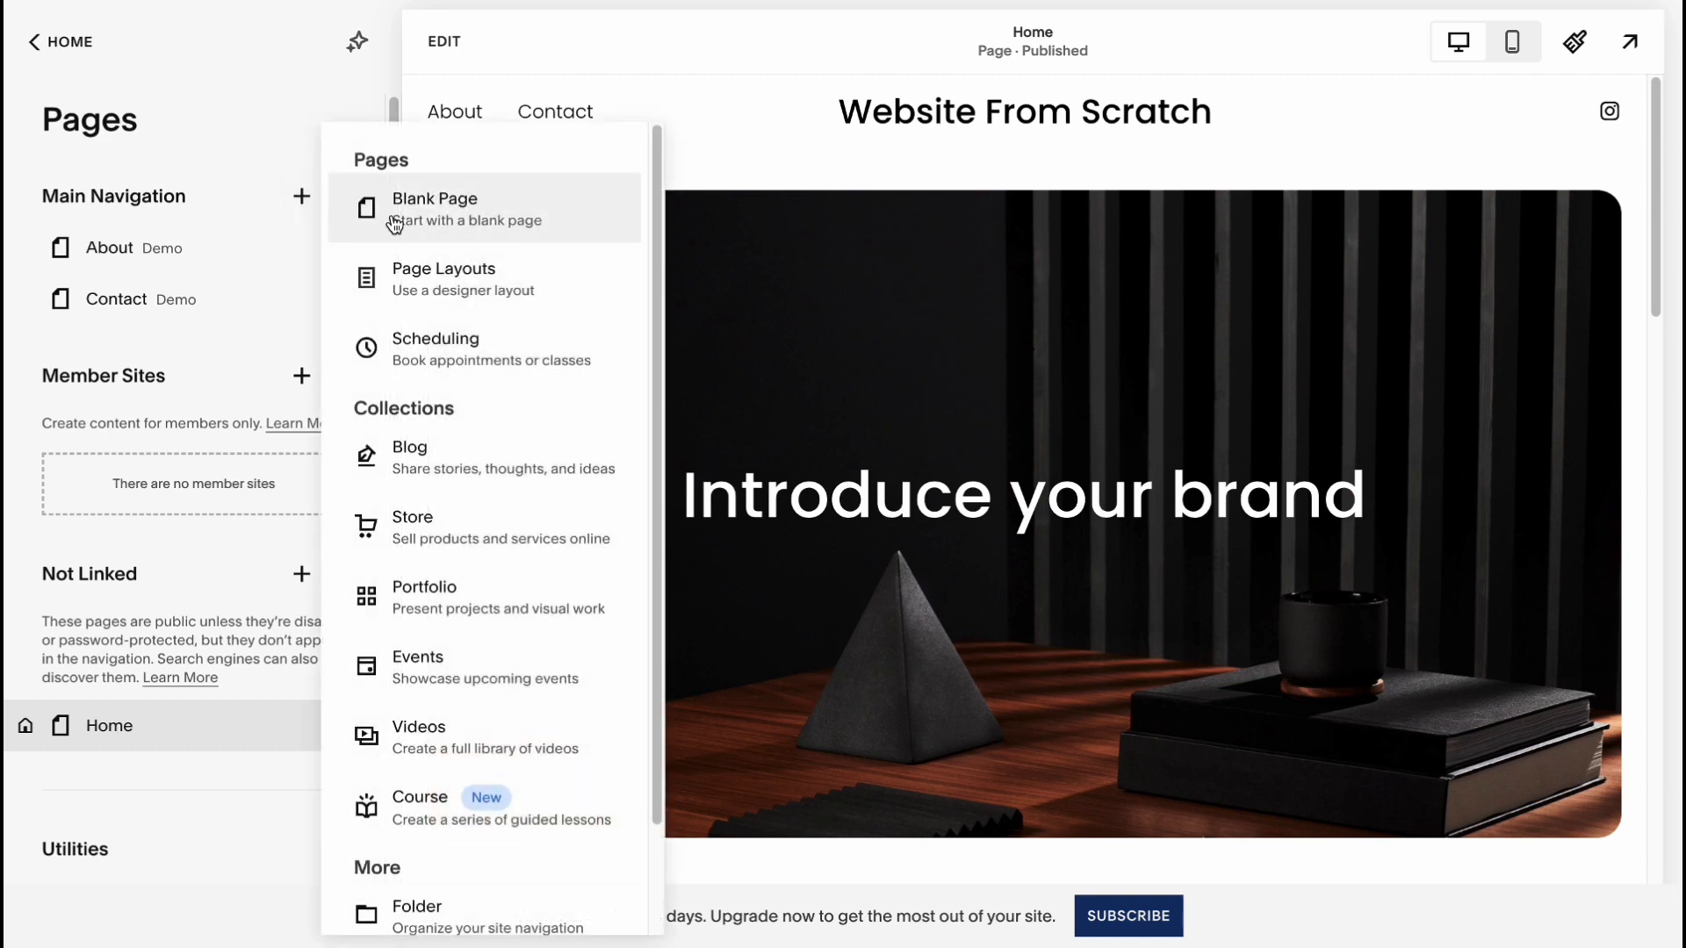
mouse_move(428, 228)
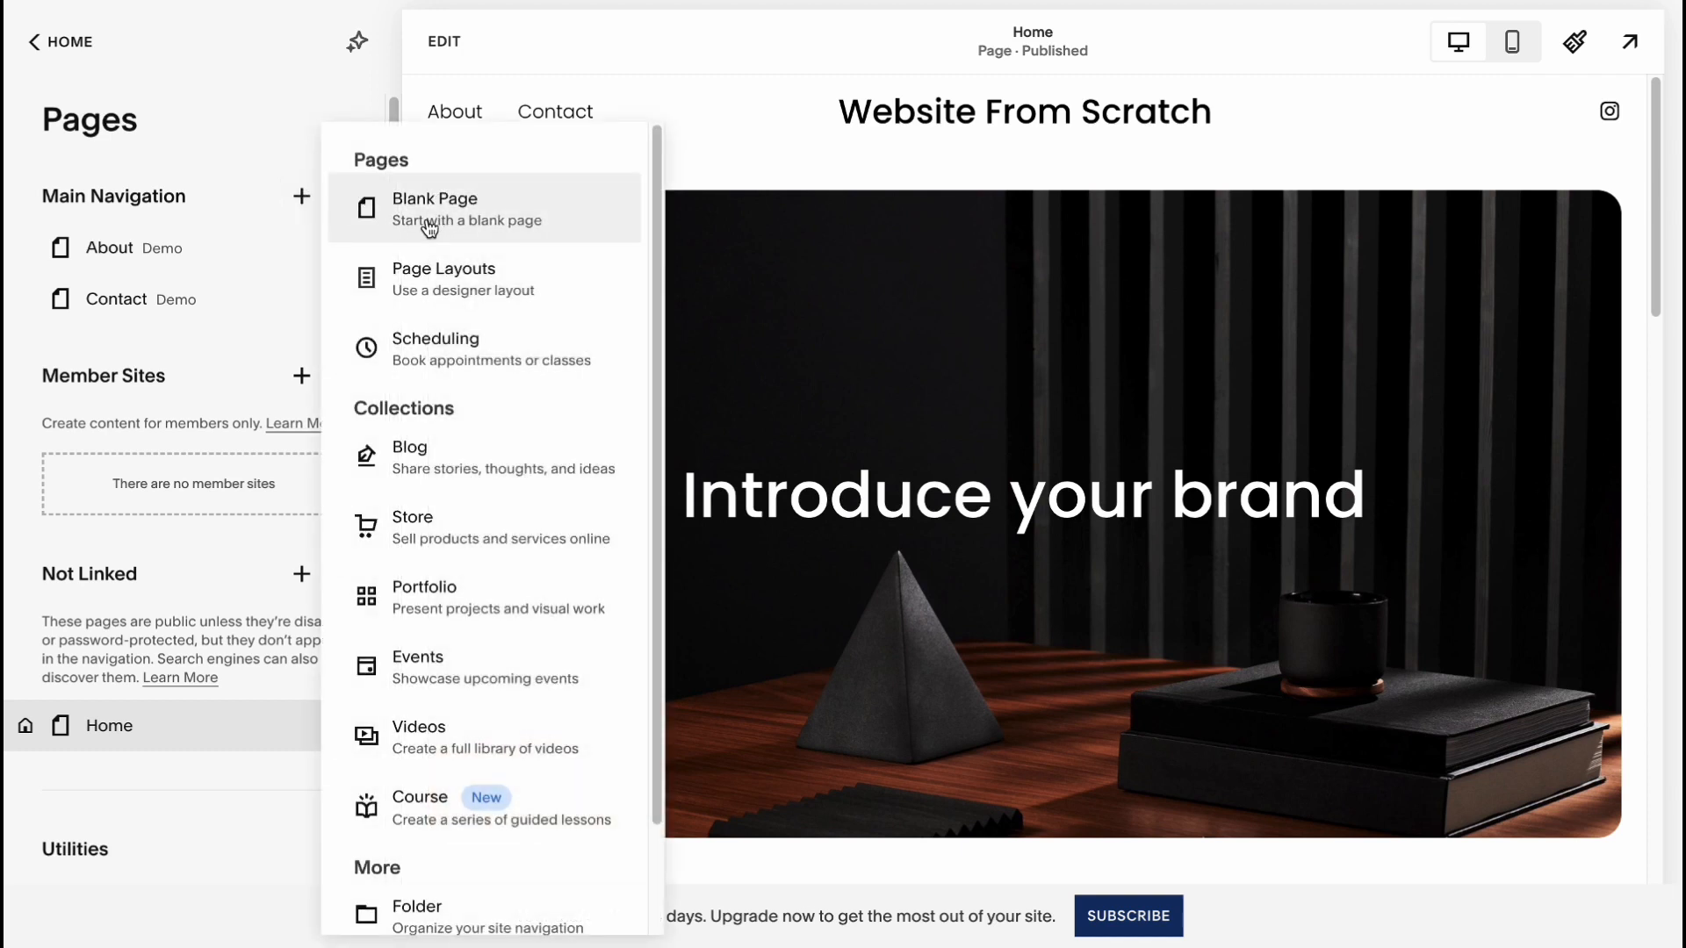
mouse_move(492, 527)
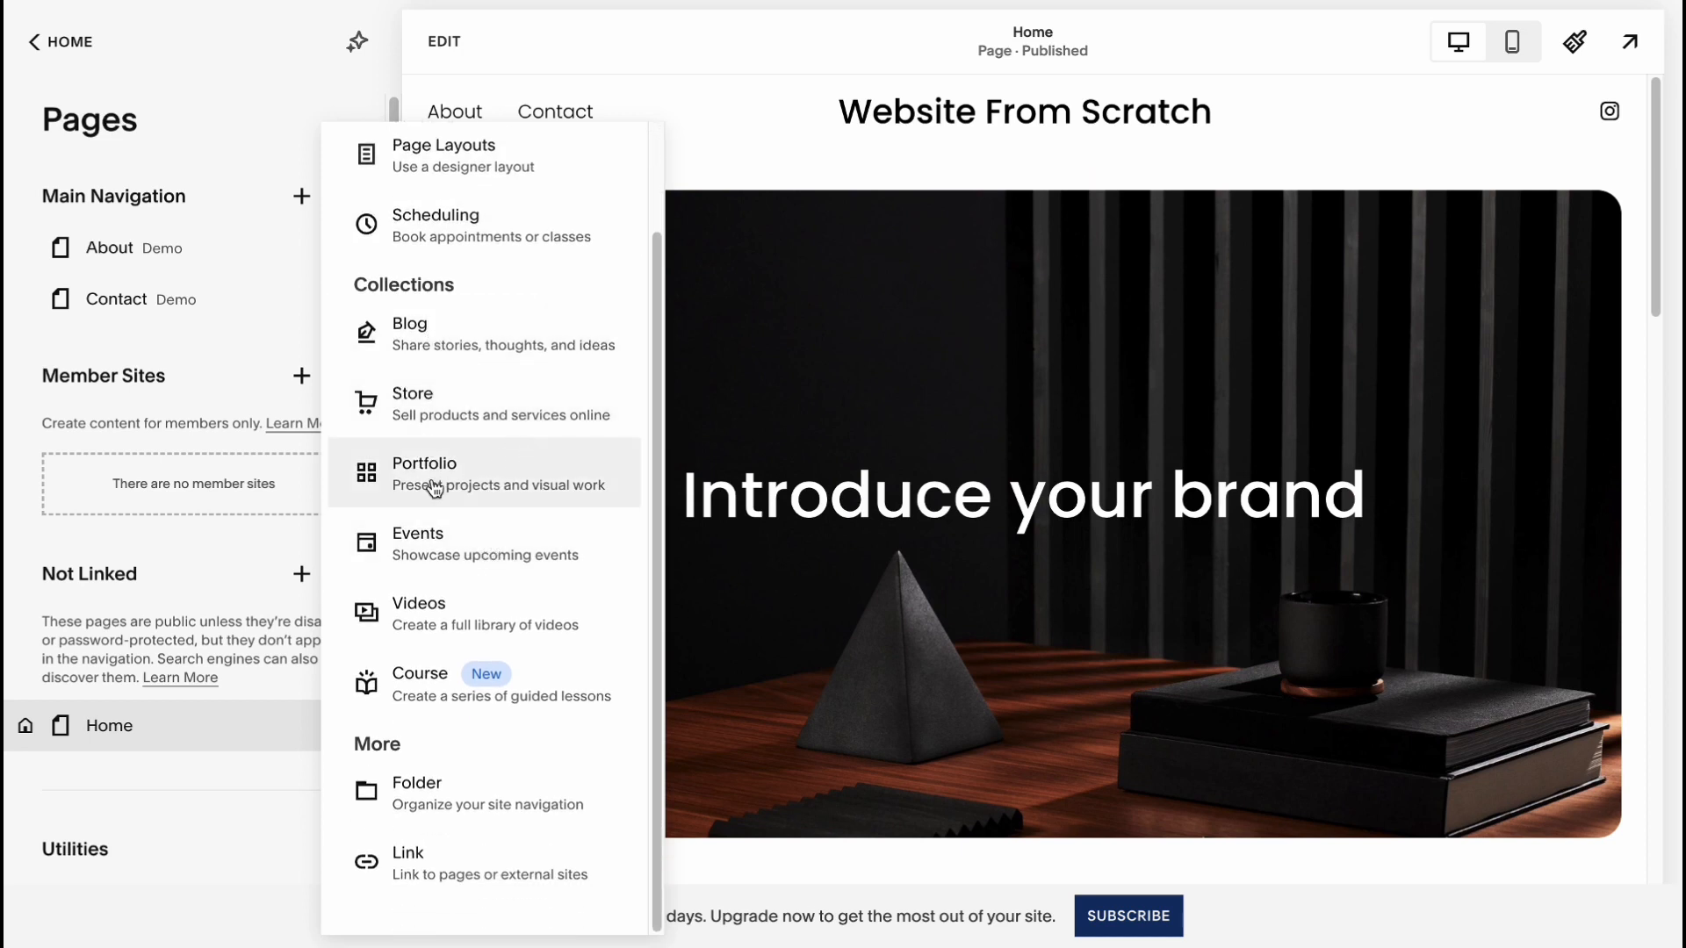
mouse_move(533, 778)
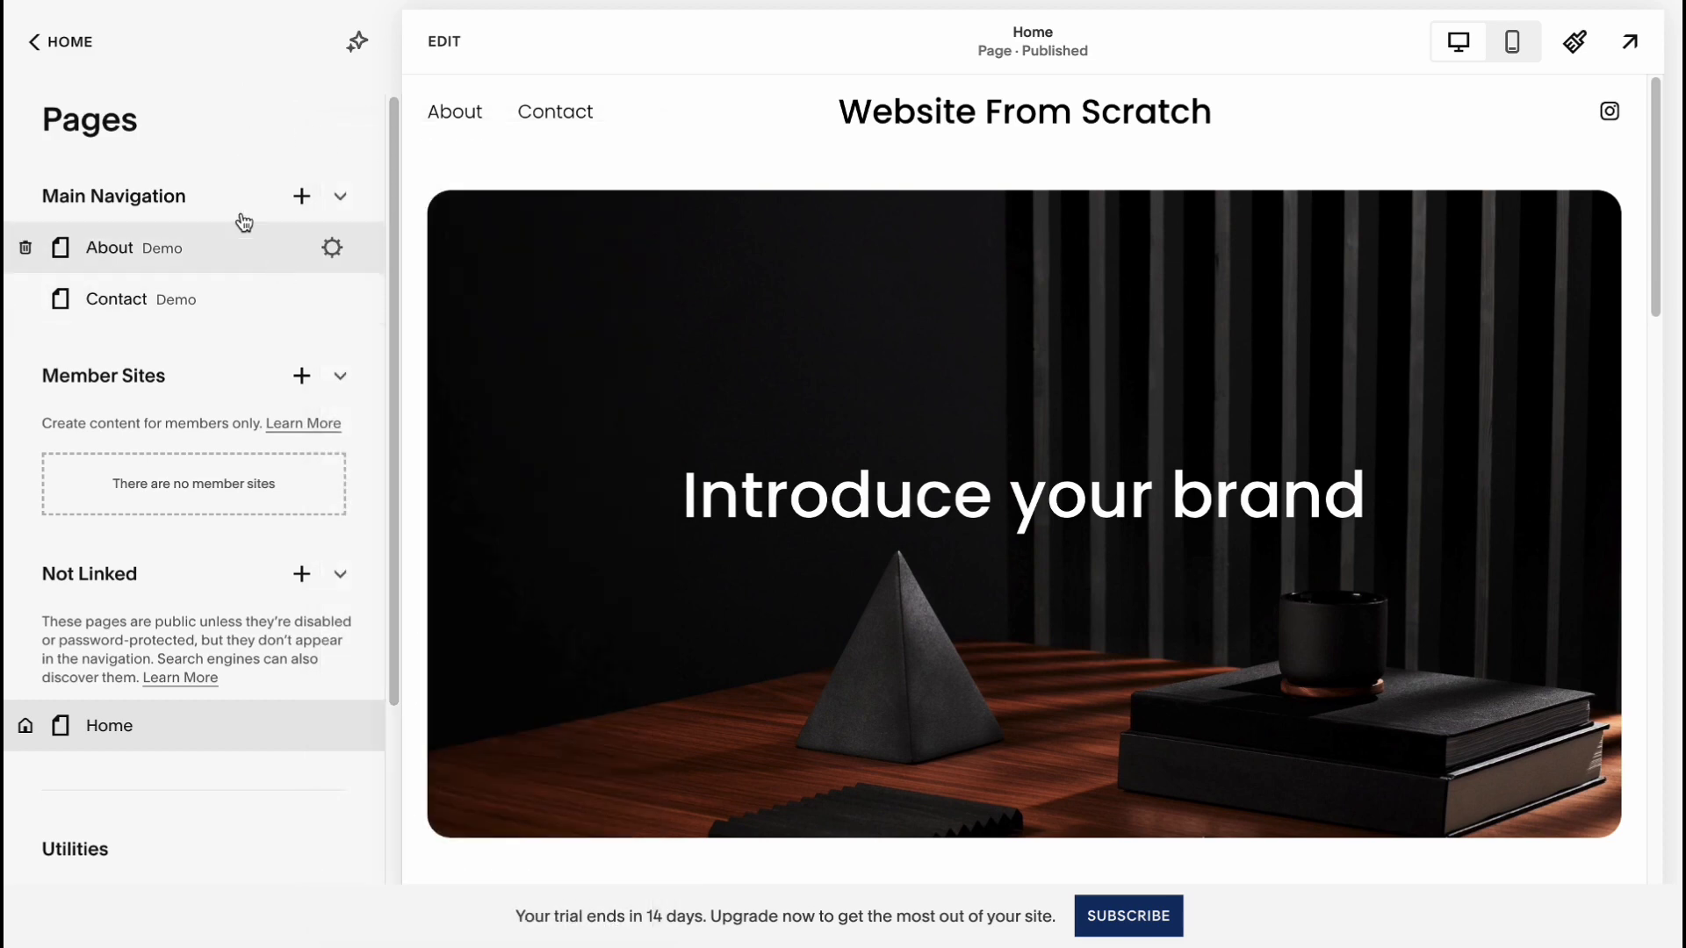
click(35, 42)
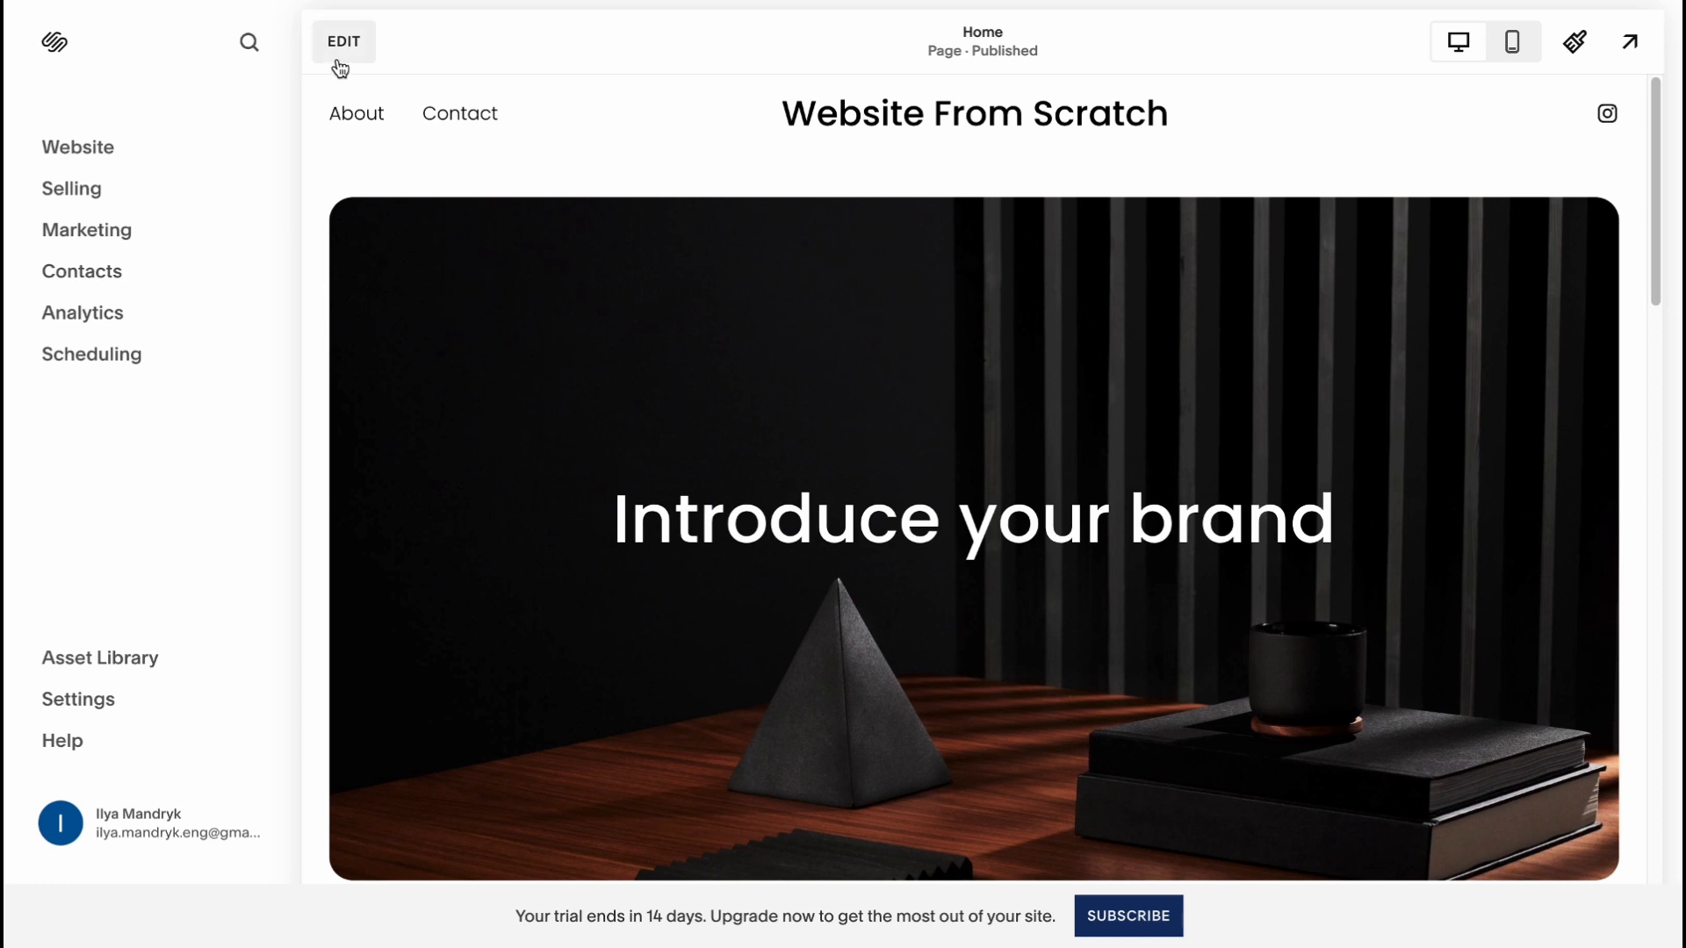
click(342, 40)
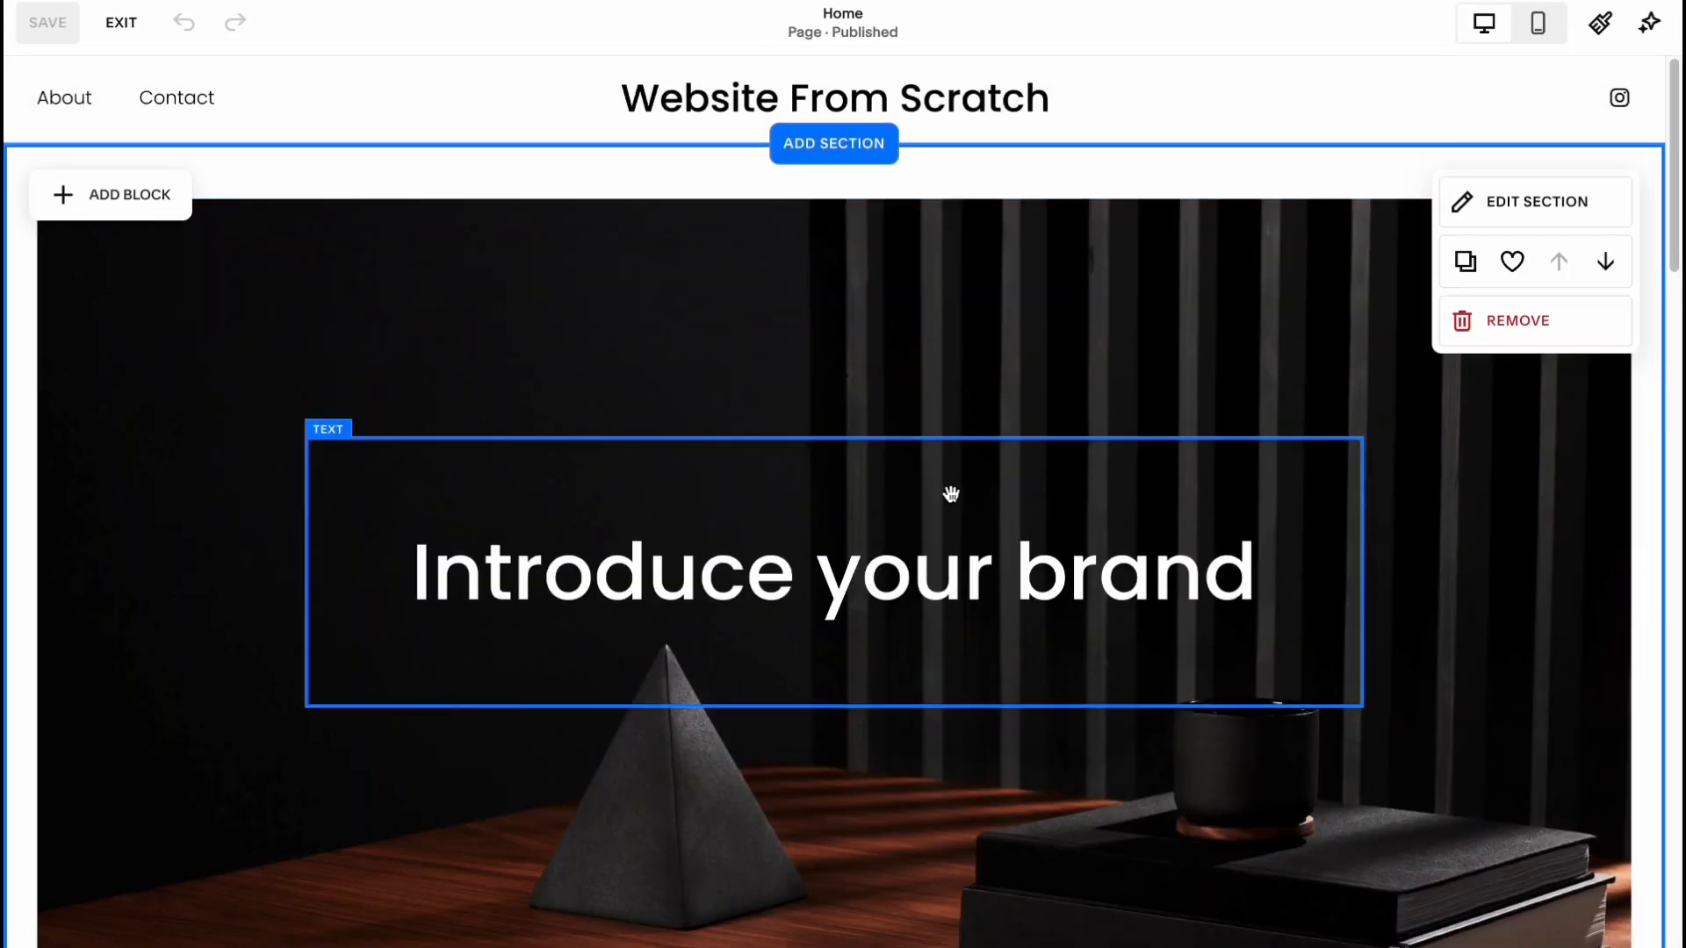
scroll(down, 3)
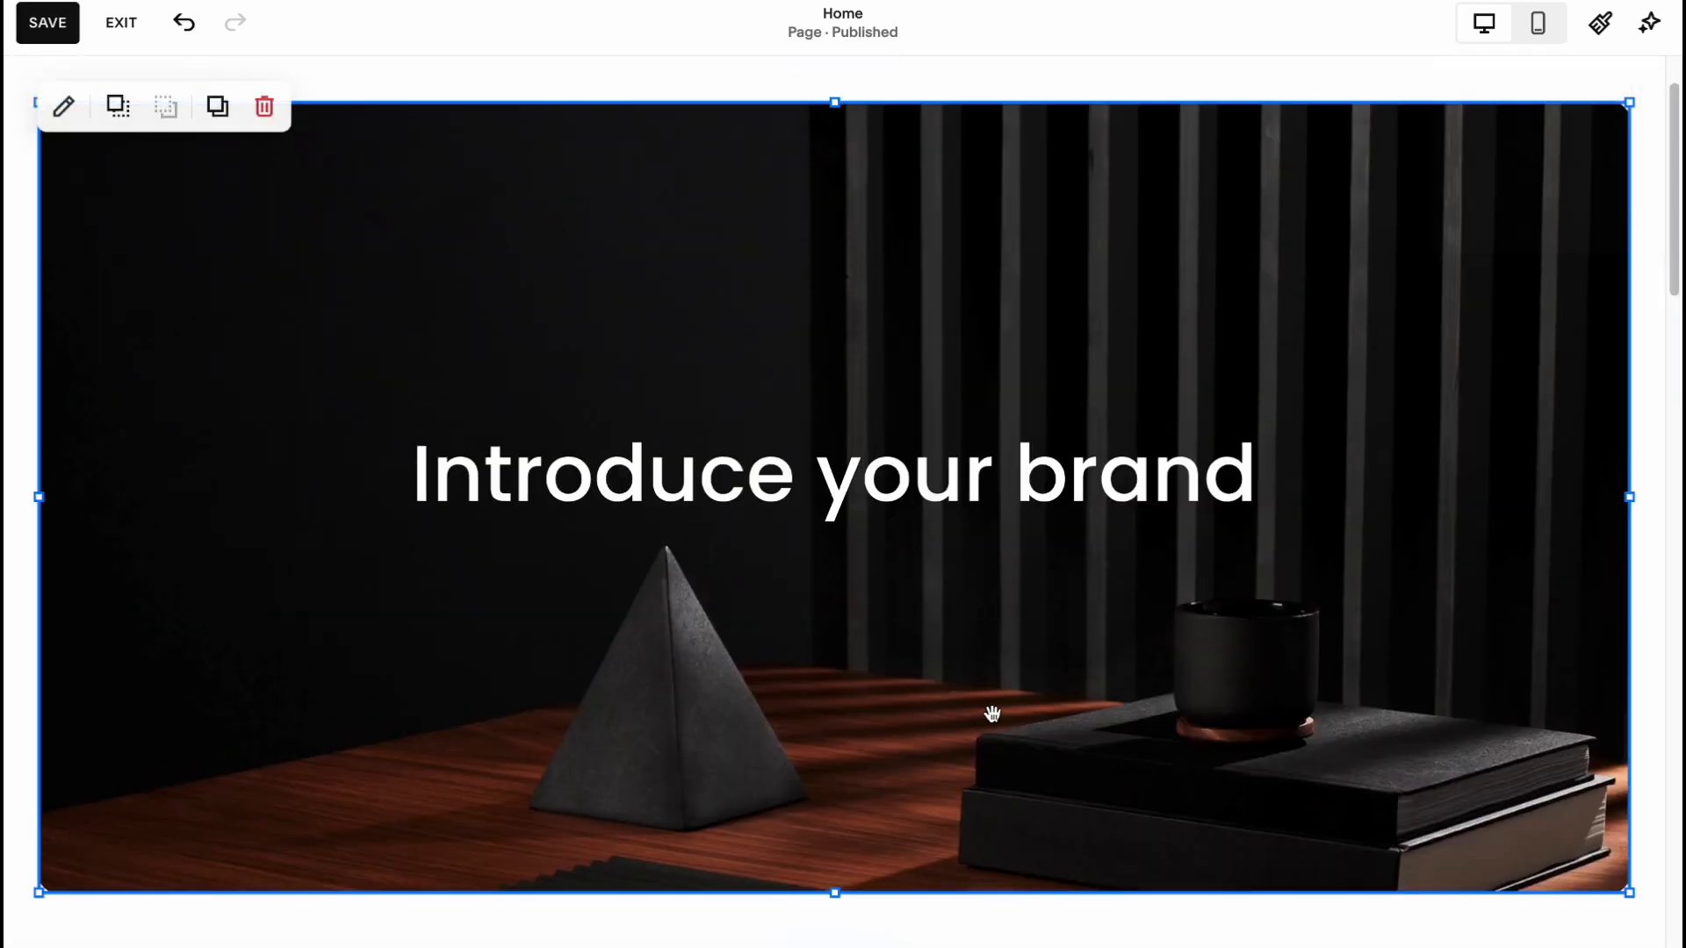
scroll(down, 3)
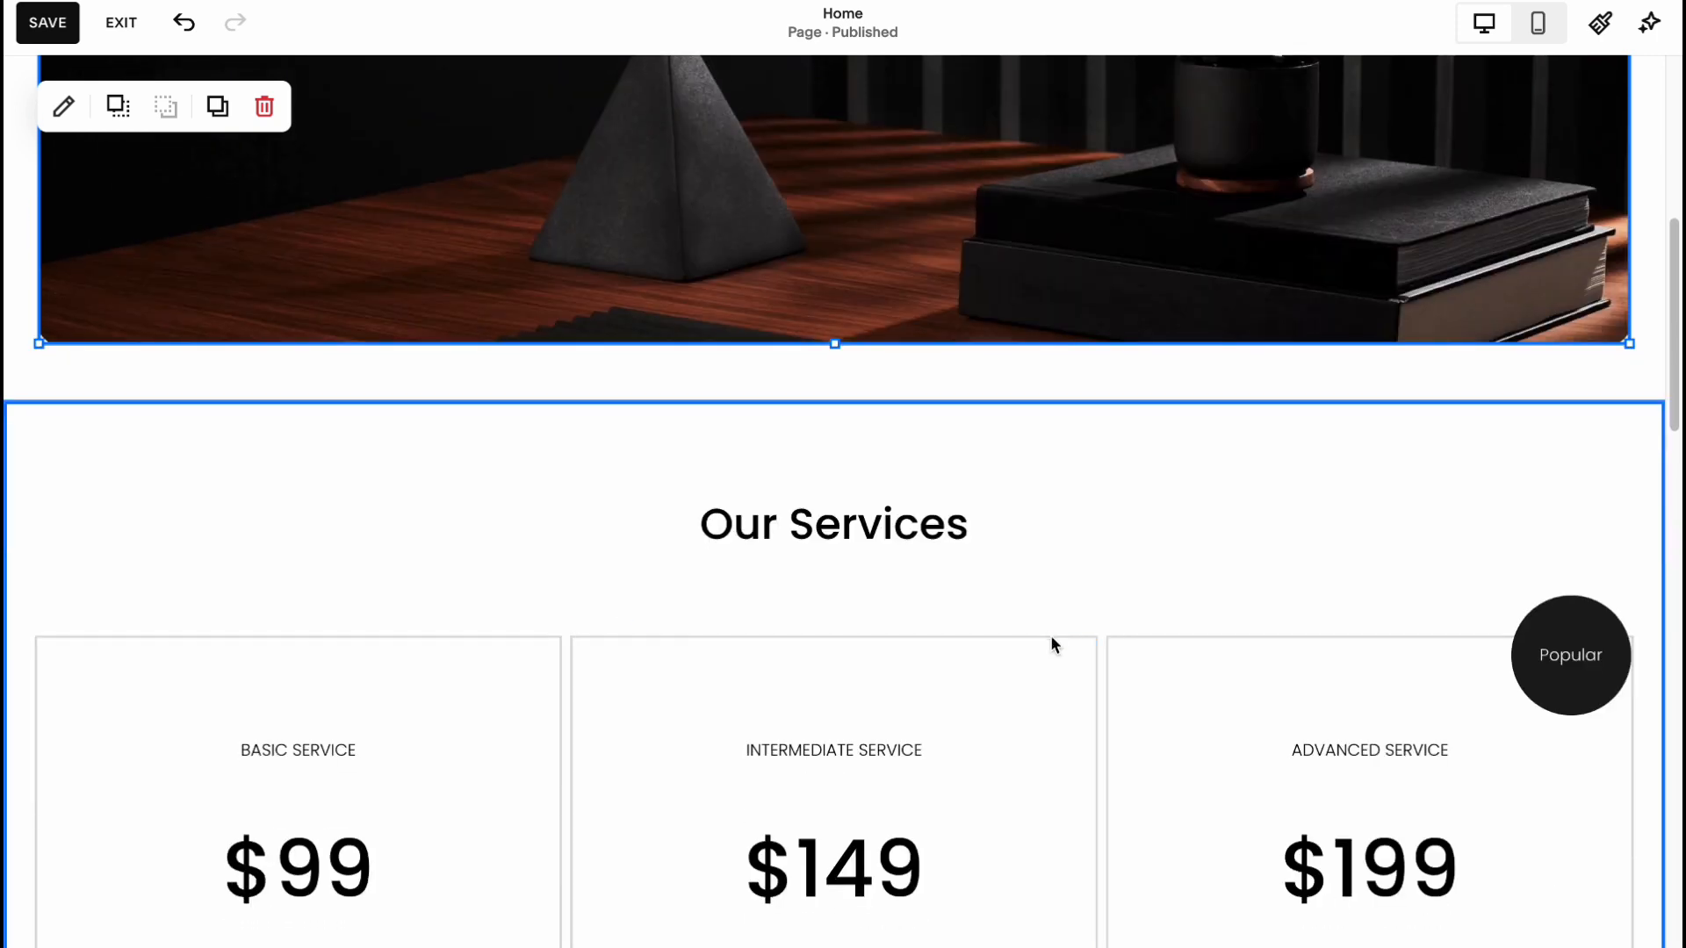
scroll(down, 3)
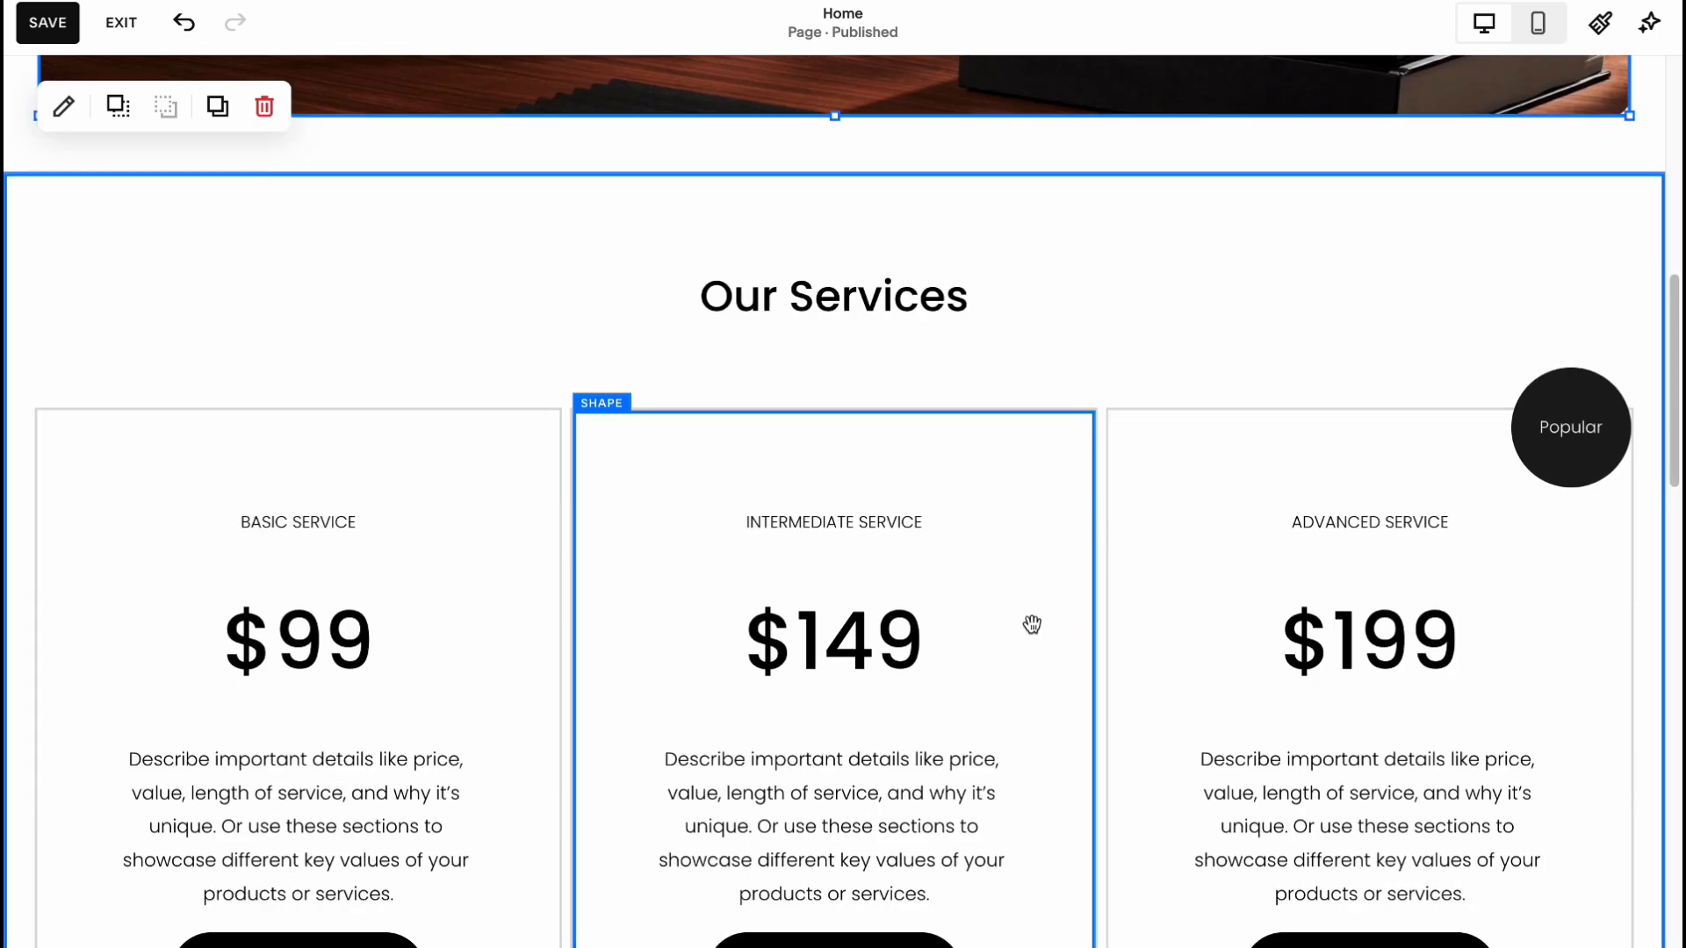
scroll(down, 3)
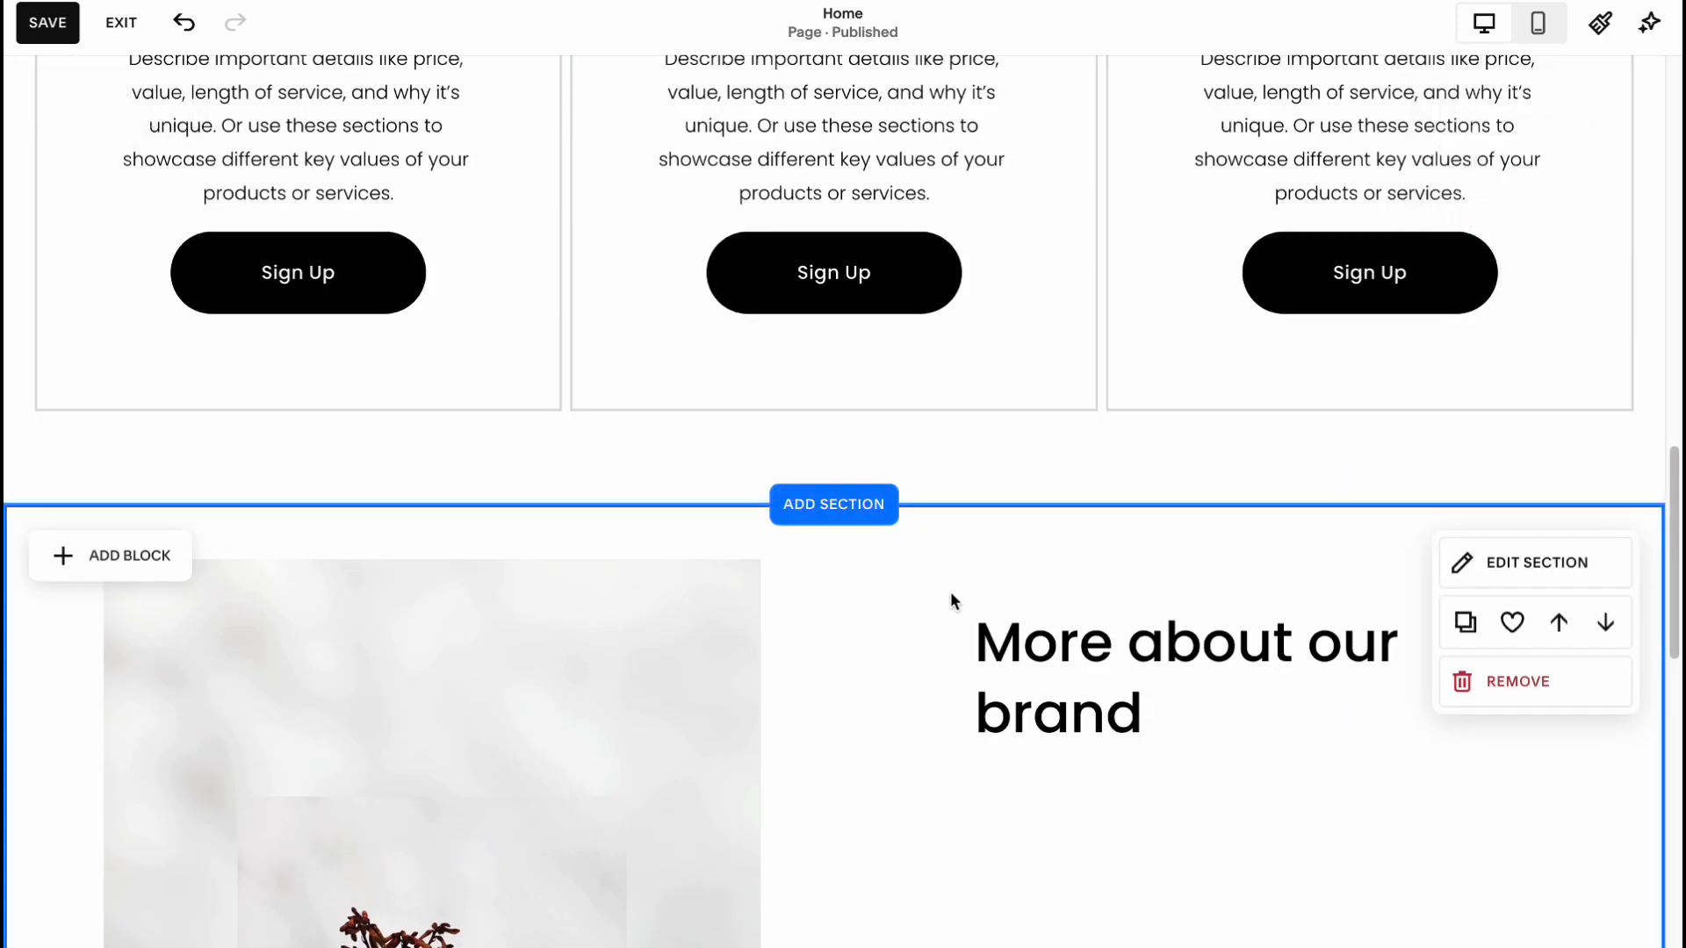
scroll(down, 3)
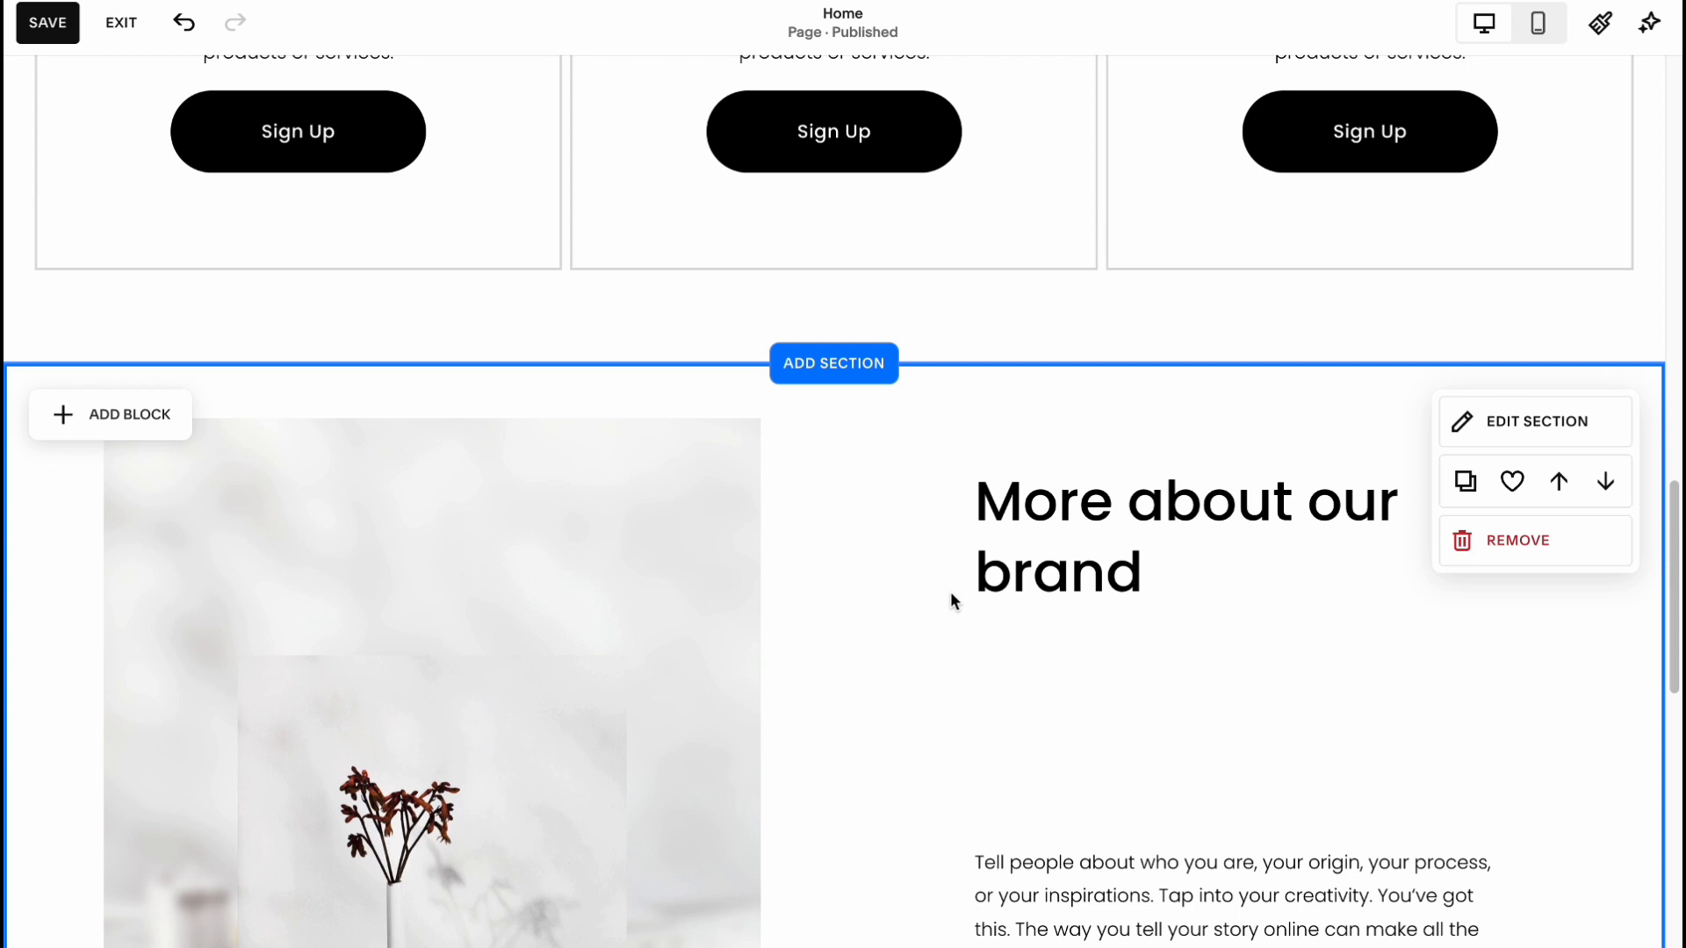
mouse_move(955, 583)
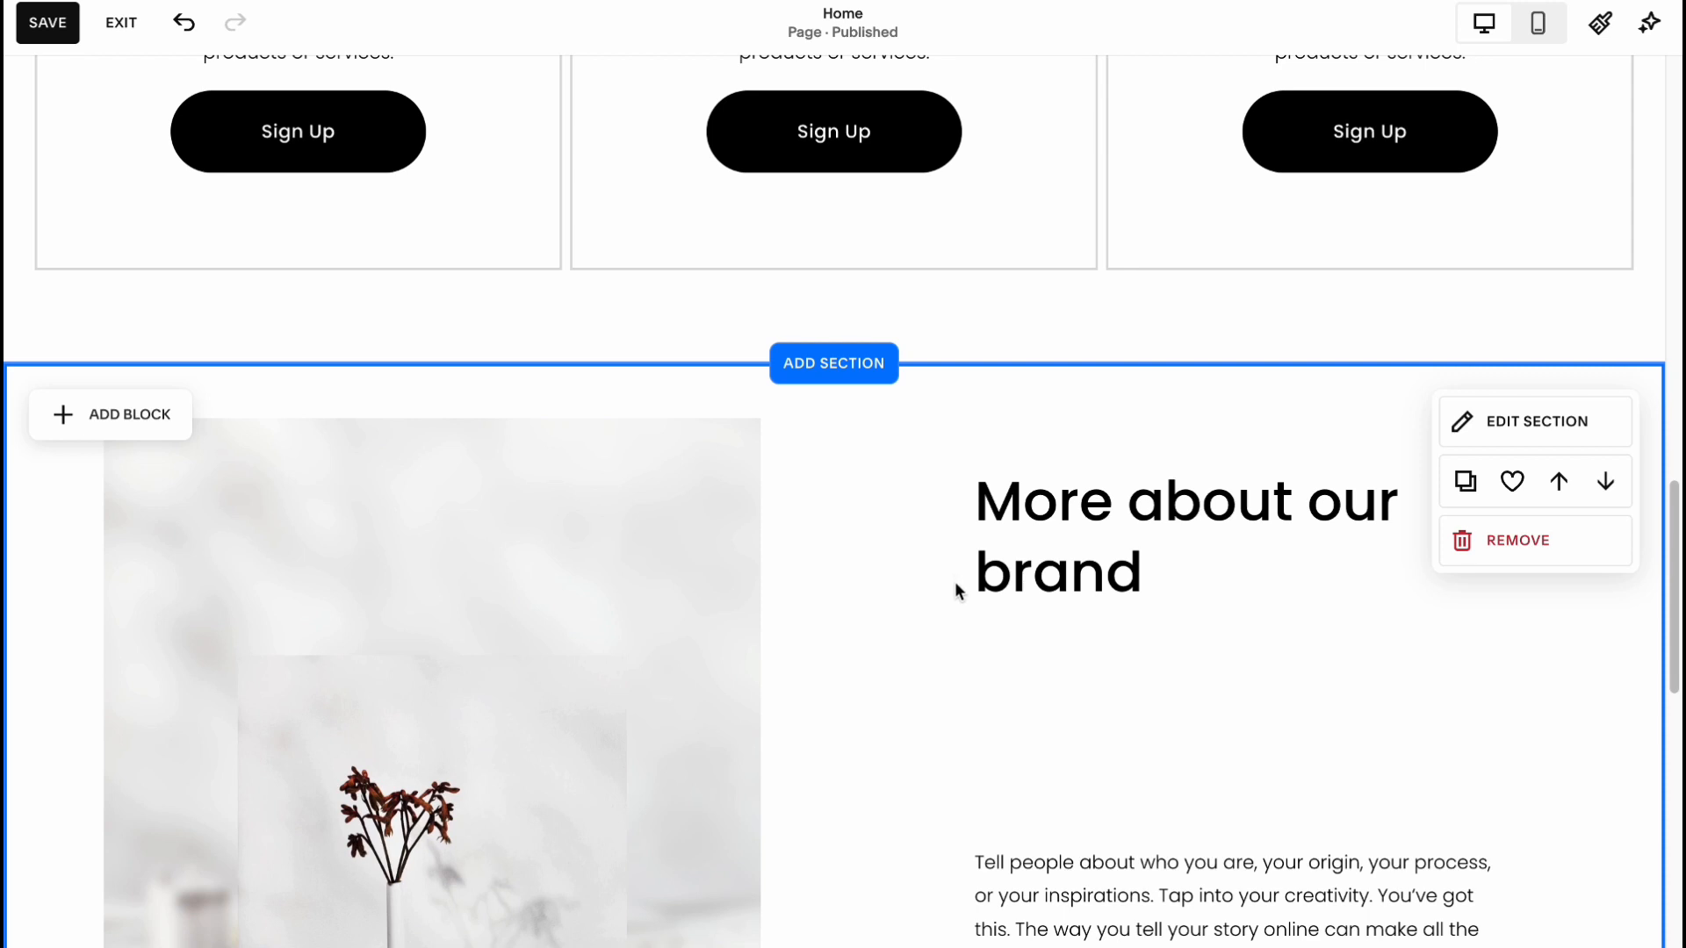
scroll(down, 3)
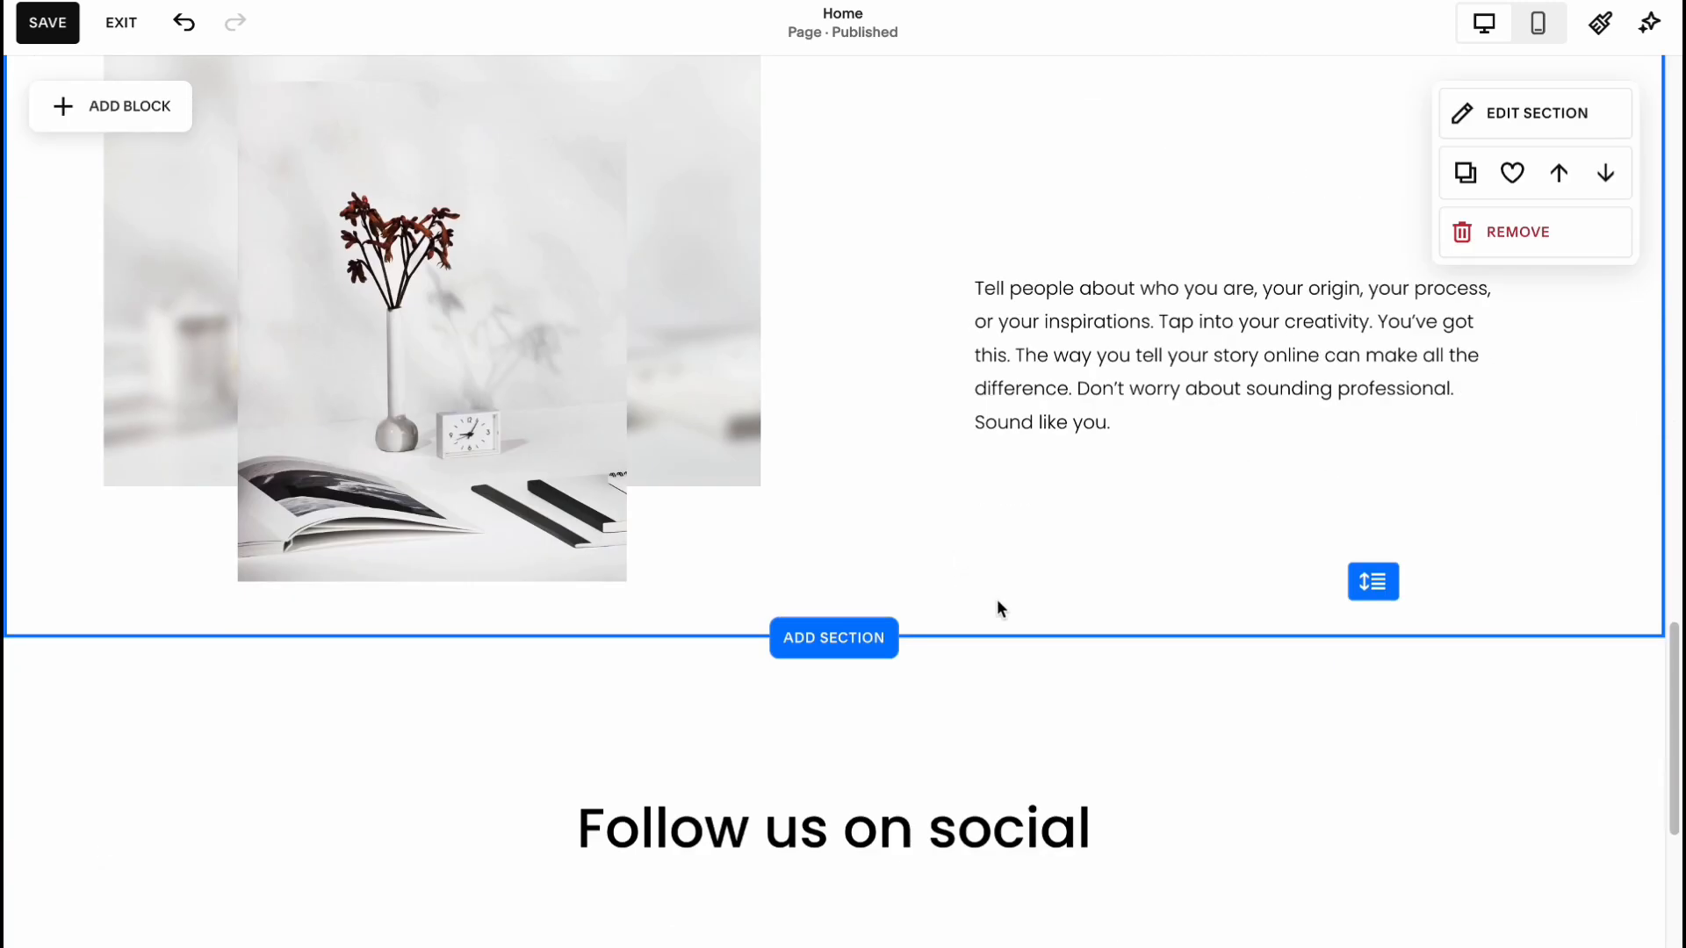
scroll(down, 3)
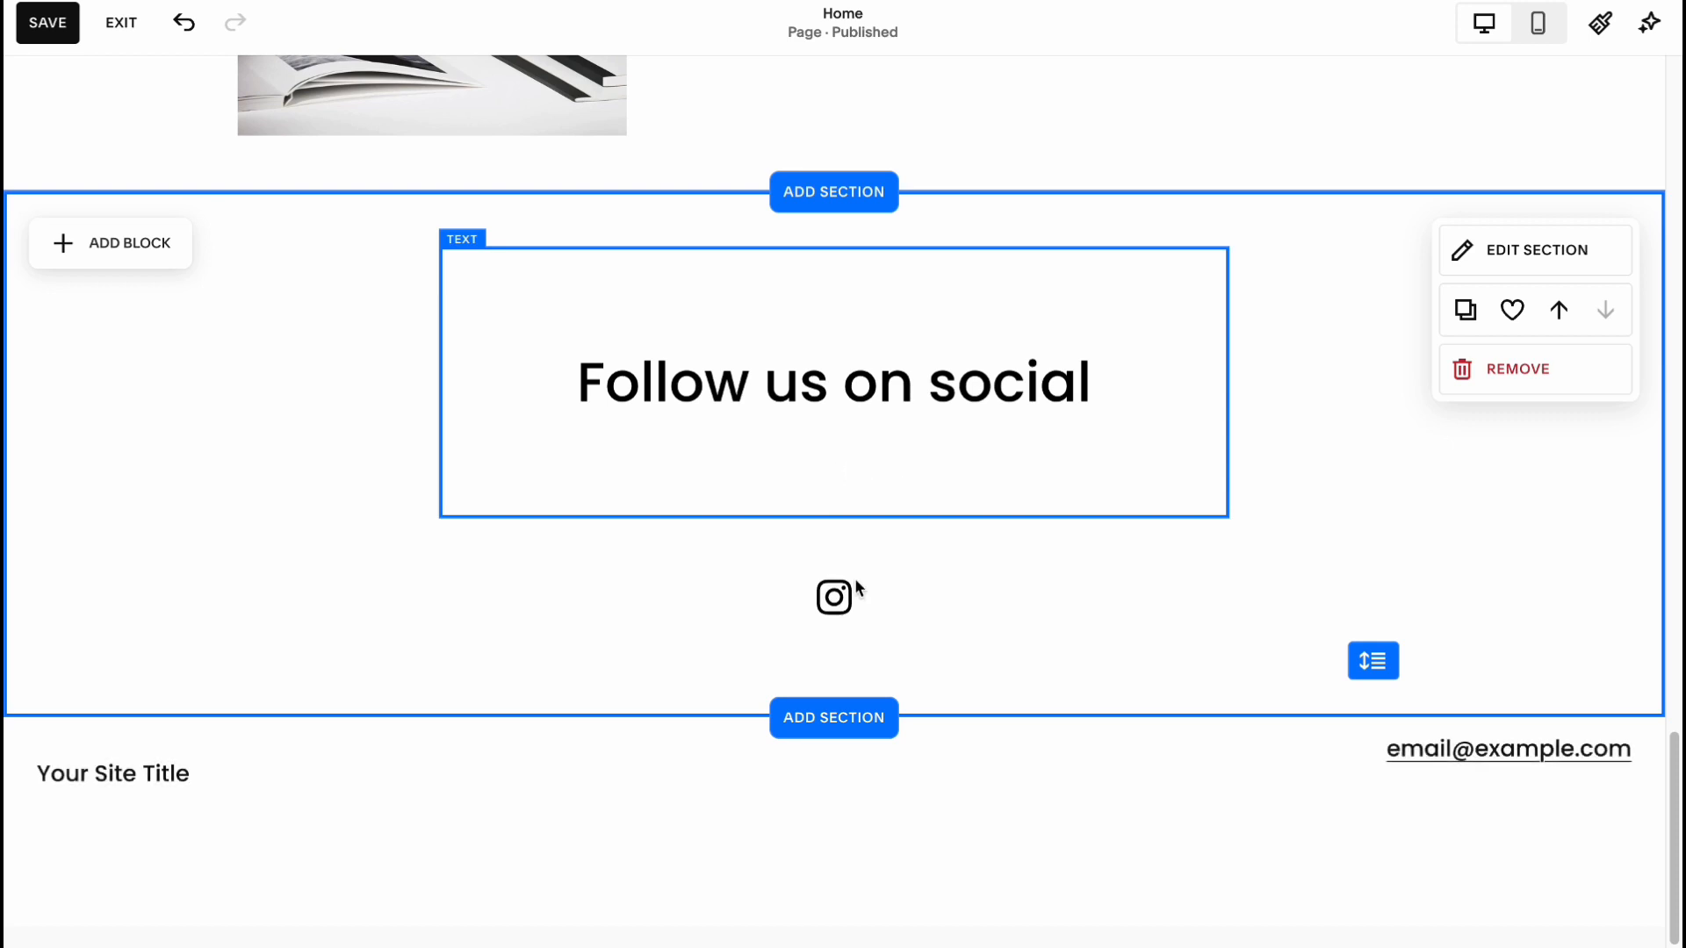
click(832, 598)
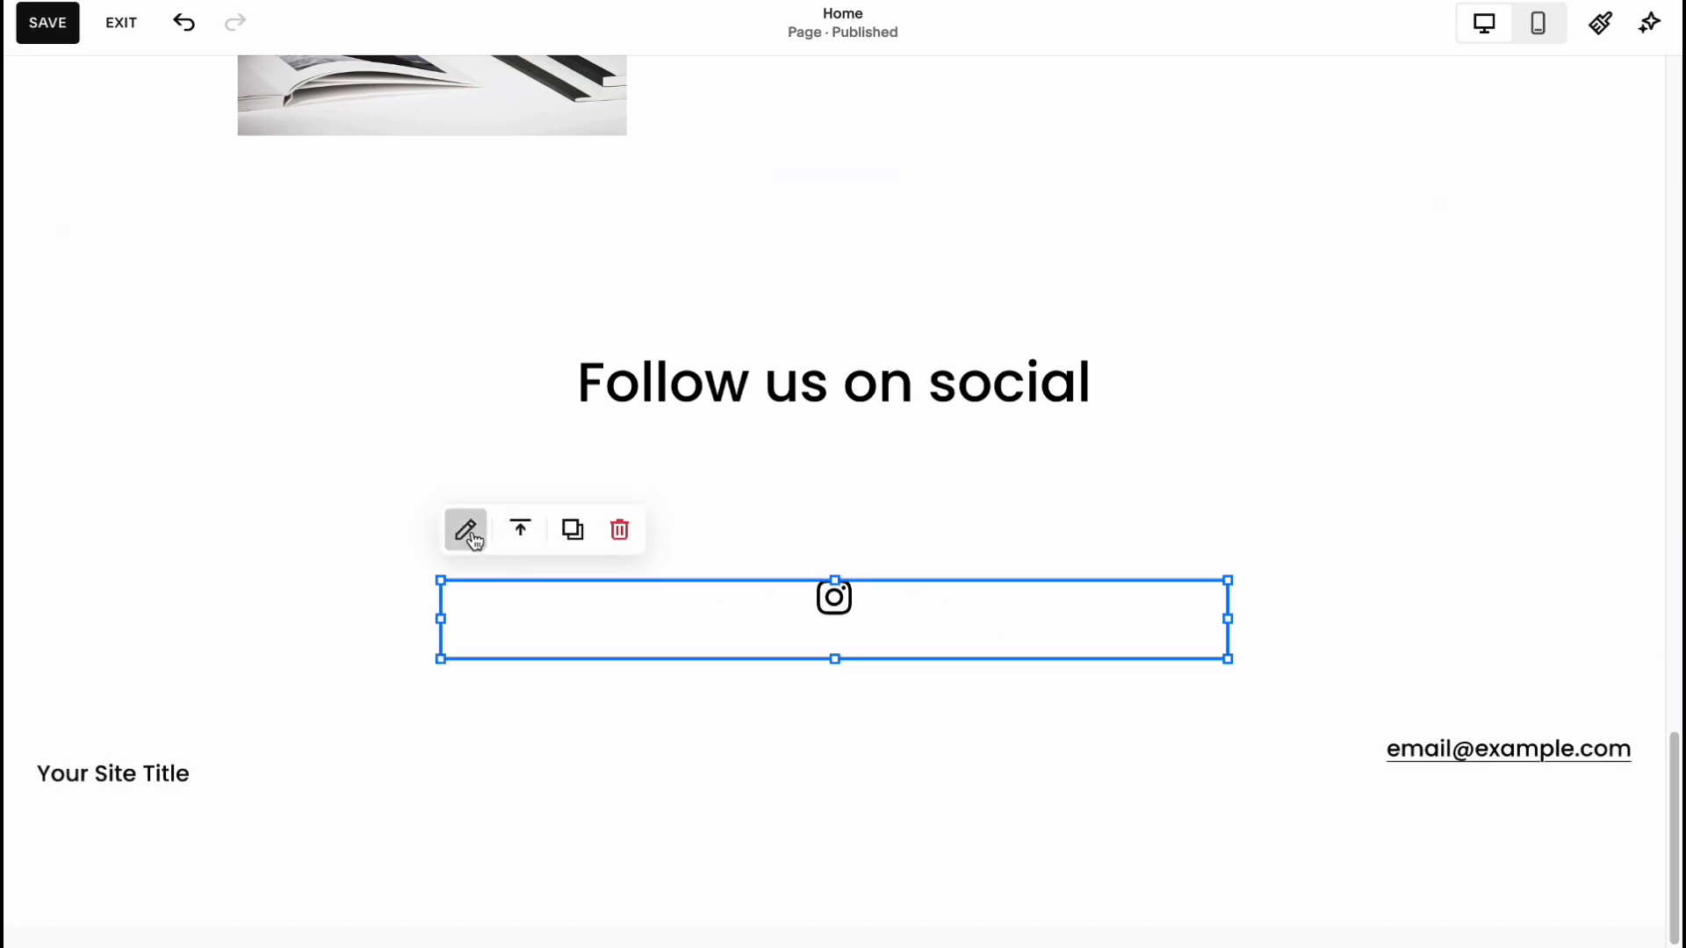
click(463, 531)
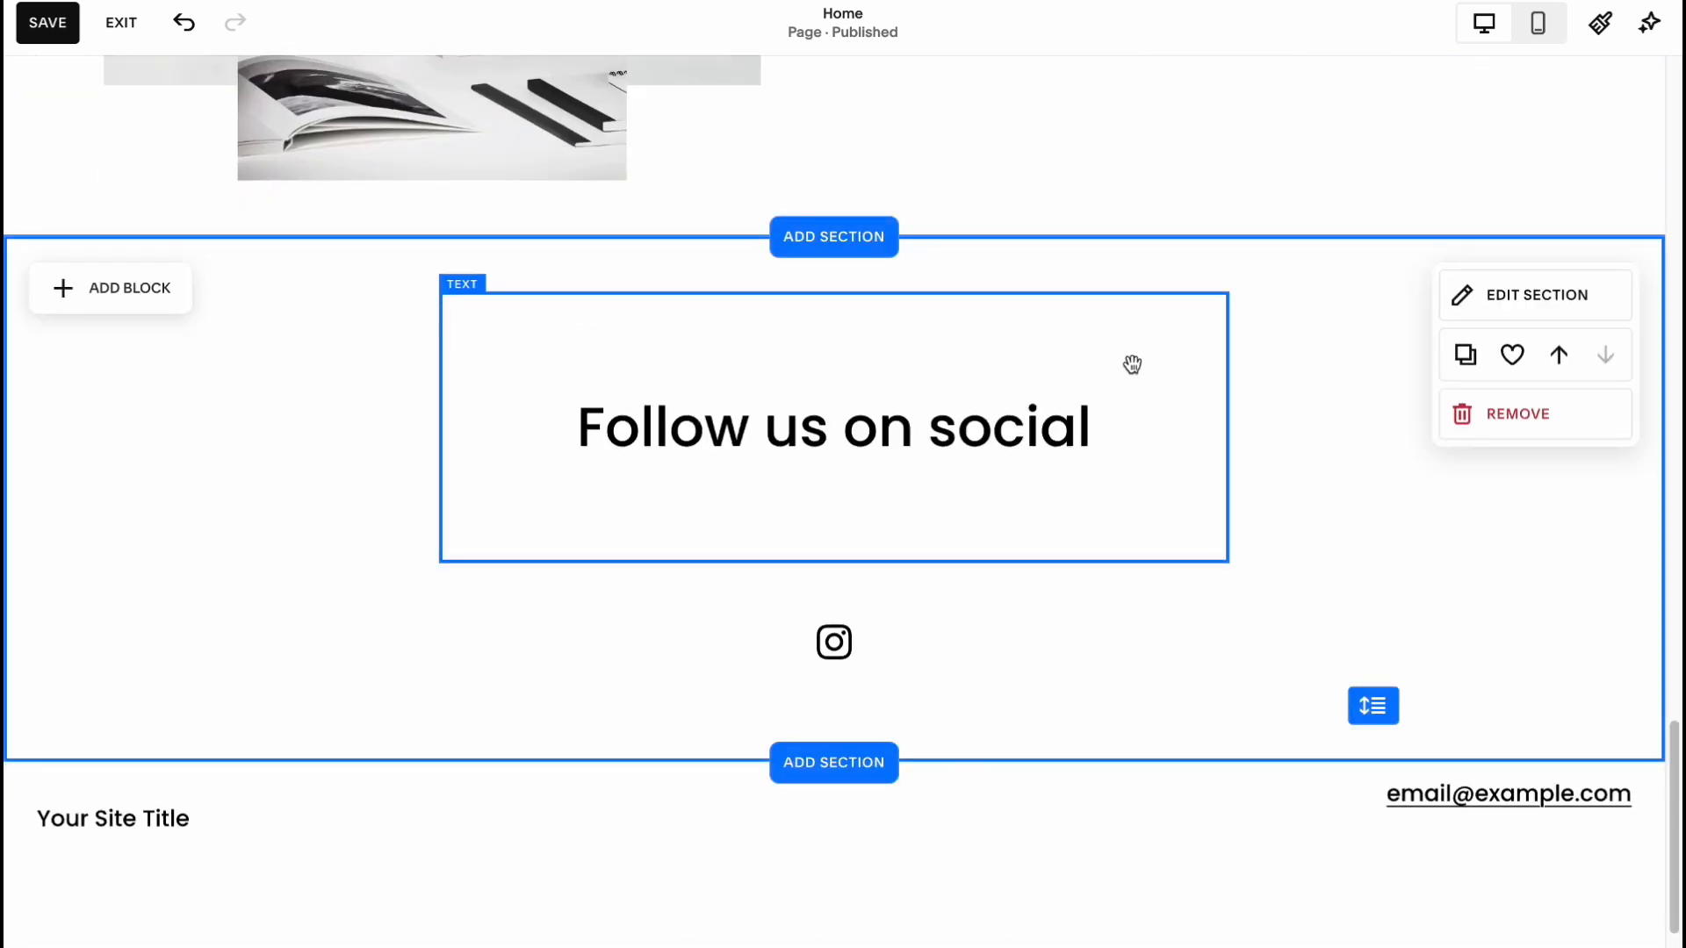
scroll(up, 3)
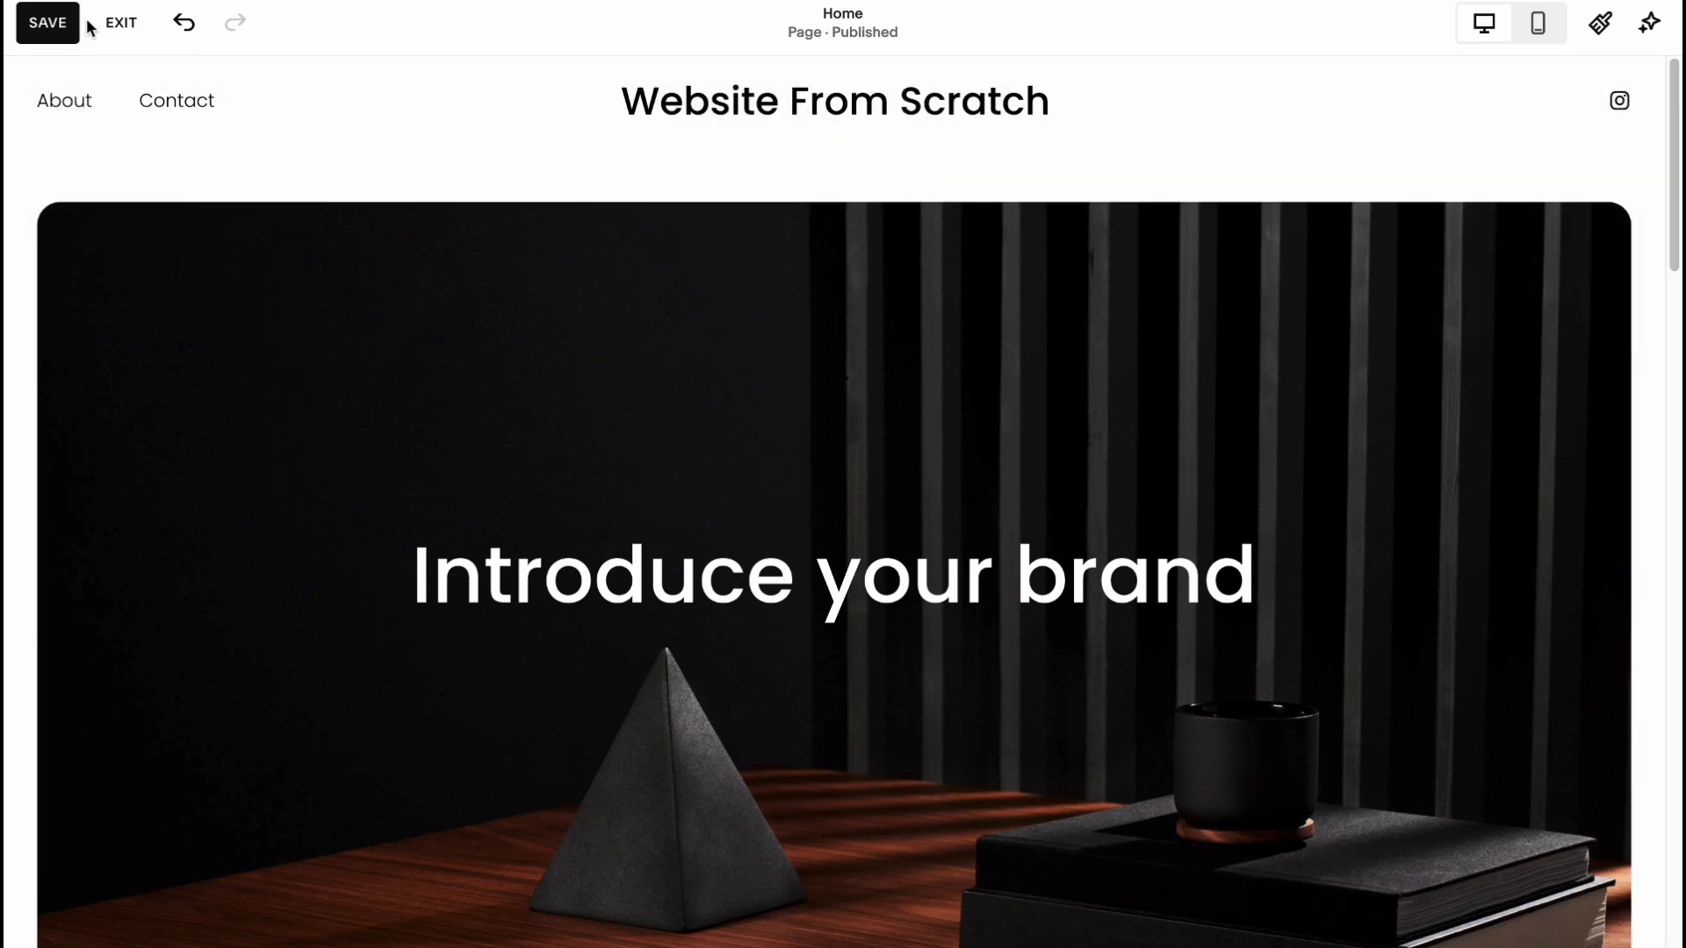
mouse_move(121, 22)
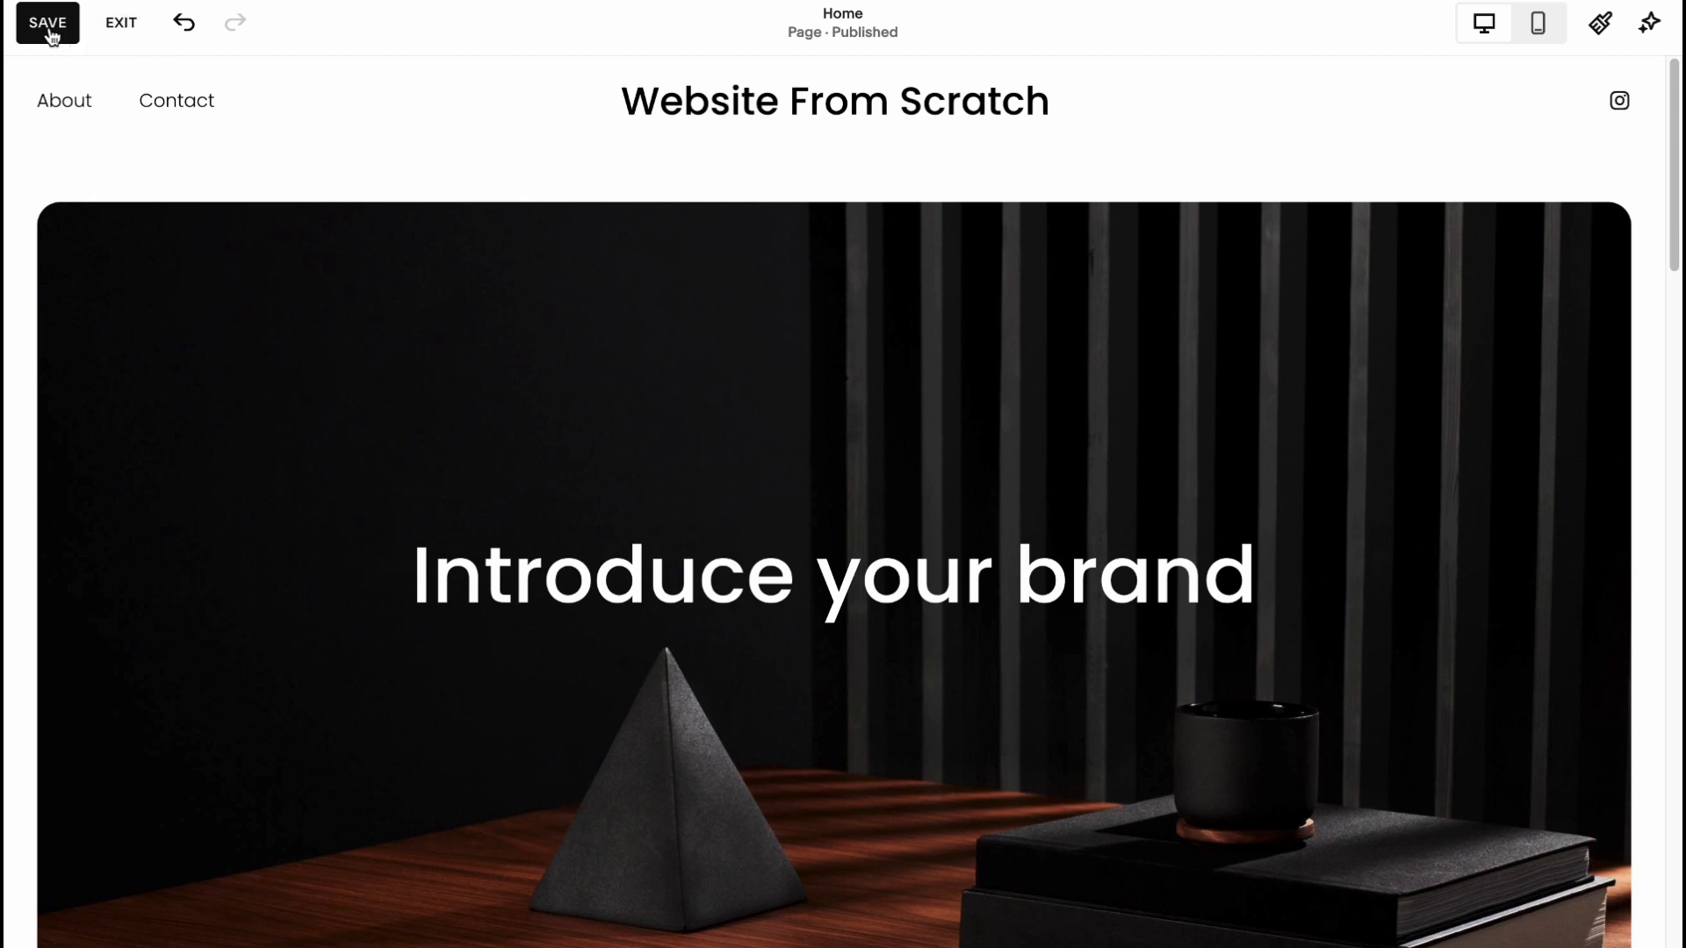
- Save the edits made to the Website From Scratch homepage from the editor toolbar
click(46, 23)
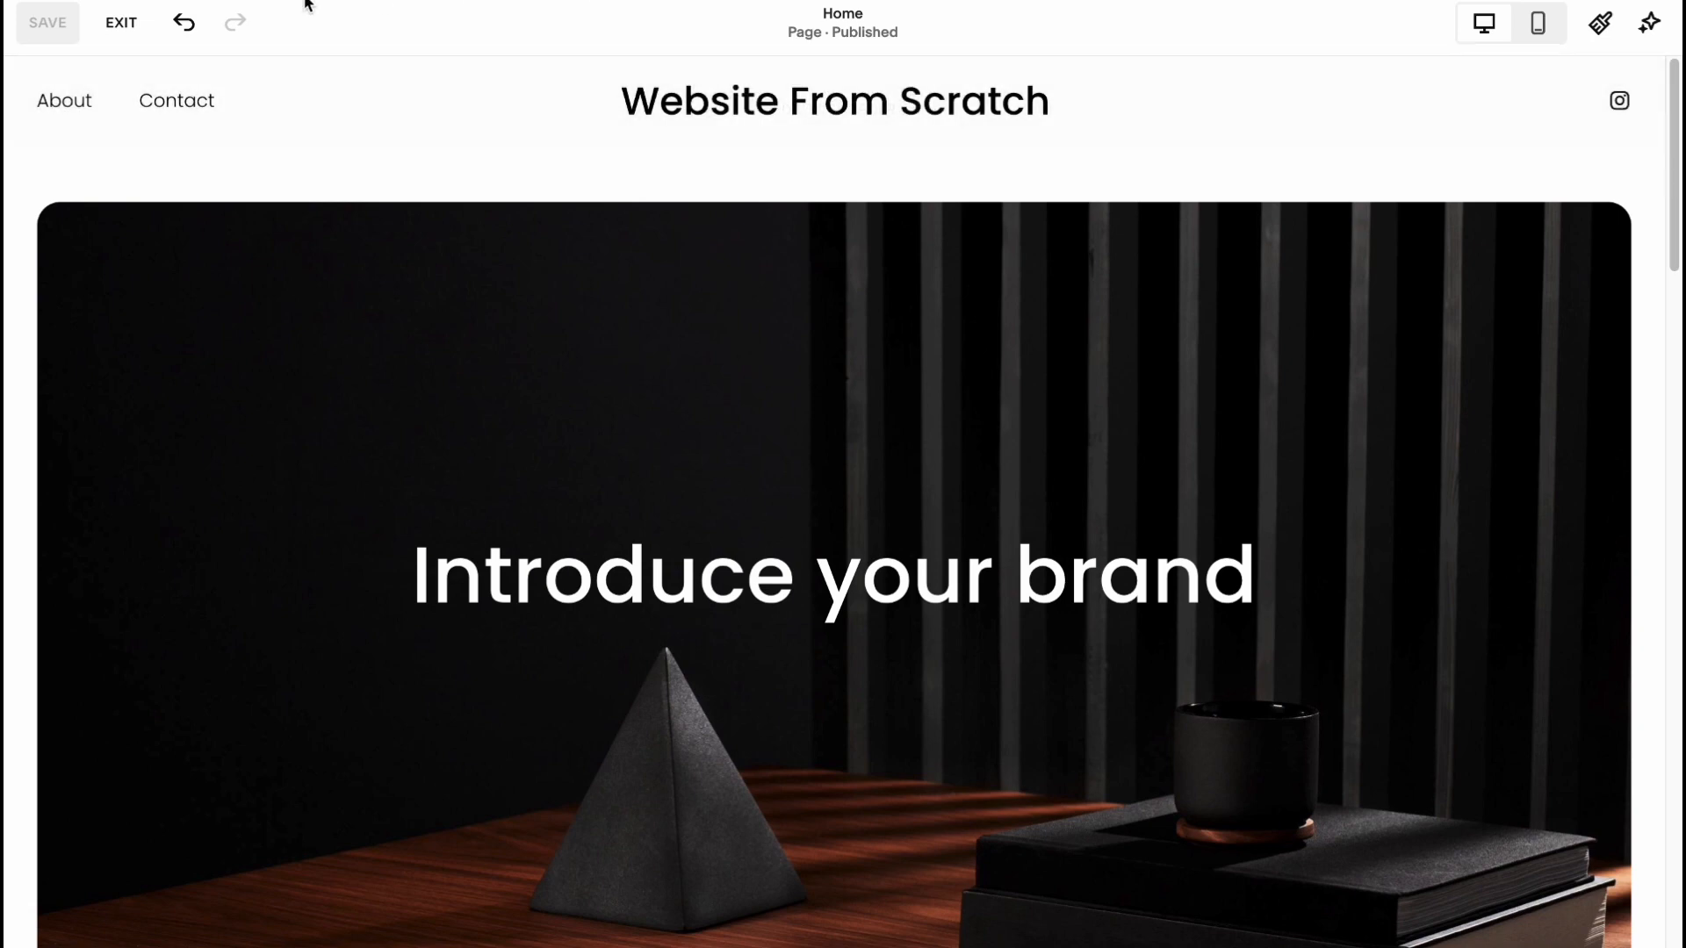
- Exit the editor and visit the Selling area's Products and Orders pages on the way to Discounts
click(121, 23)
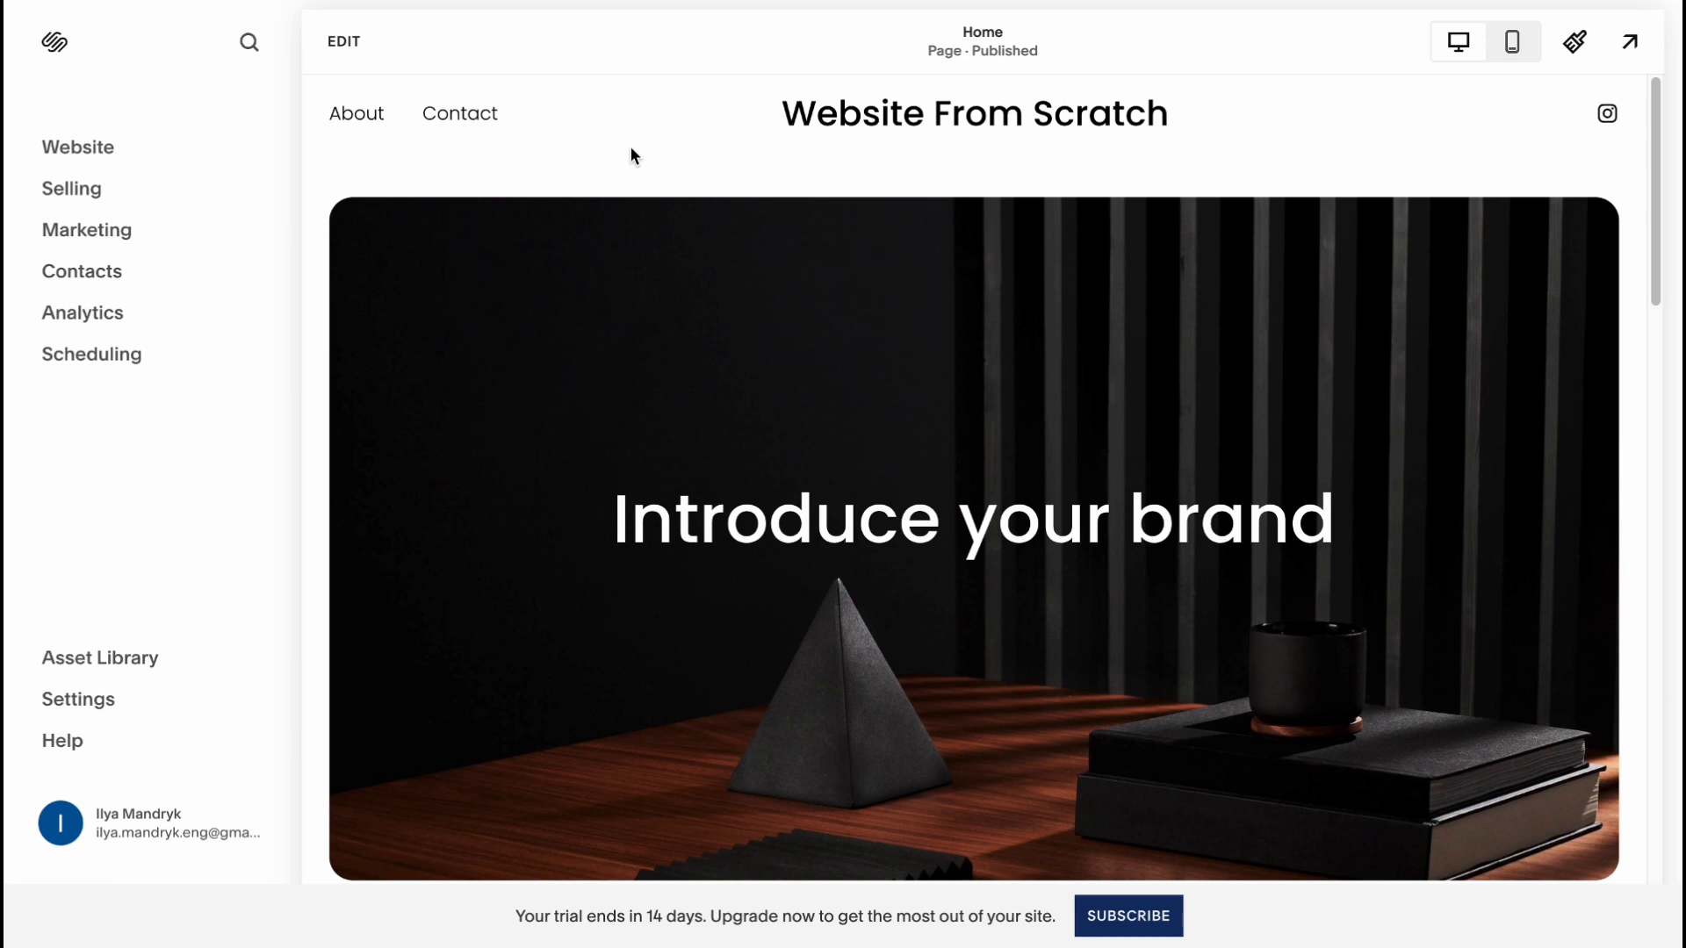
mouse_move(609, 148)
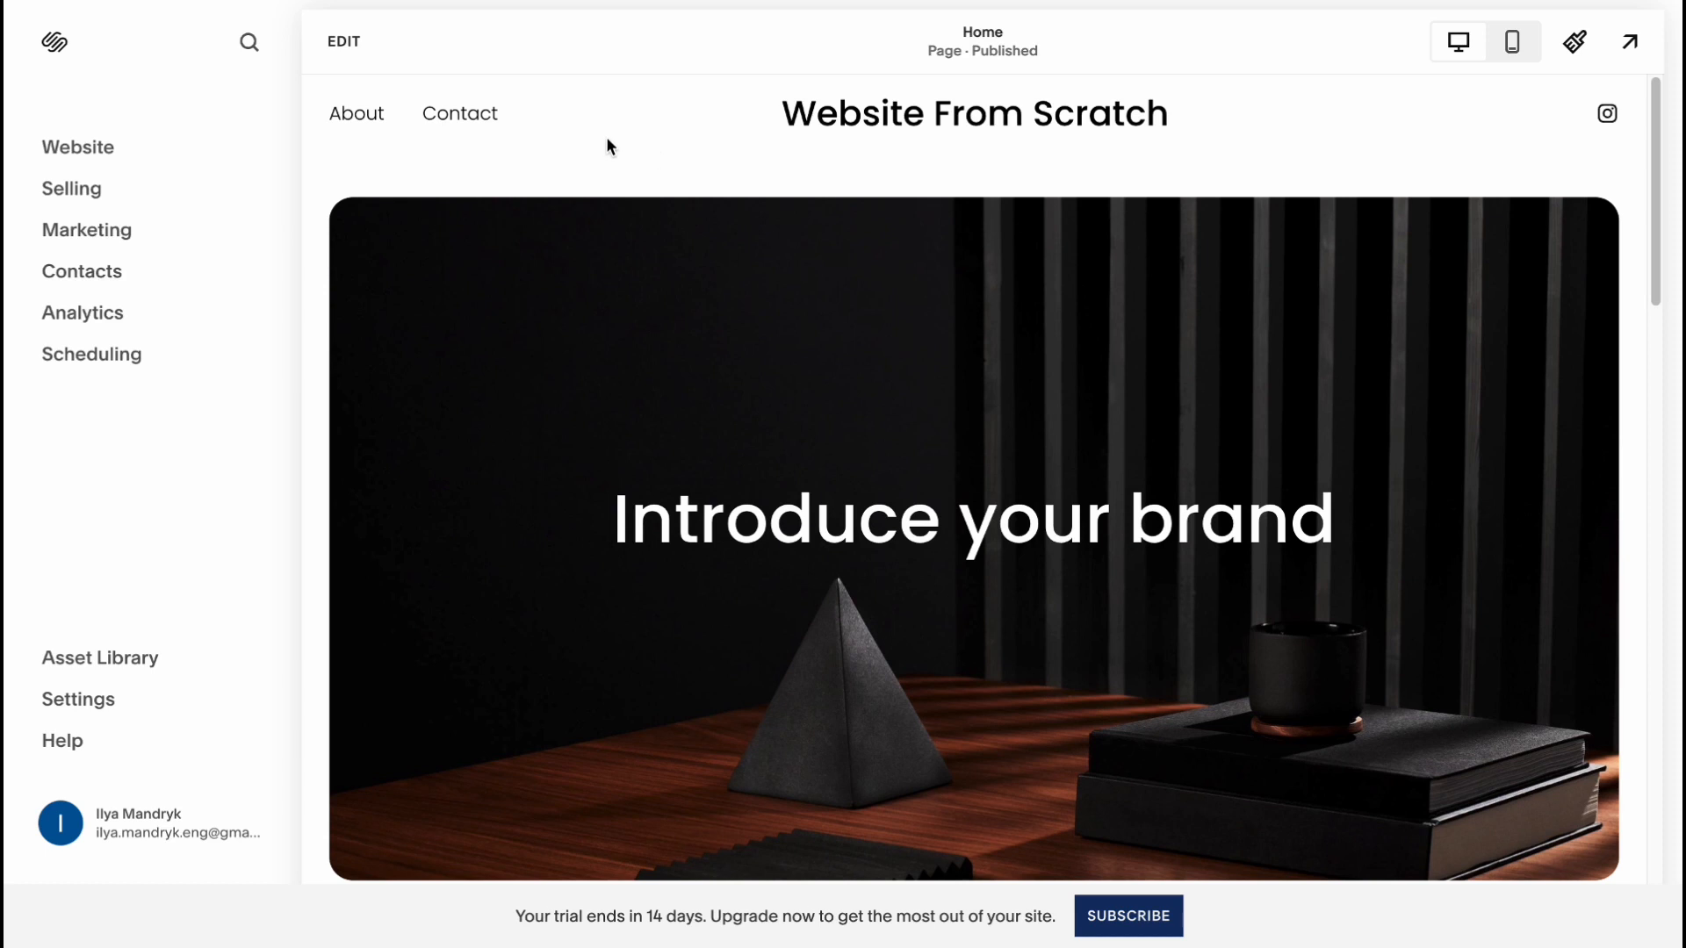
mouse_move(70, 190)
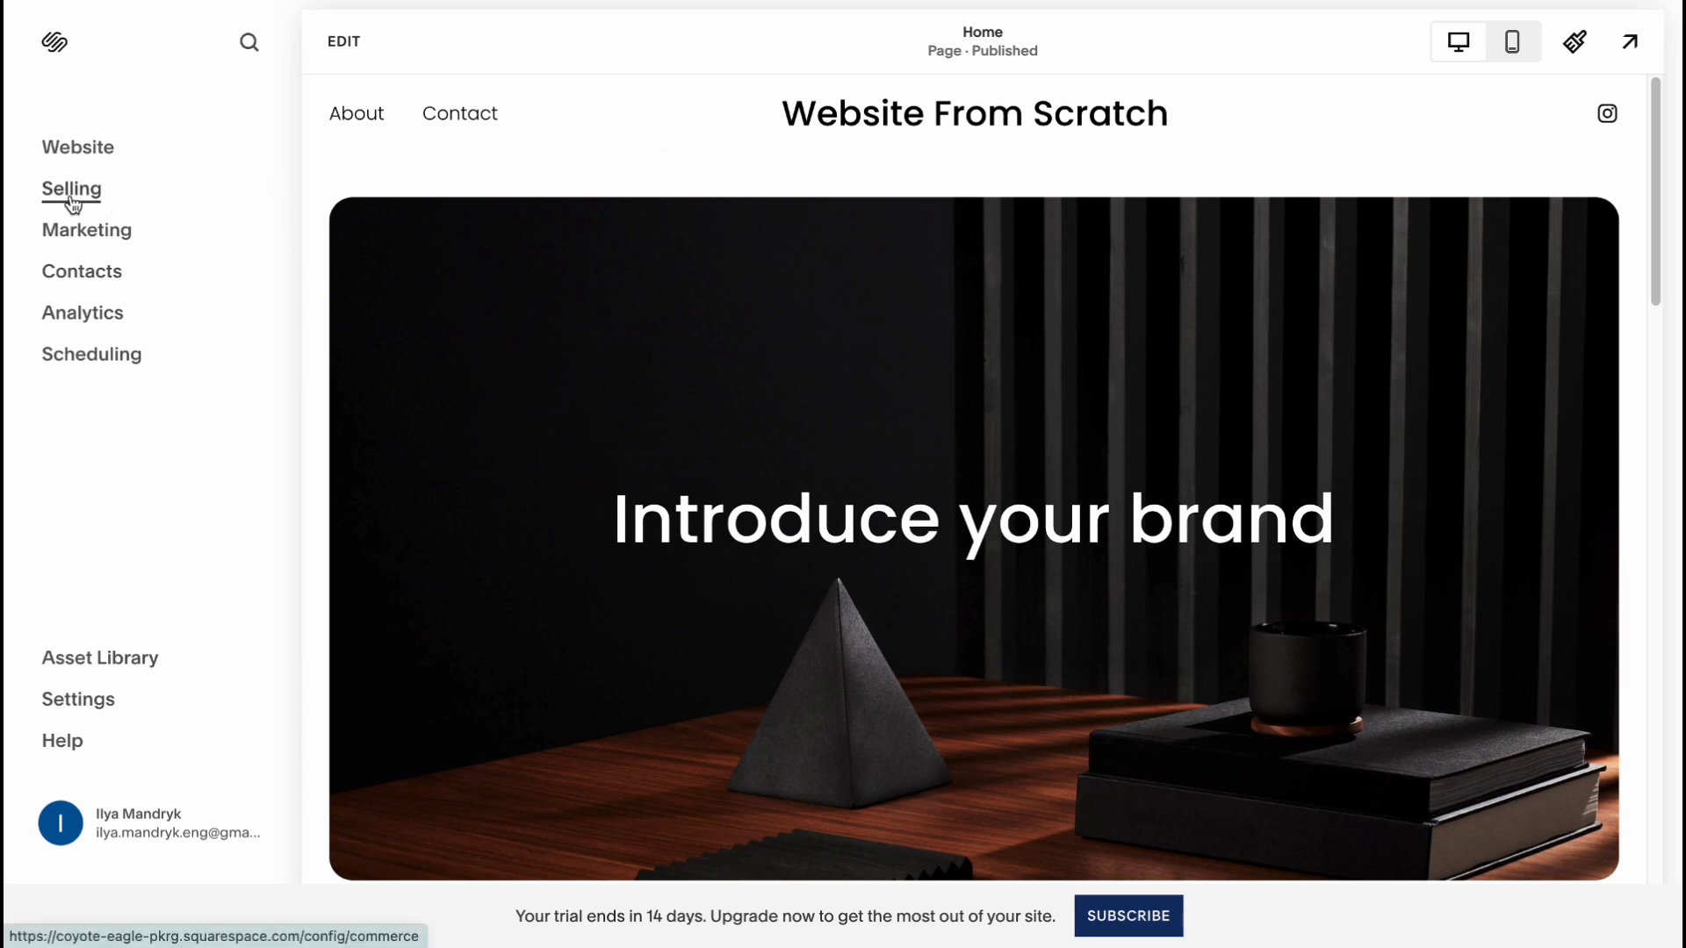
click(70, 190)
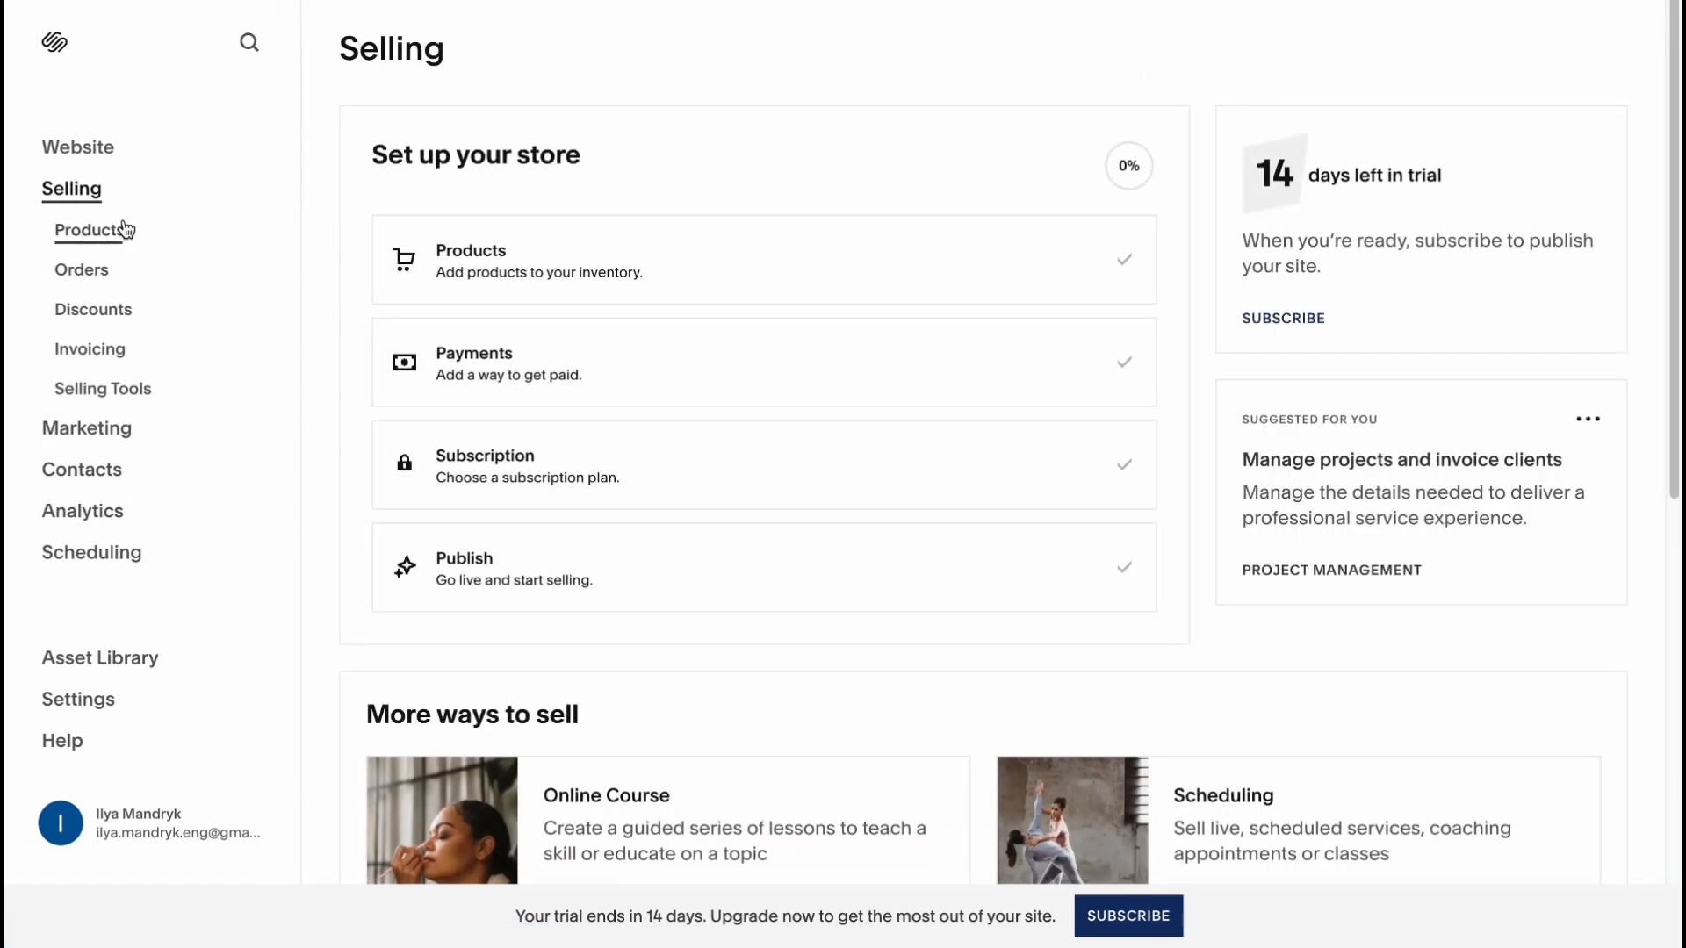
click(88, 228)
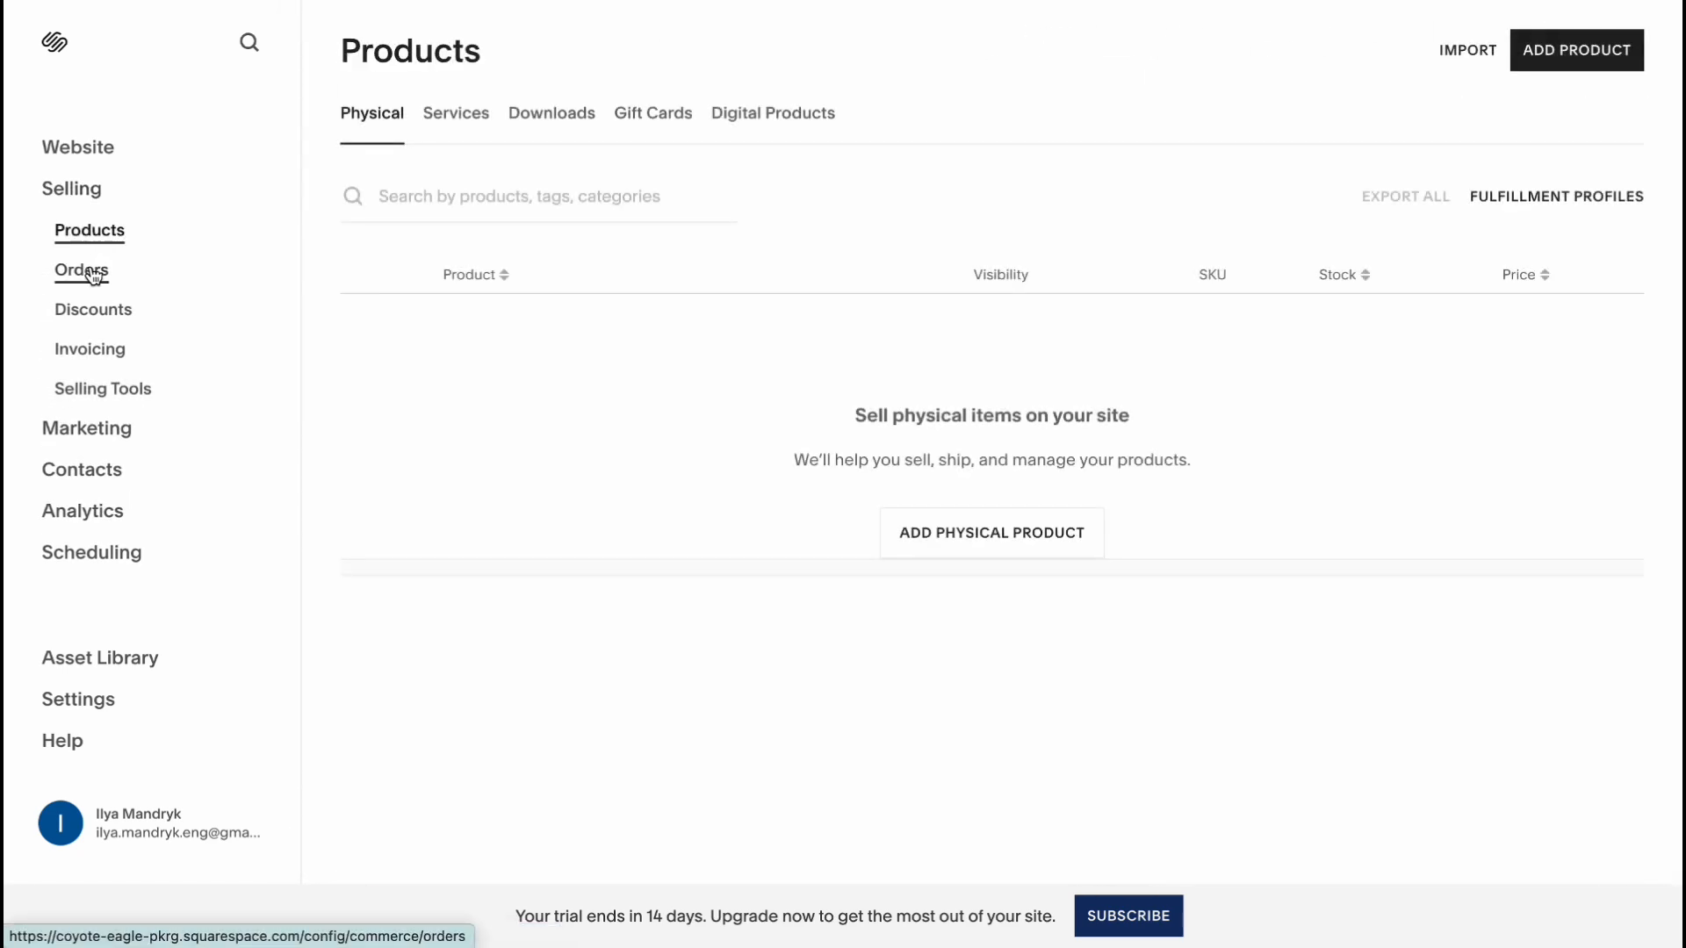
click(93, 309)
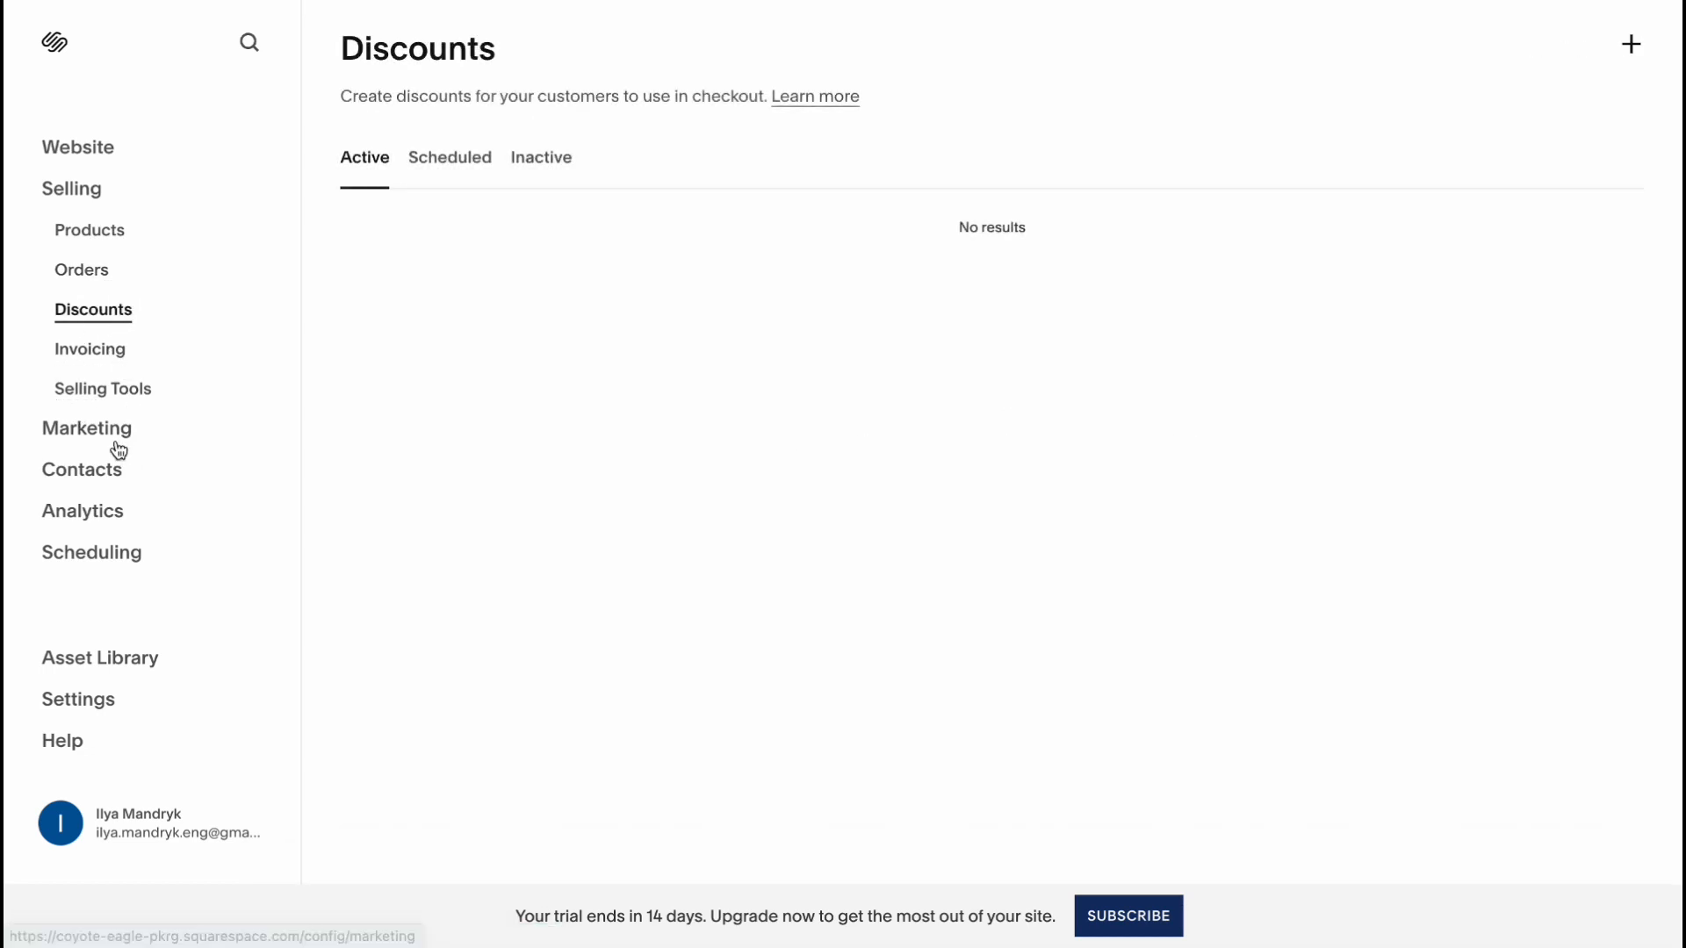
- Open Marketing and its Marketing Tools page listing pop-up, announcement bar, URL builder and SEO
click(86, 427)
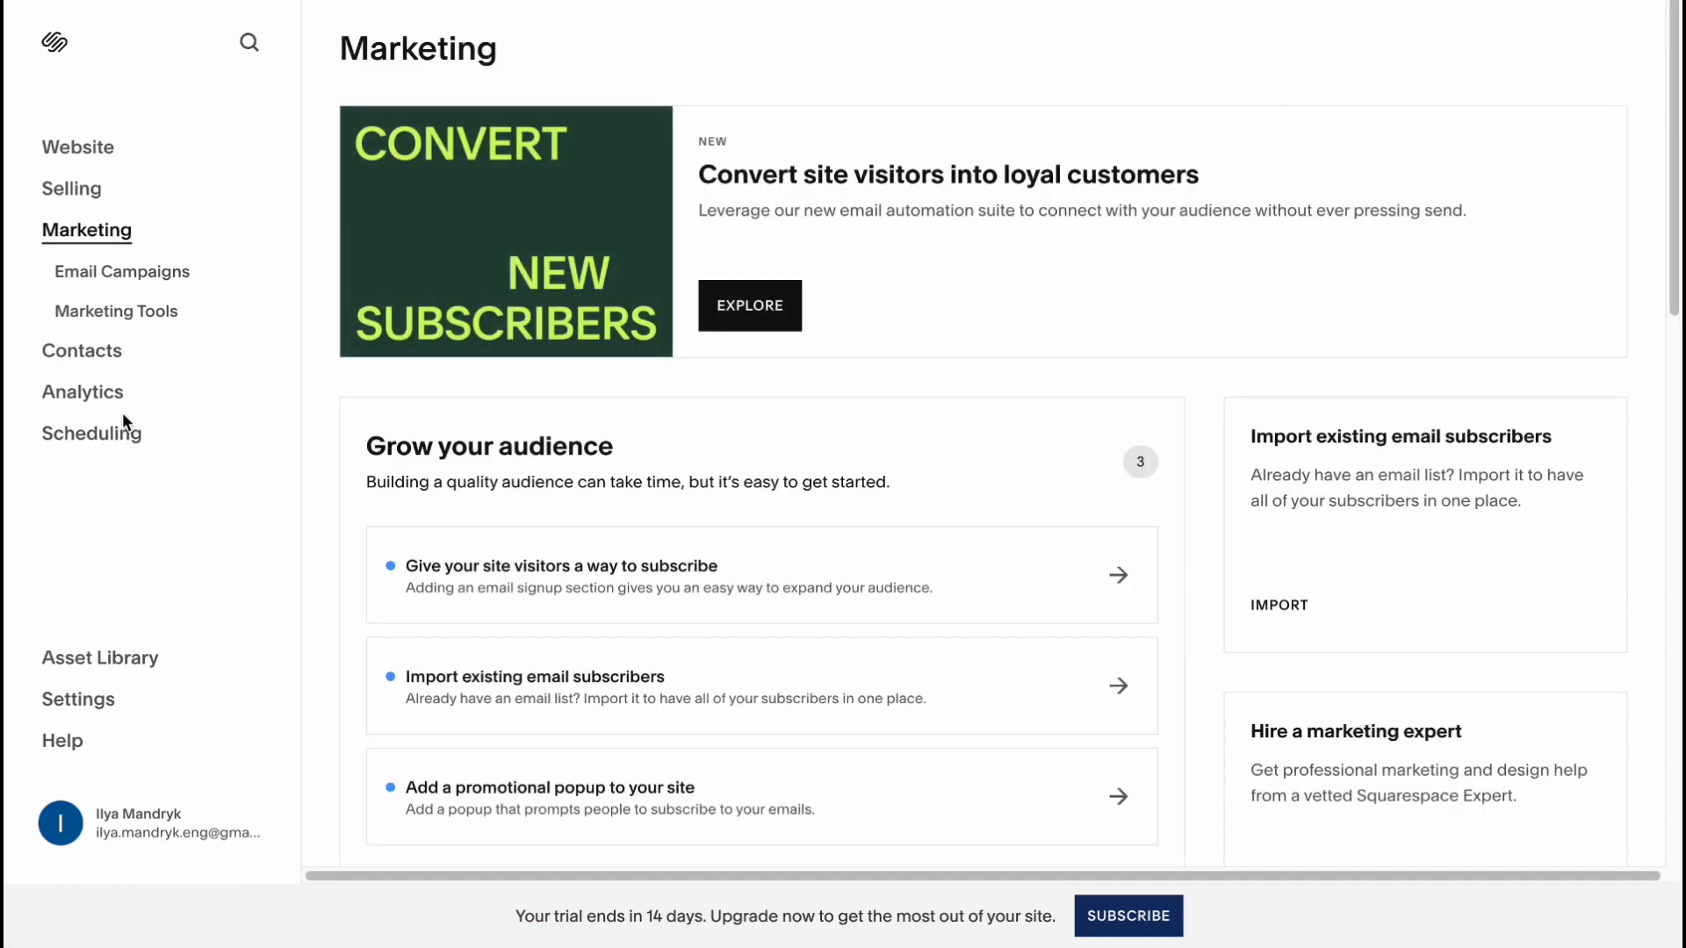
mouse_move(122, 271)
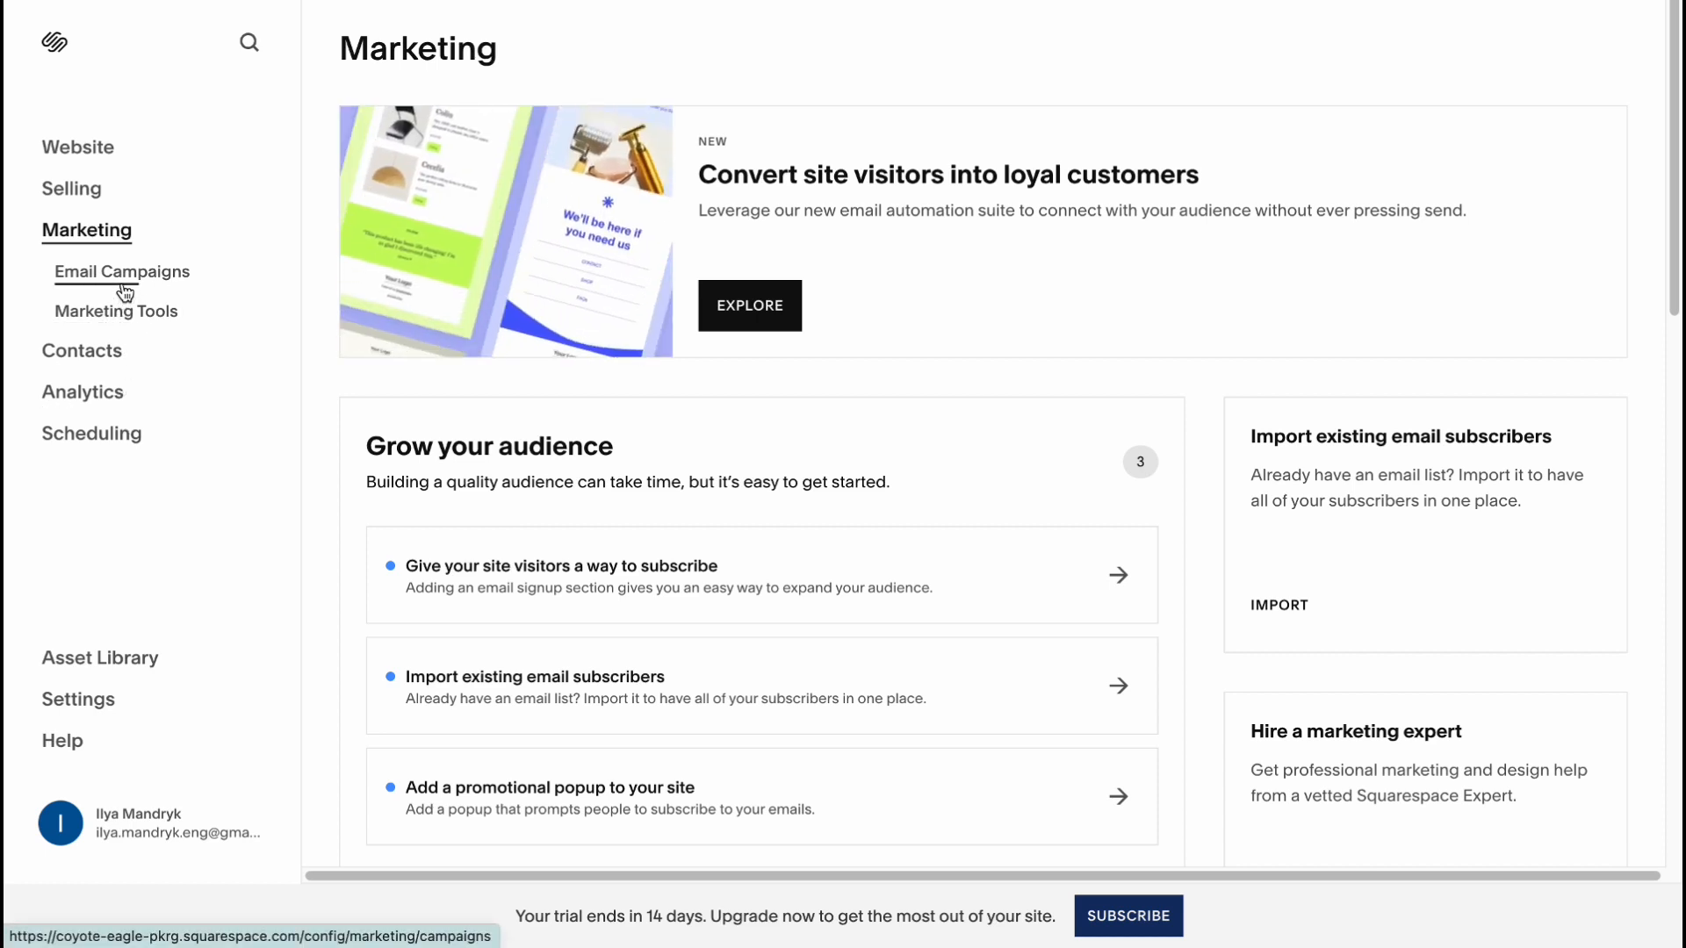
click(116, 311)
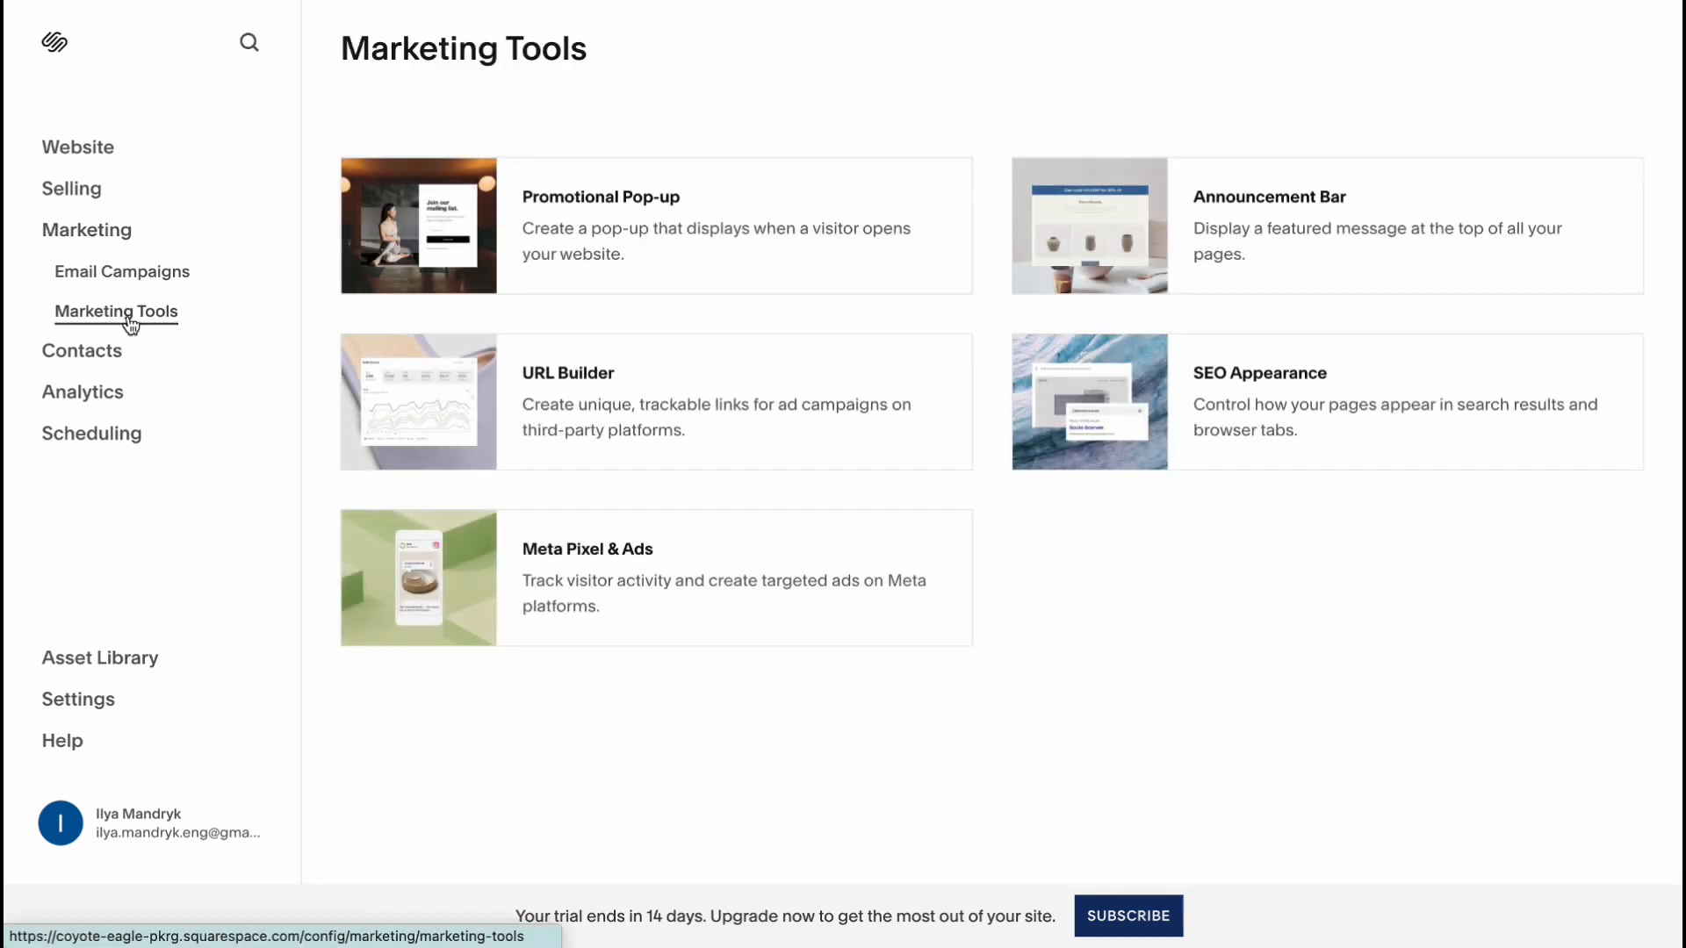
mouse_move(413, 557)
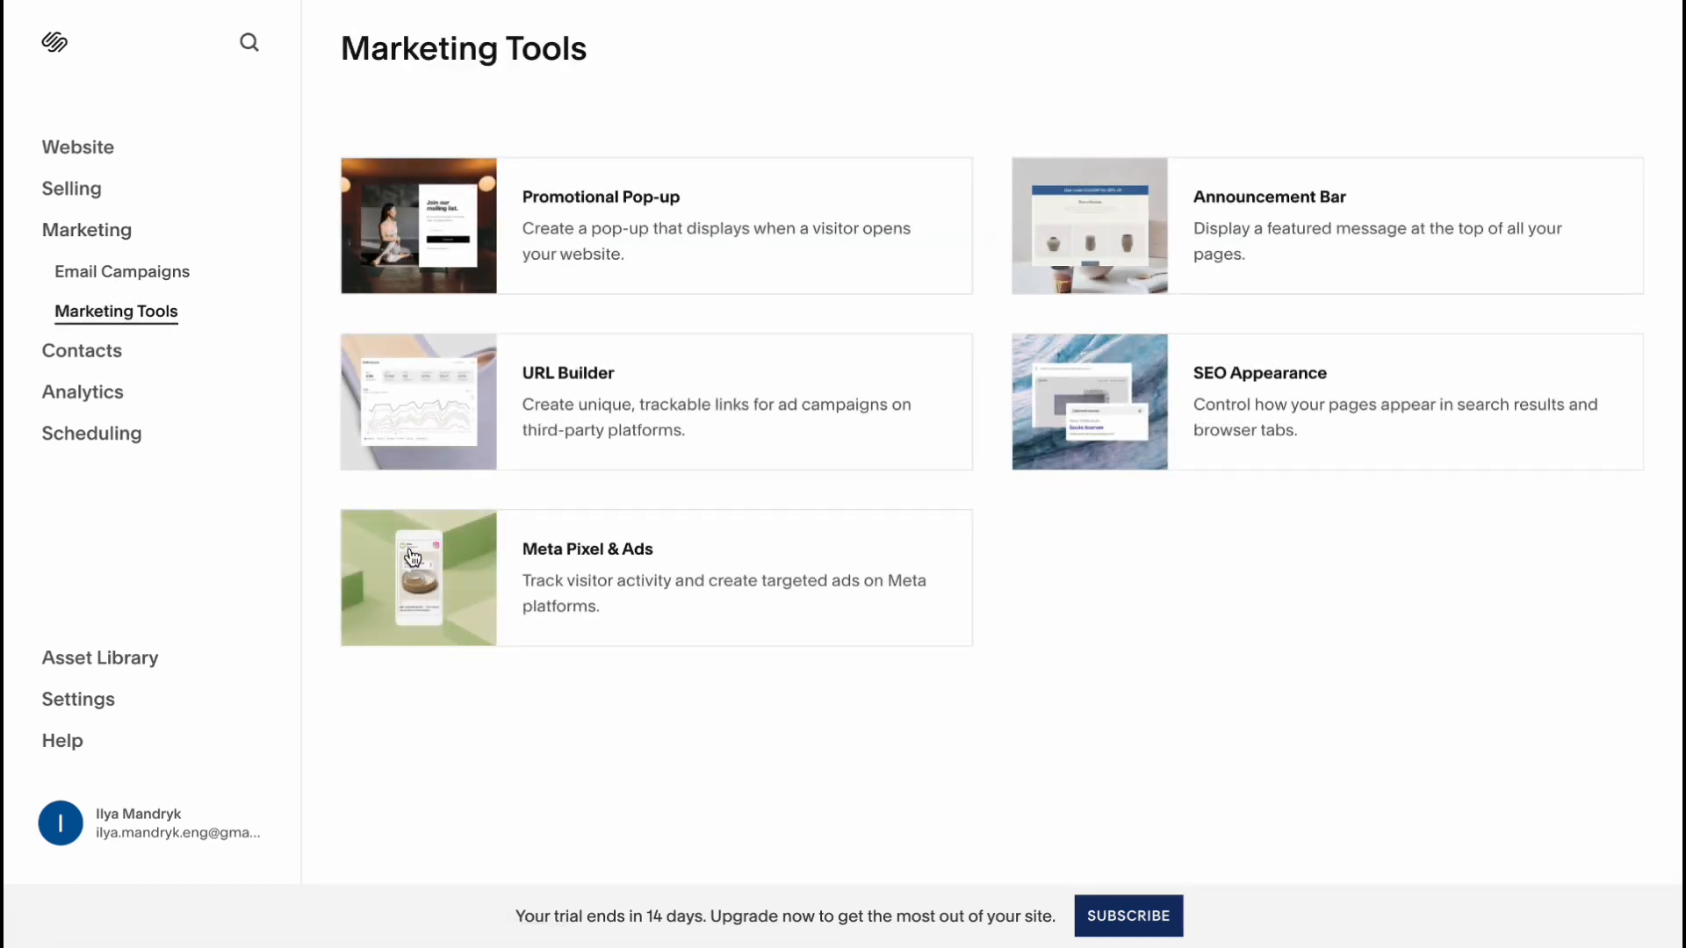
mouse_move(1089, 401)
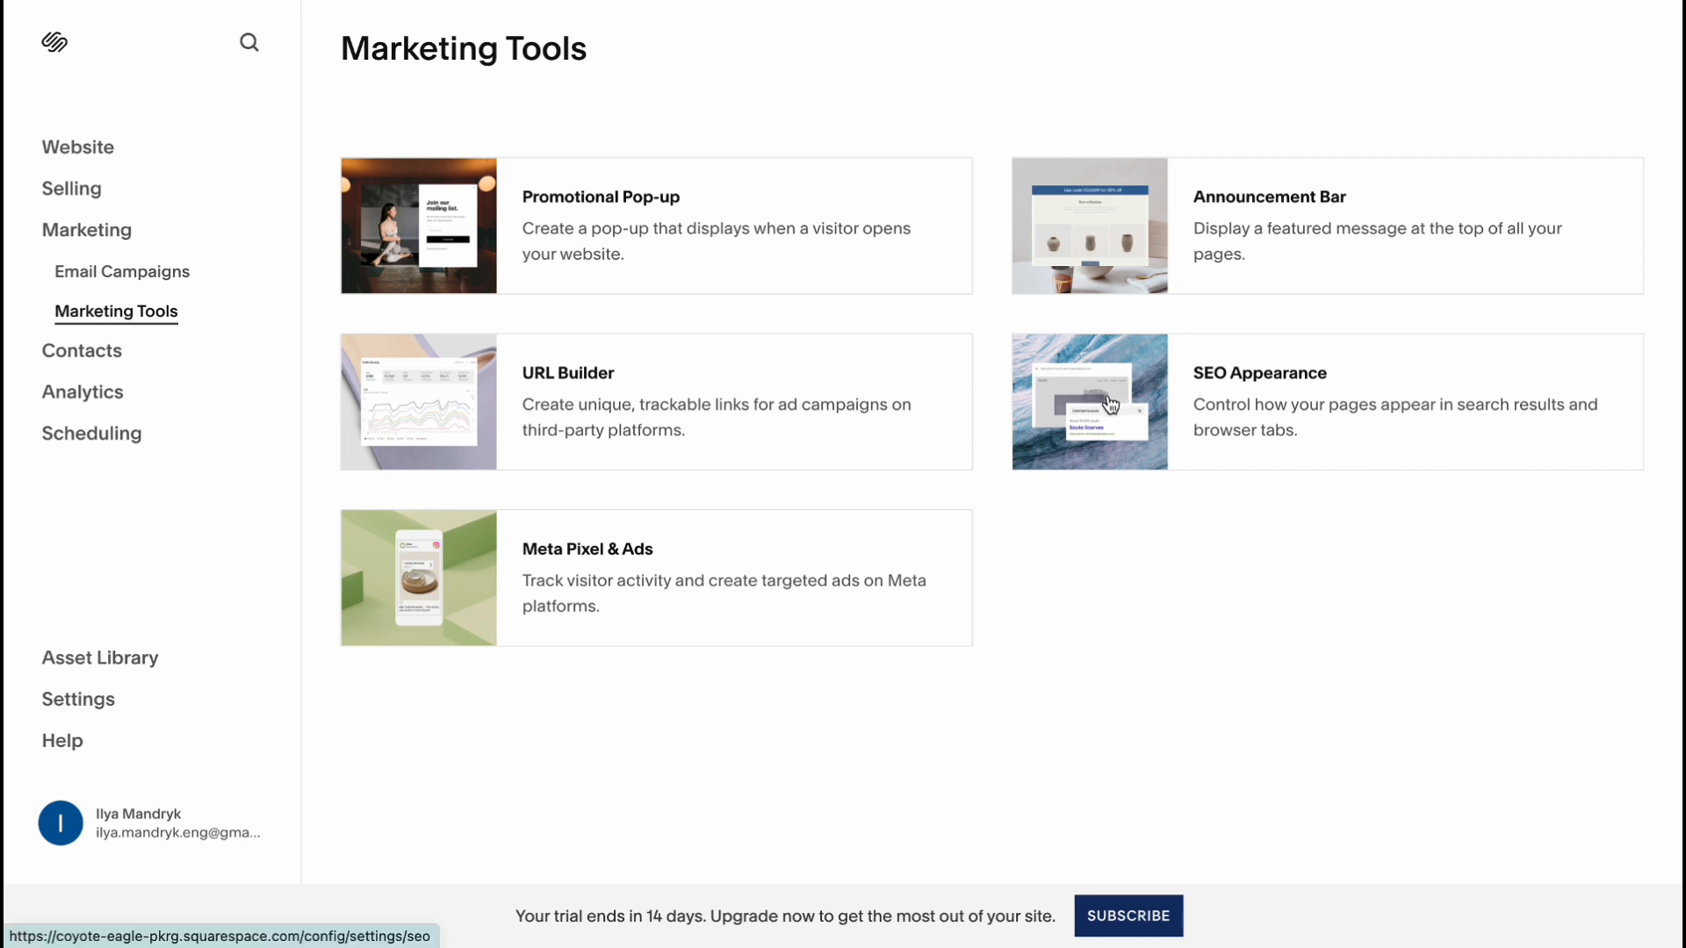
- Visit Analytics' Traffic, Search Keywords and Engagement reports, ending on the empty Sales report
click(92, 433)
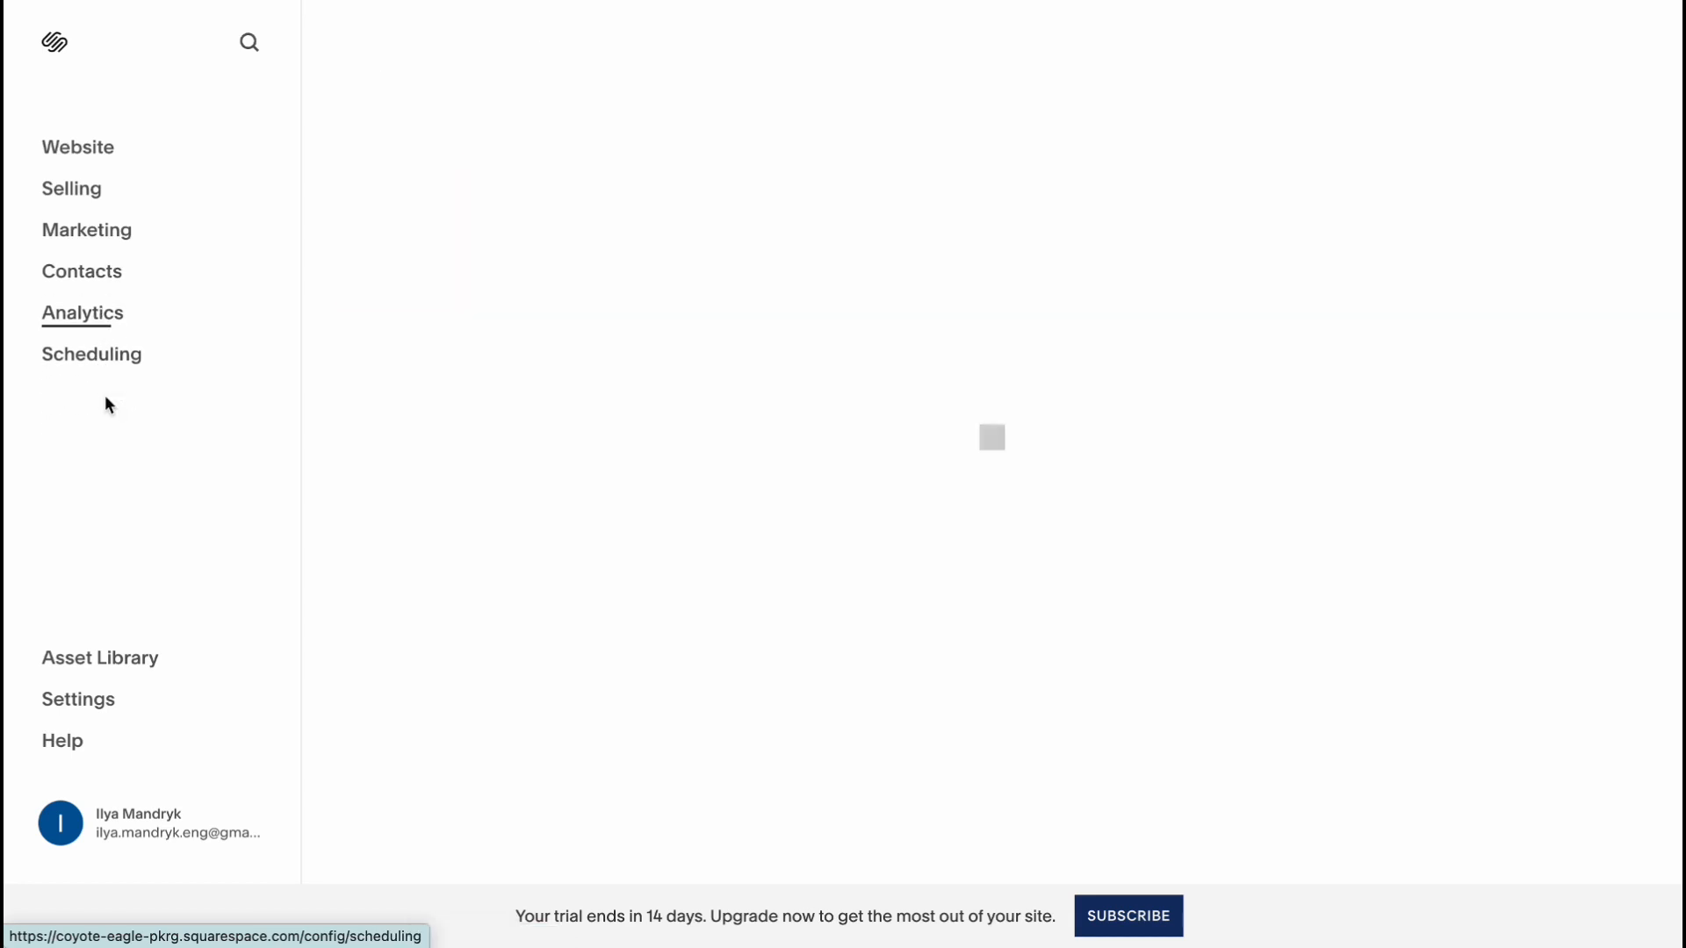
click(82, 312)
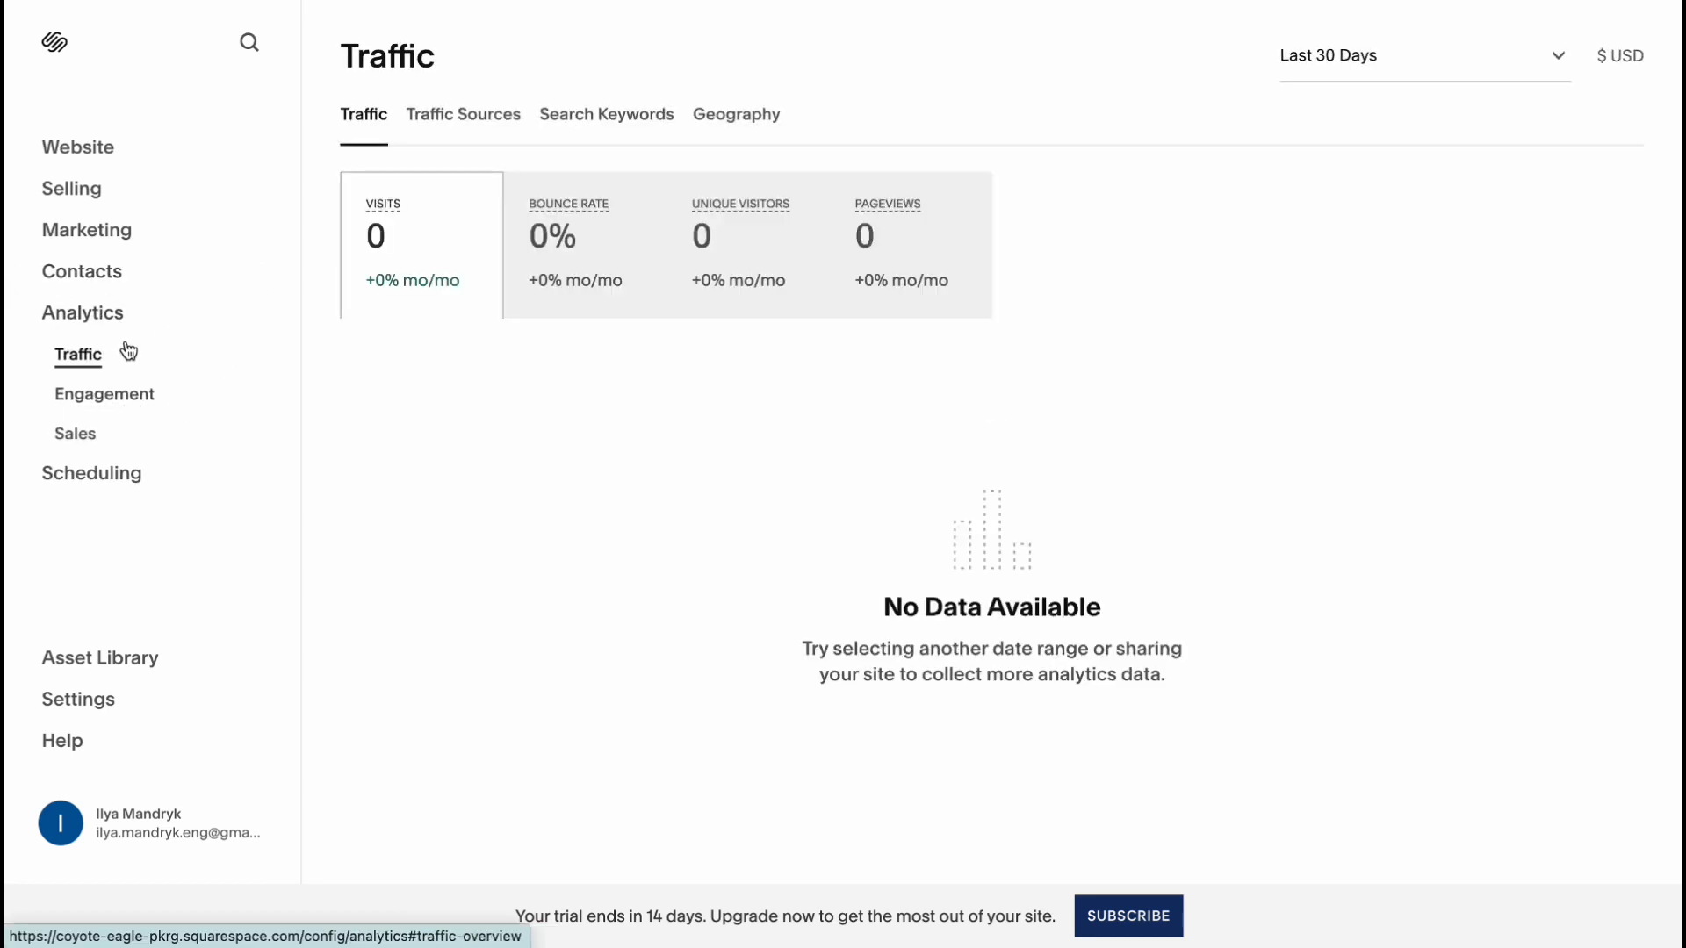
mouse_move(550, 139)
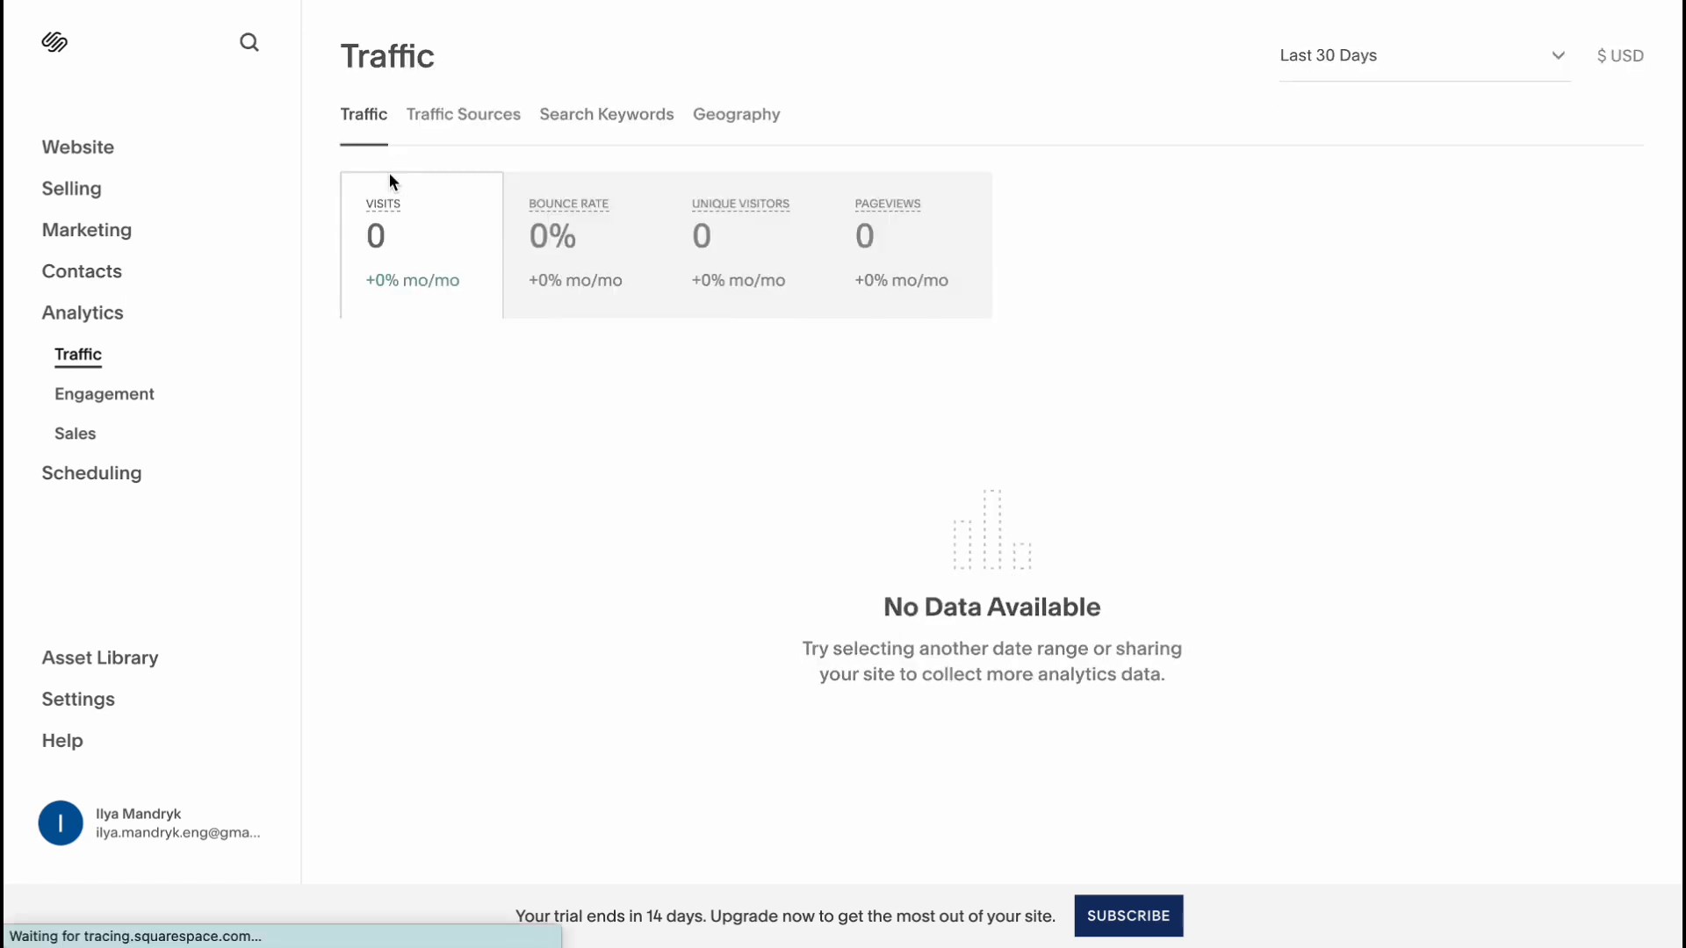
click(605, 114)
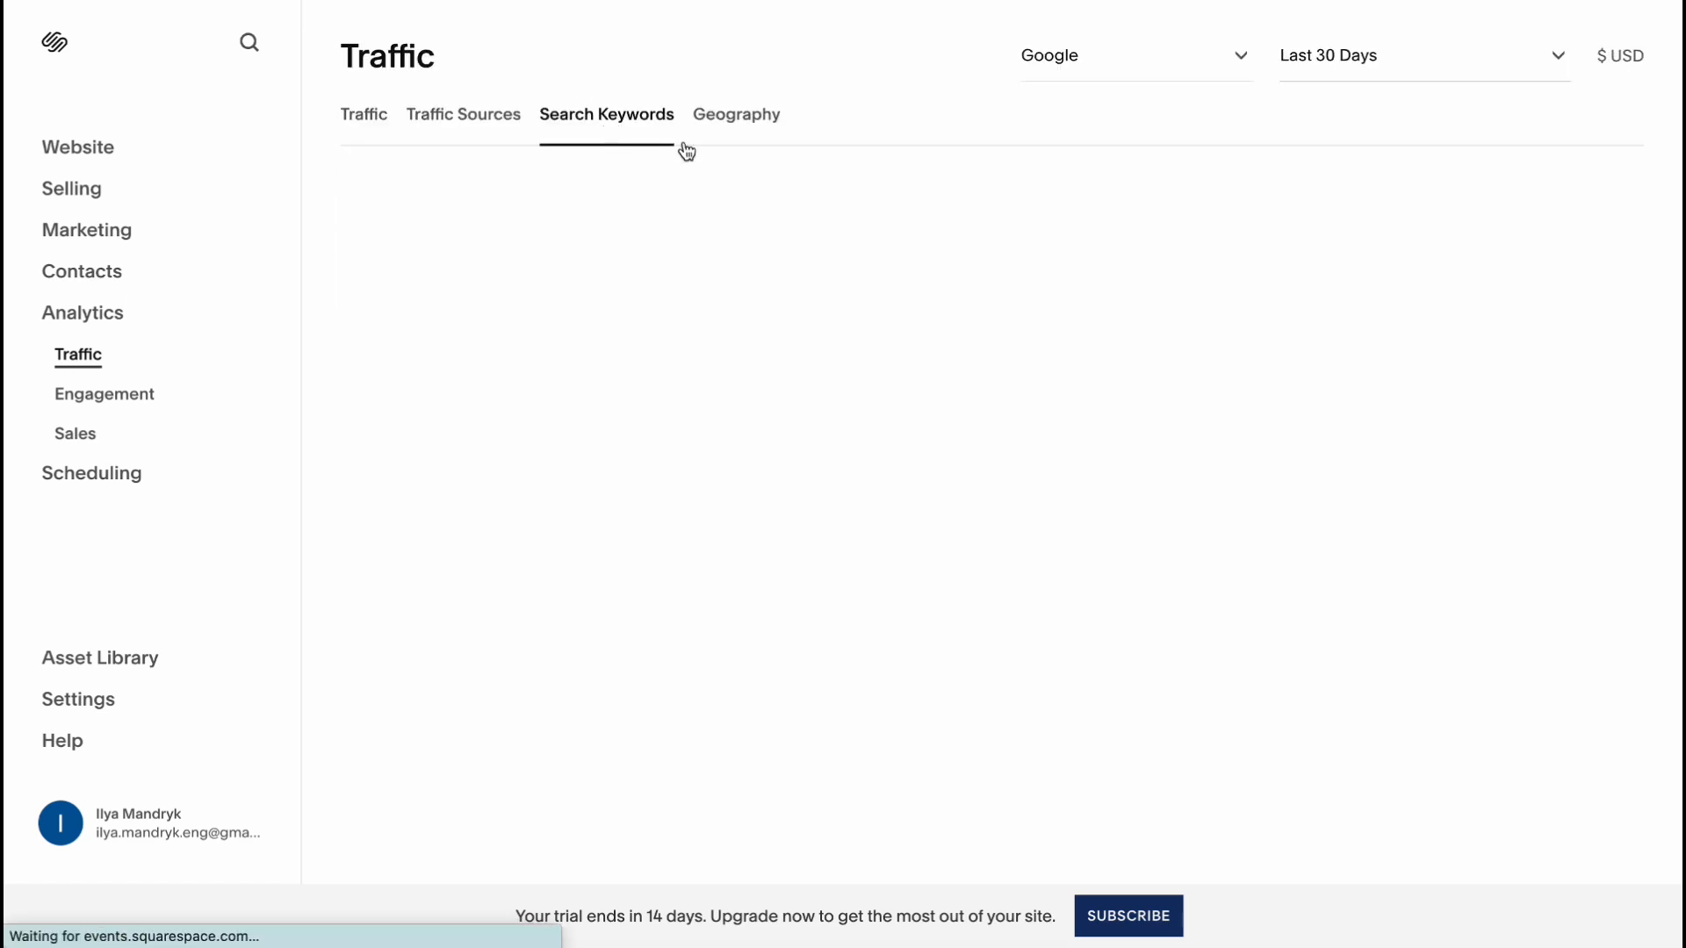
click(103, 393)
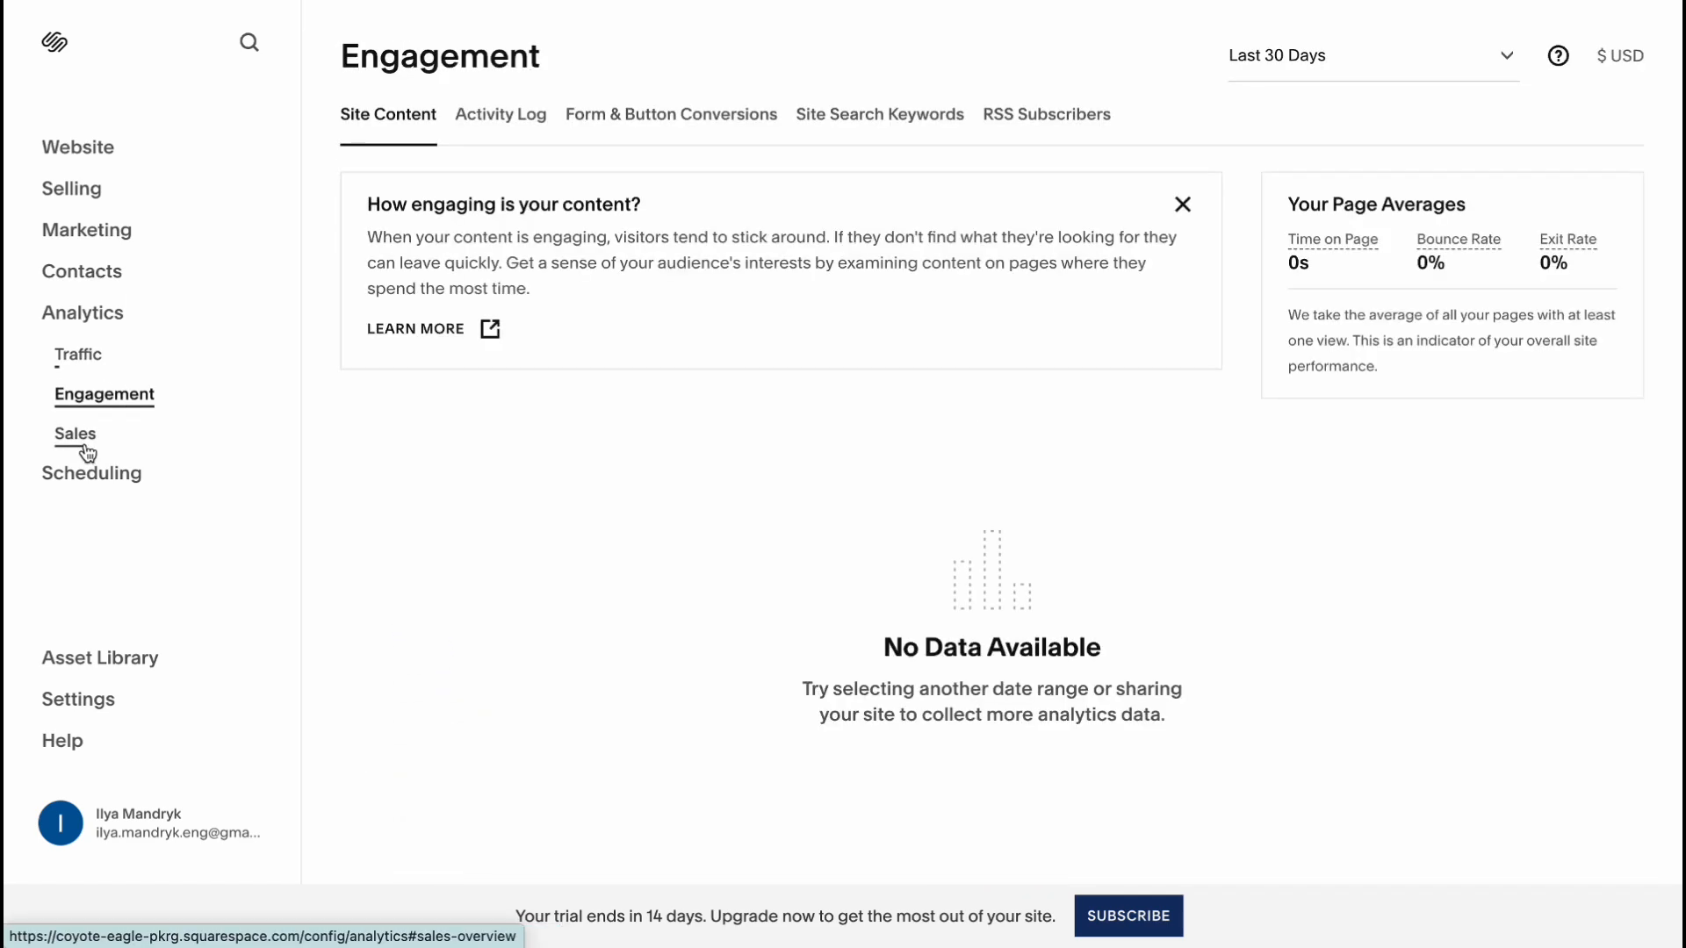
click(75, 433)
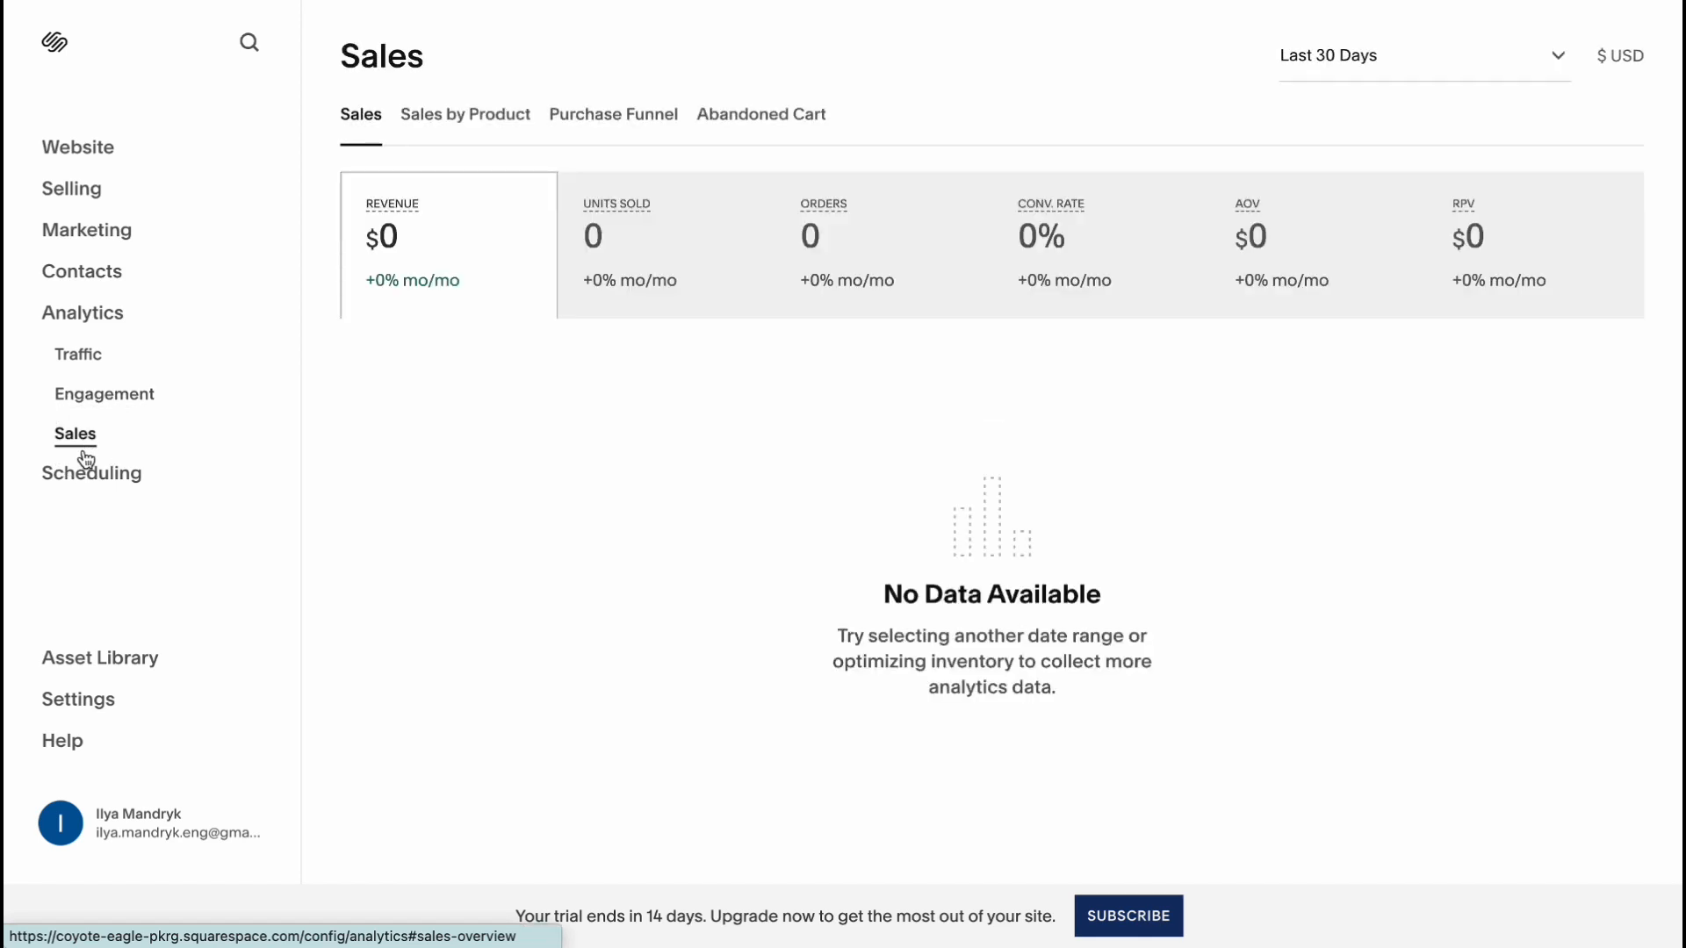
mouse_move(123, 462)
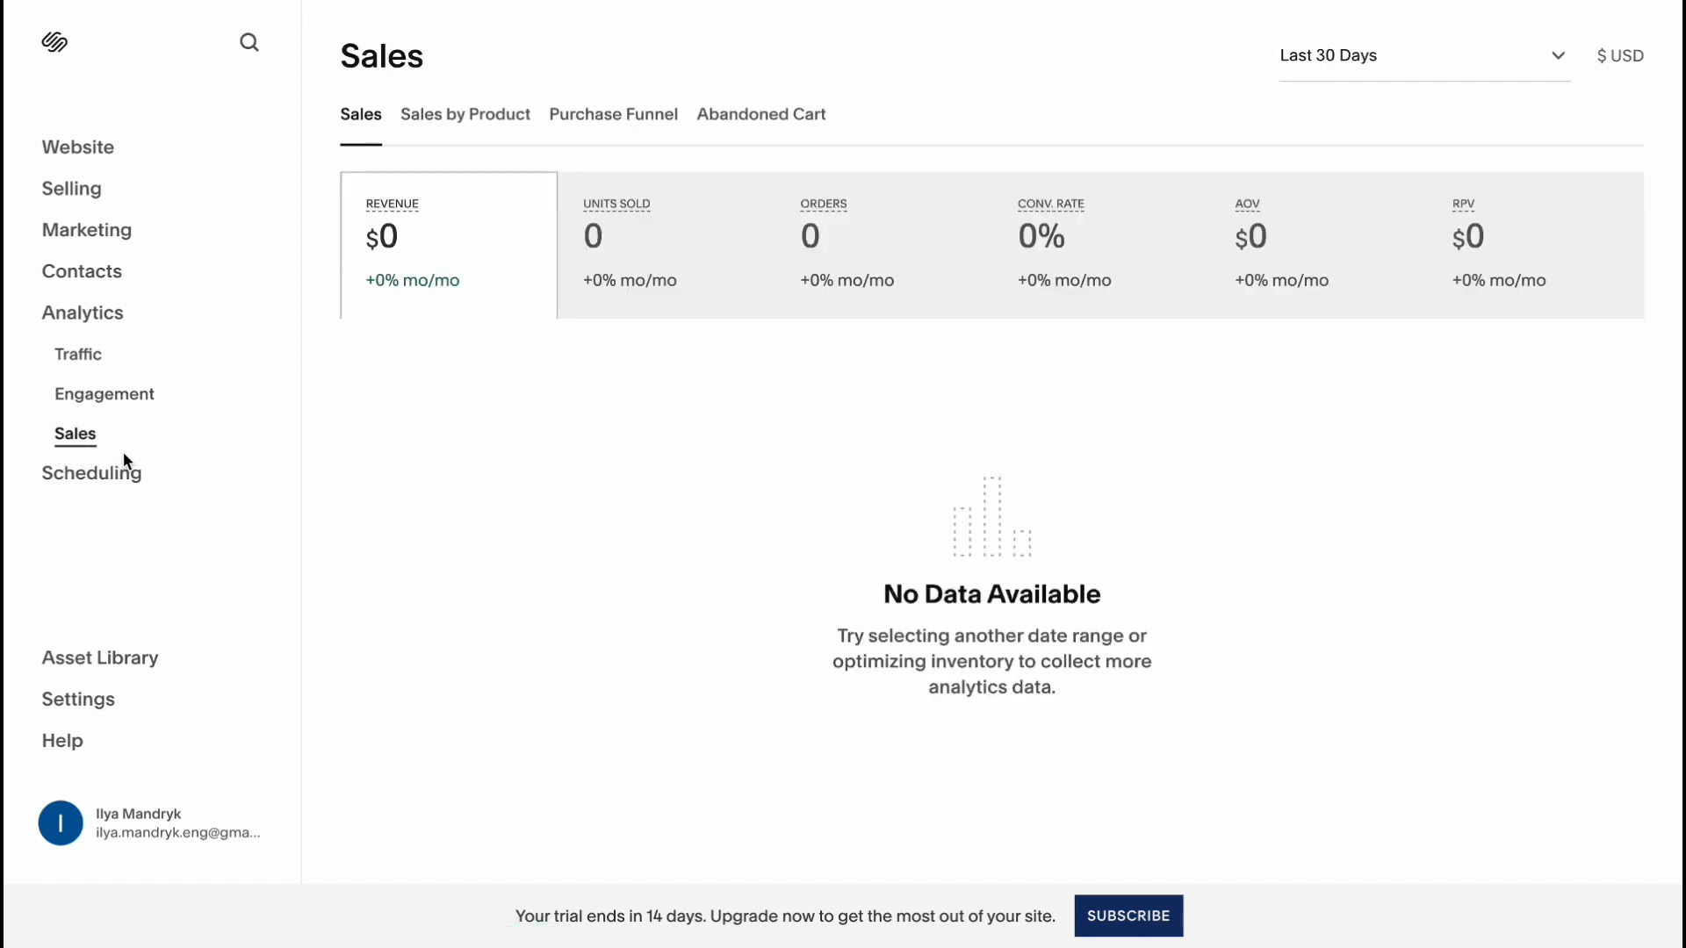
mouse_move(1165, 922)
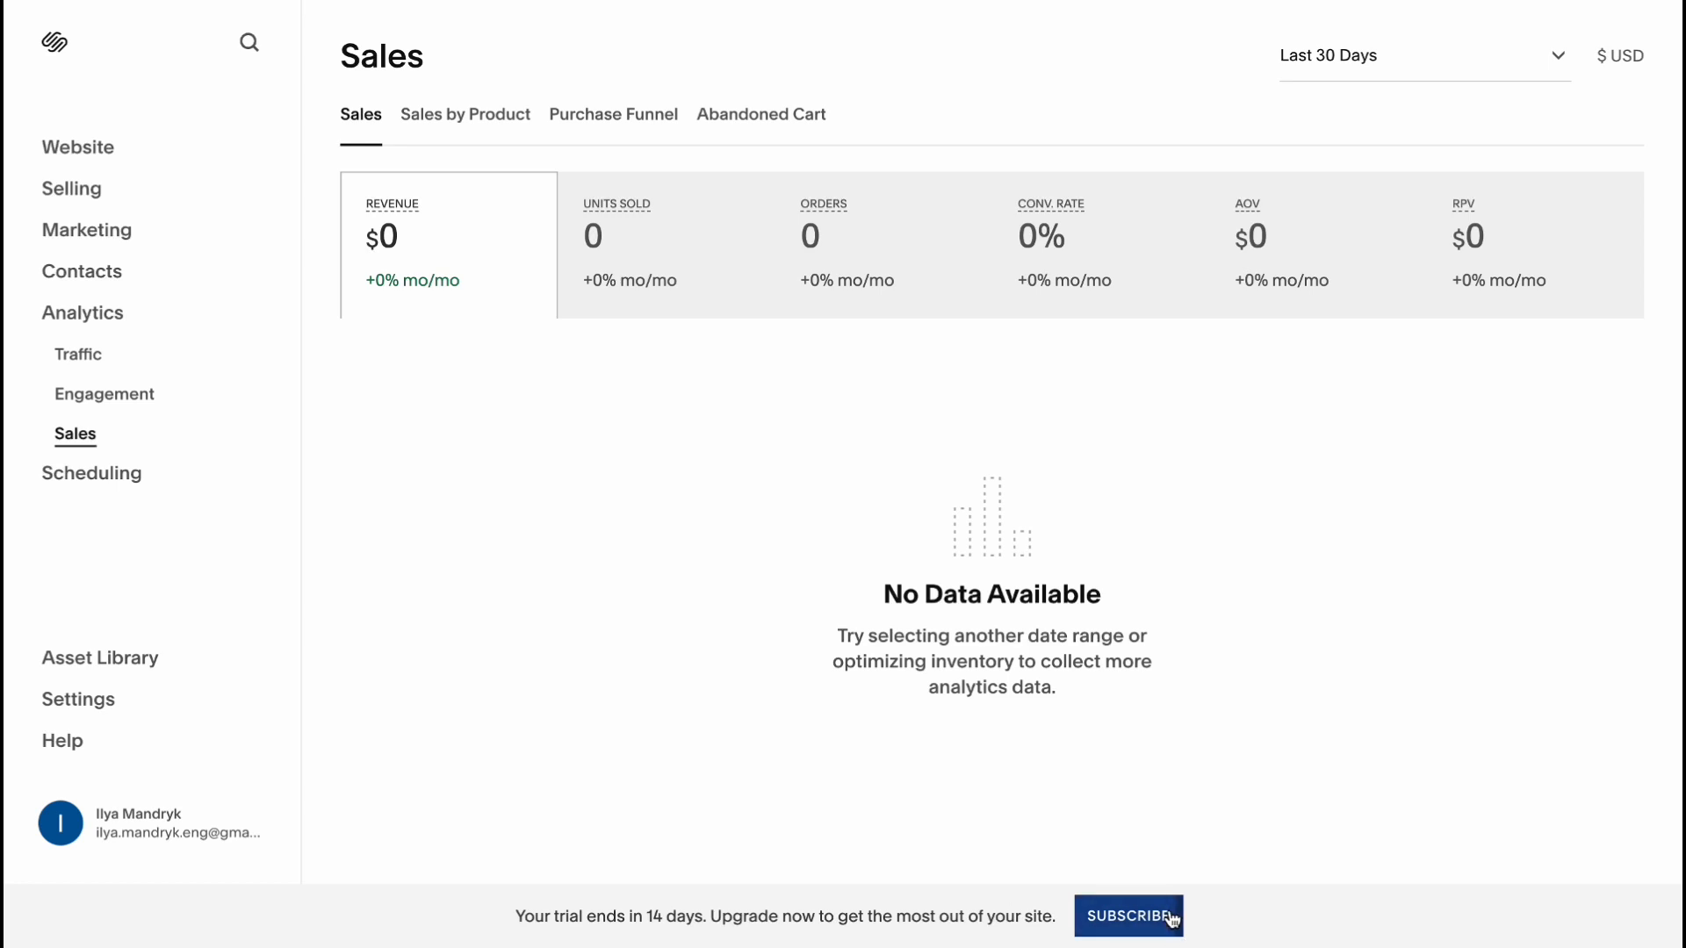
- Subscribe from the trial banner and switch the plan prices to Pay monthly billing
click(1127, 916)
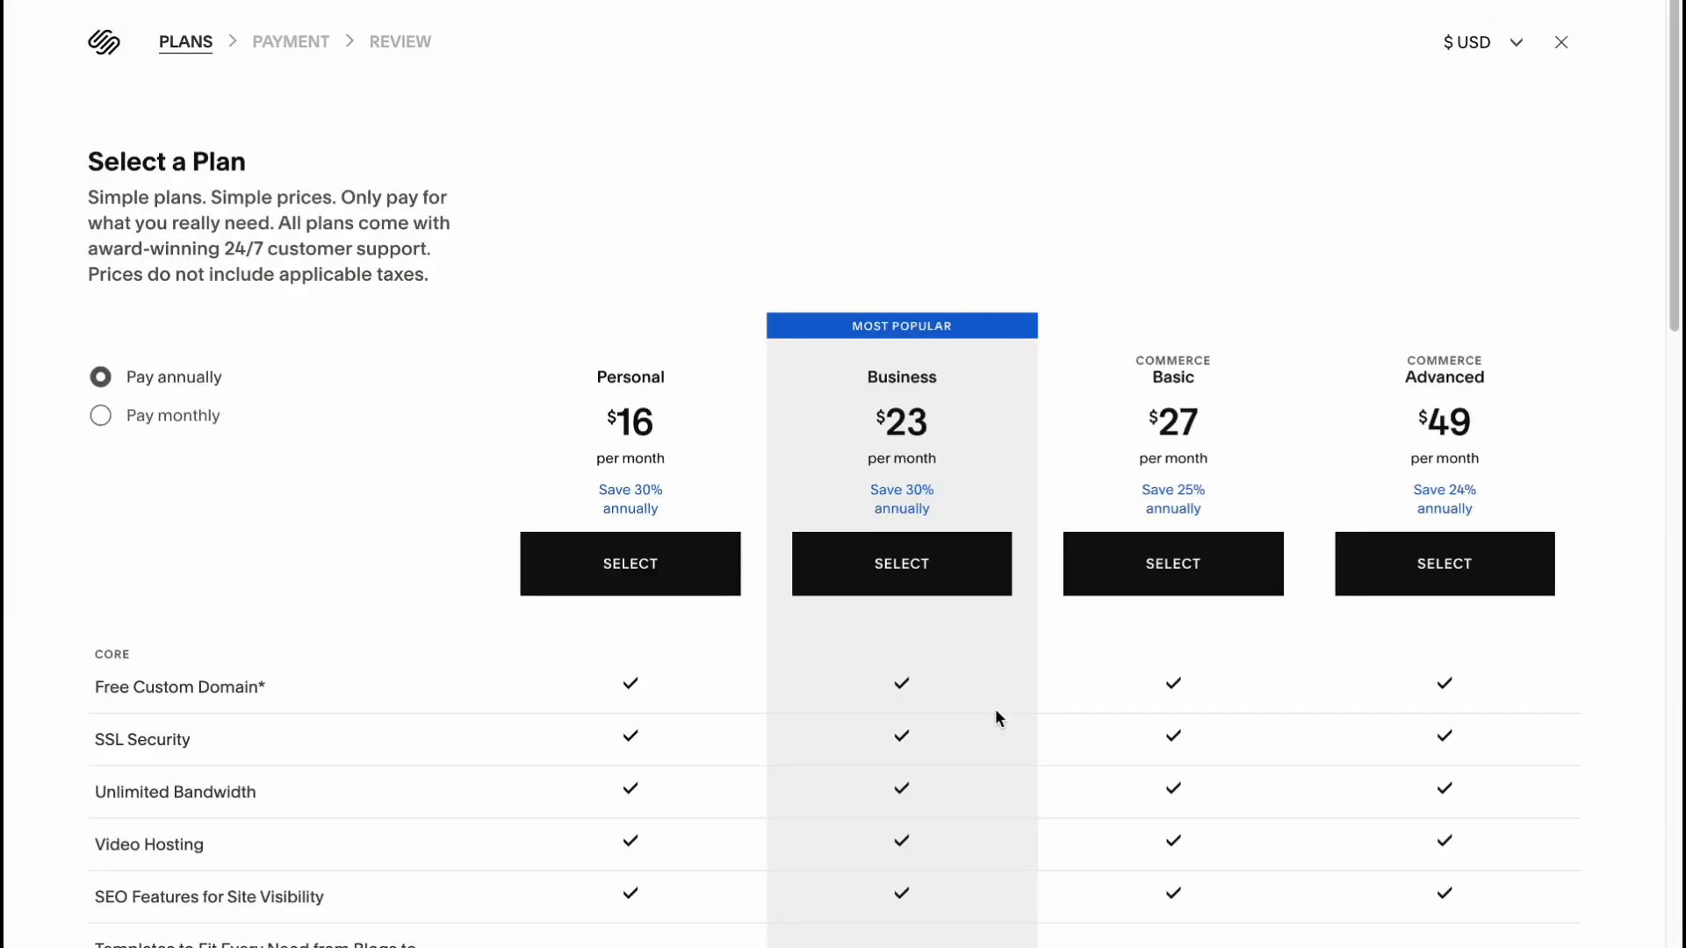
click(98, 414)
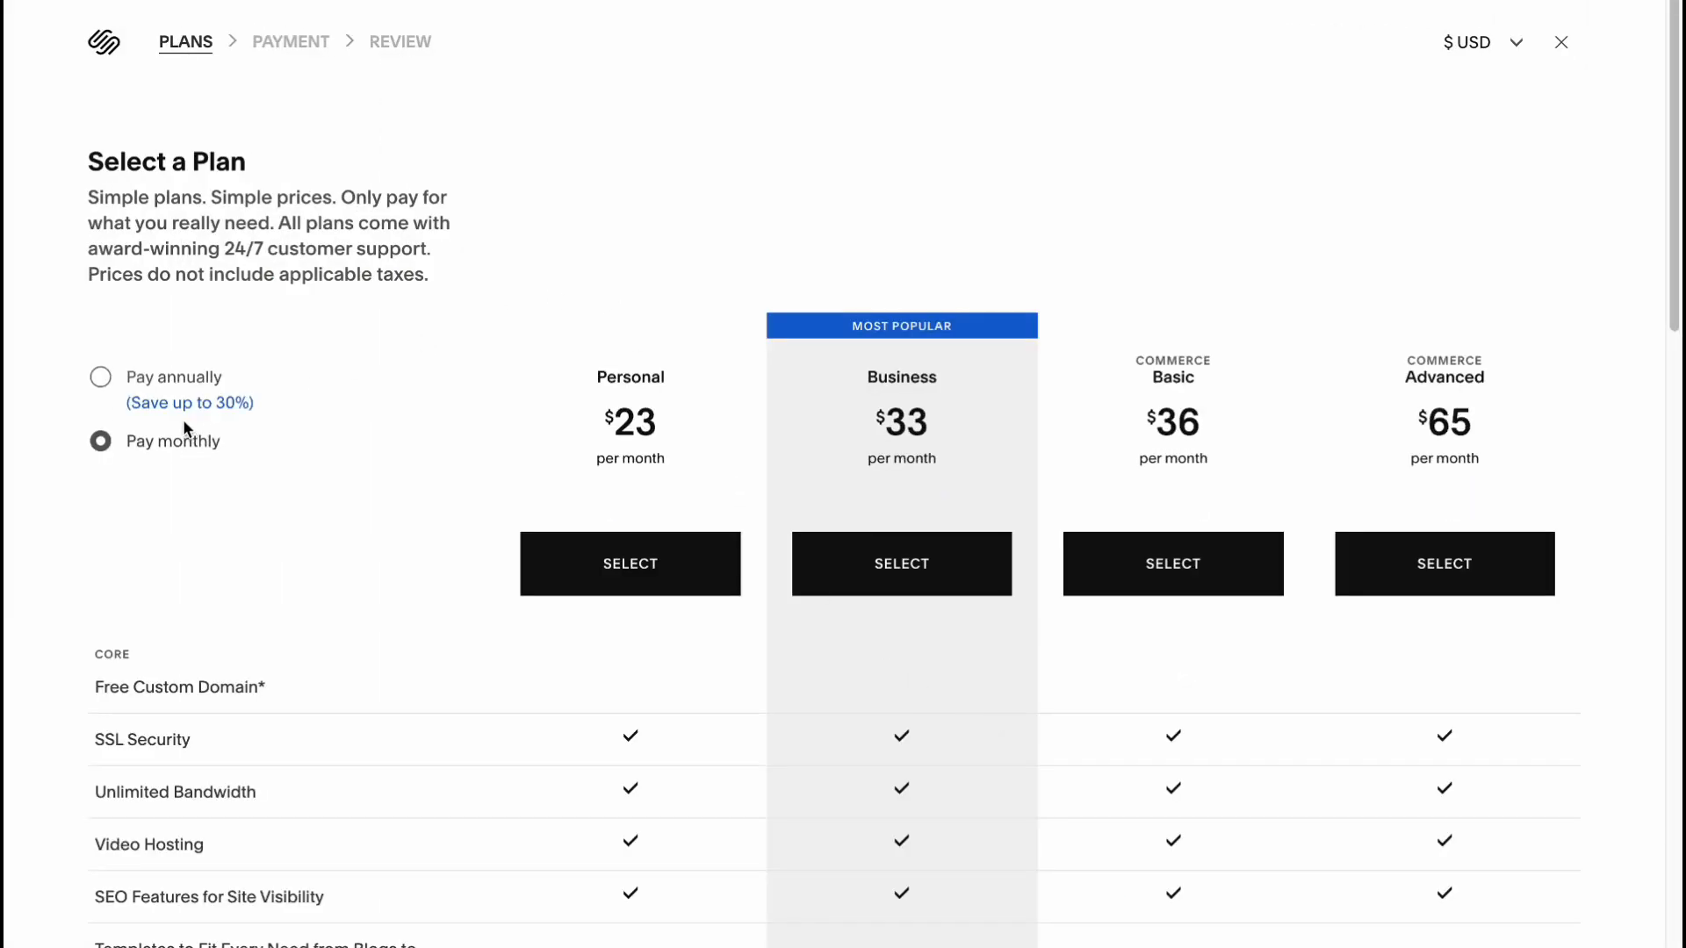
mouse_move(839, 389)
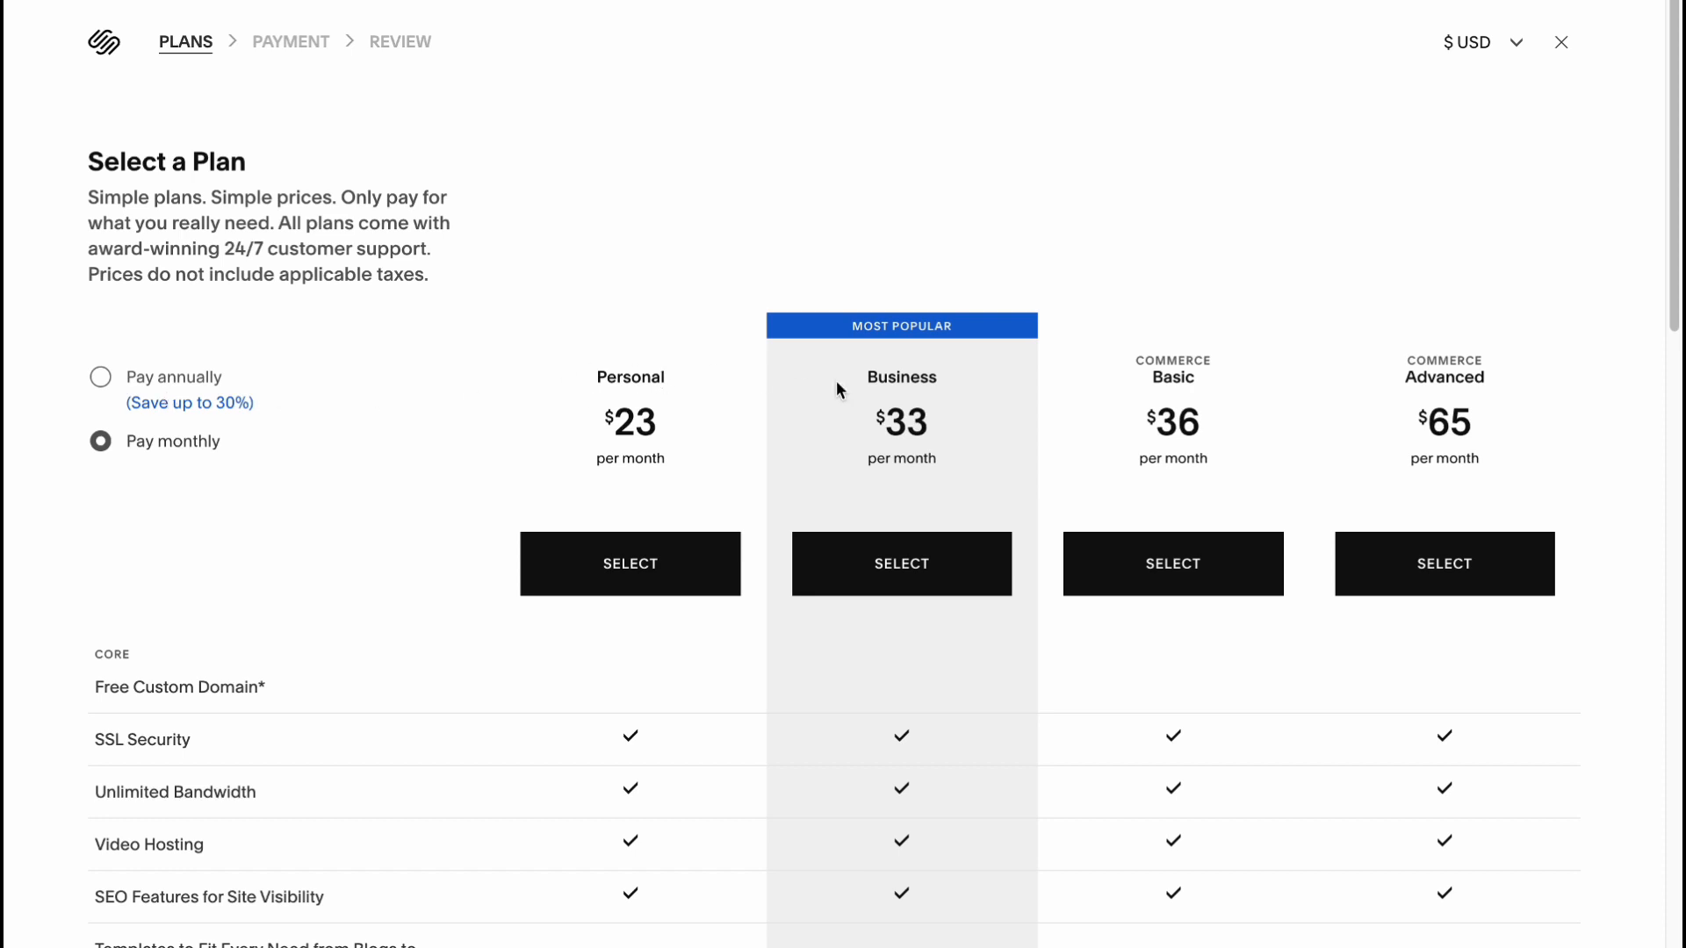
mouse_move(1126, 495)
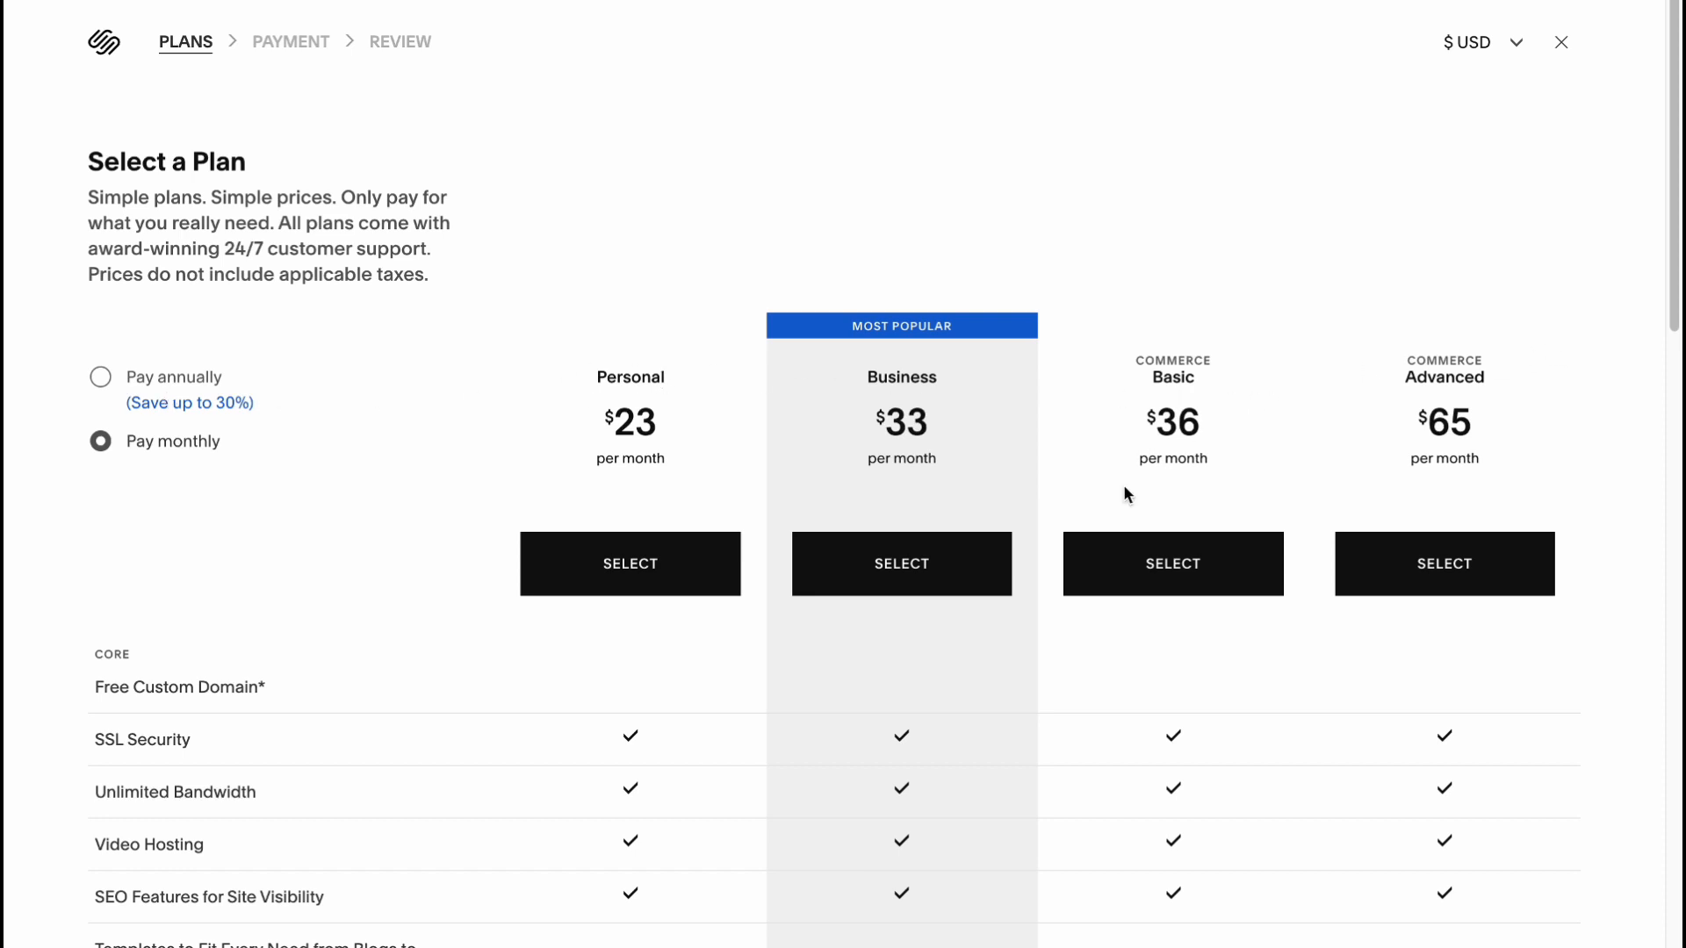
scroll(up, 3)
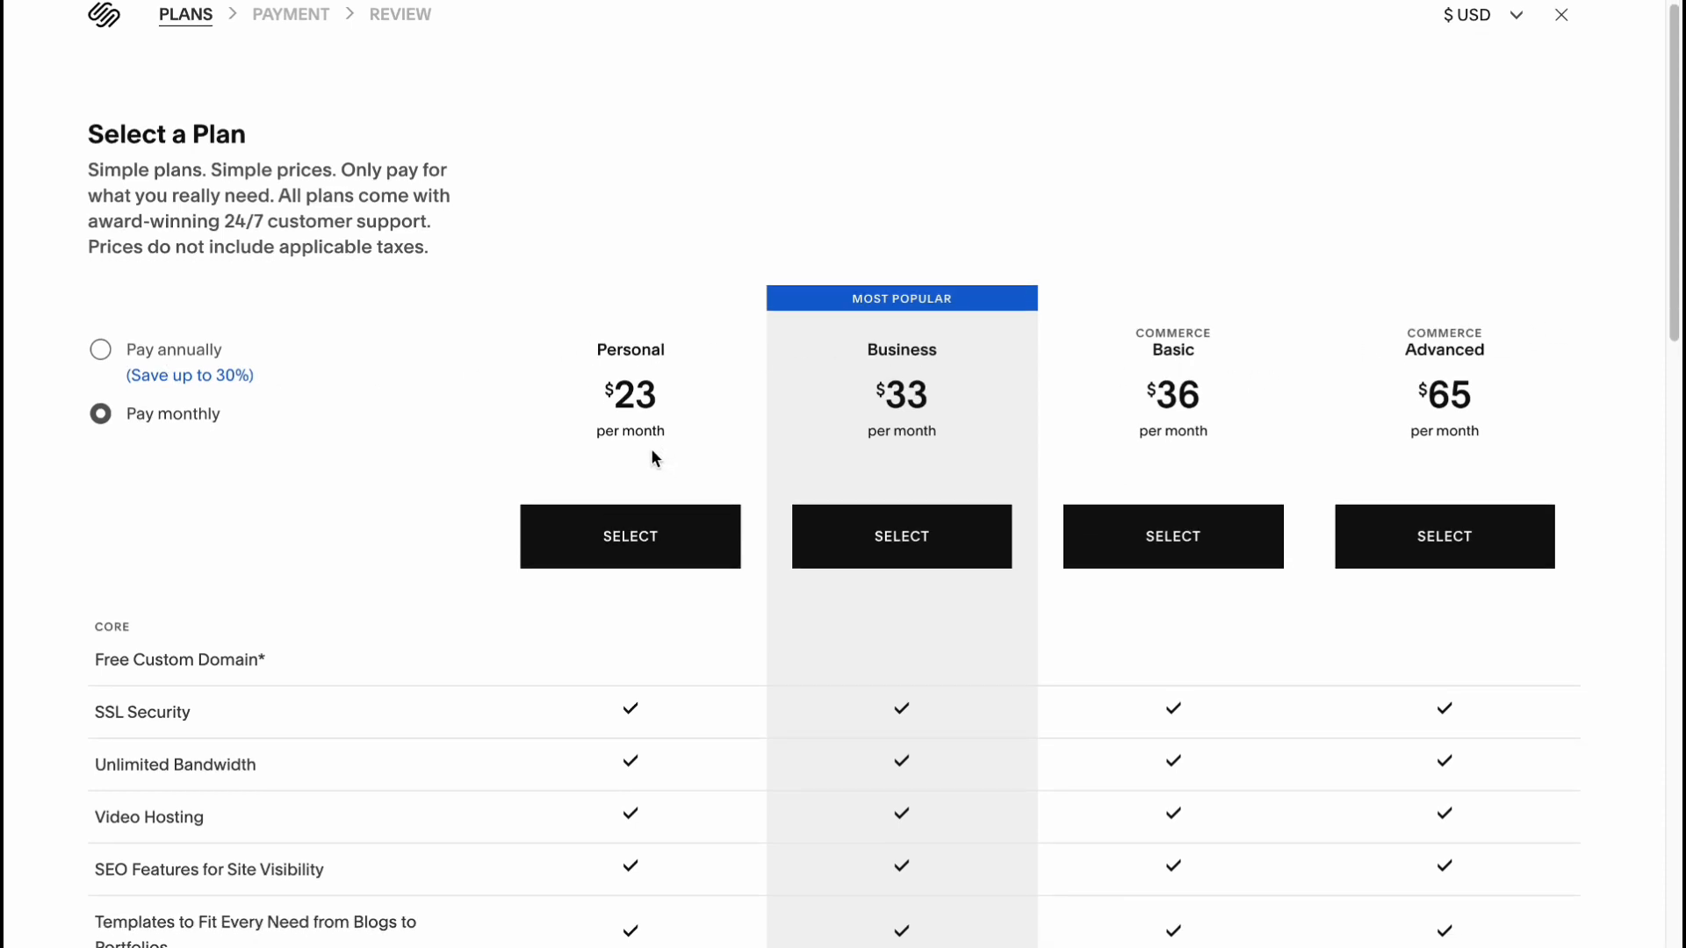
scroll(down, 3)
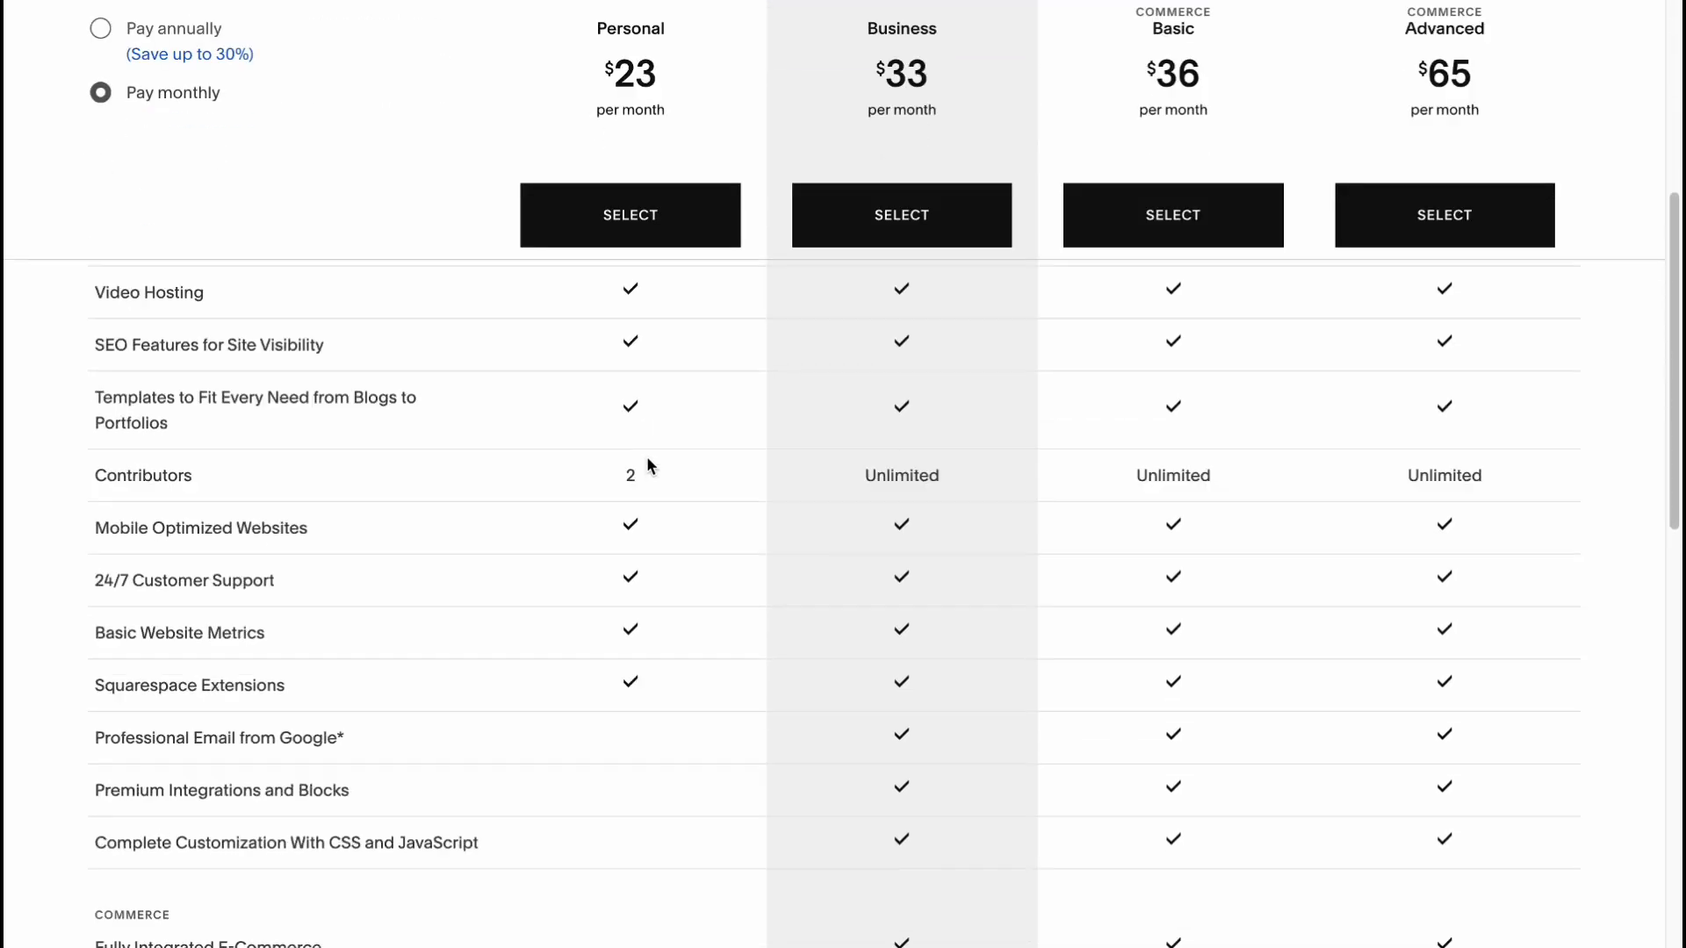
scroll(up, 3)
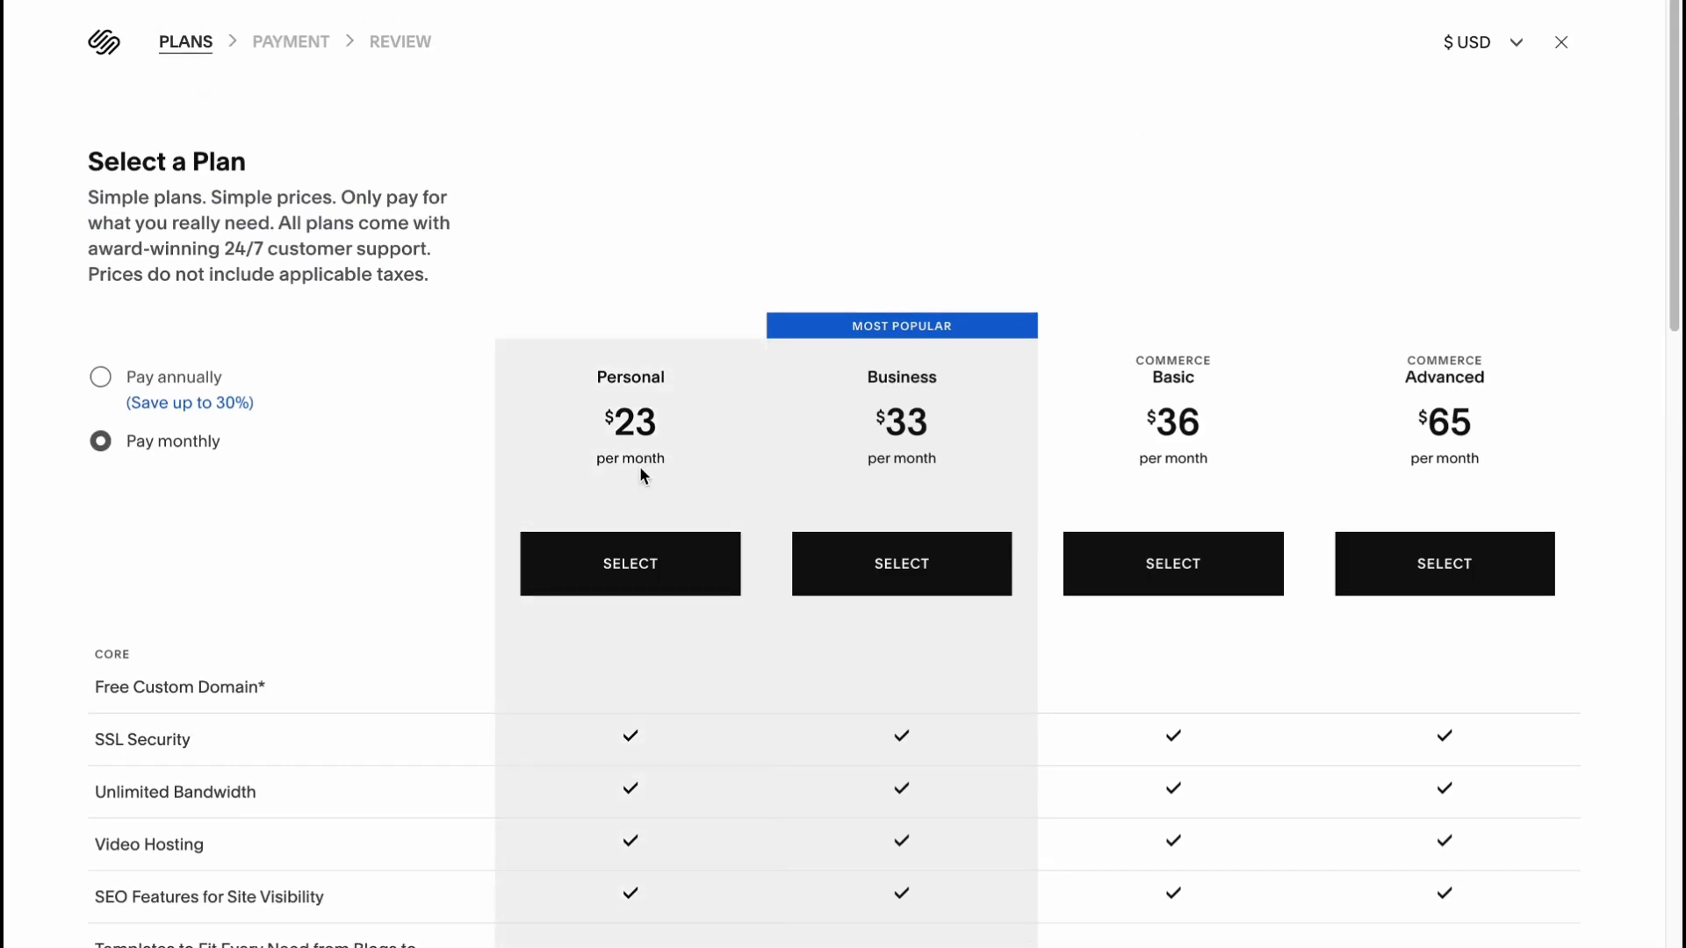
mouse_move(646, 314)
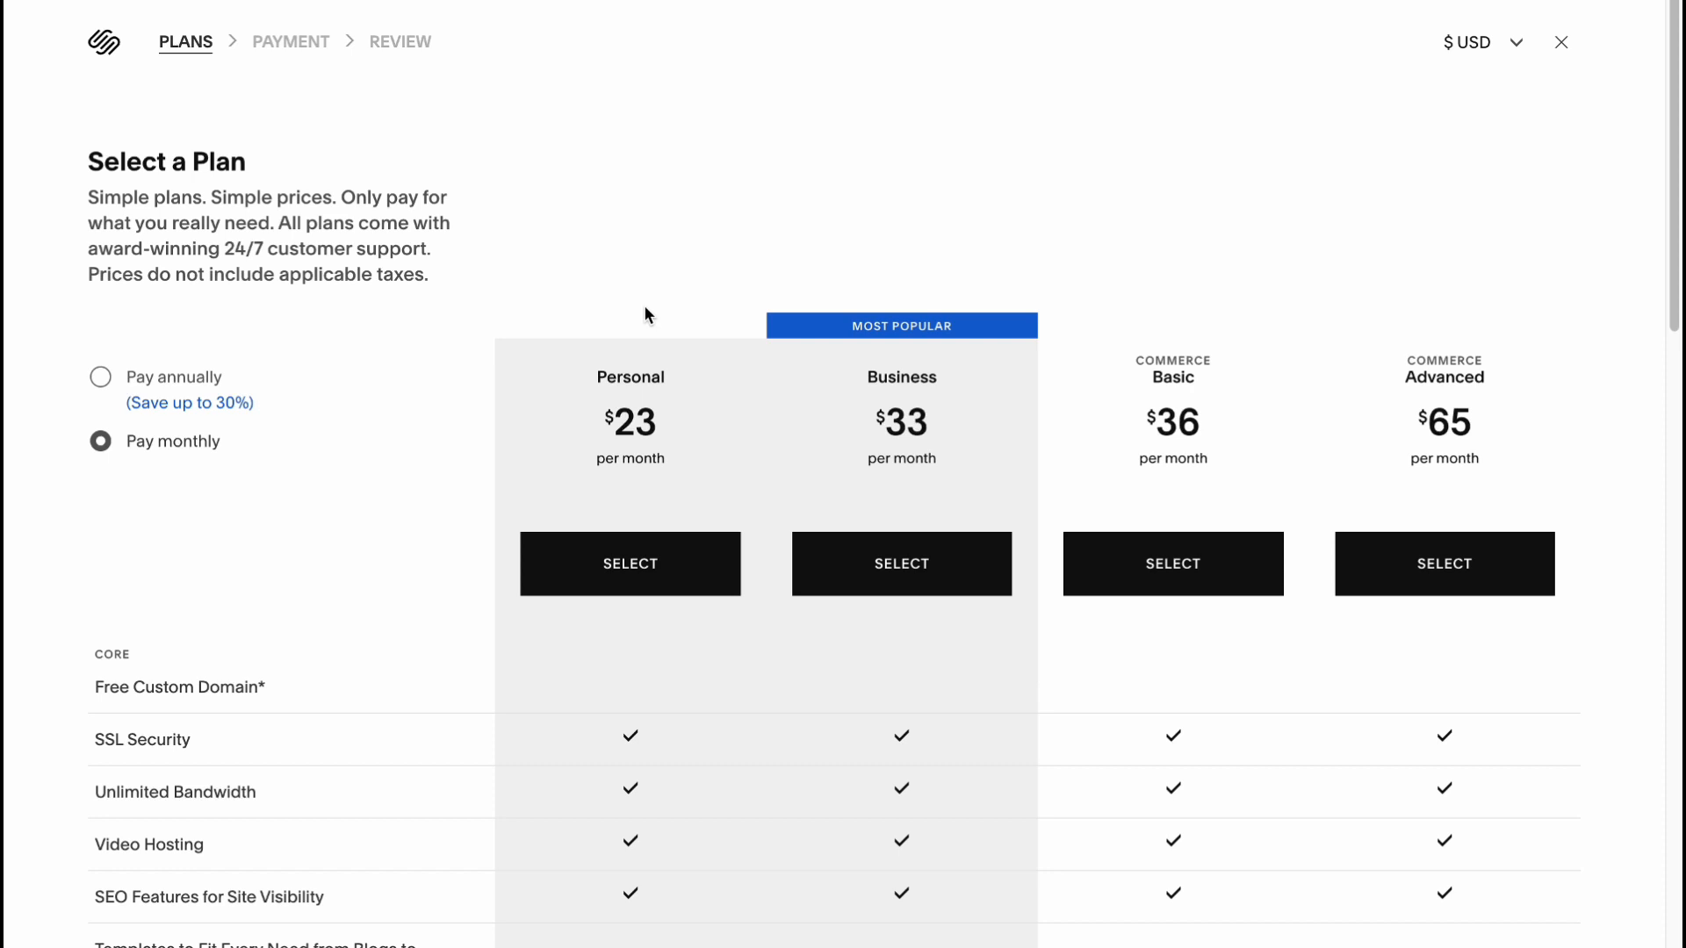
mouse_move(631, 339)
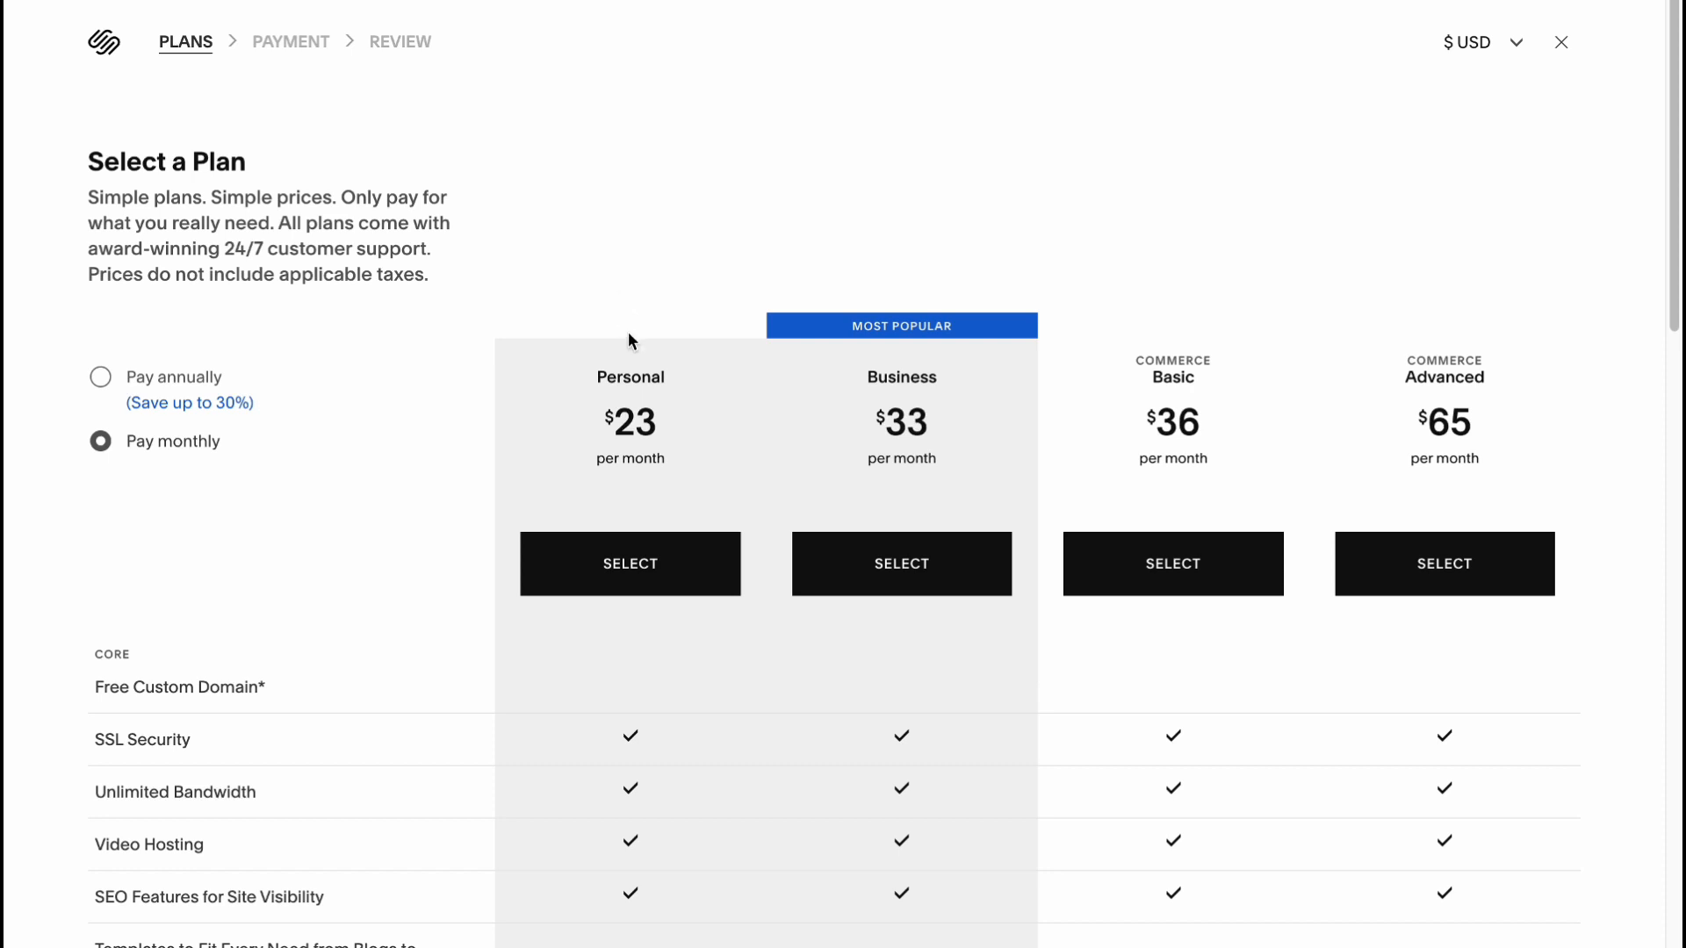
- Scroll the comparison table to review Personal, Business, Commerce Basic and Advanced plan features
scroll(down, 3)
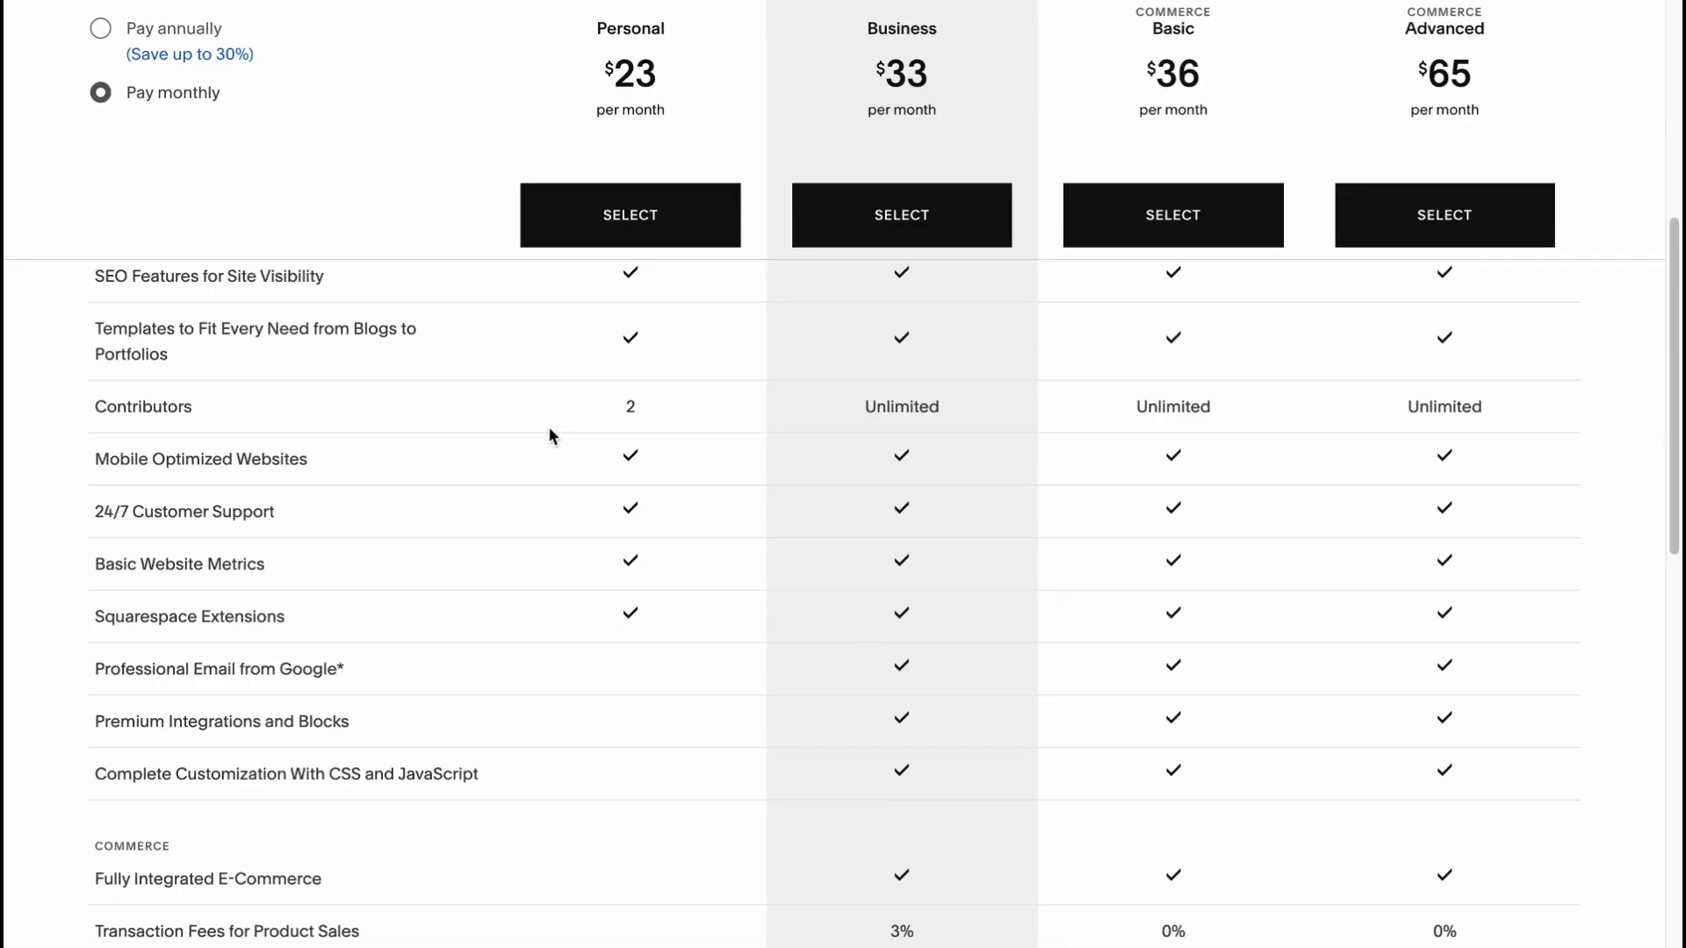
scroll(up, 3)
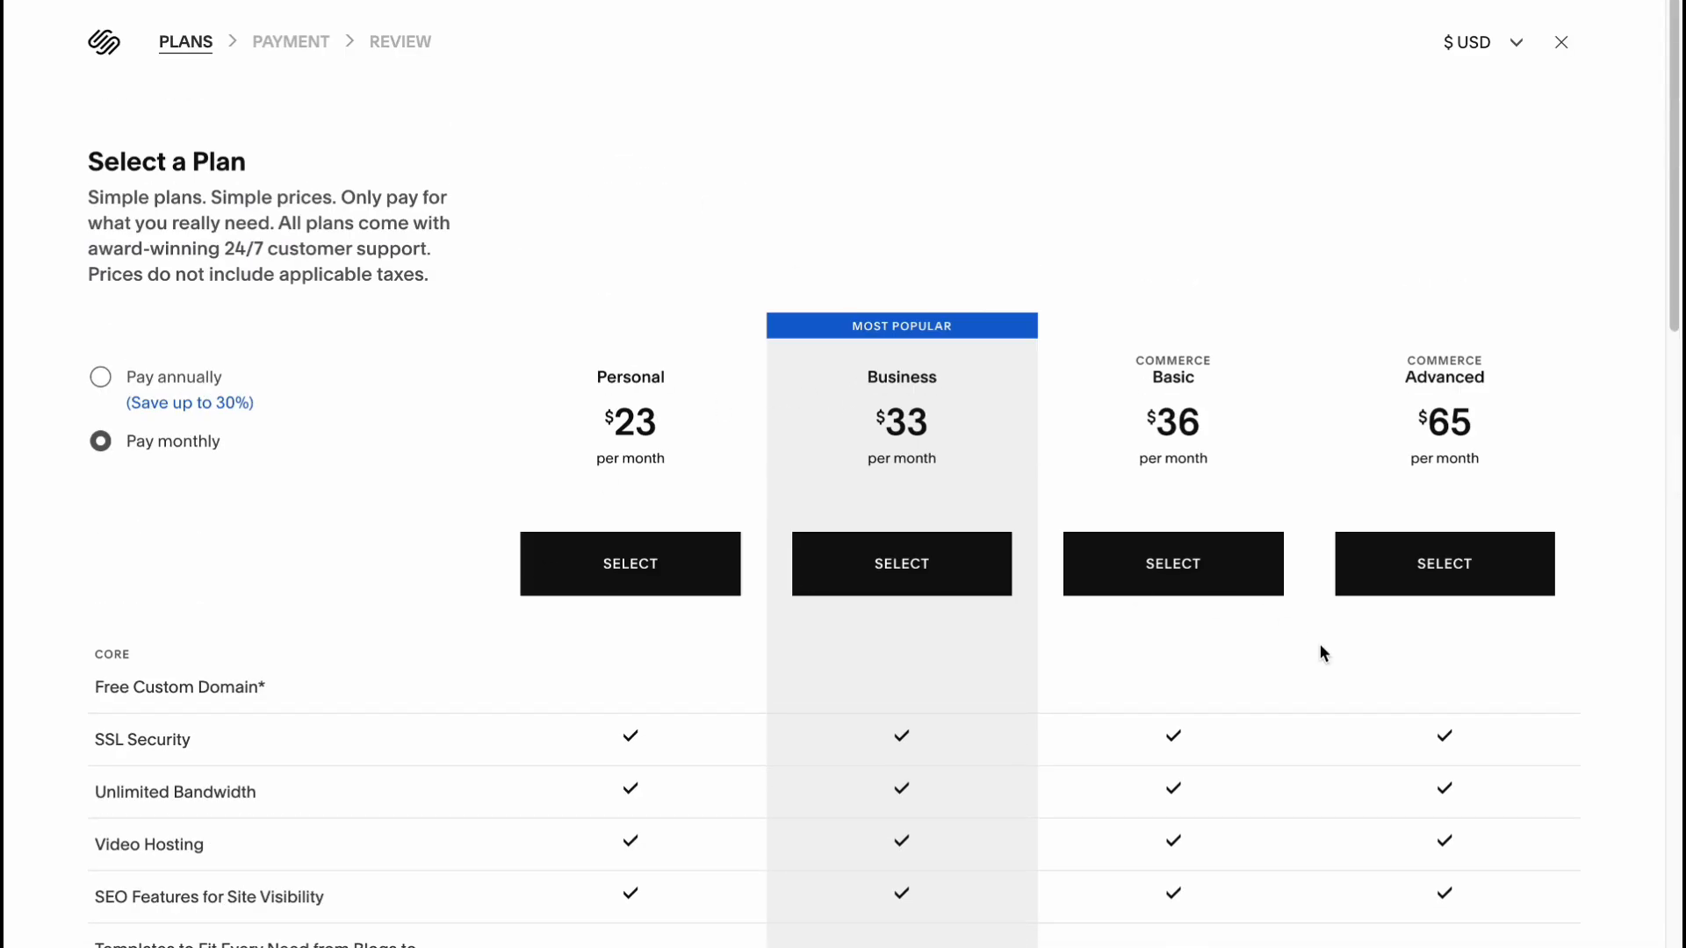
scroll(down, 3)
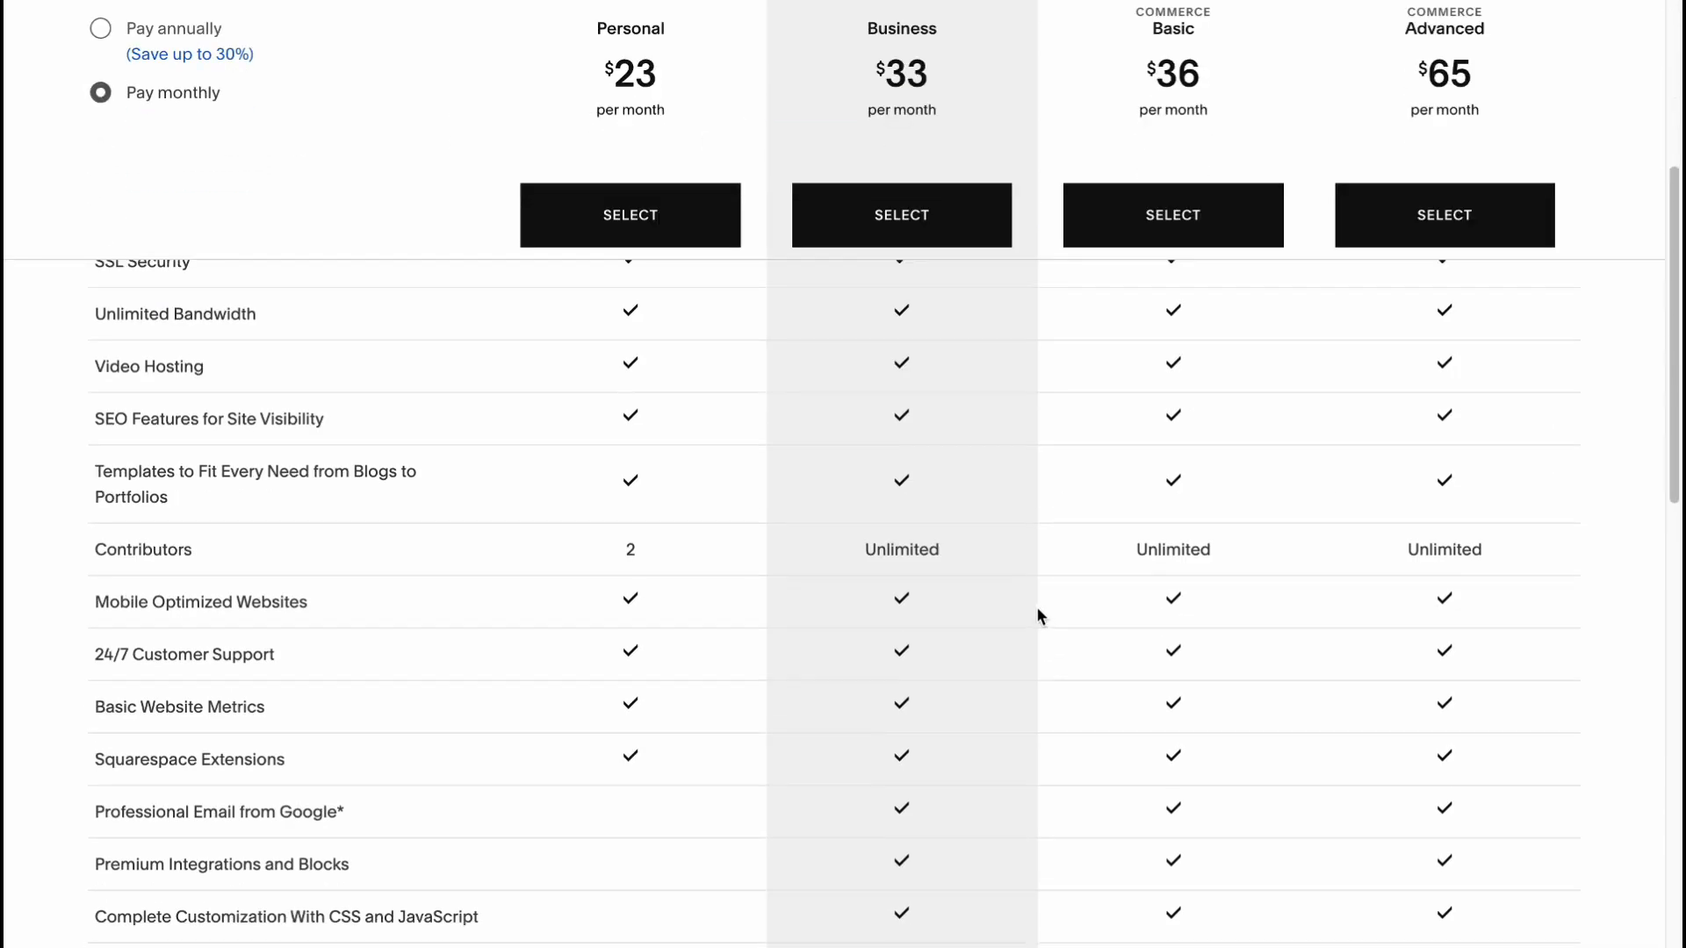
scroll(up, 3)
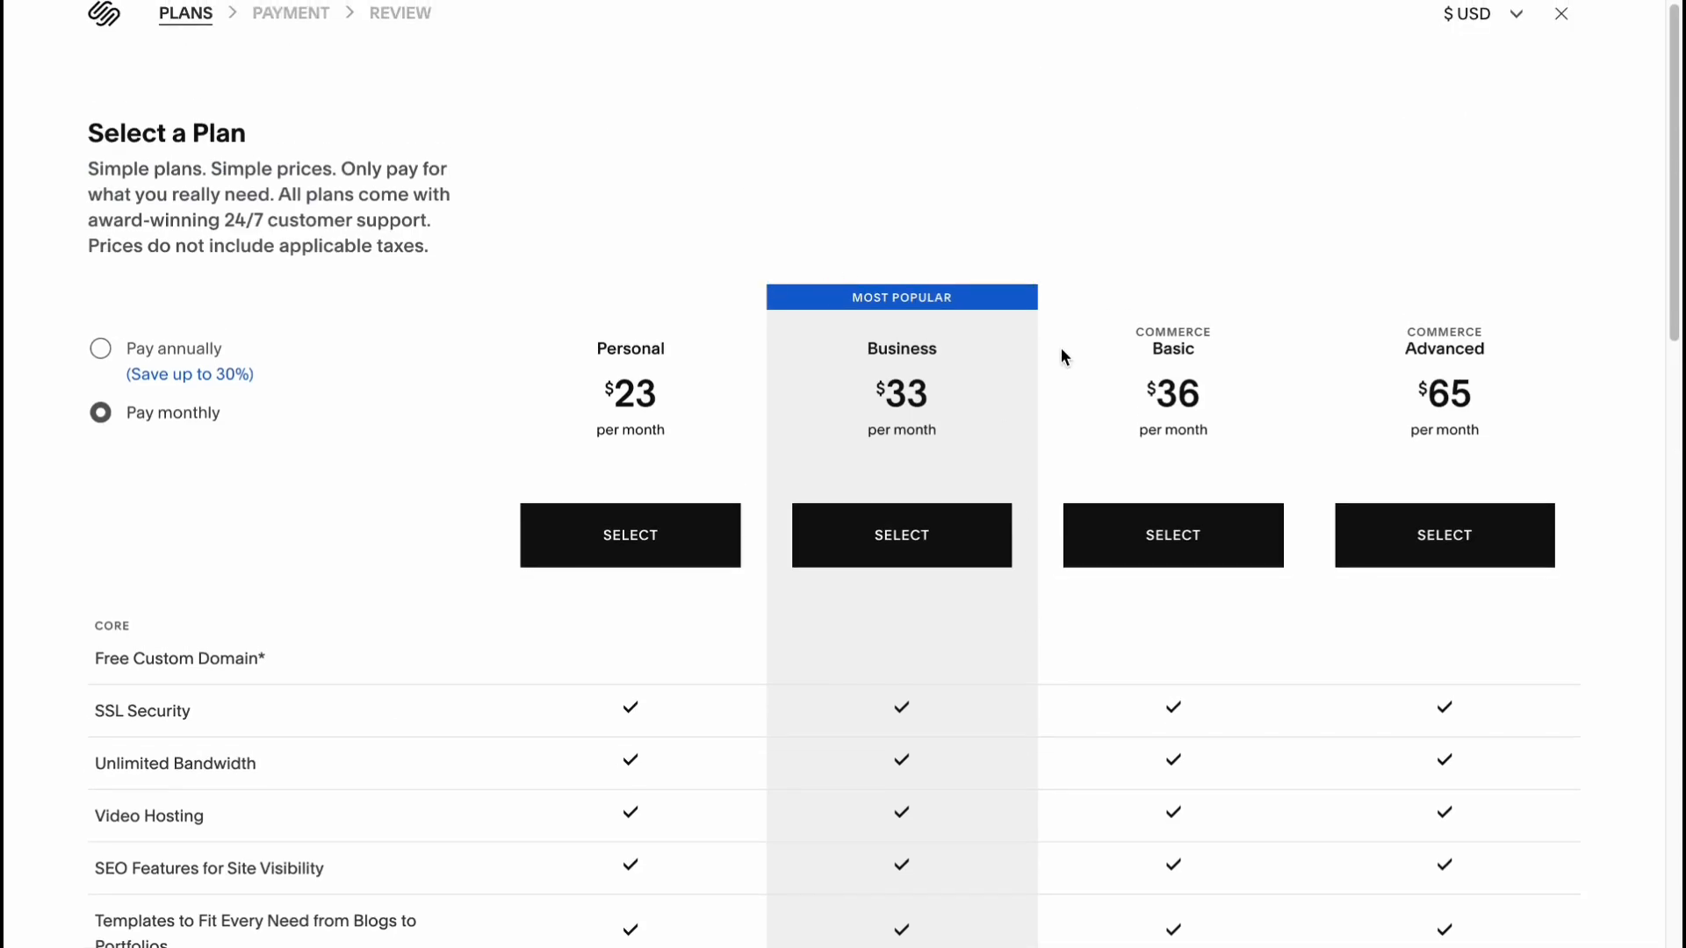
scroll(down, 3)
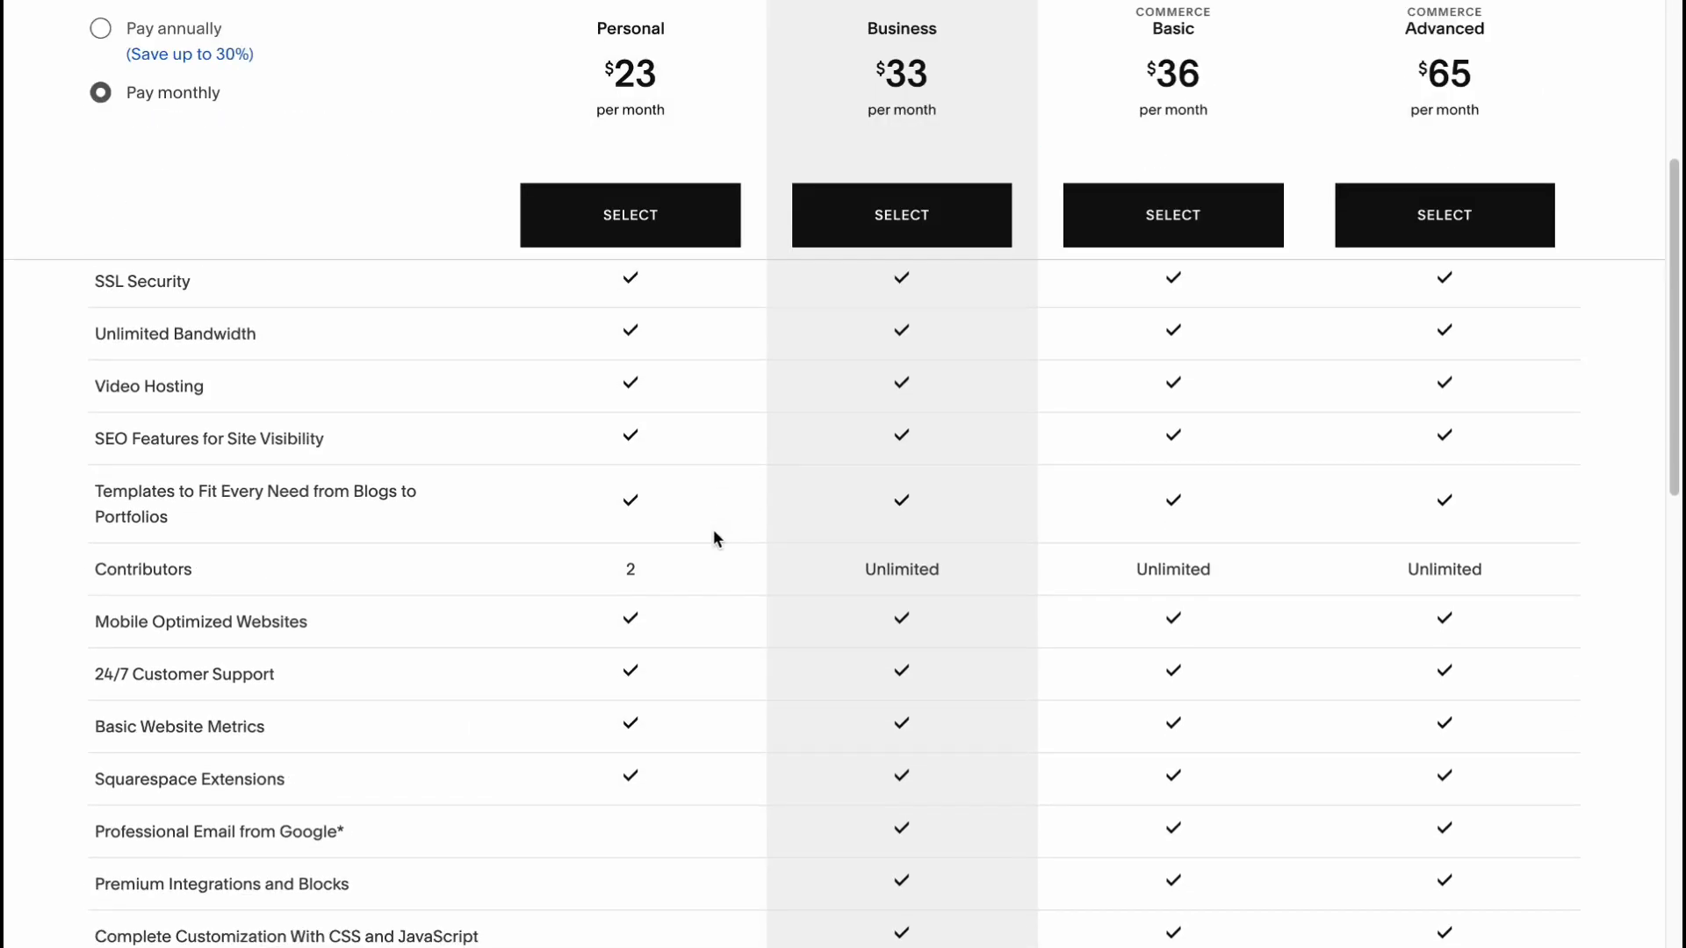
scroll(up, 3)
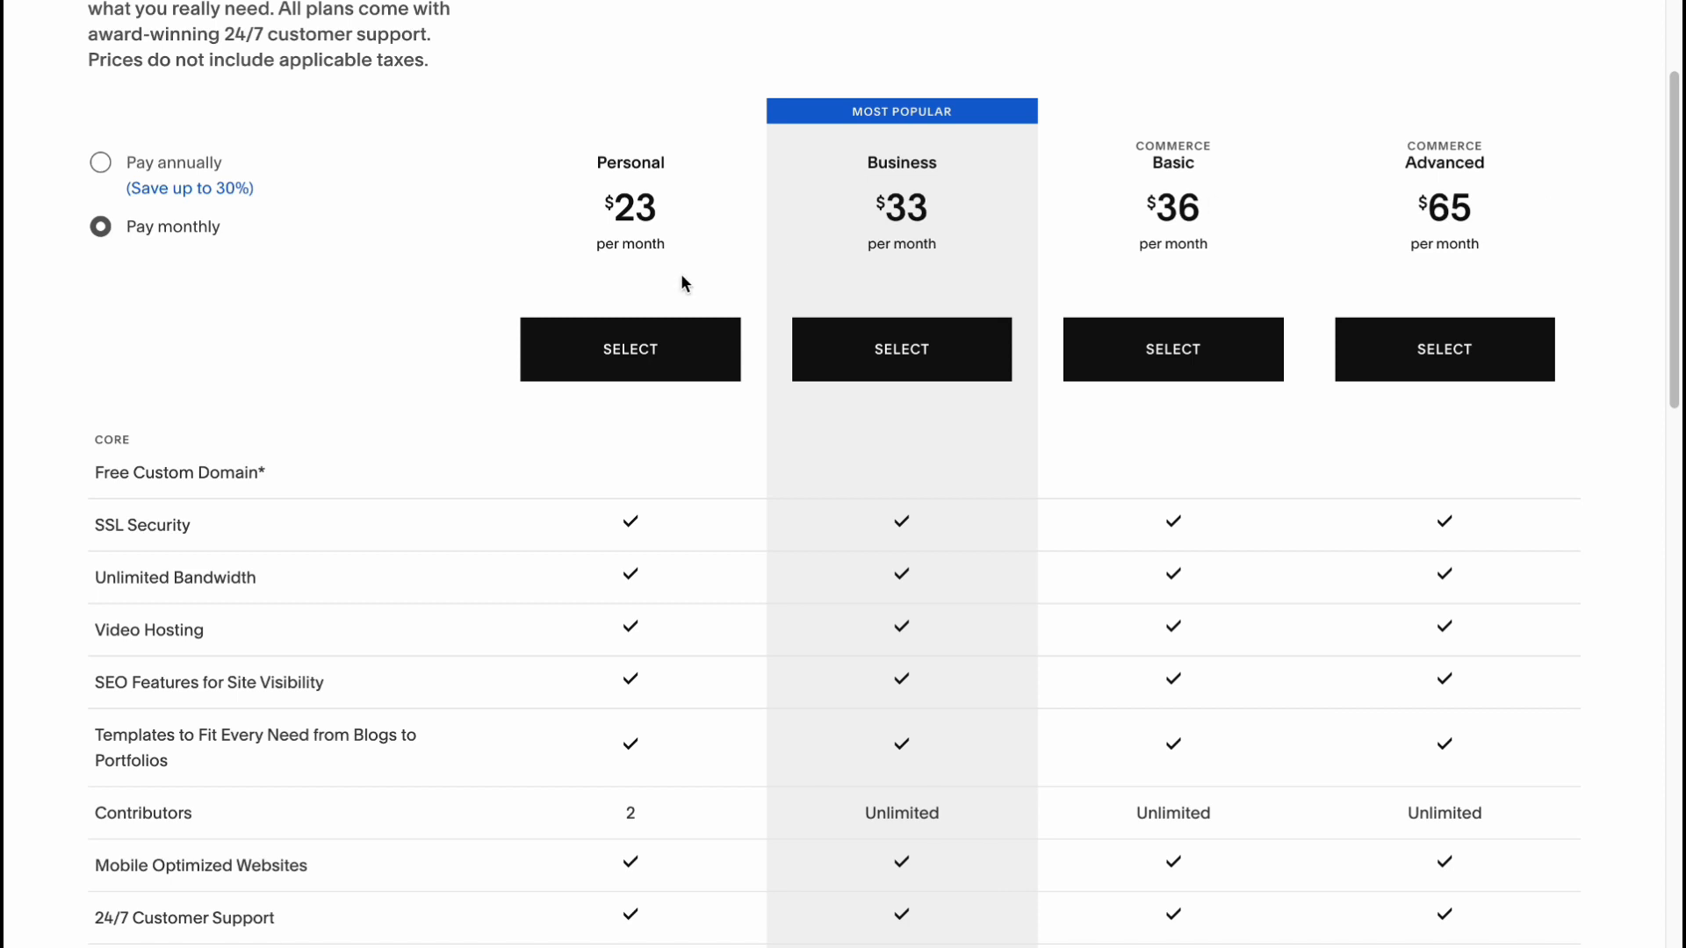
scroll(down, 3)
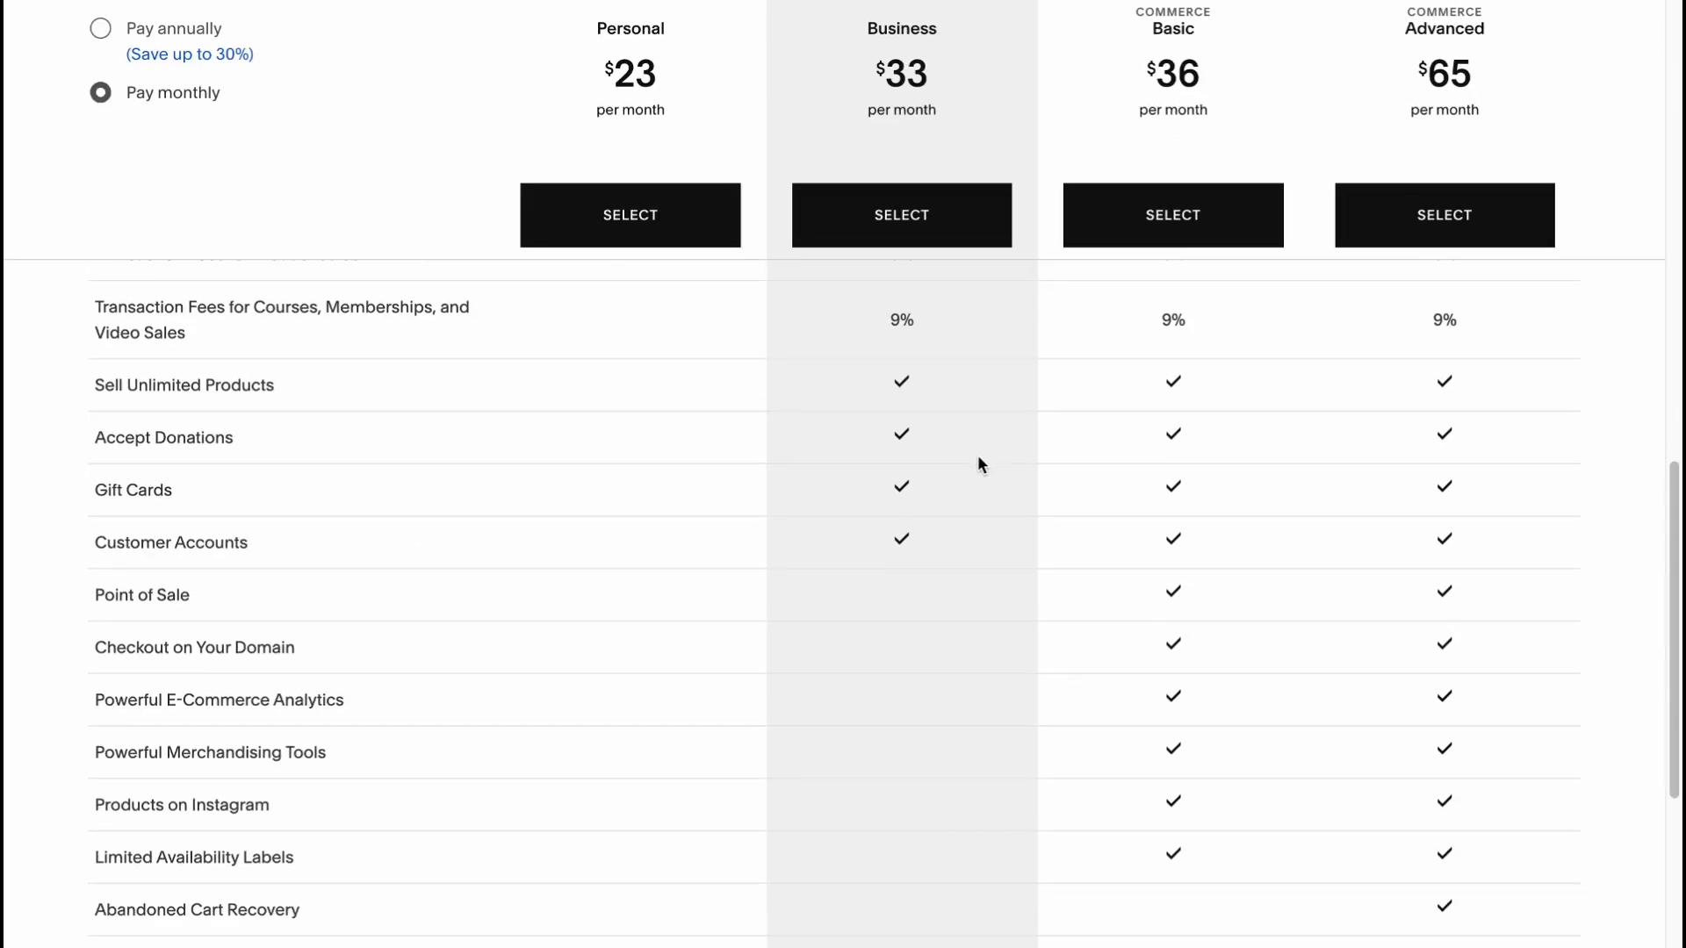
scroll(down, 3)
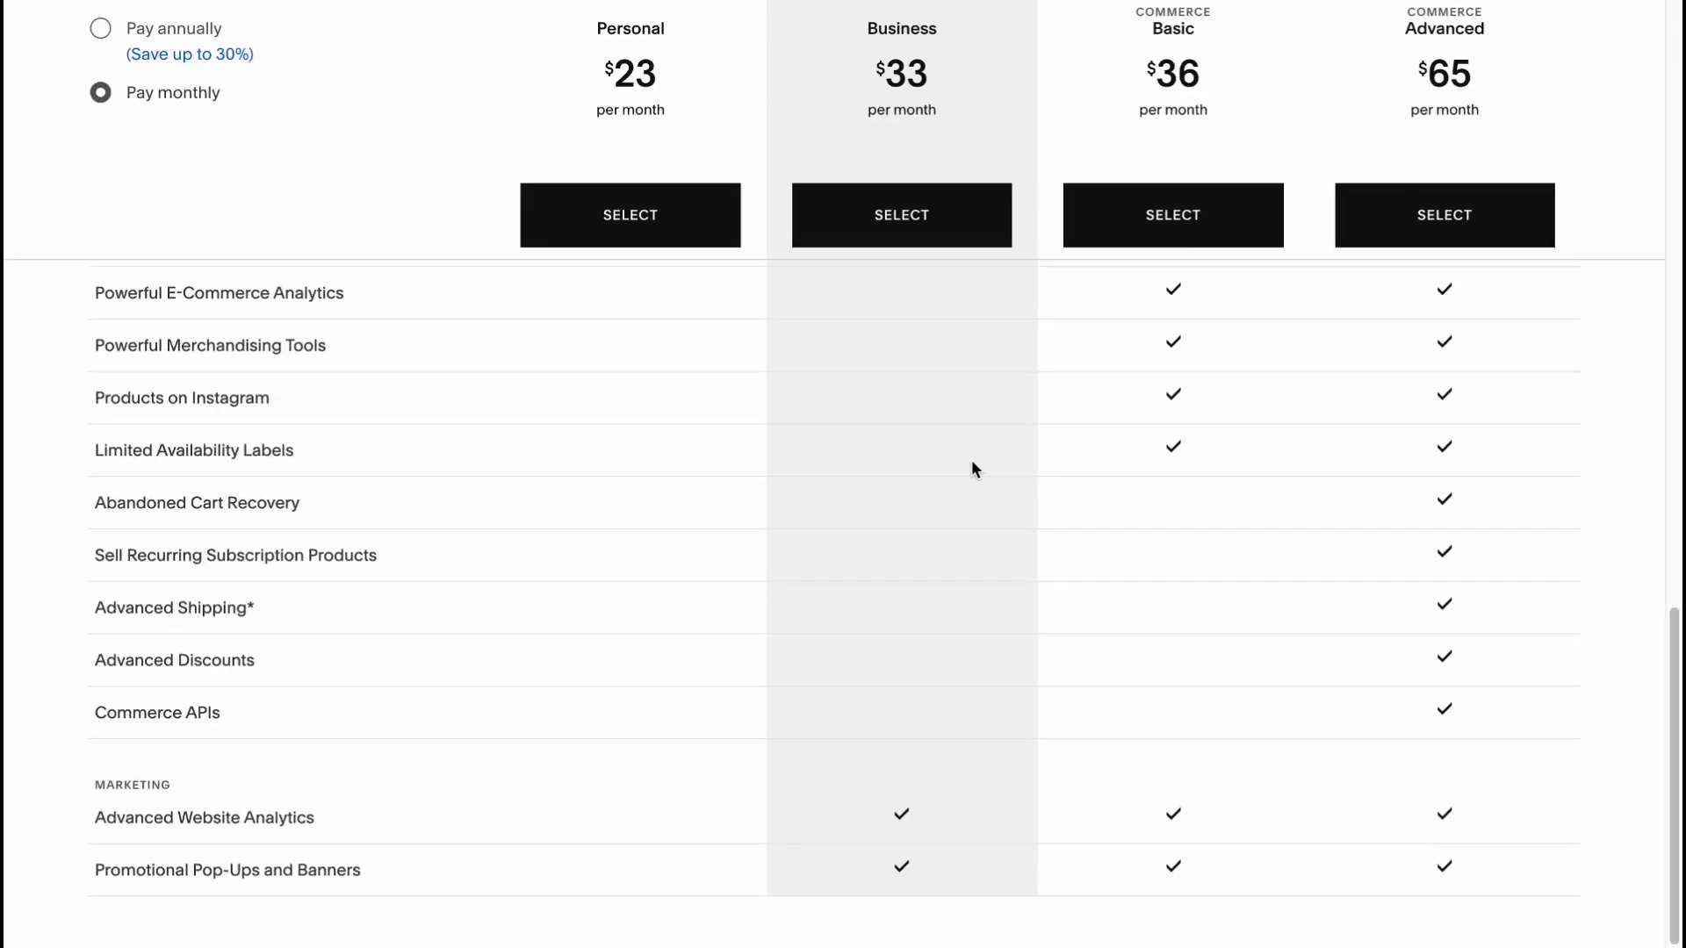
mouse_move(967, 448)
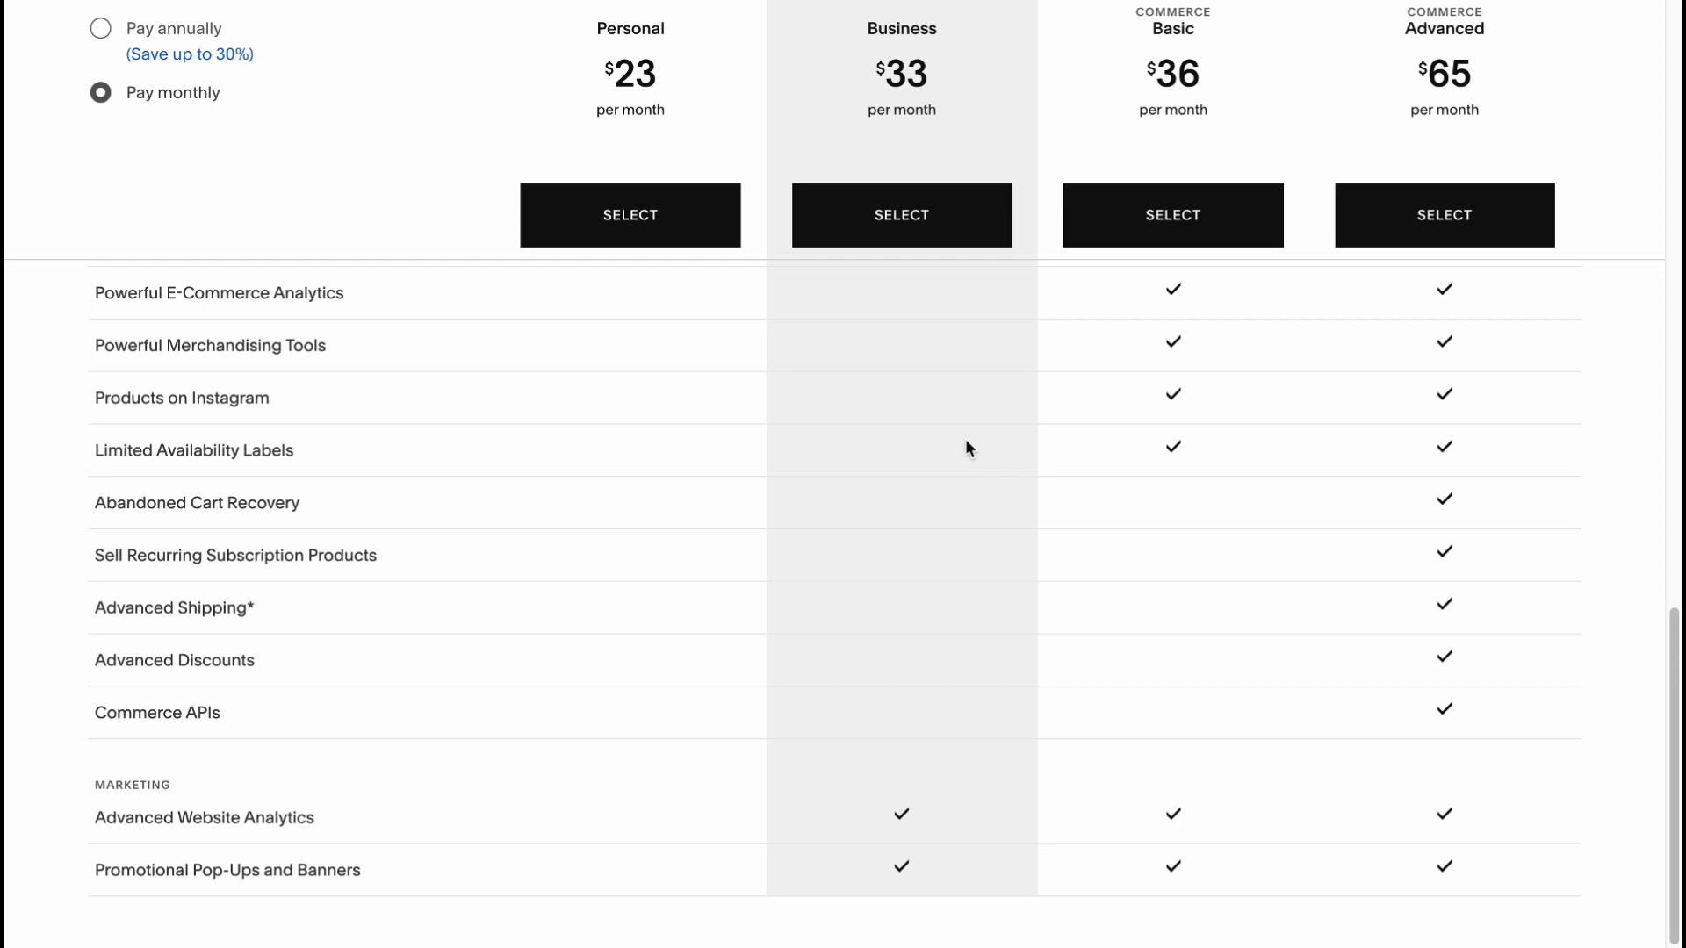
scroll(up, 3)
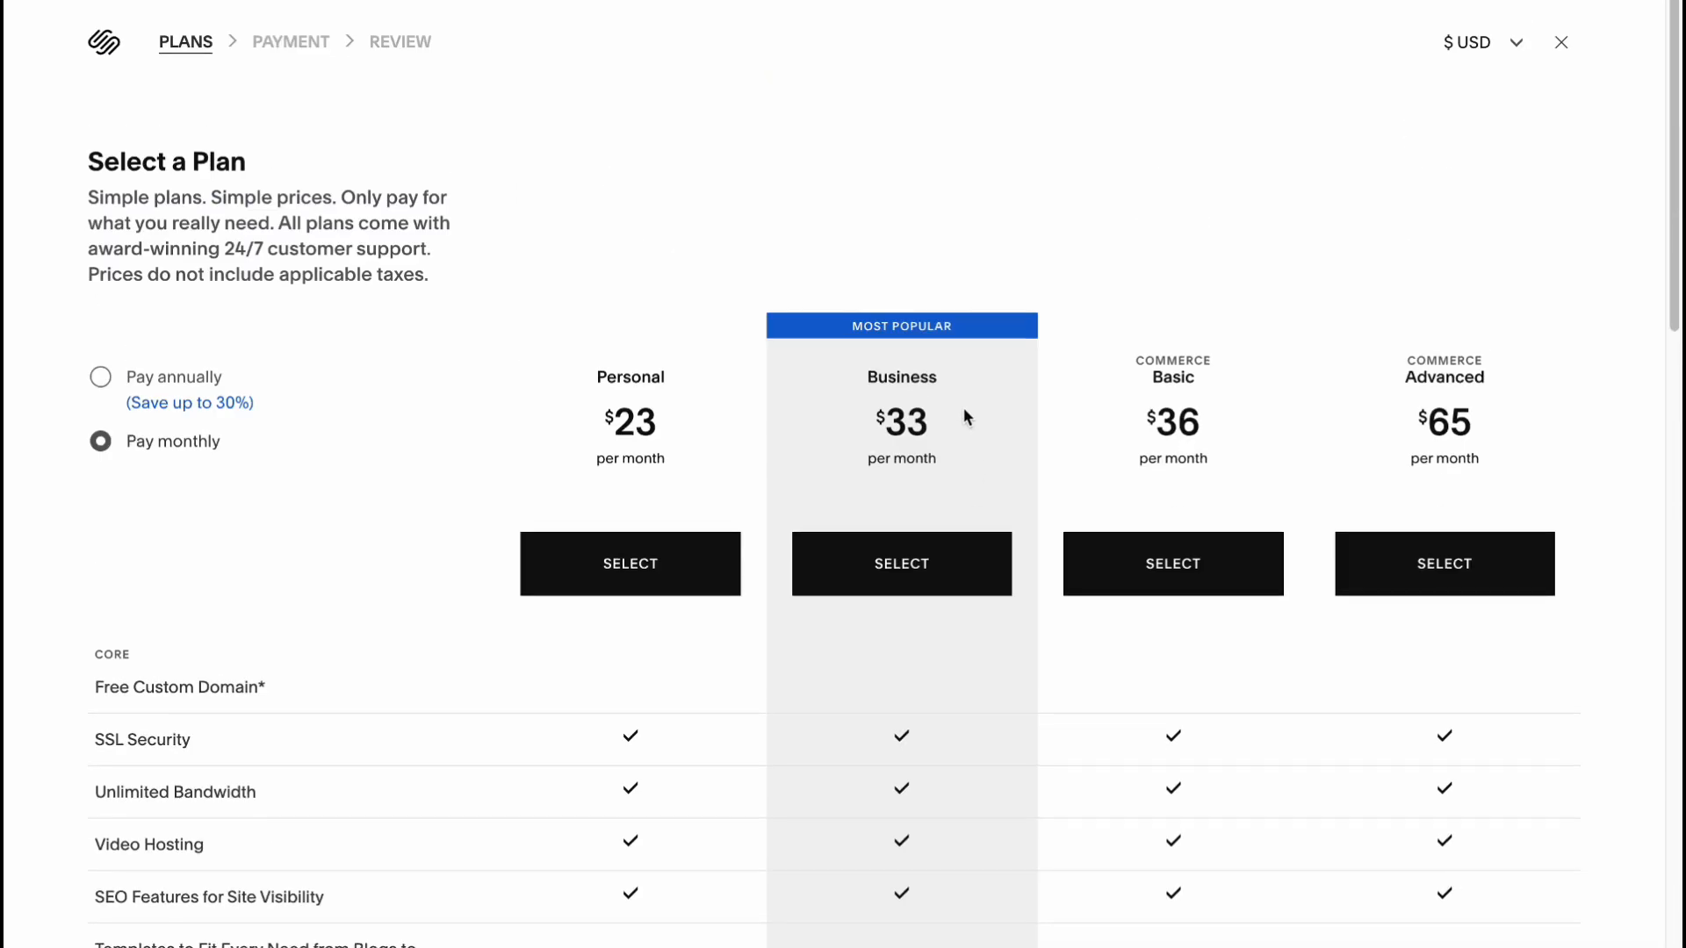
mouse_move(981, 300)
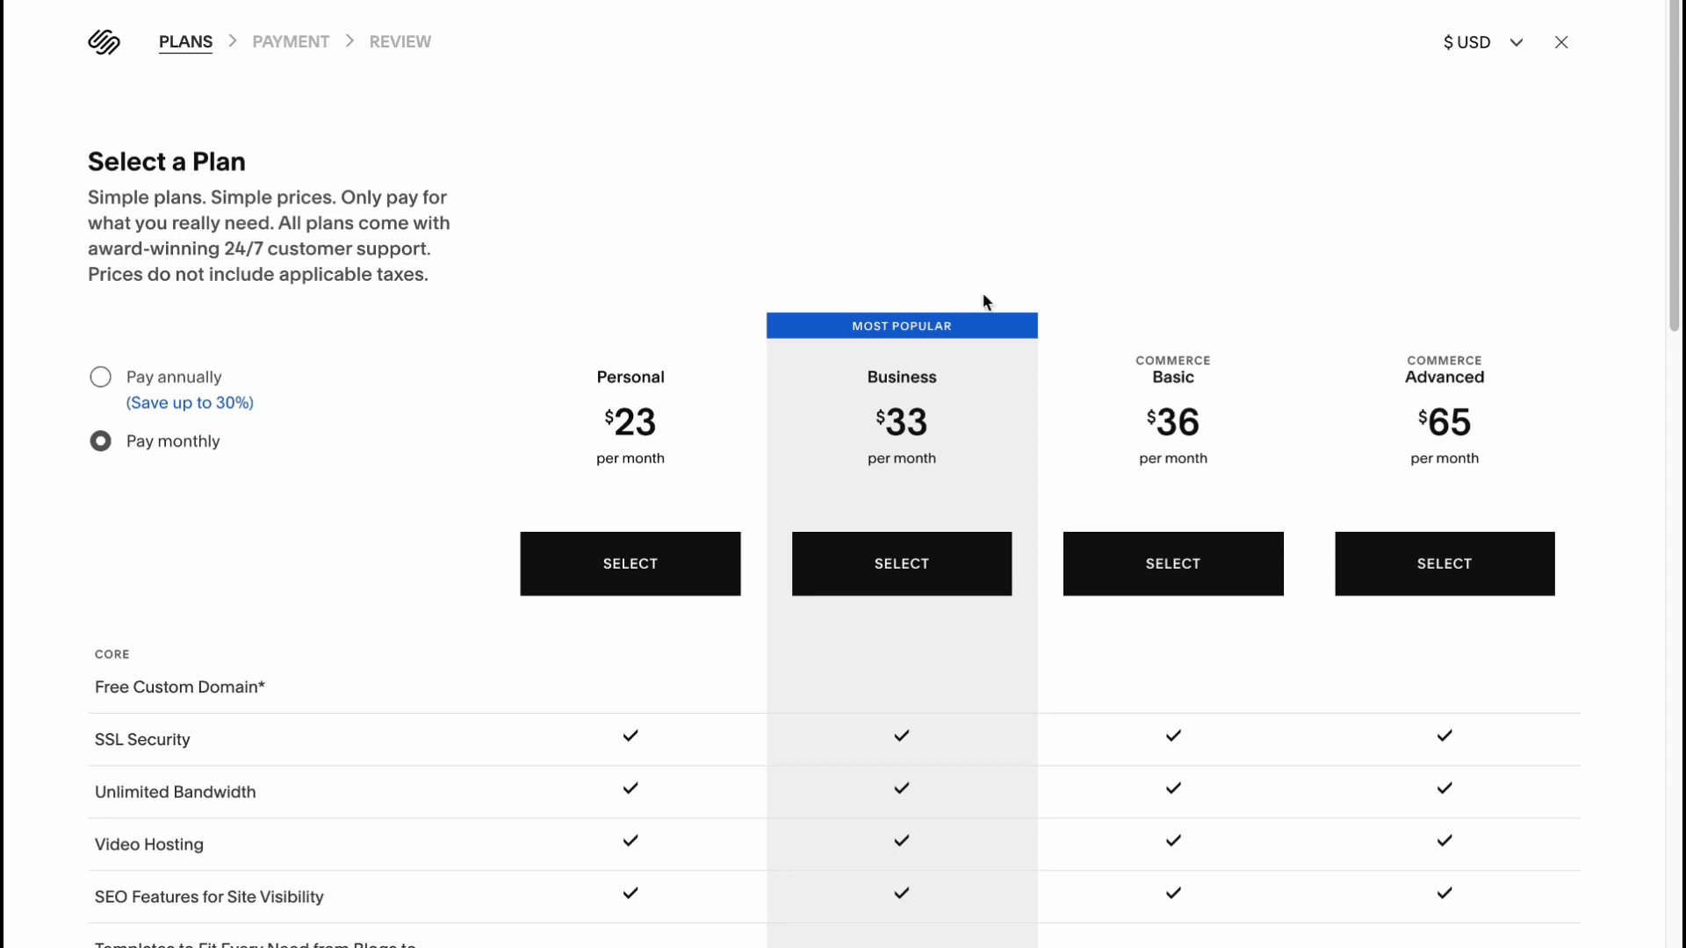
mouse_move(971, 295)
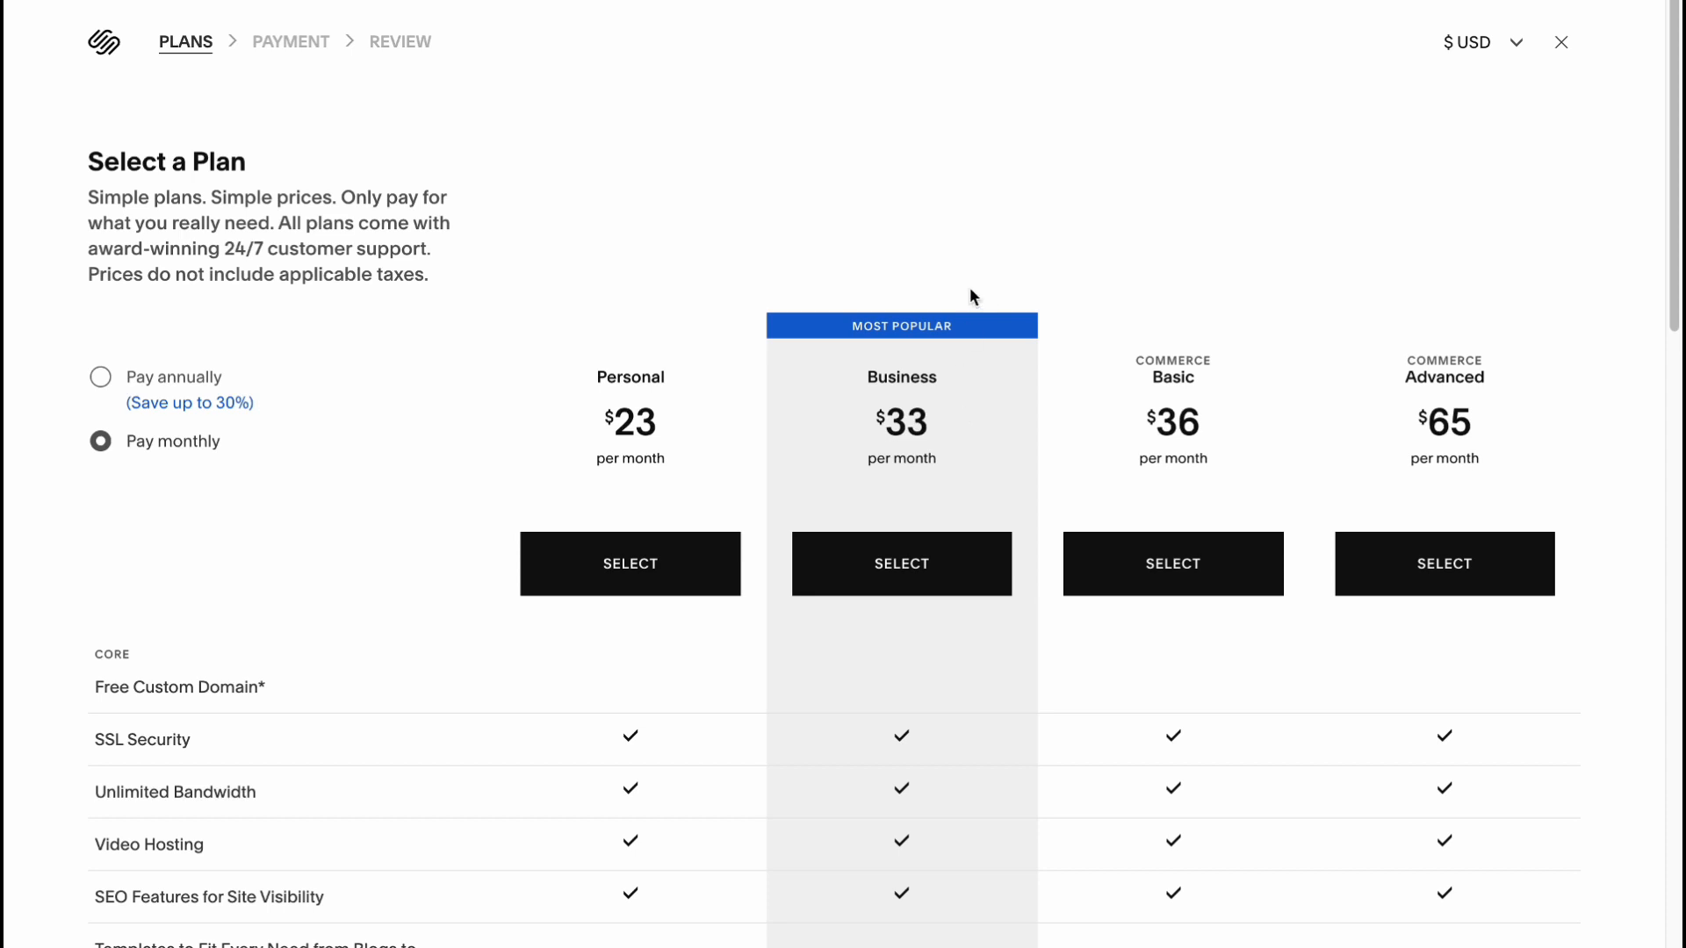